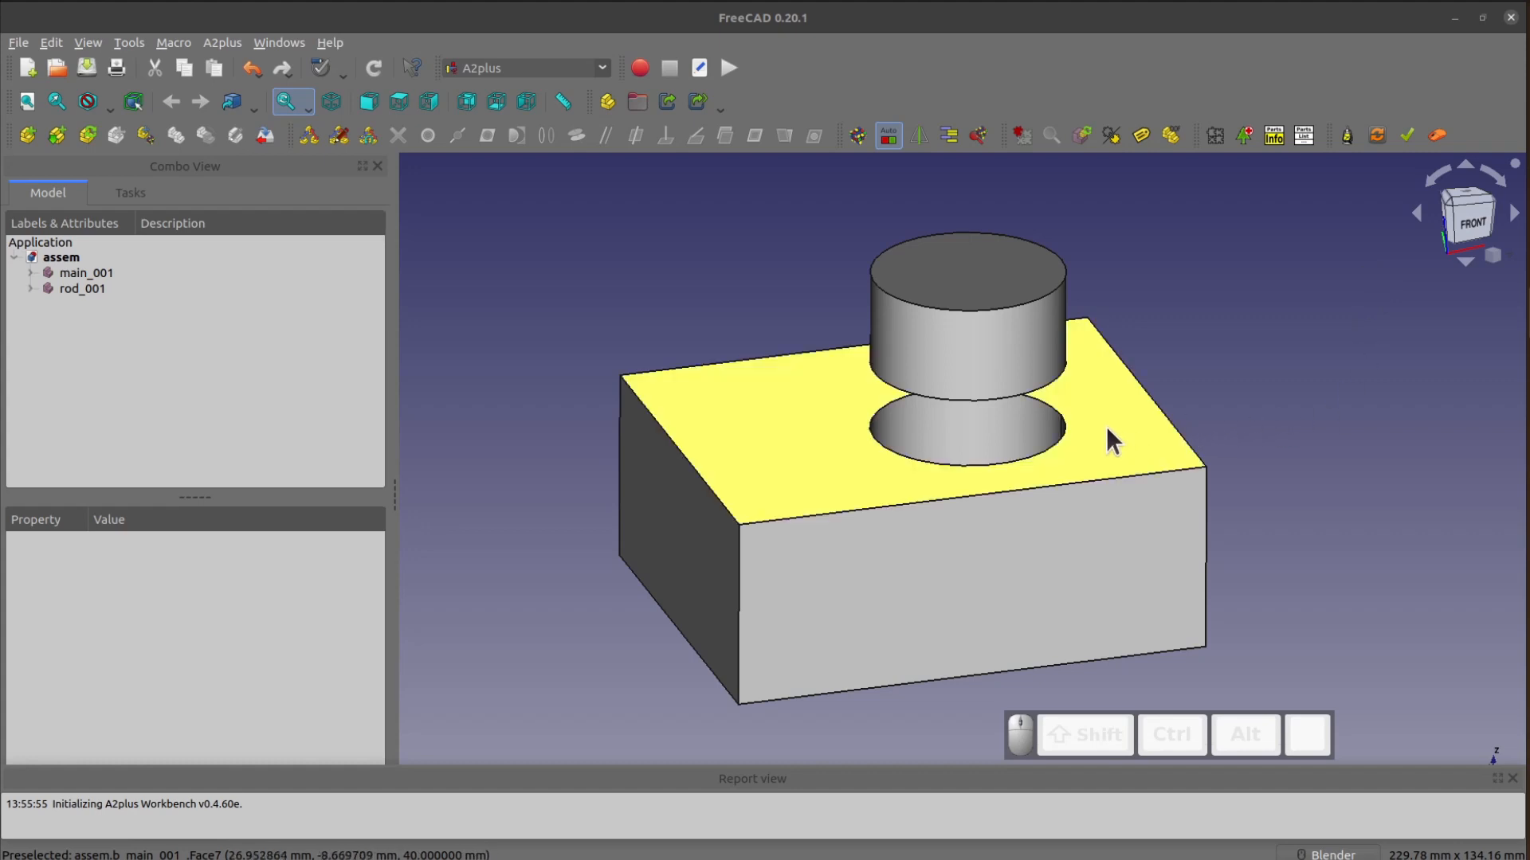
mouse_move(1210, 345)
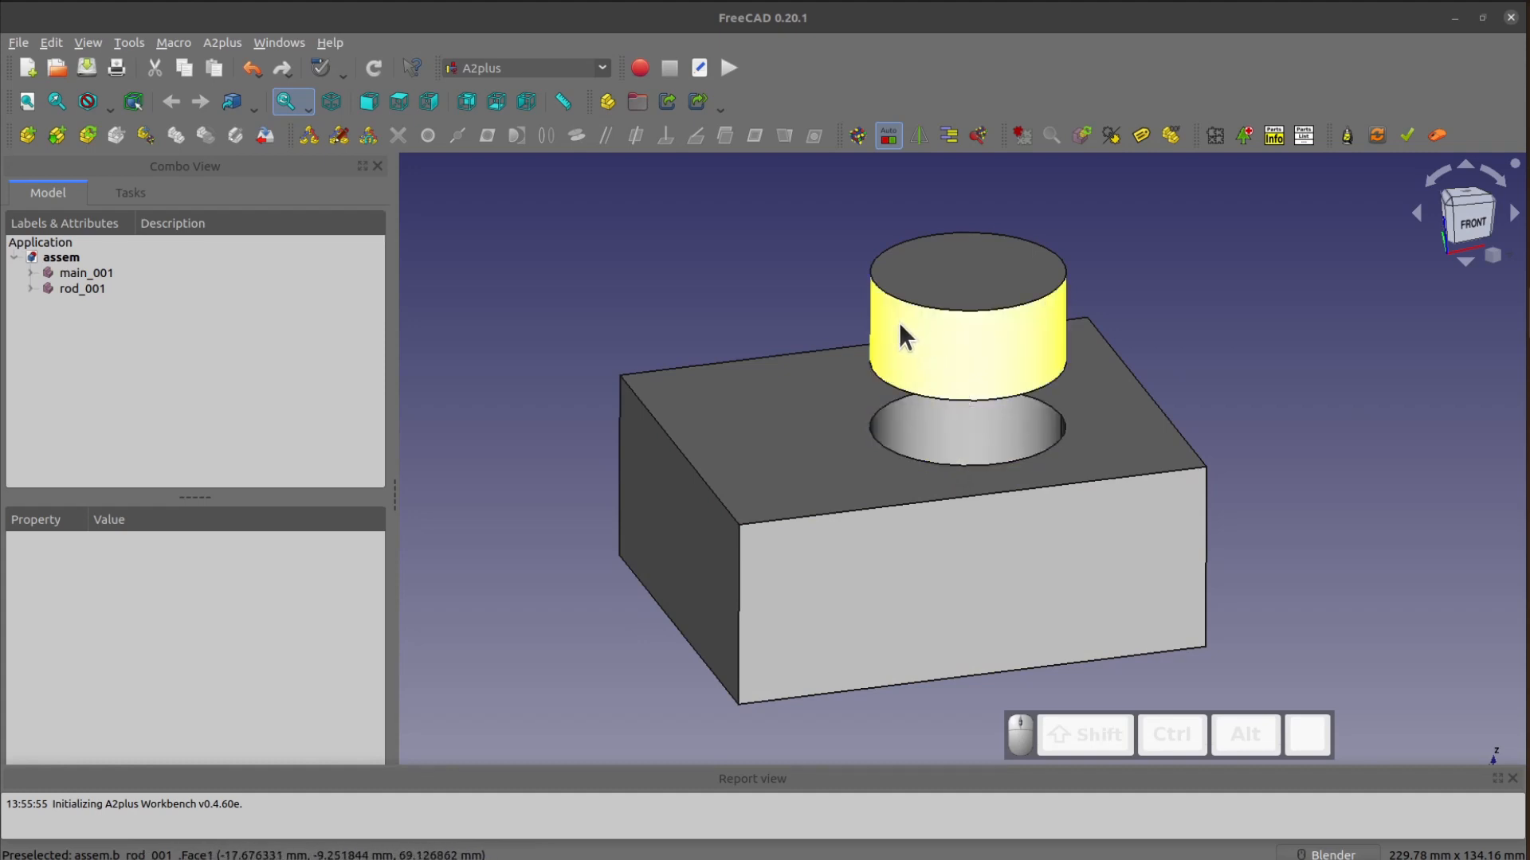
mouse_move(975, 436)
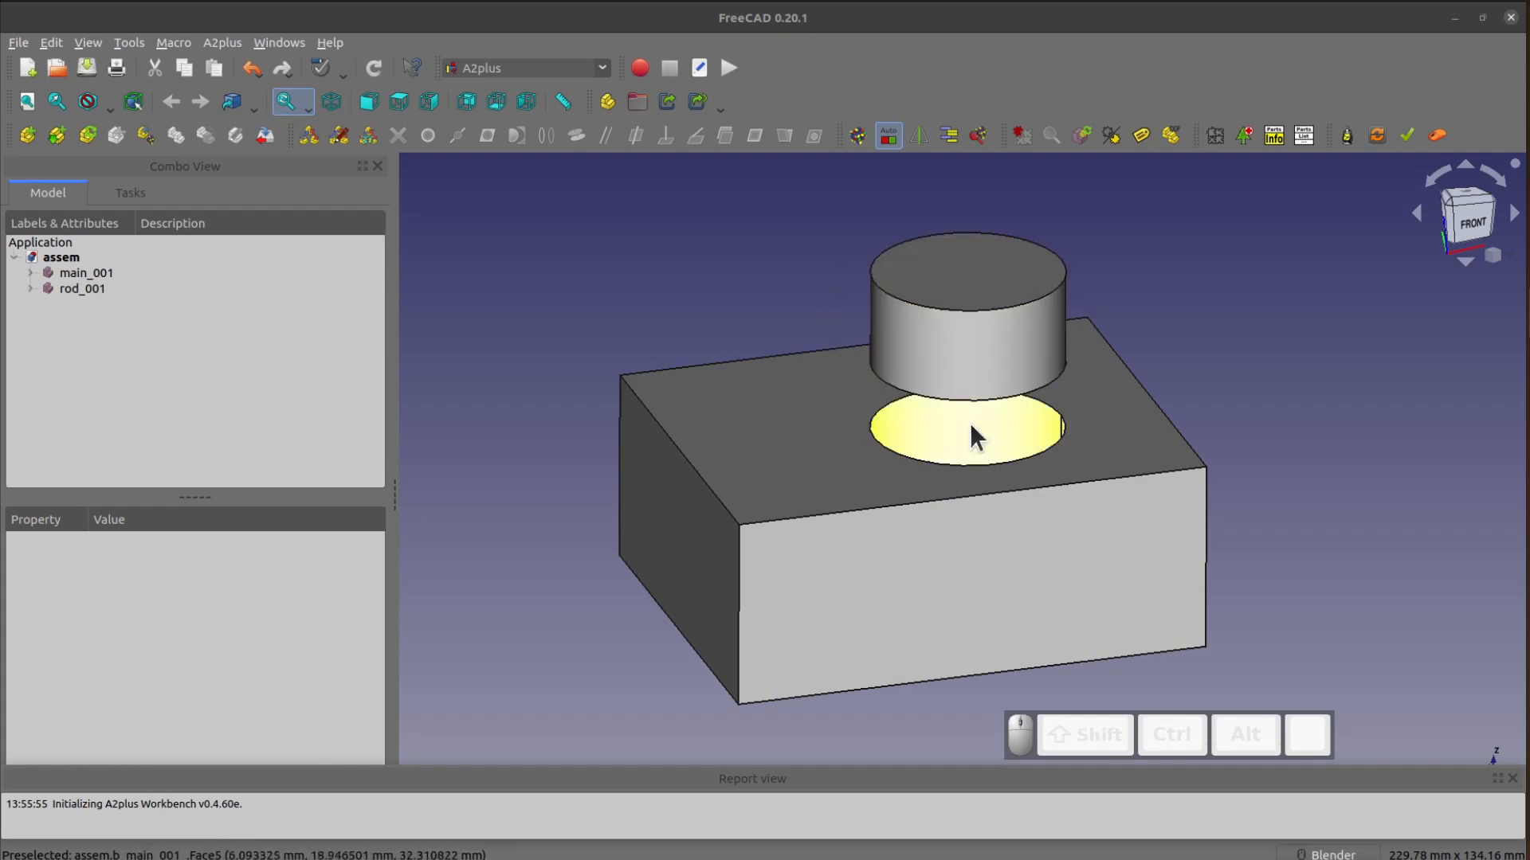
mouse_move(945, 459)
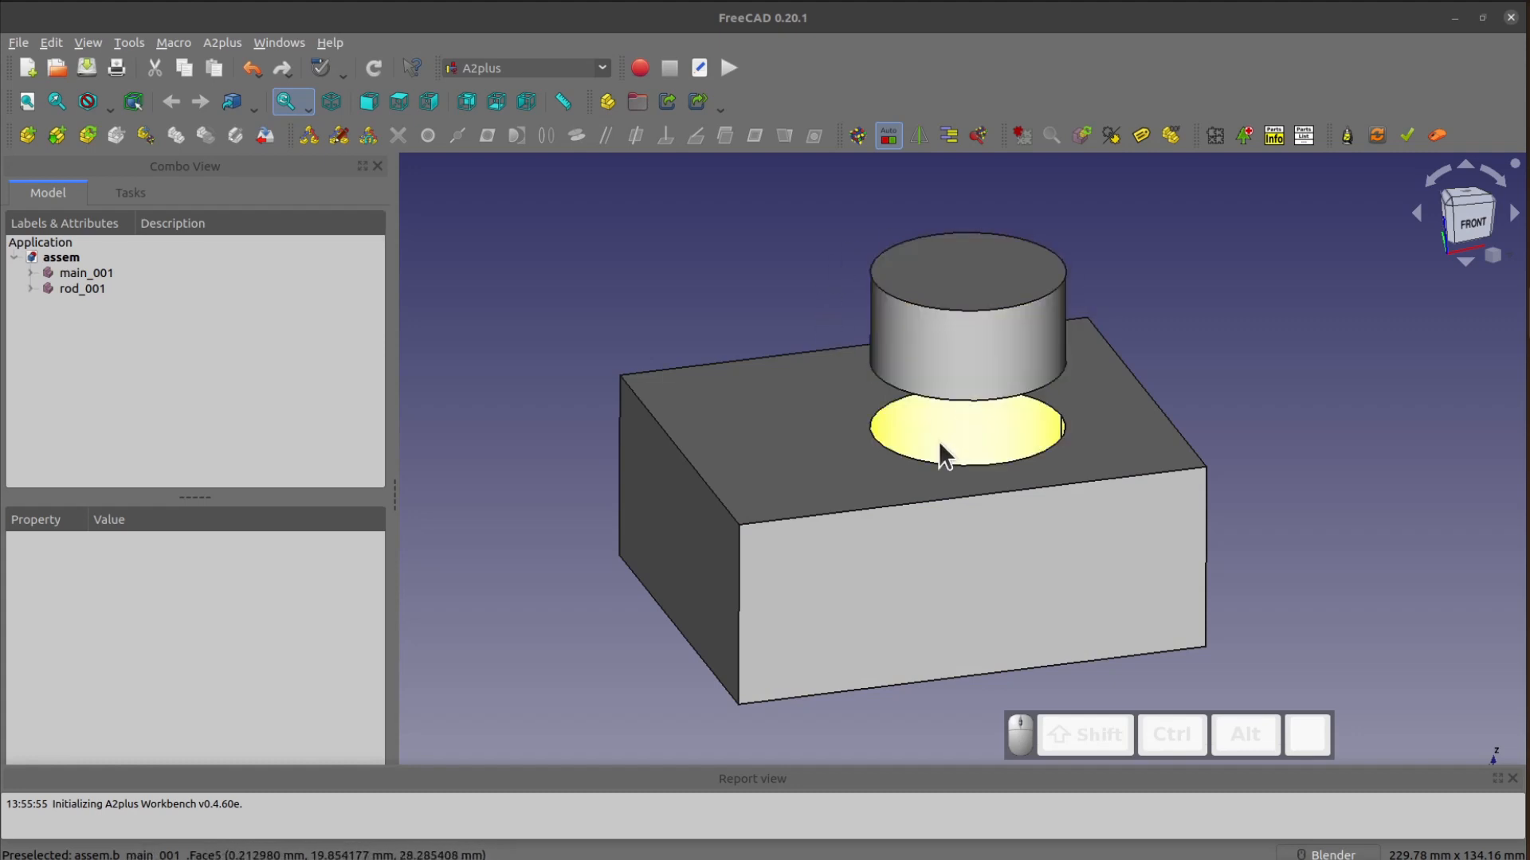
mouse_move(929, 459)
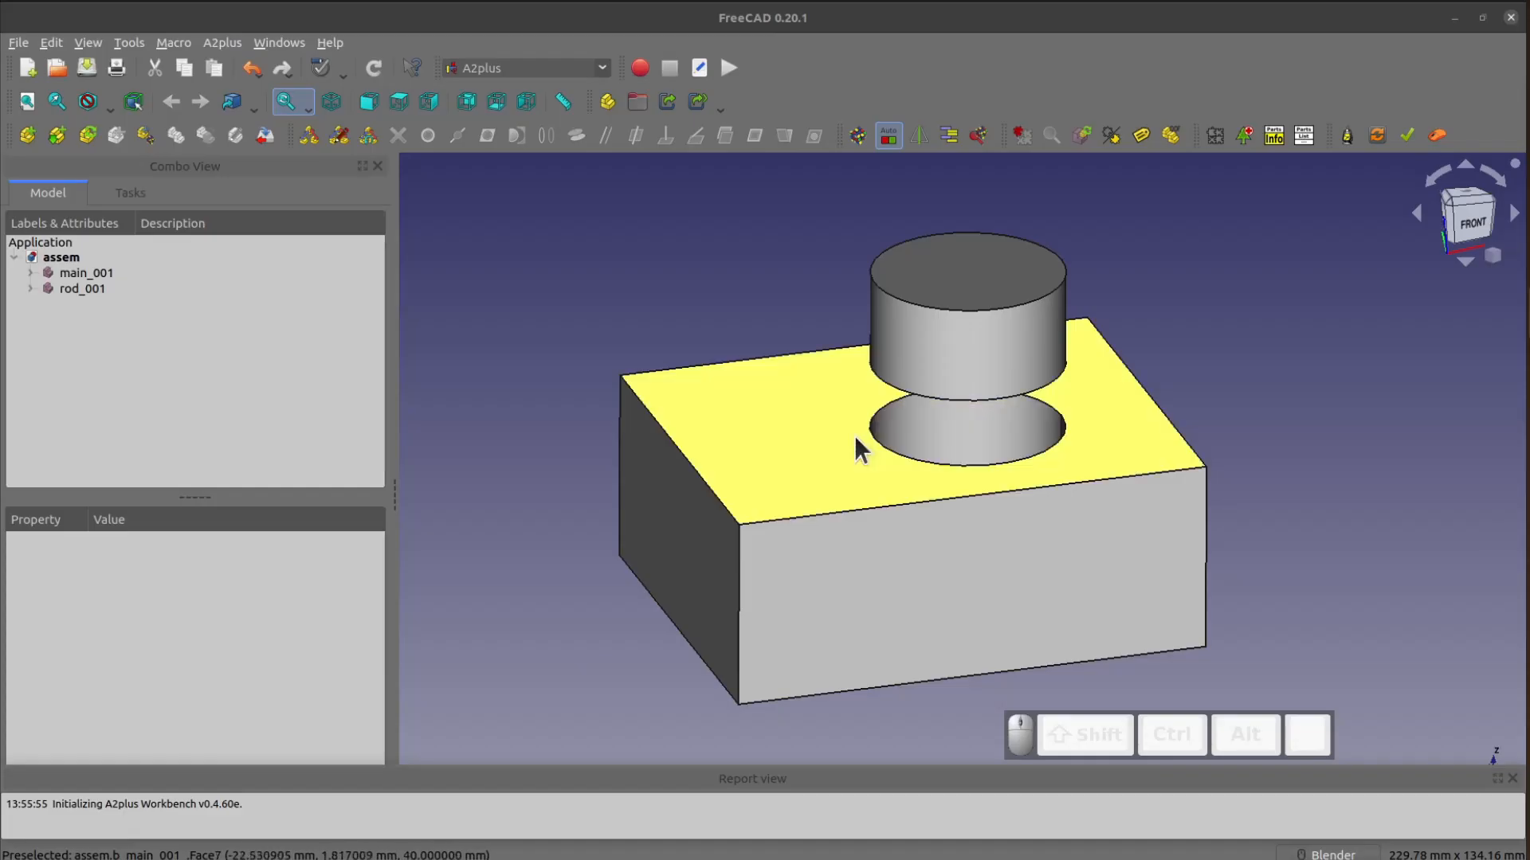
mouse_move(663, 408)
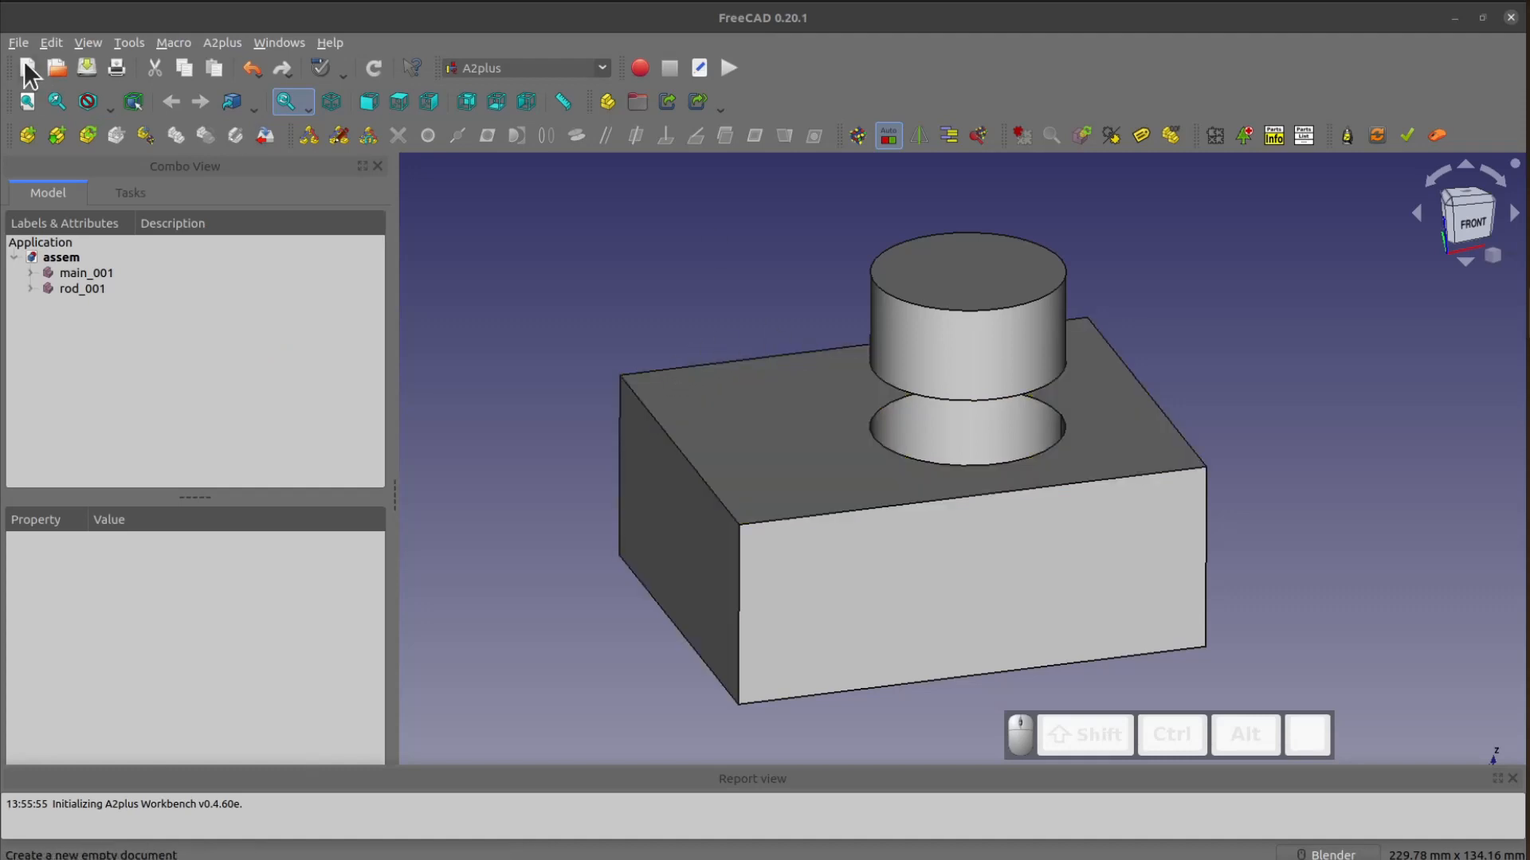
Close all open documents, discarding the assembly's unsaved changes.
click(18, 42)
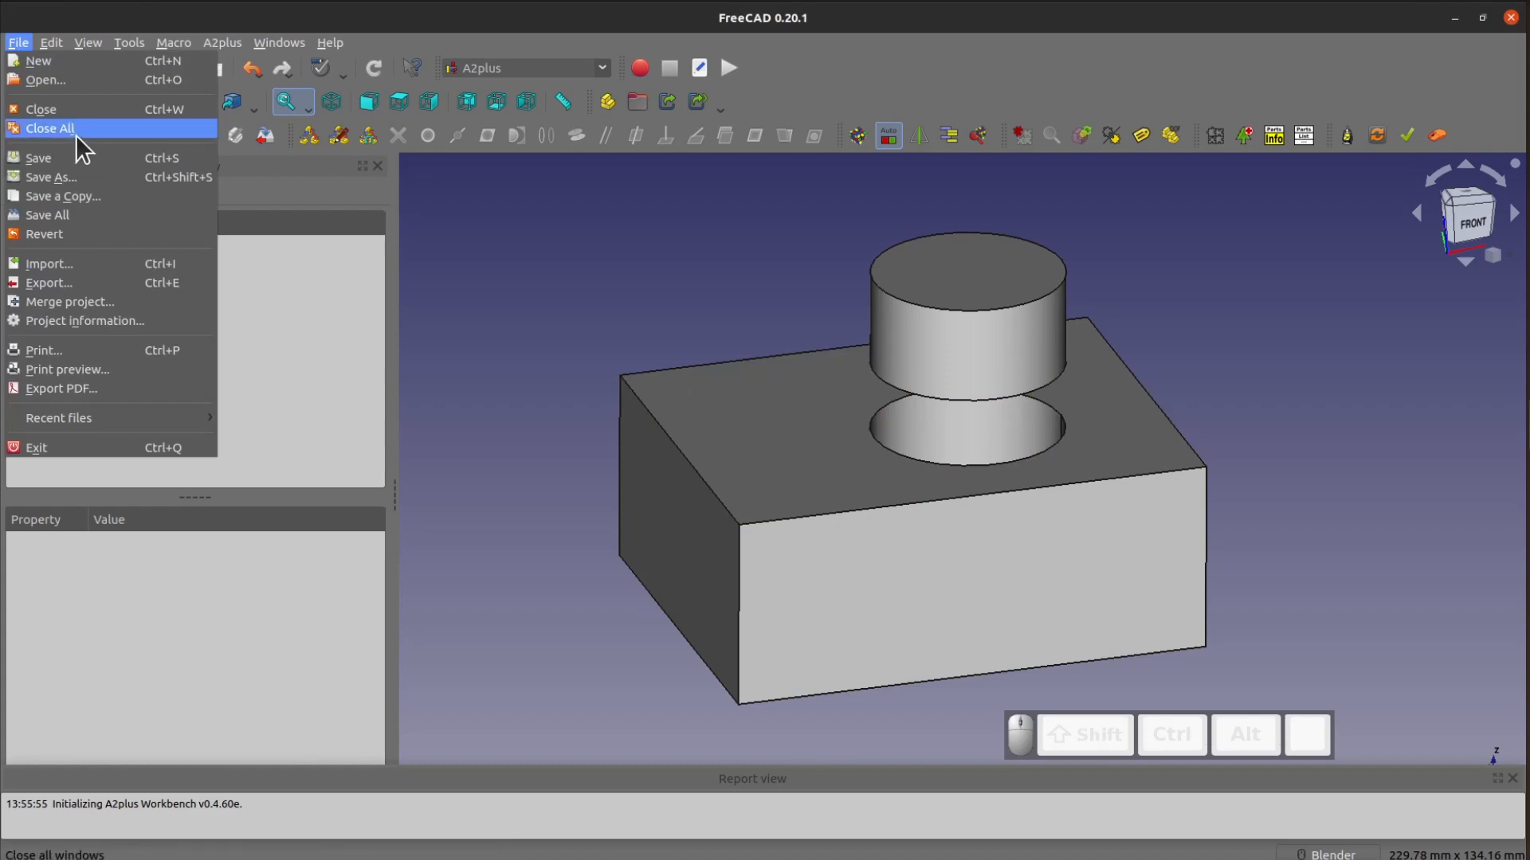
click(50, 127)
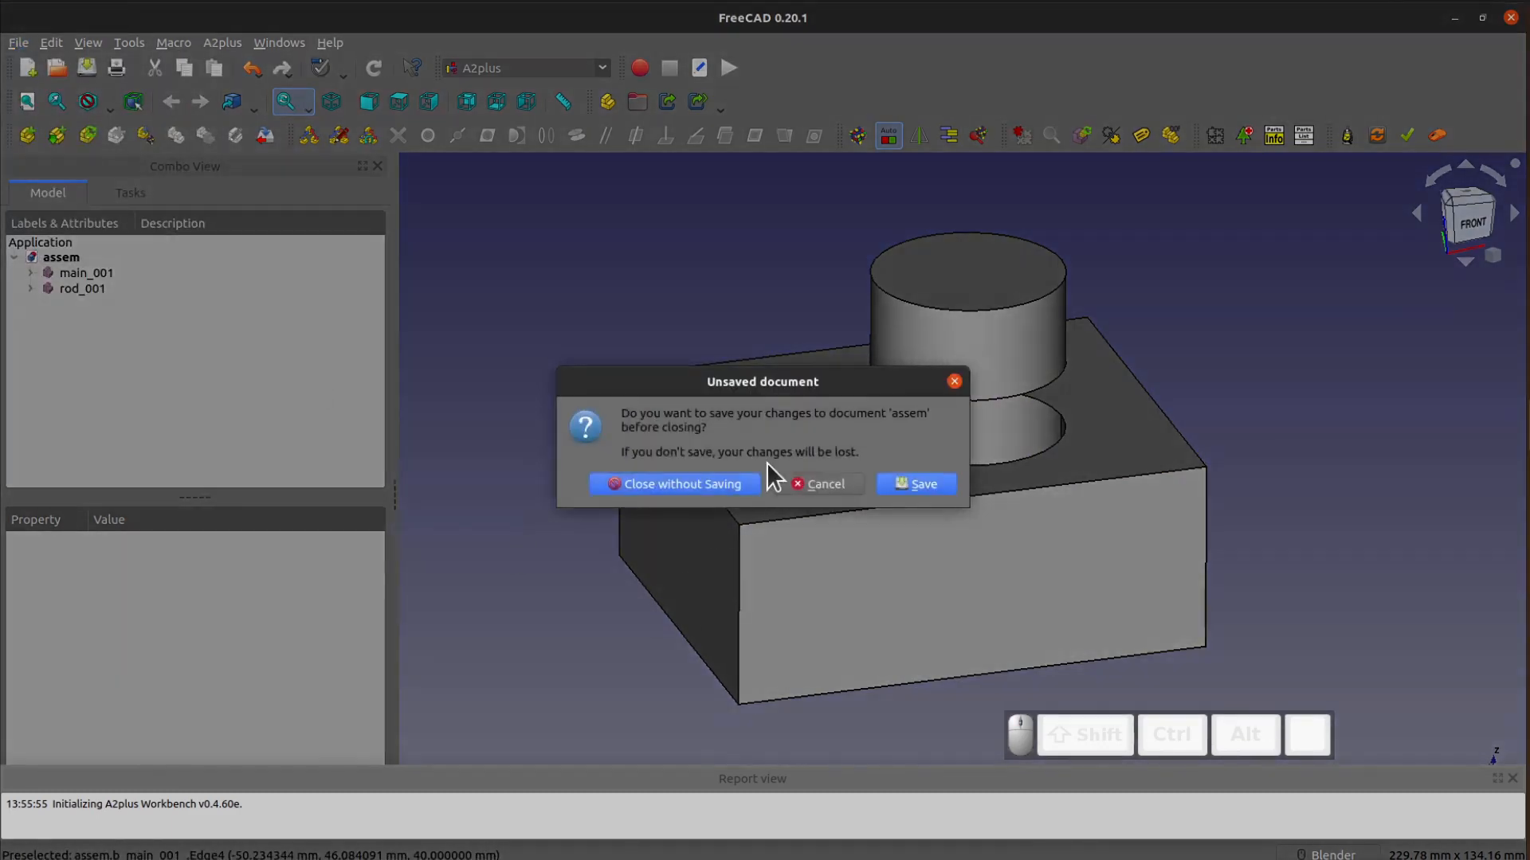
click(672, 484)
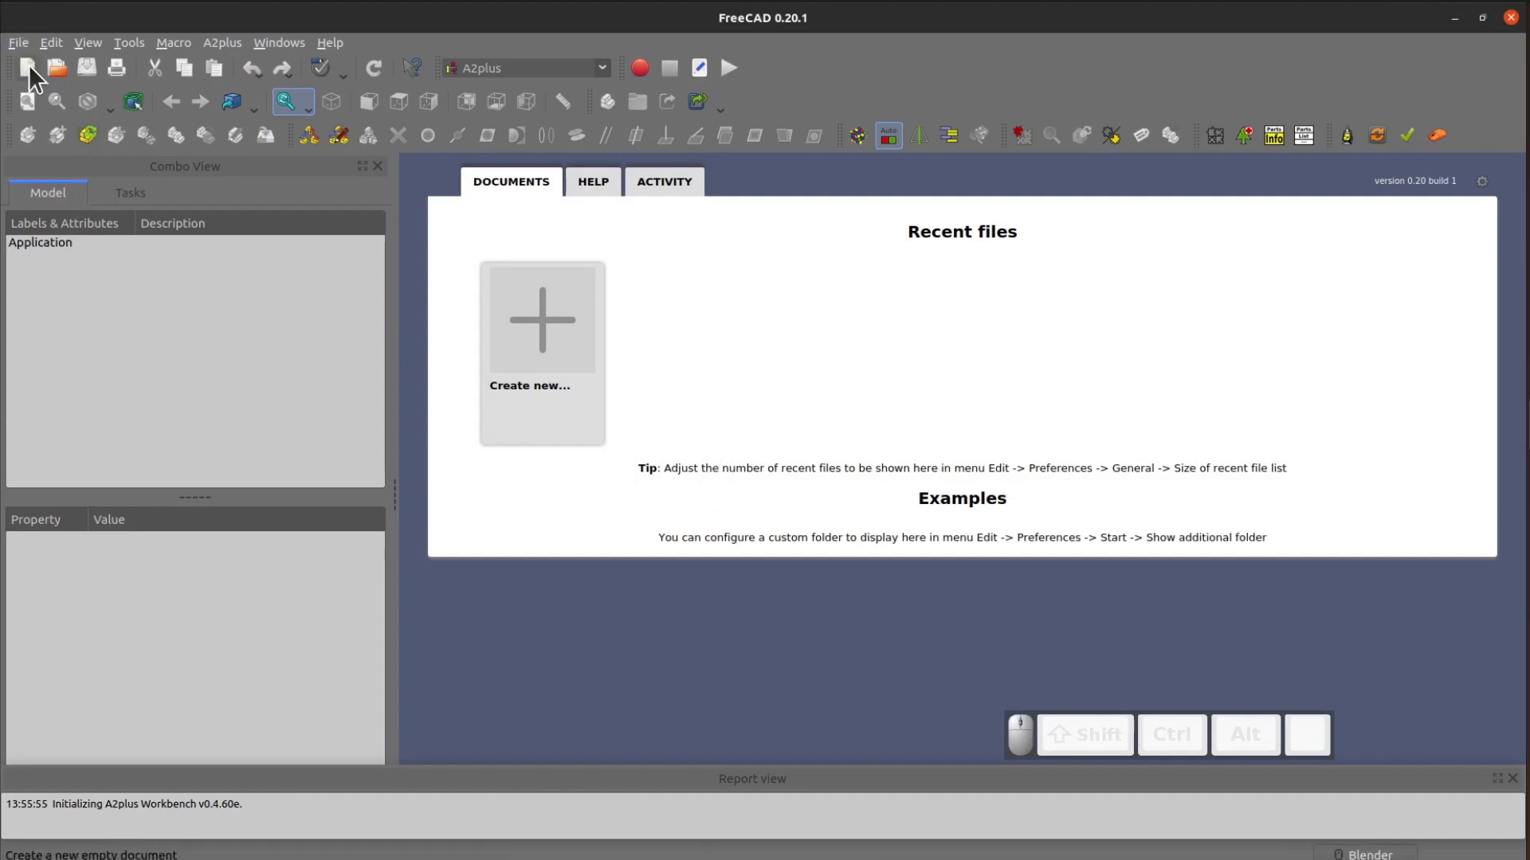
Create a new empty document and save it as 'main'.
click(27, 67)
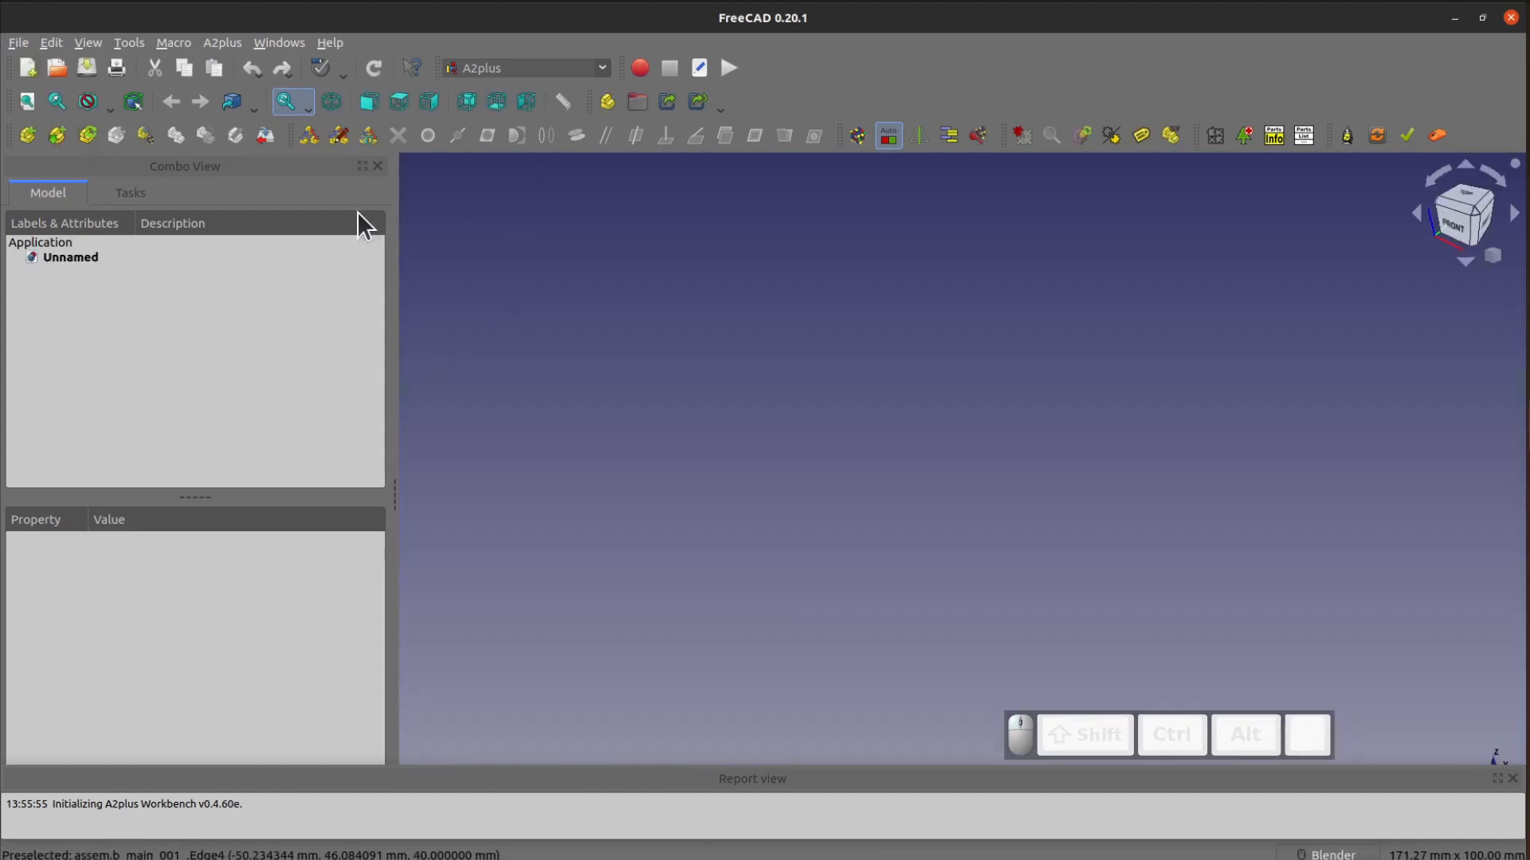
mouse_move(354, 242)
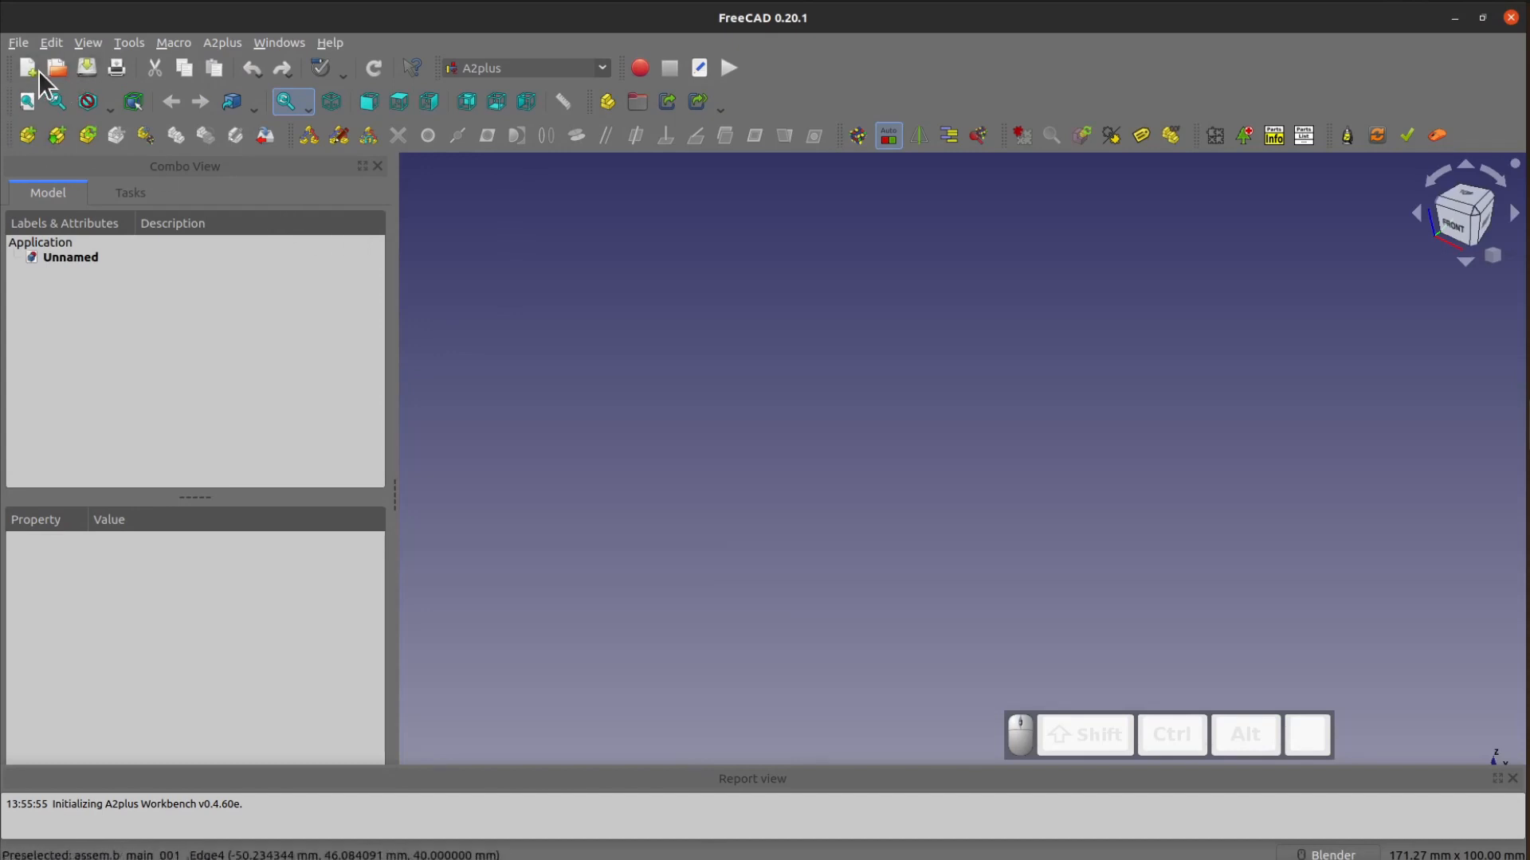
mouse_move(56, 67)
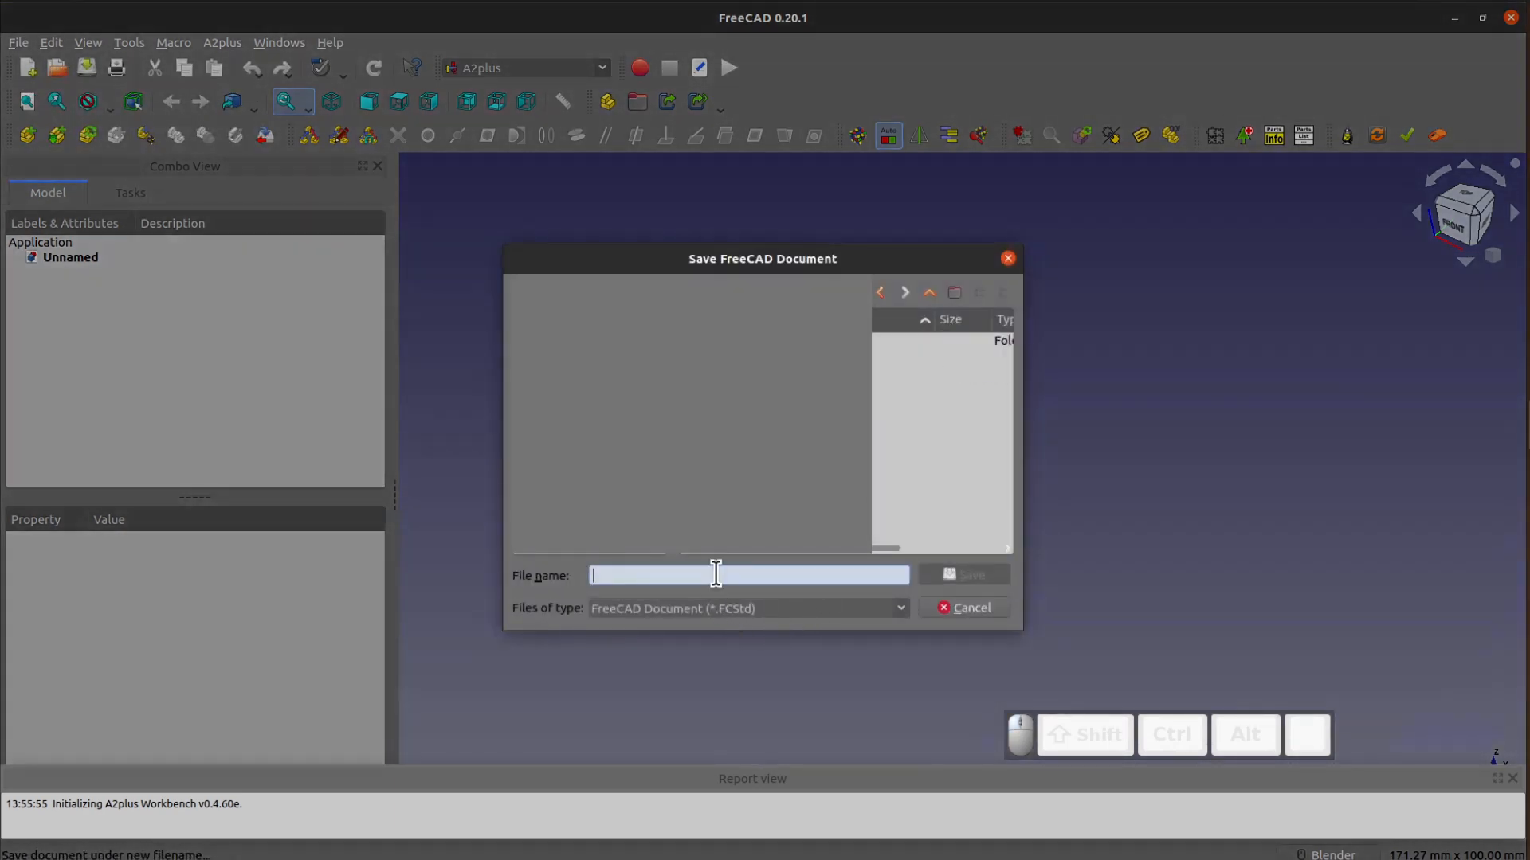
text(main)
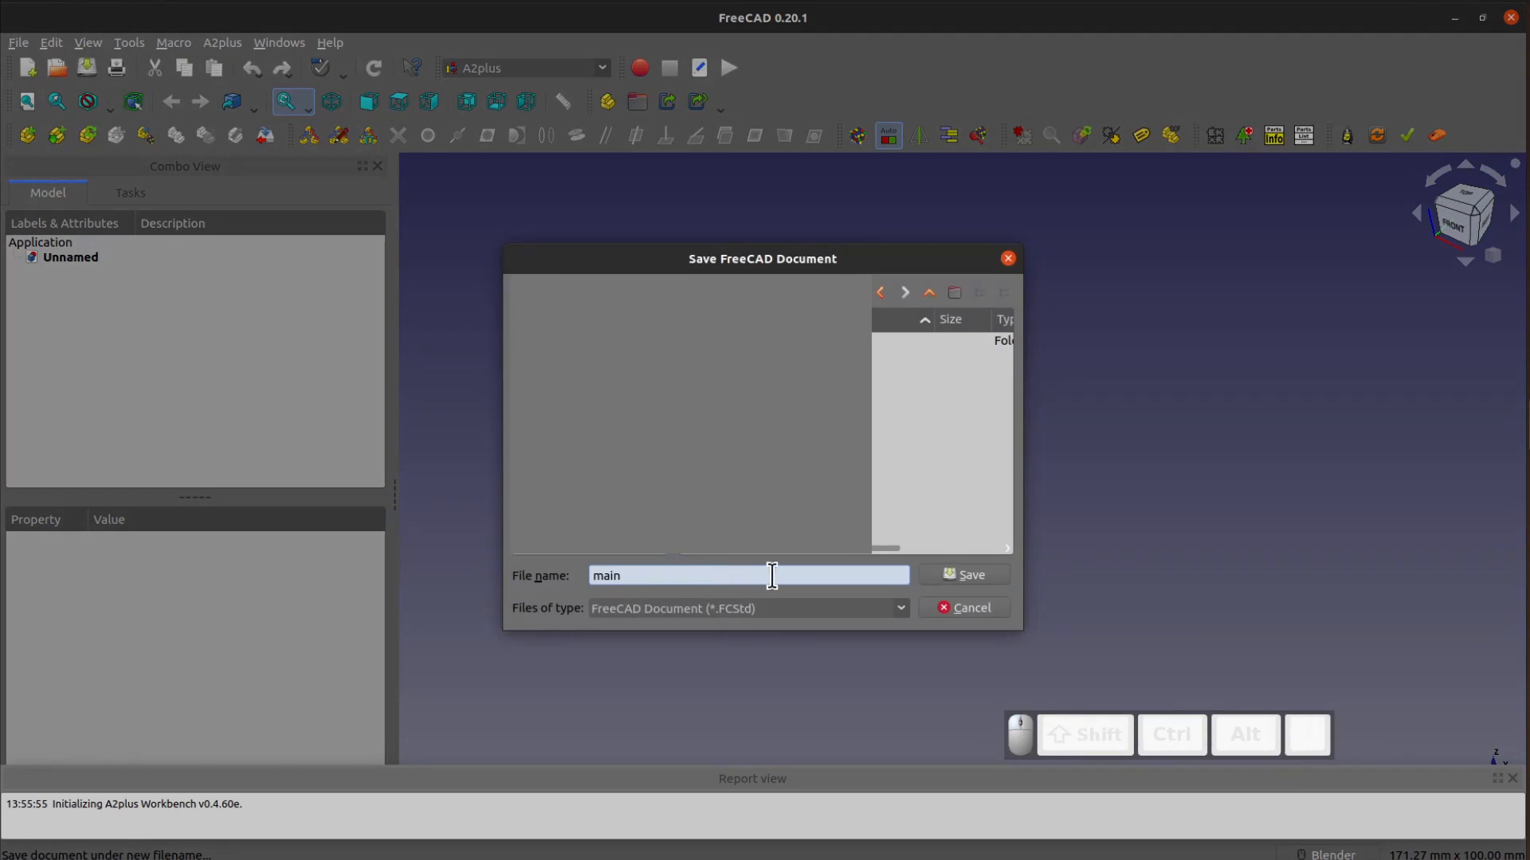
click(962, 574)
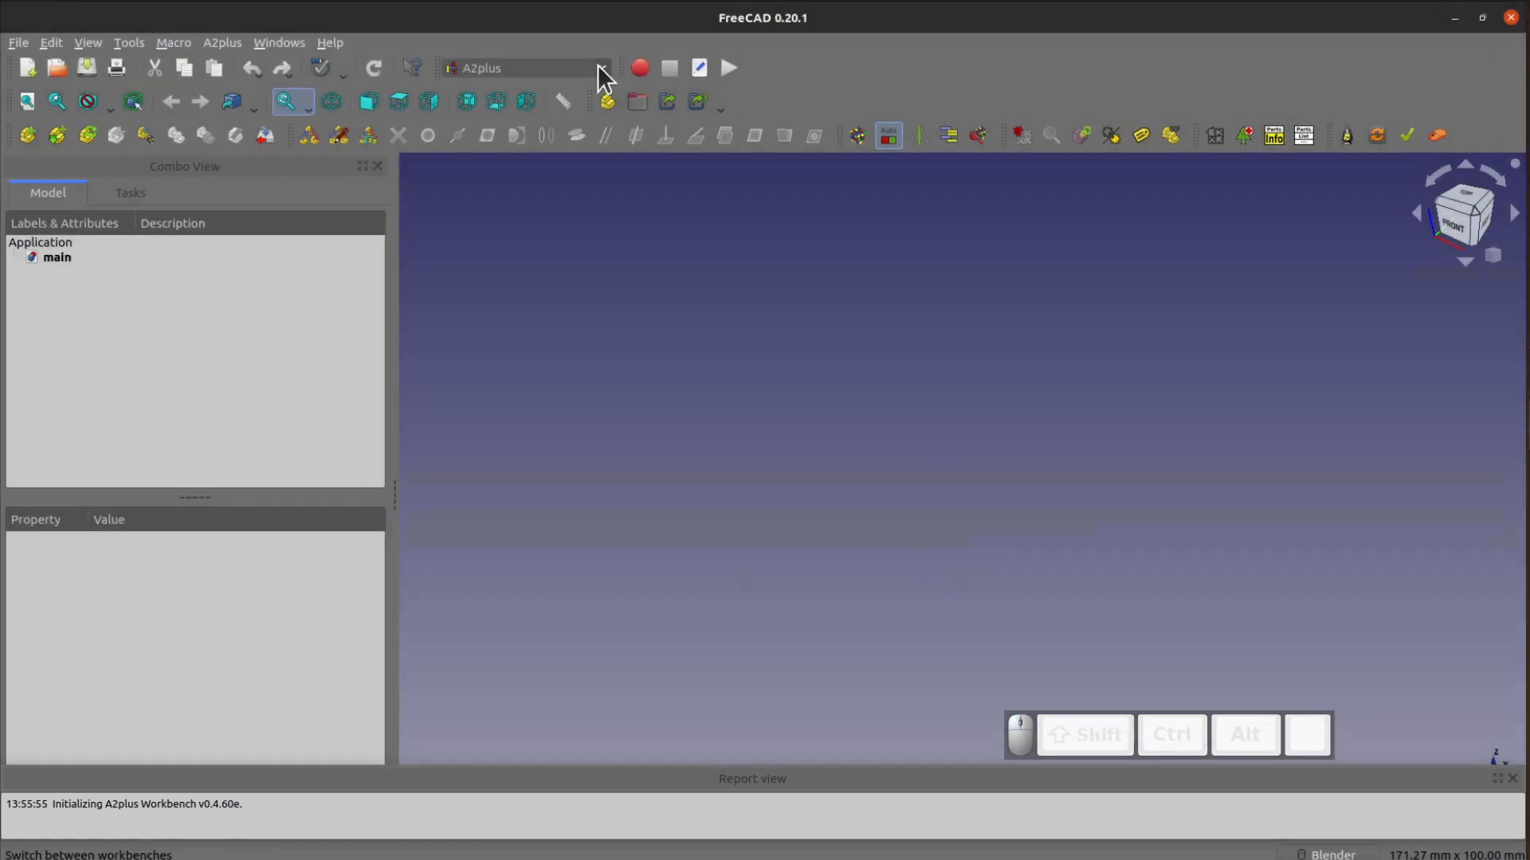
In Part Design, create a body with an XY-plane sketch holding a rectangle and a centred circle.
click(600, 69)
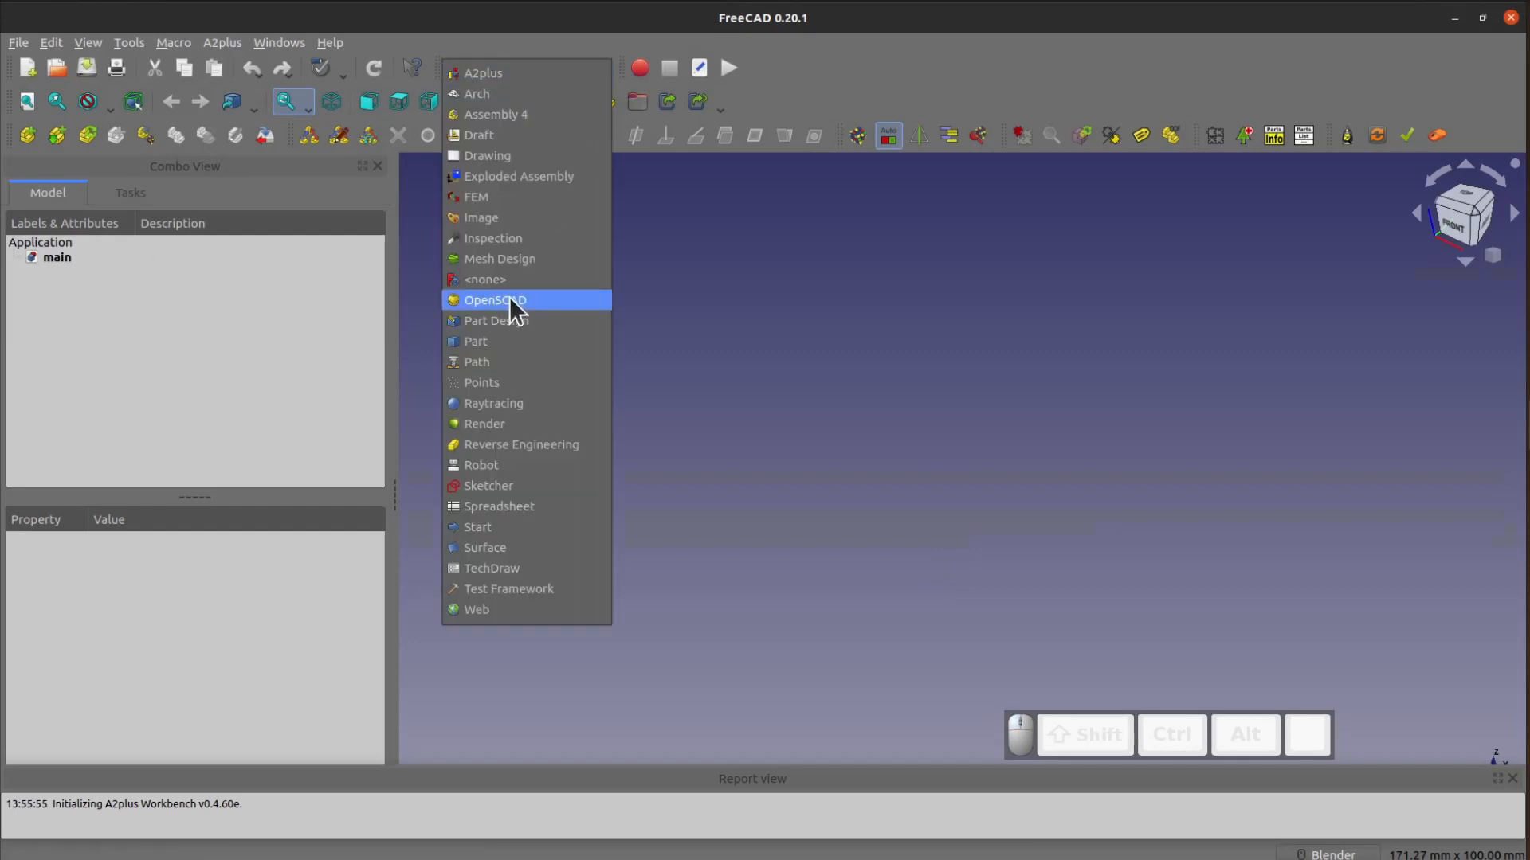
click(497, 321)
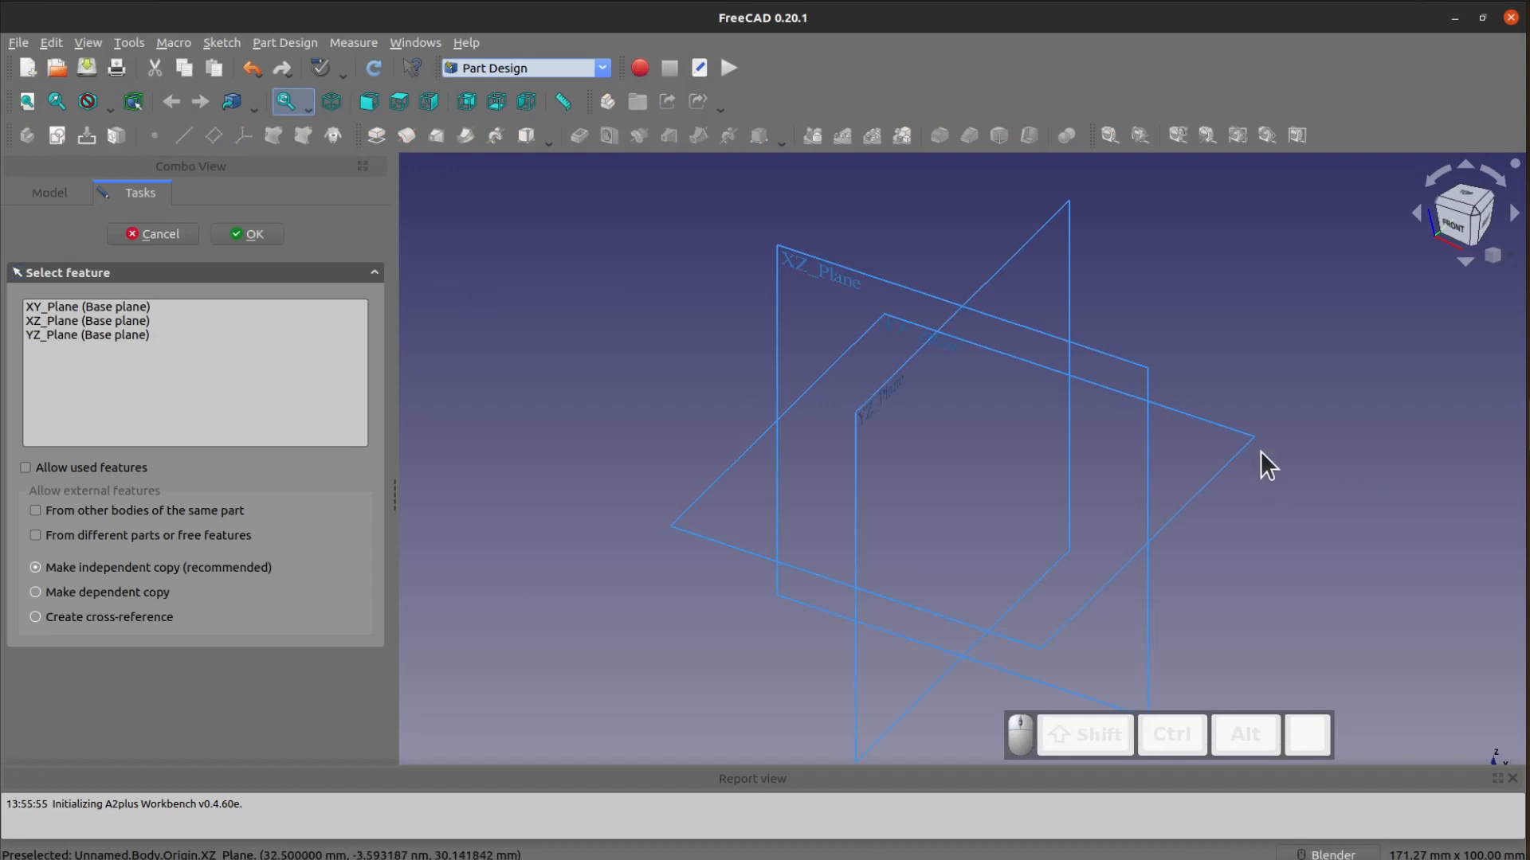
click(247, 234)
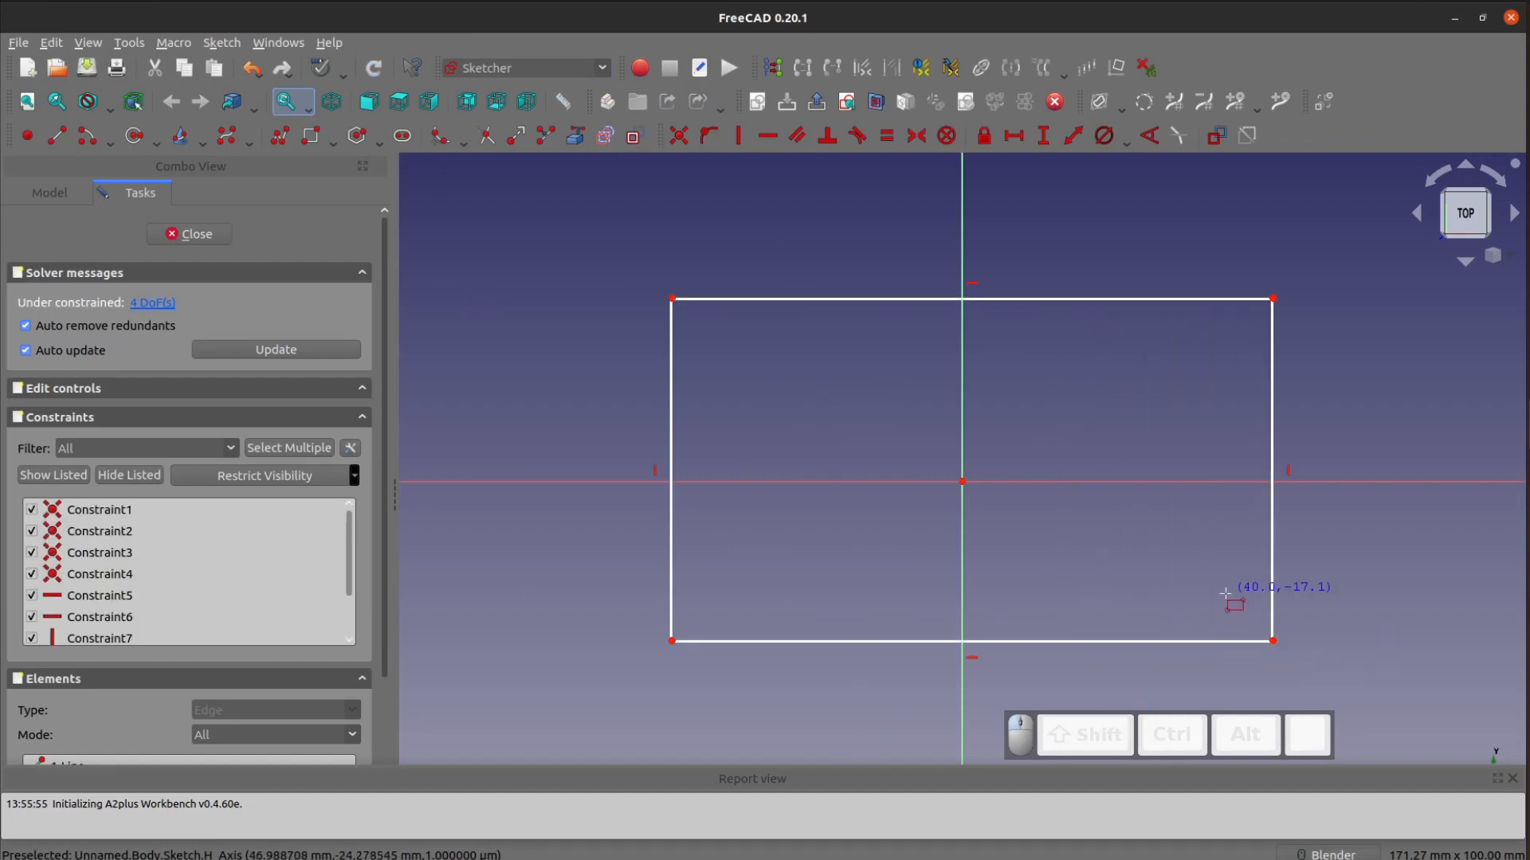
click(311, 136)
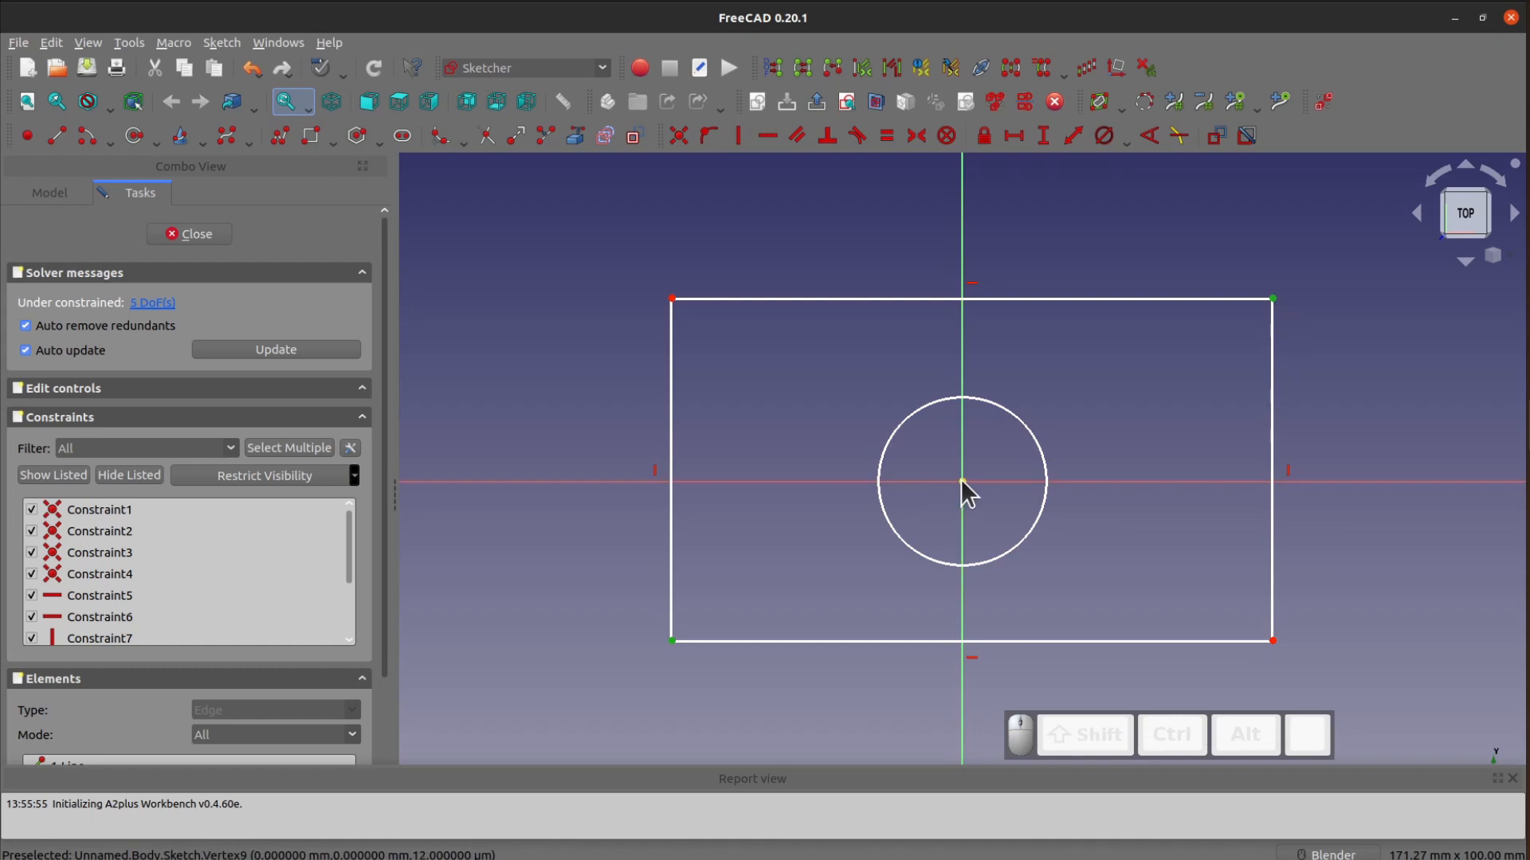
mouse_move(1122, 640)
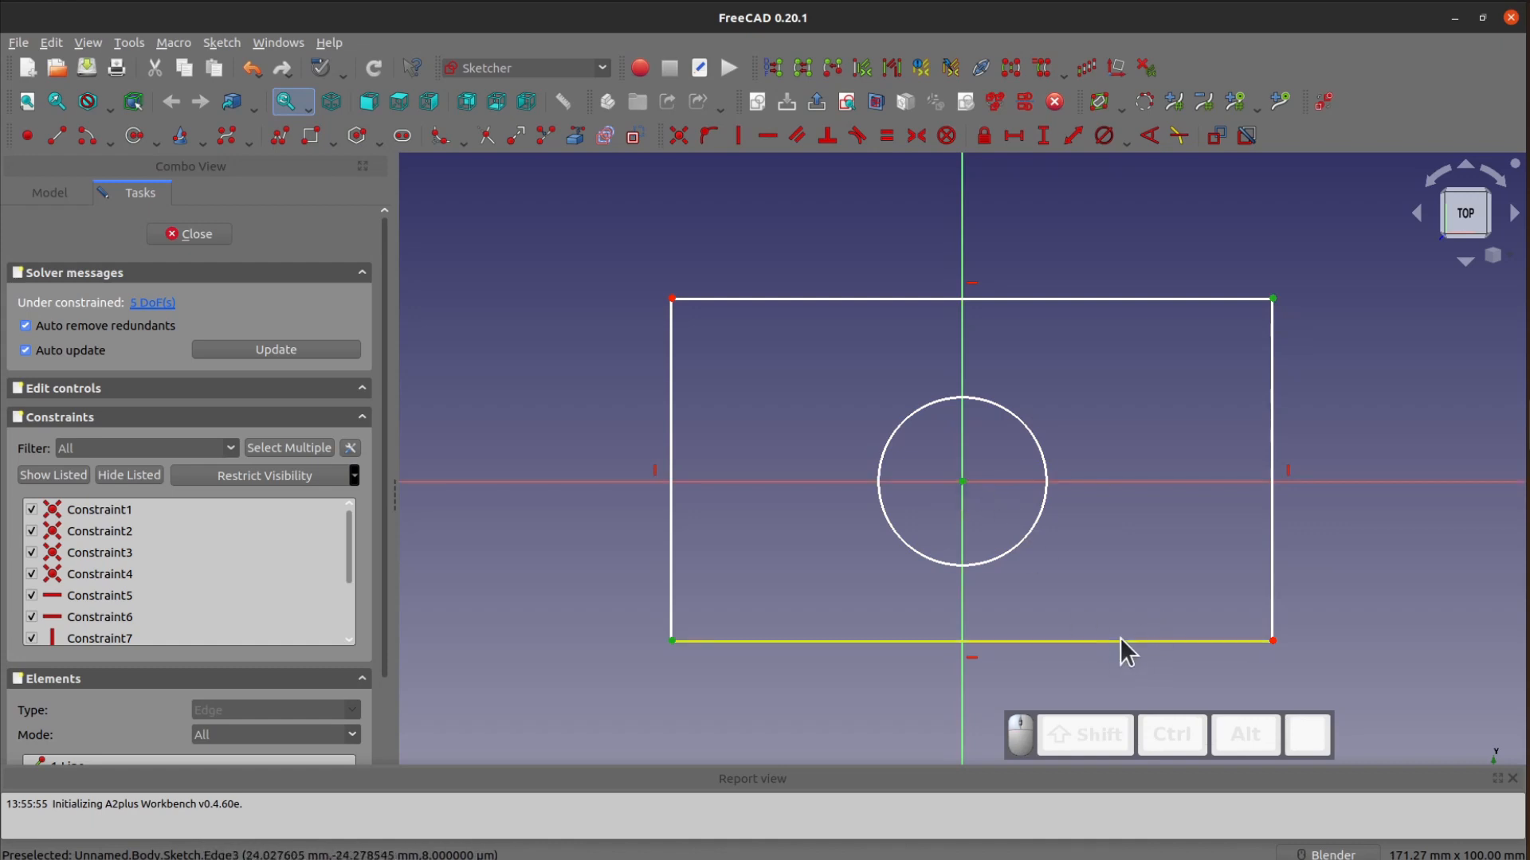
mouse_move(648, 234)
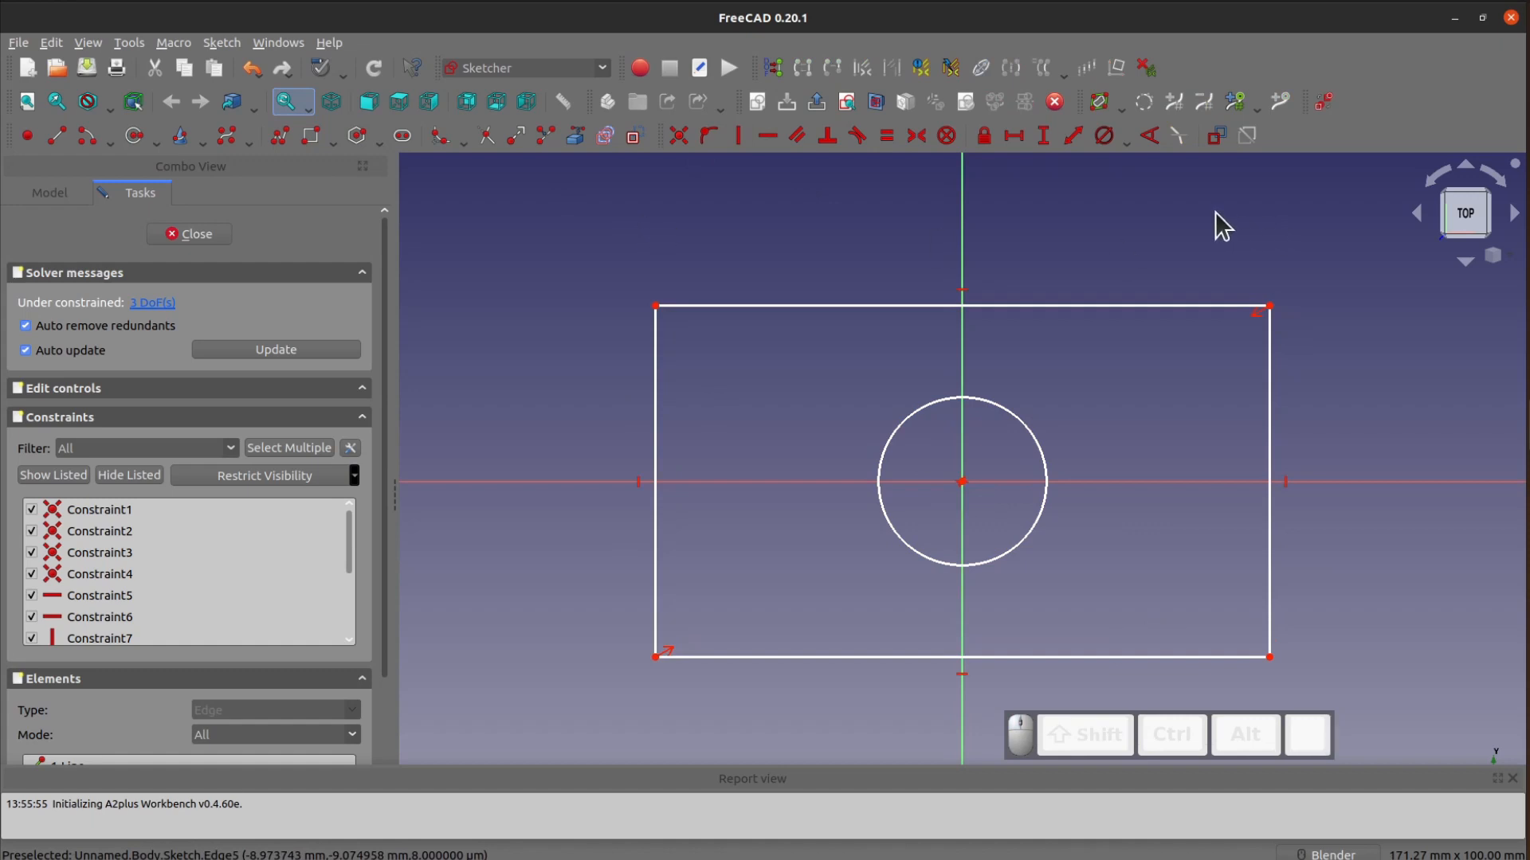
mouse_move(188, 232)
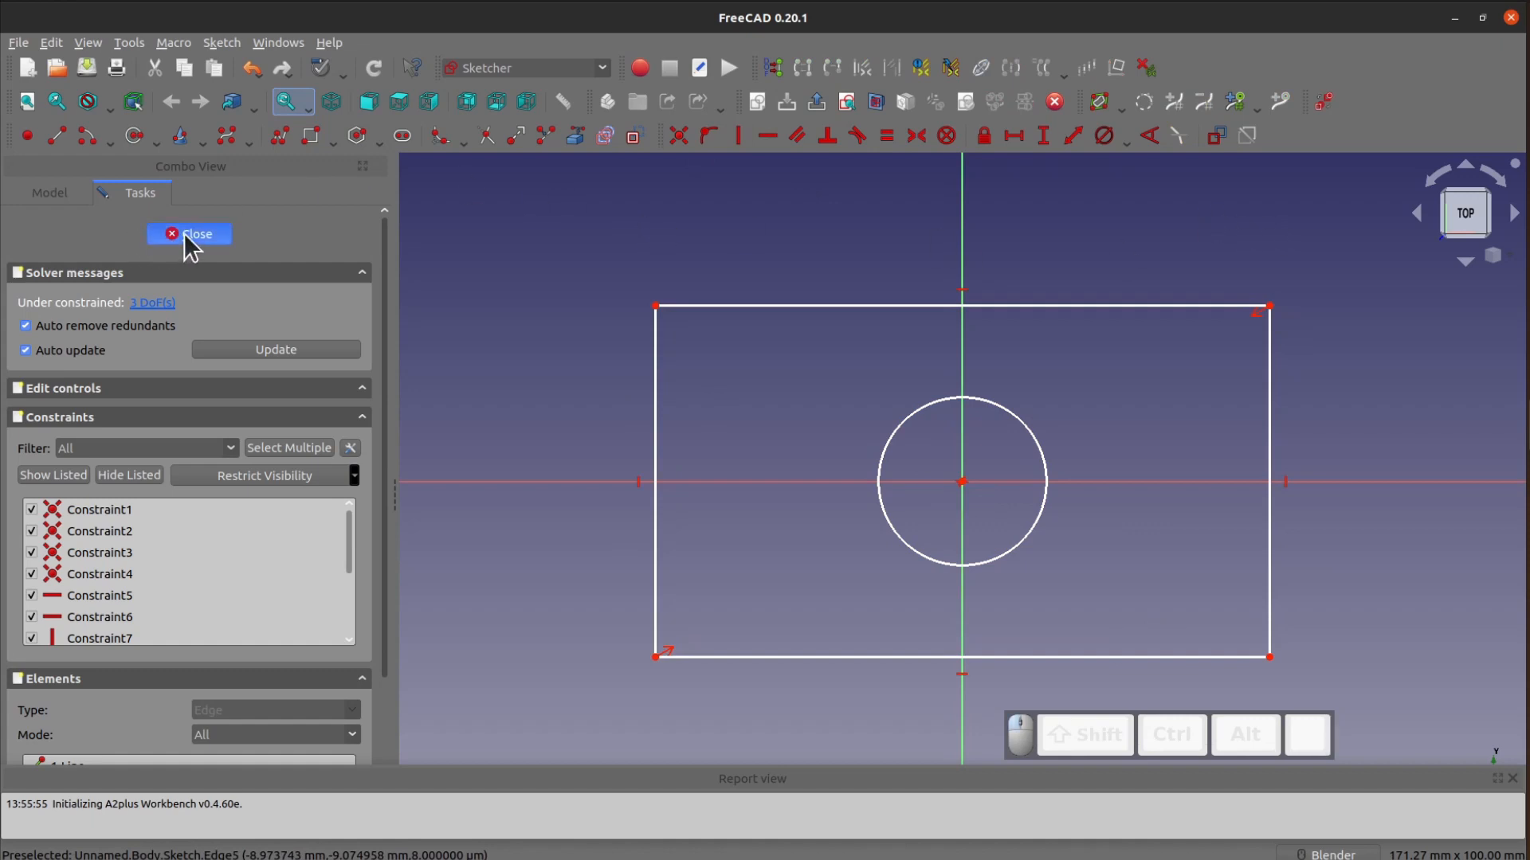
Finish the sketch and pad it into a 10 mm plate with a through hole.
click(190, 234)
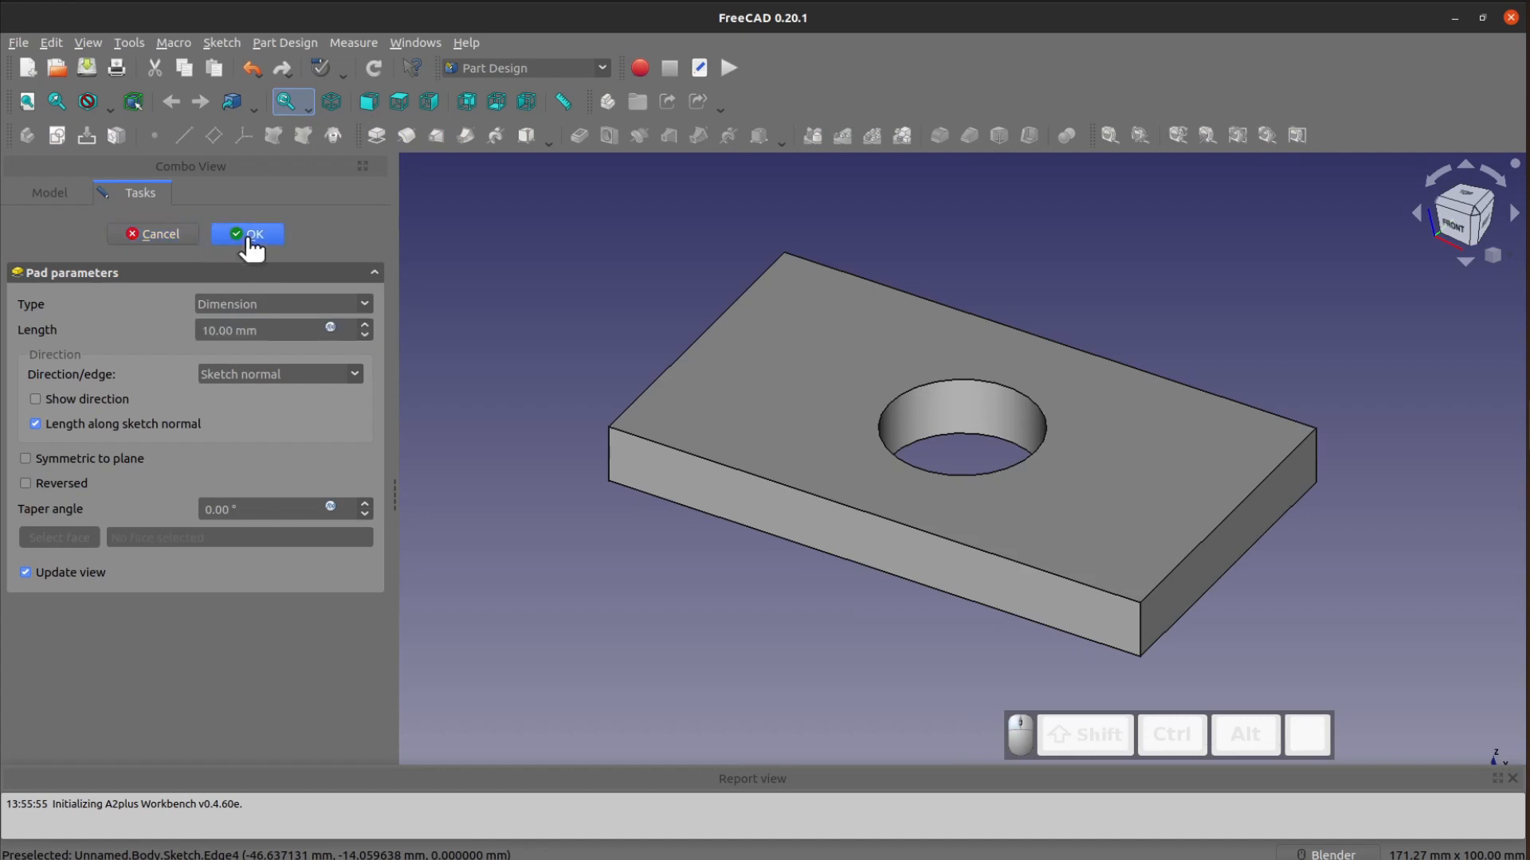
click(247, 235)
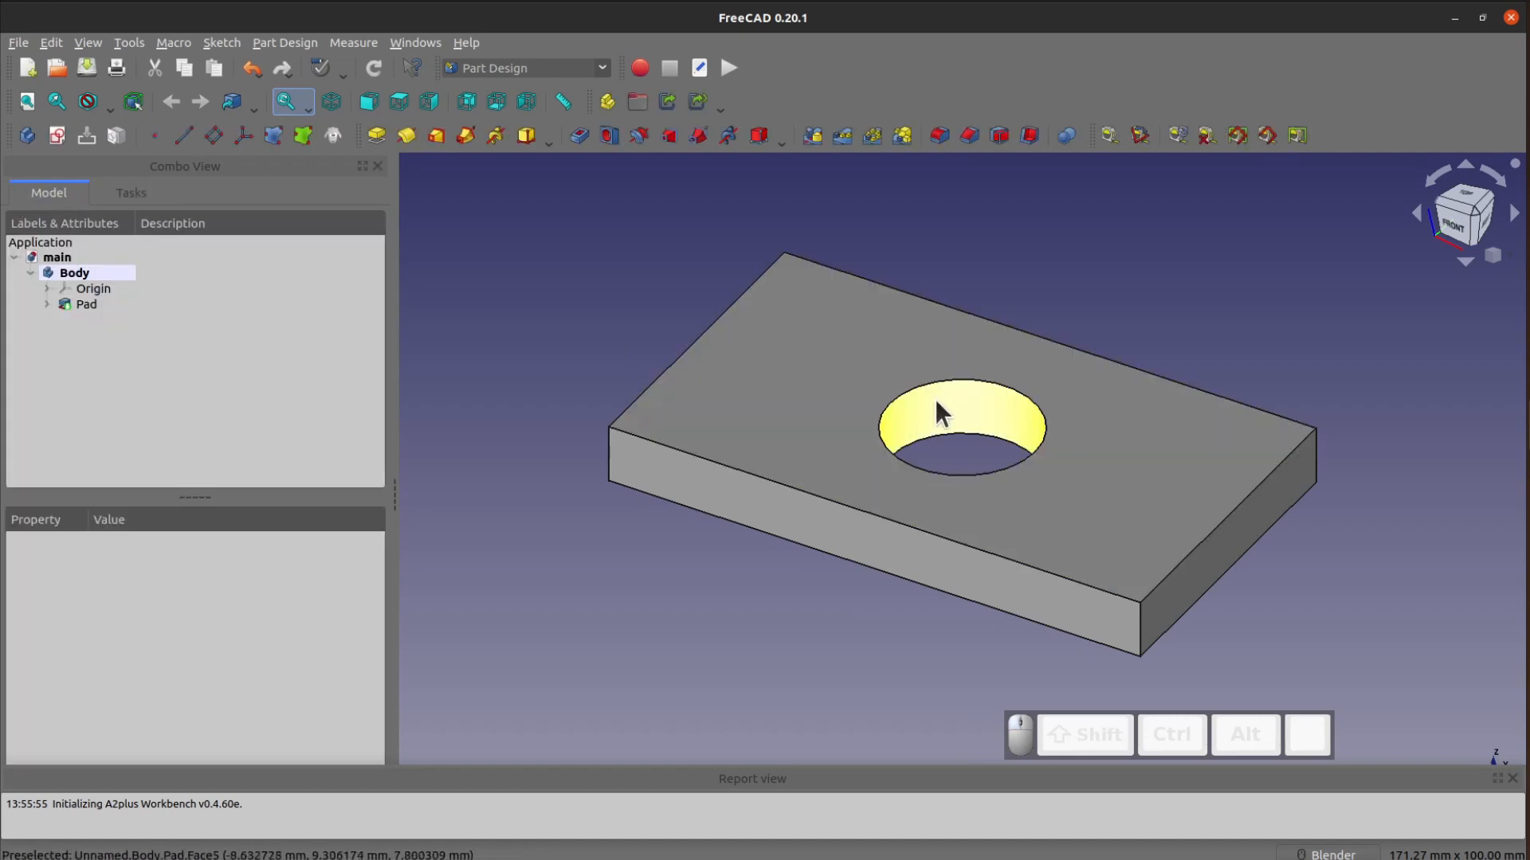
mouse_move(840, 589)
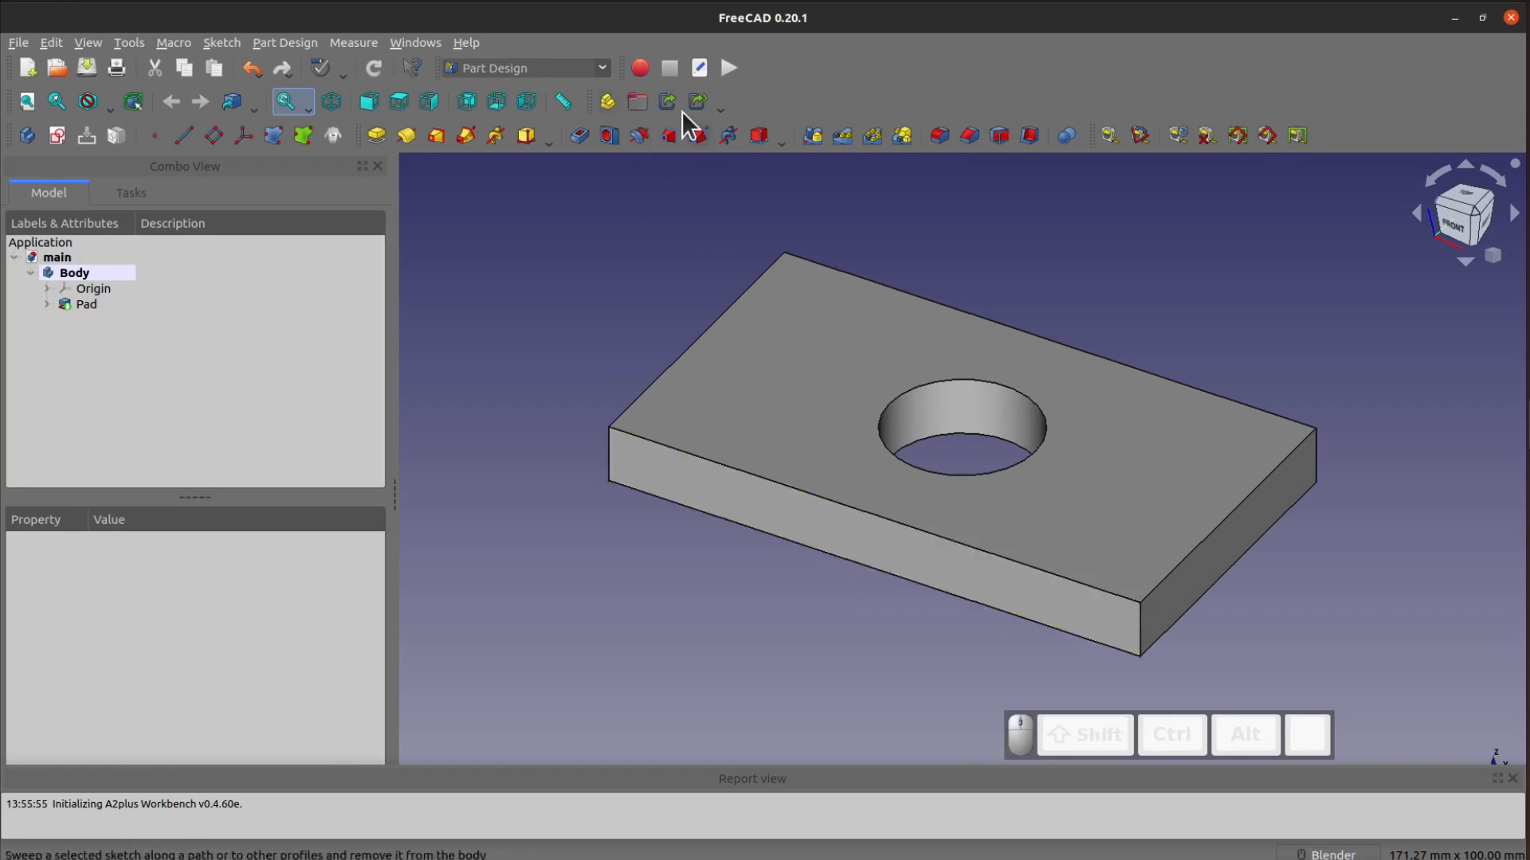
In the Spreadsheet workbench, add a spreadsheet and rename it 'vars'.
click(525, 67)
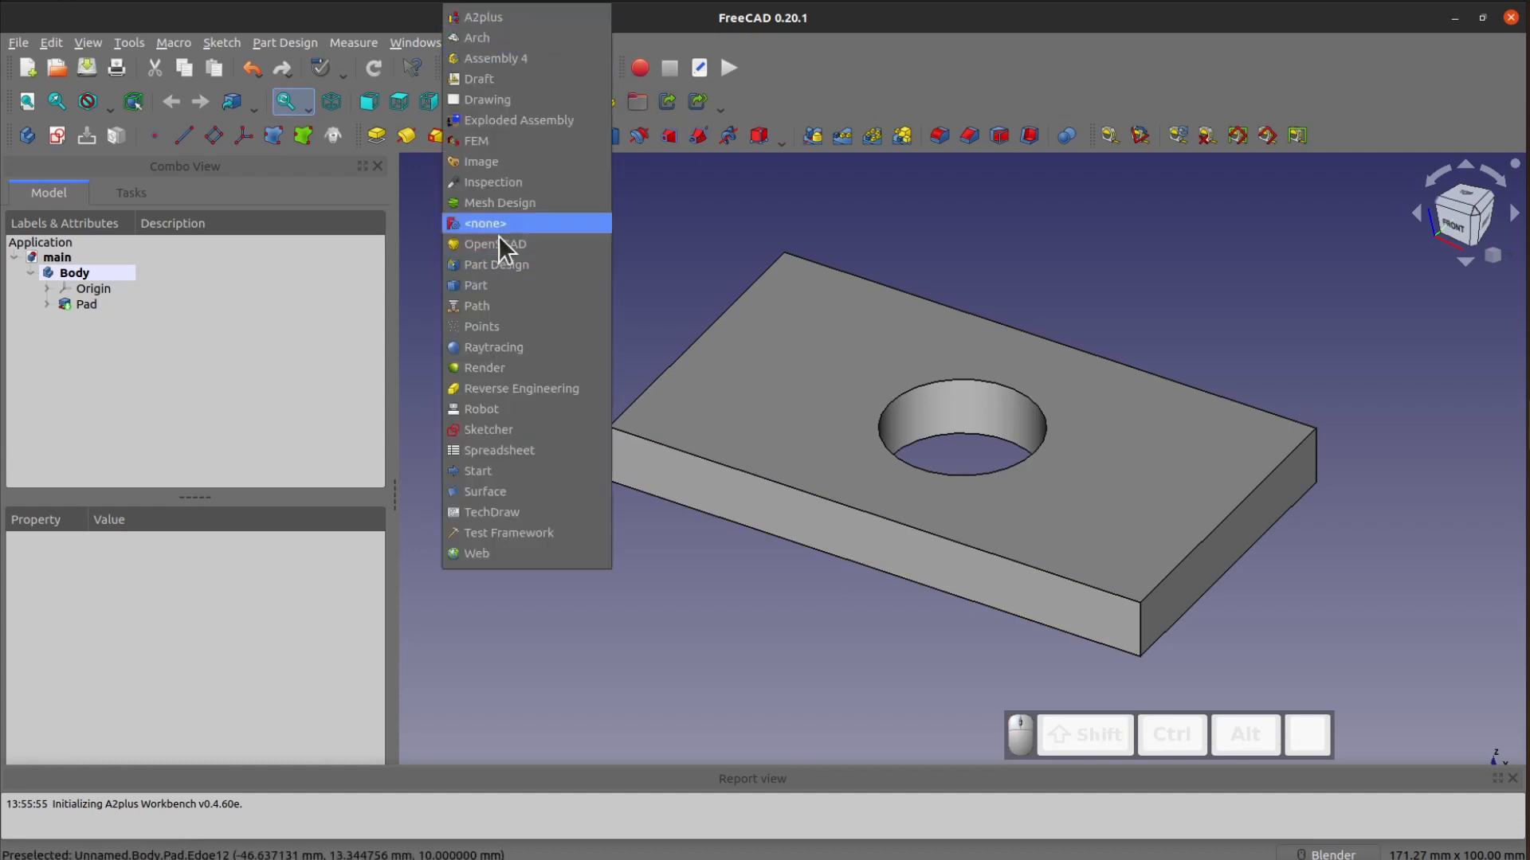
click(498, 449)
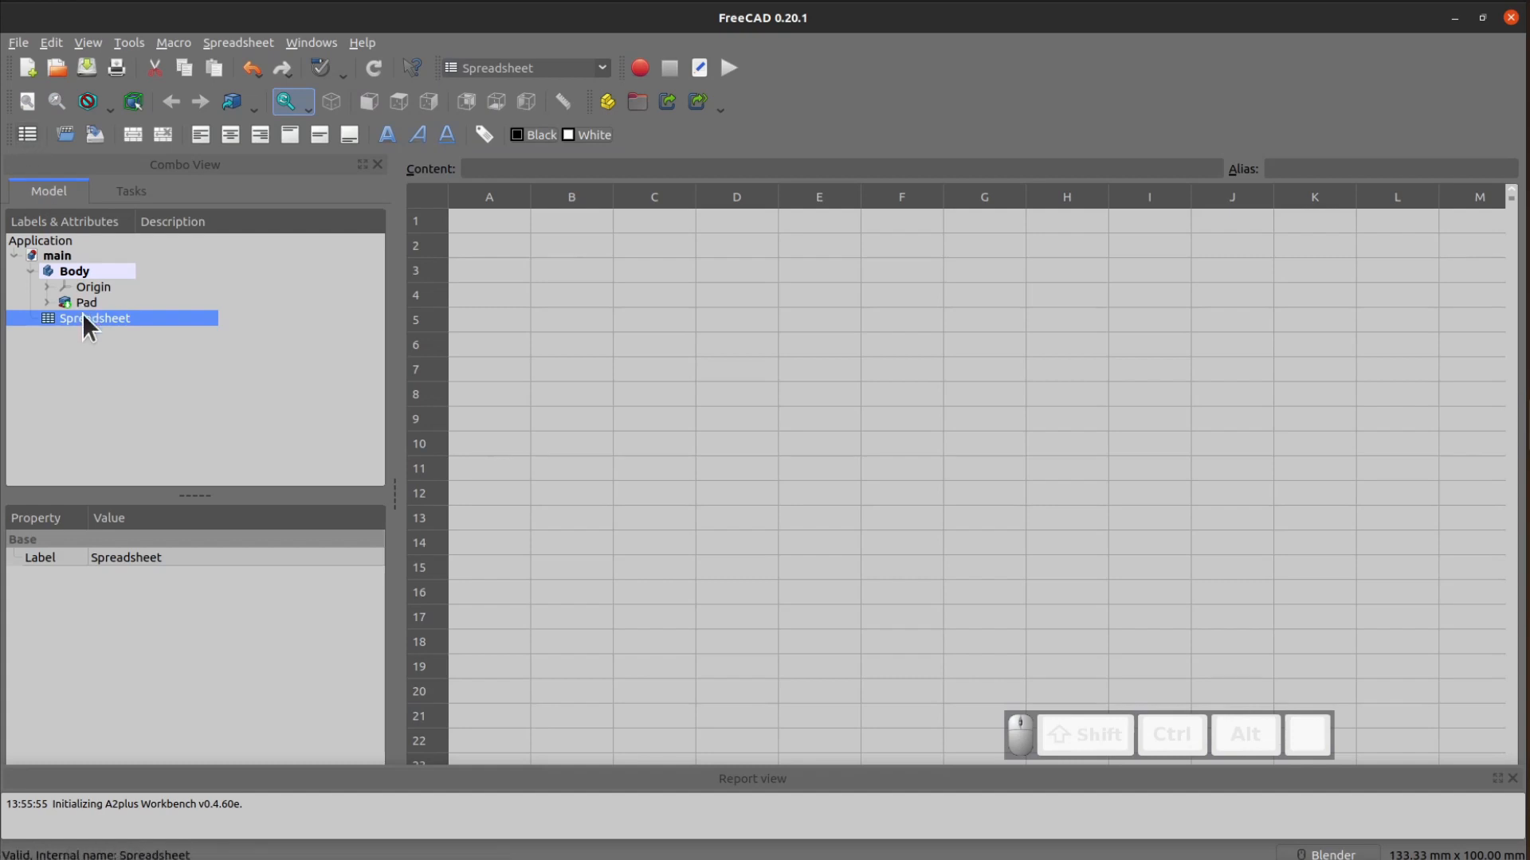
double_click(94, 319)
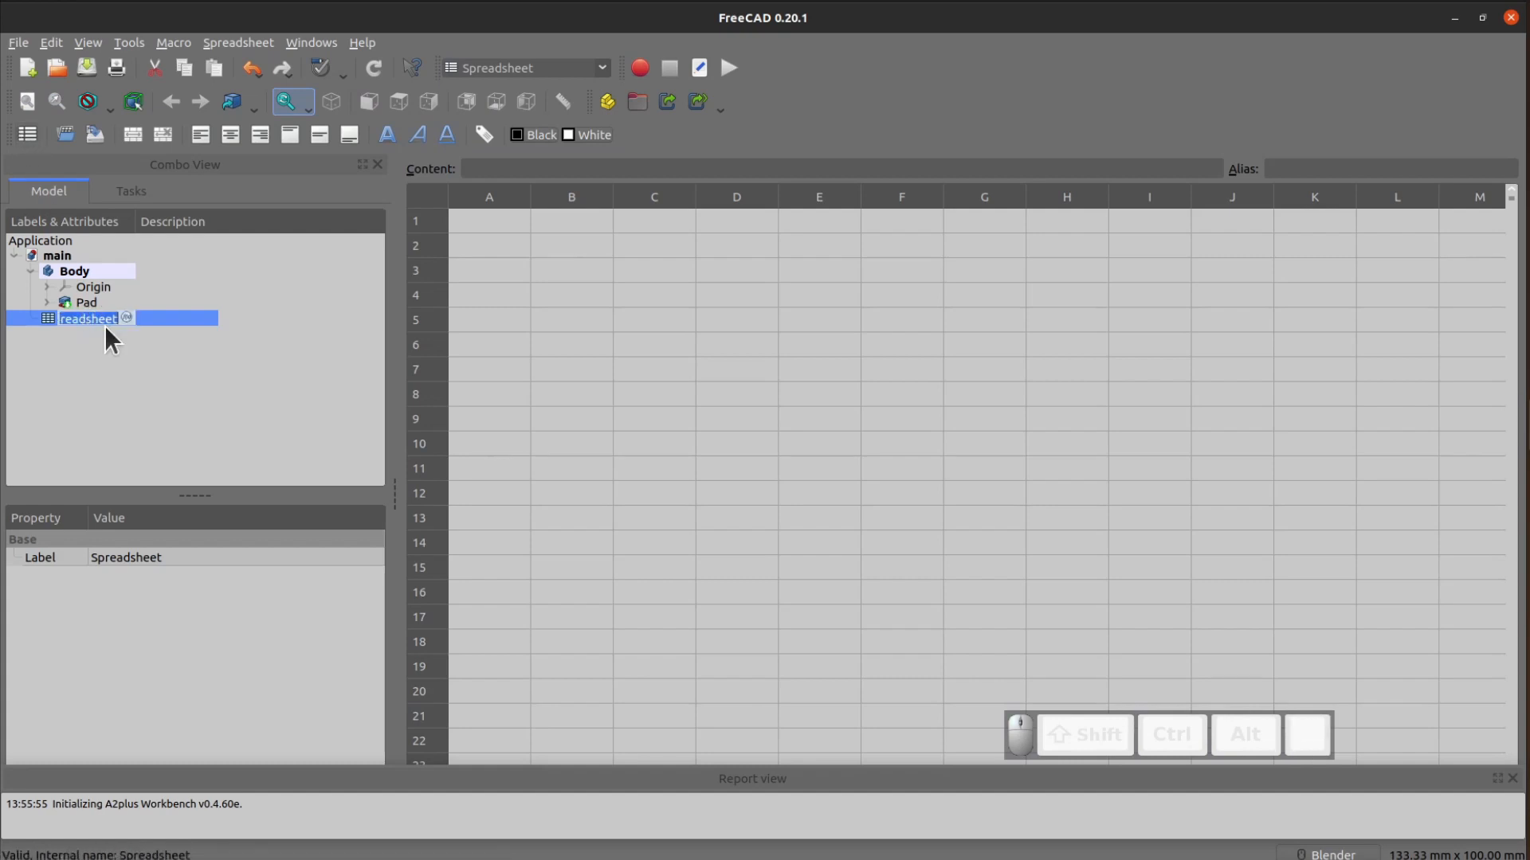
text(vars)
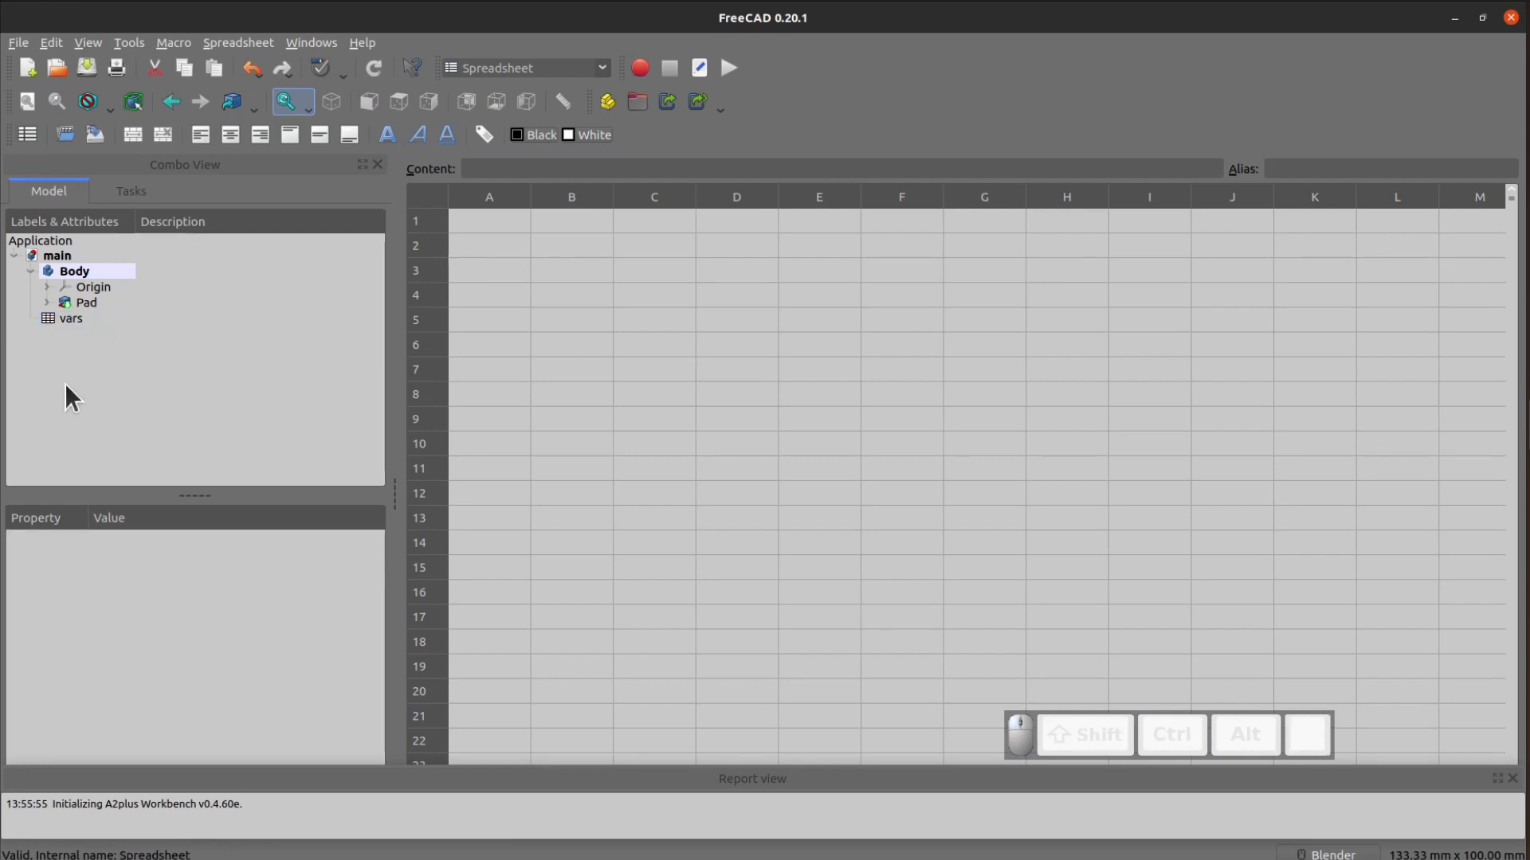
Enter the labels length, width, height in A1–A3 and diameter in A5.
click(490, 220)
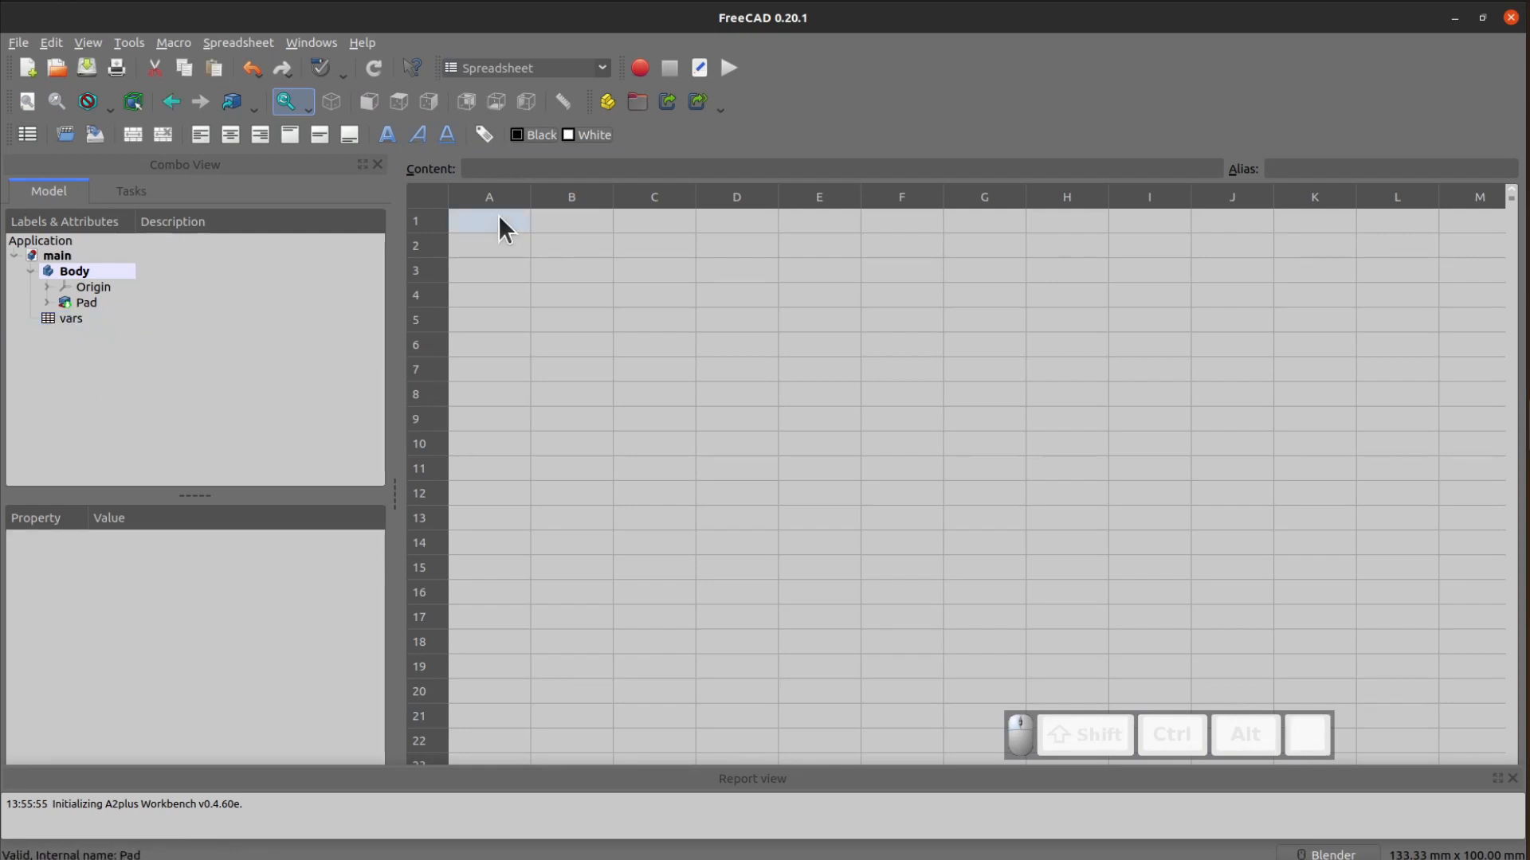
text(length)
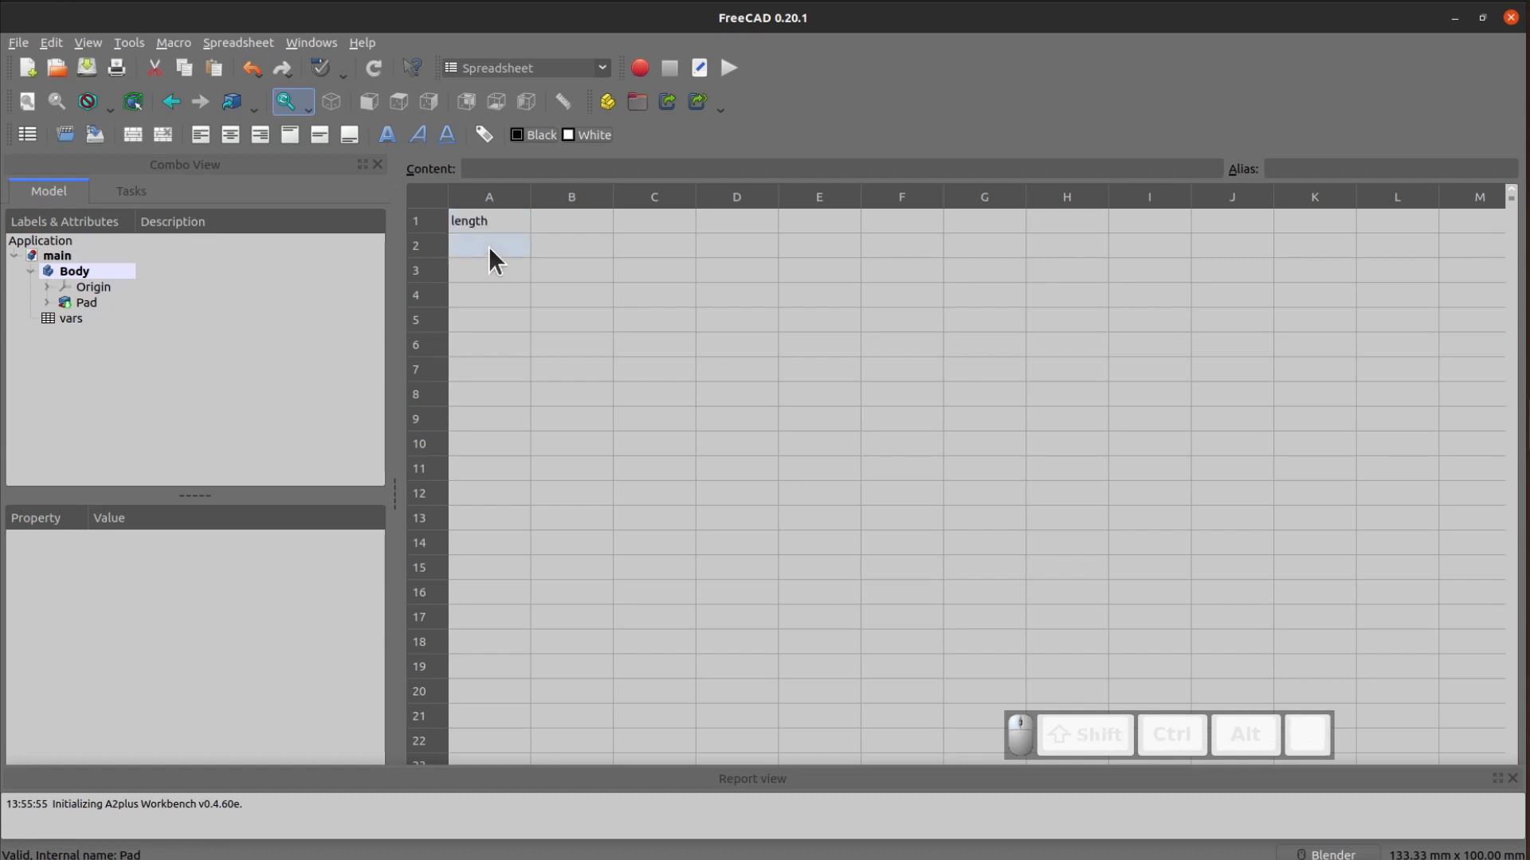
text(width)
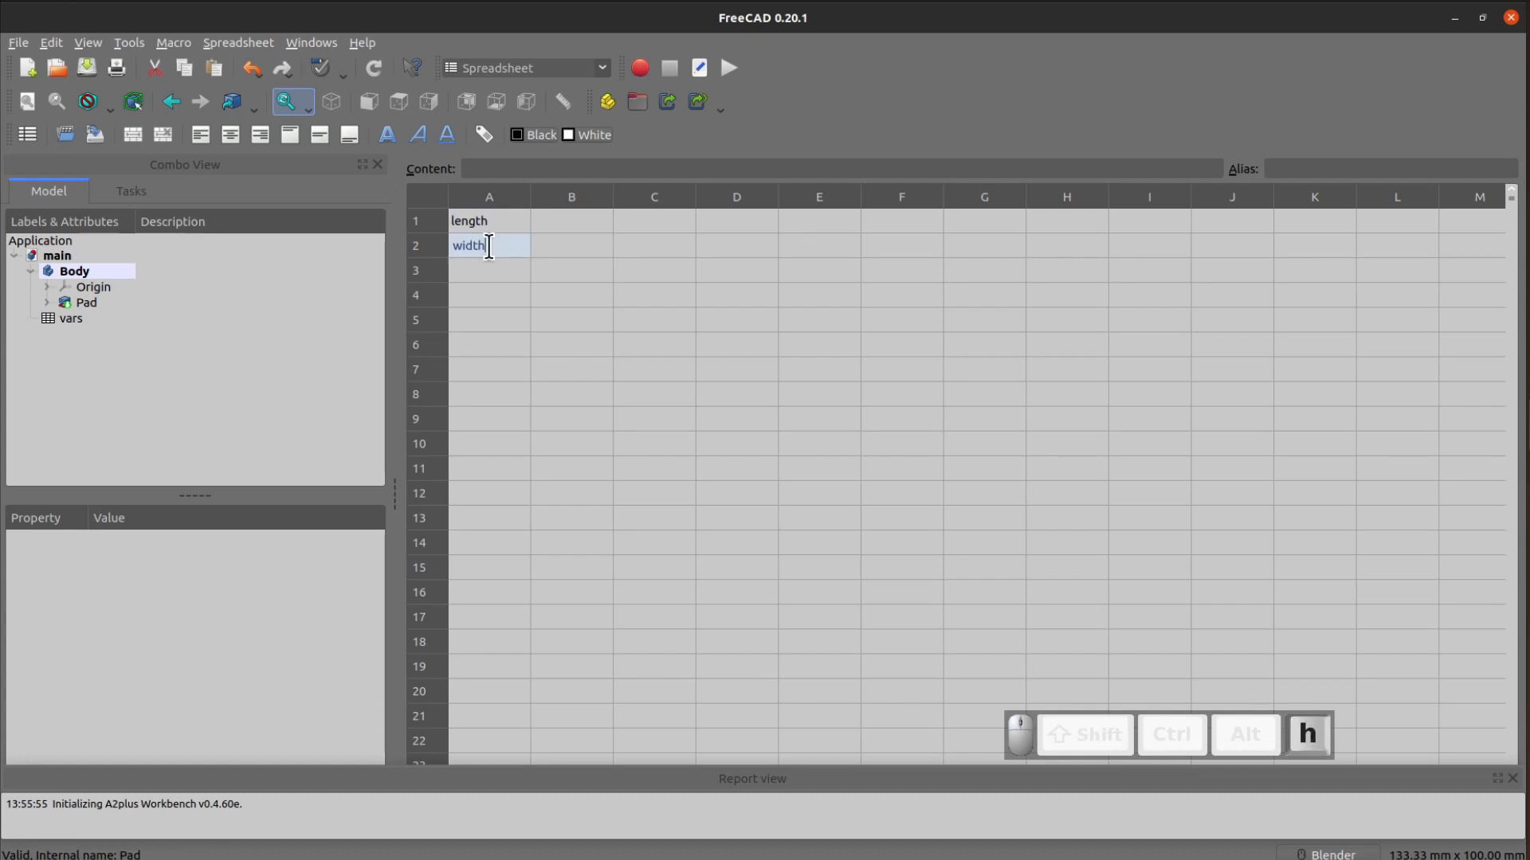
key(Return)
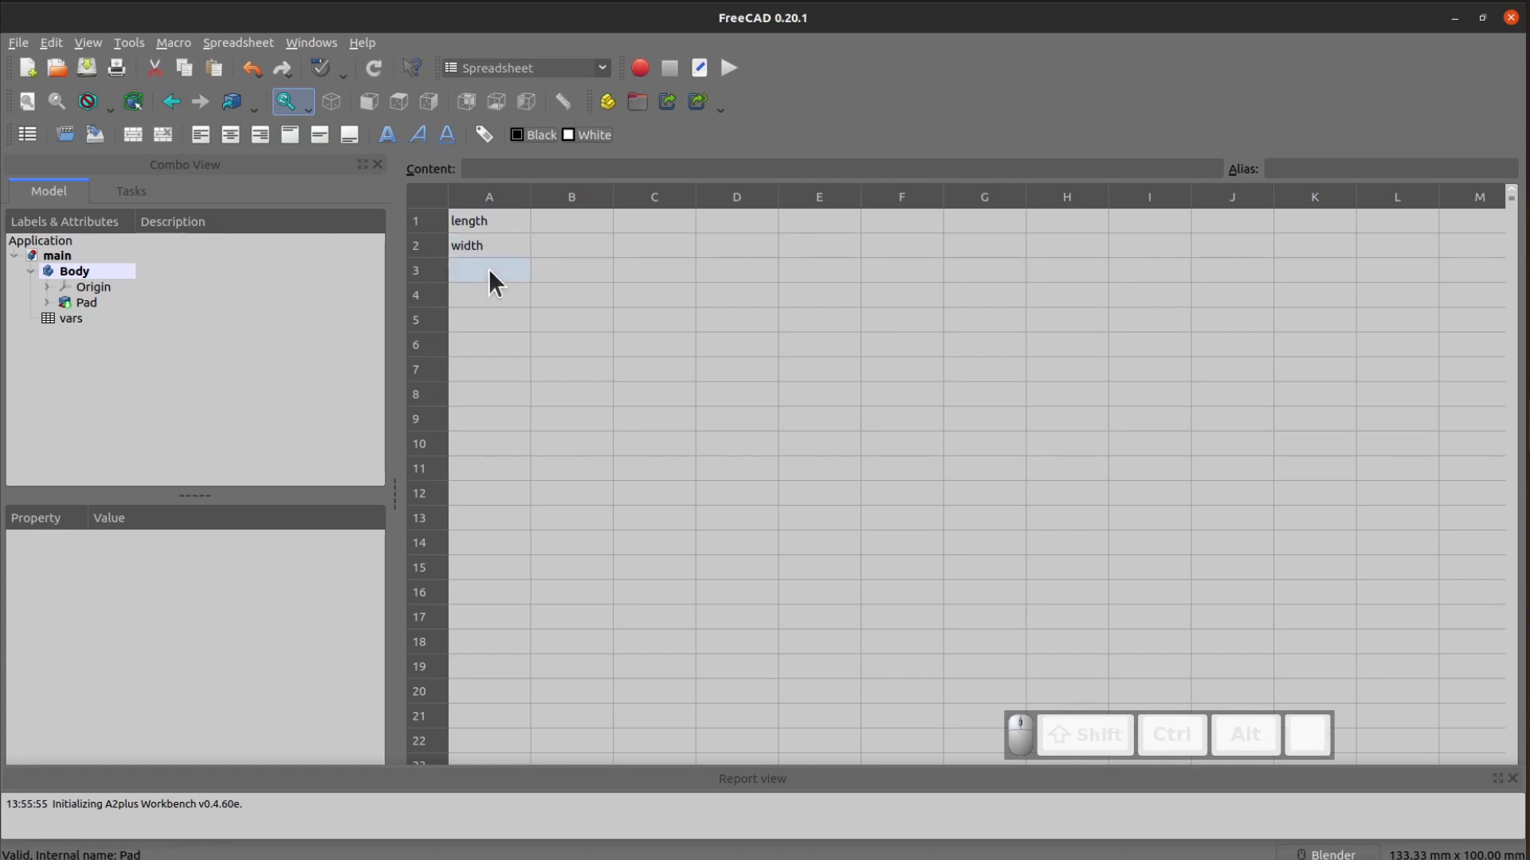
text(height)
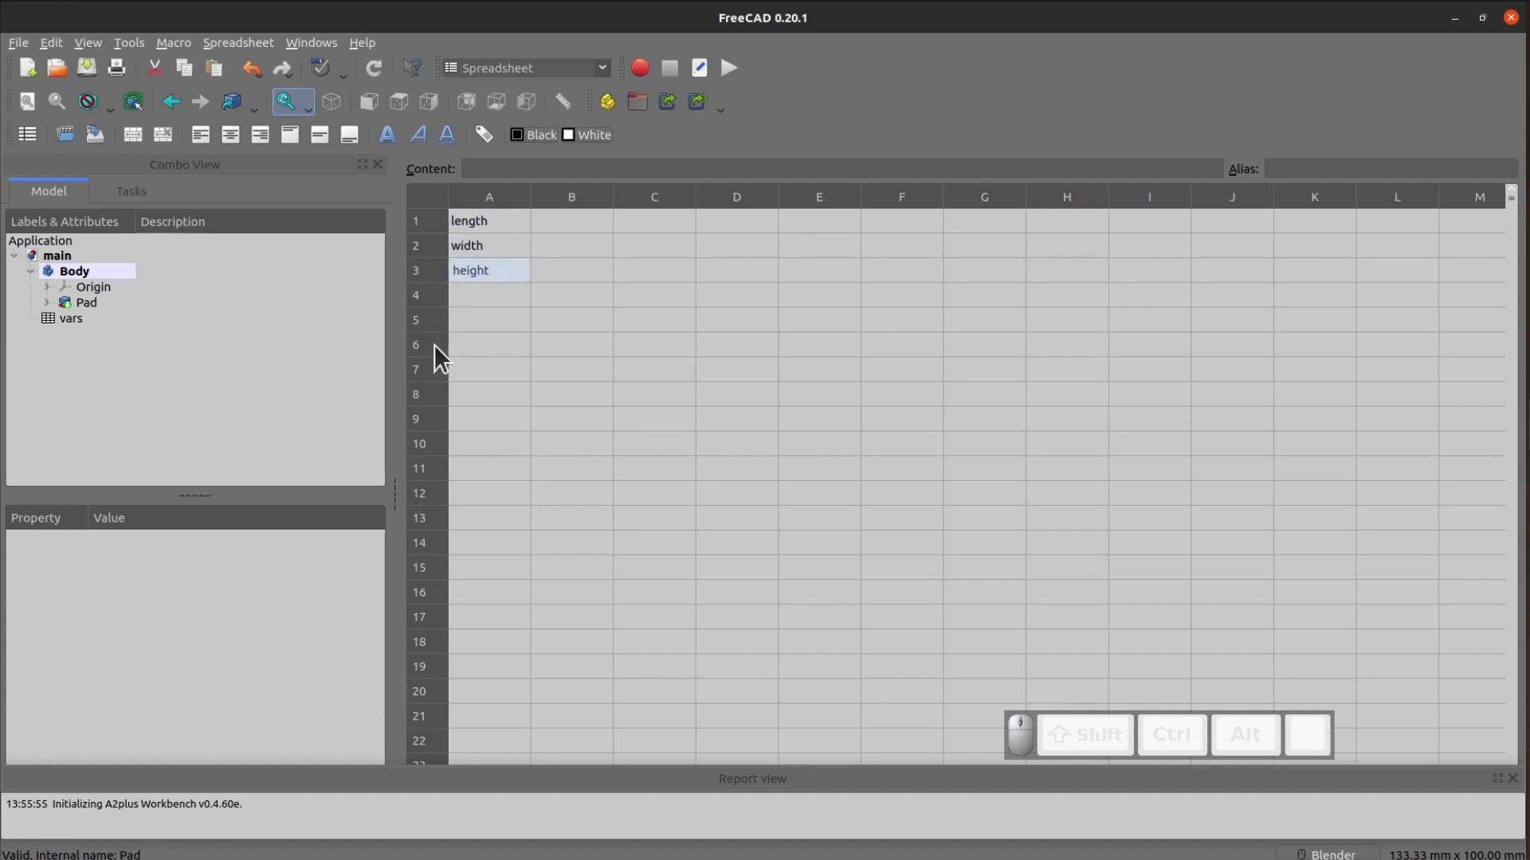
click(490, 319)
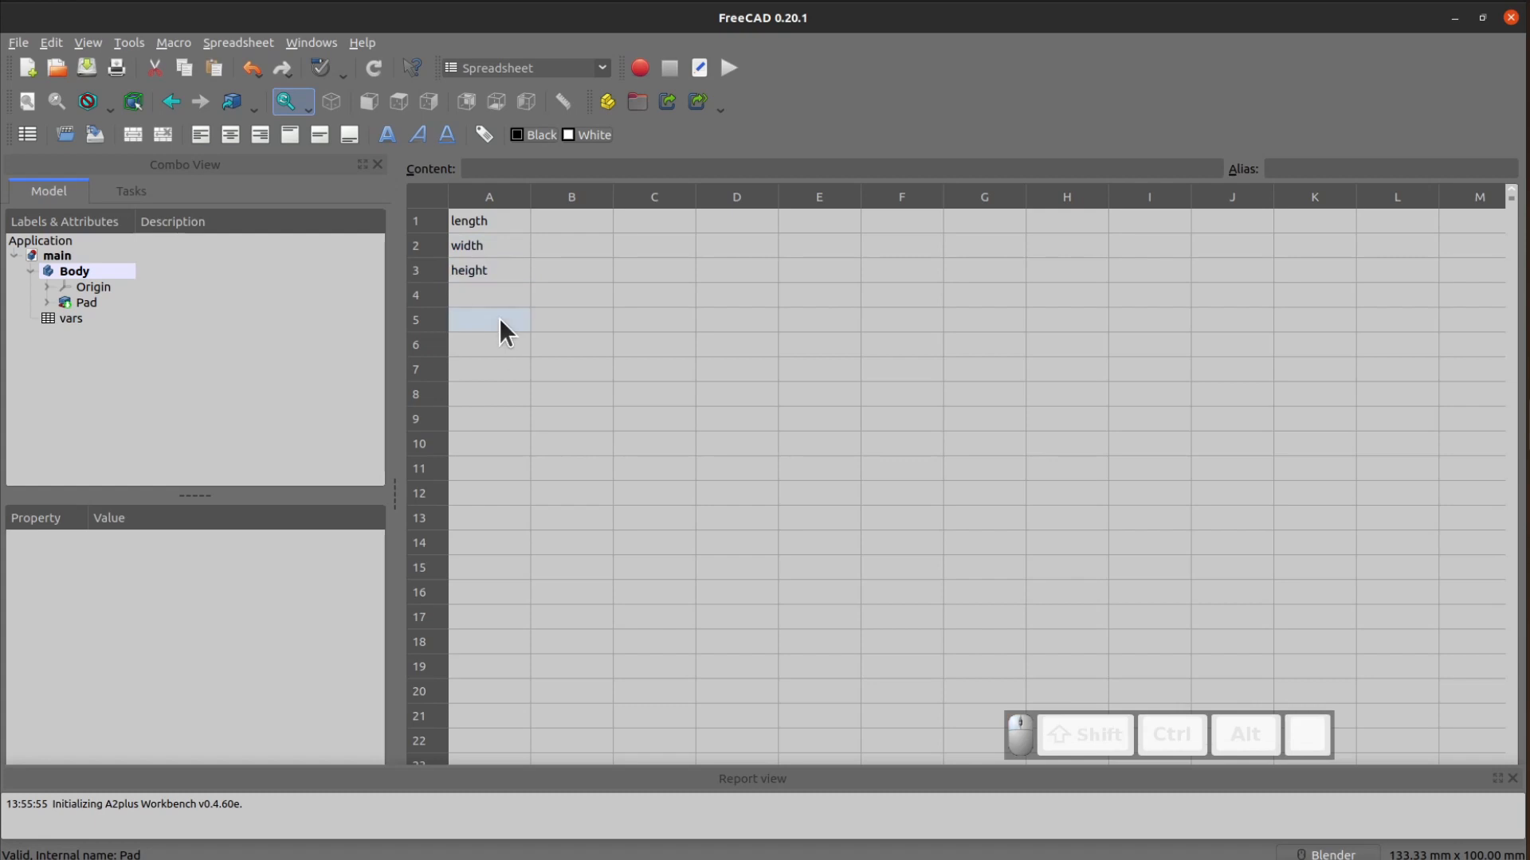
text(diameter)
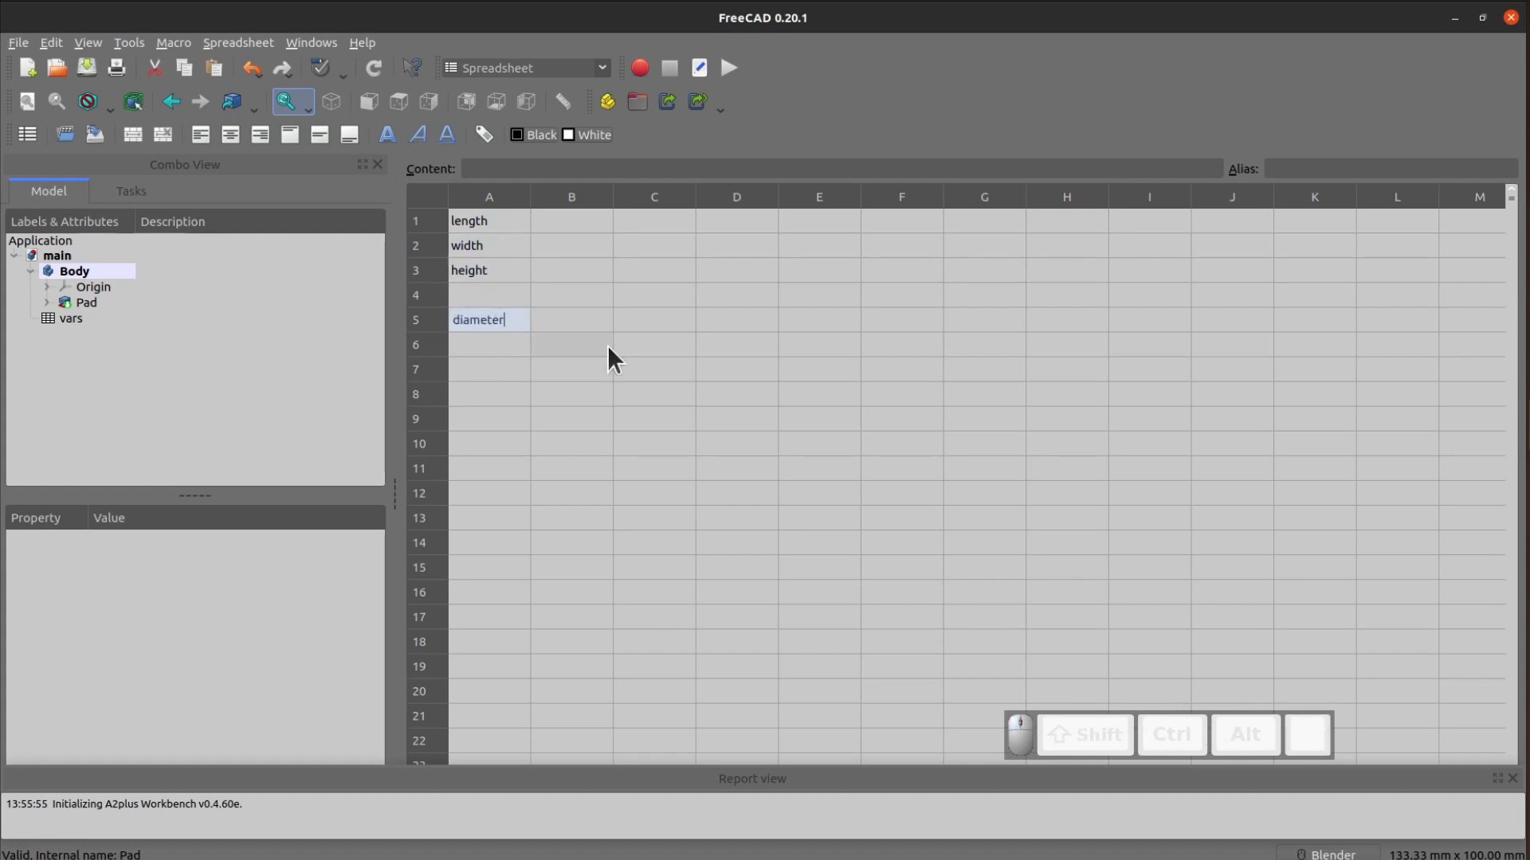
click(572, 219)
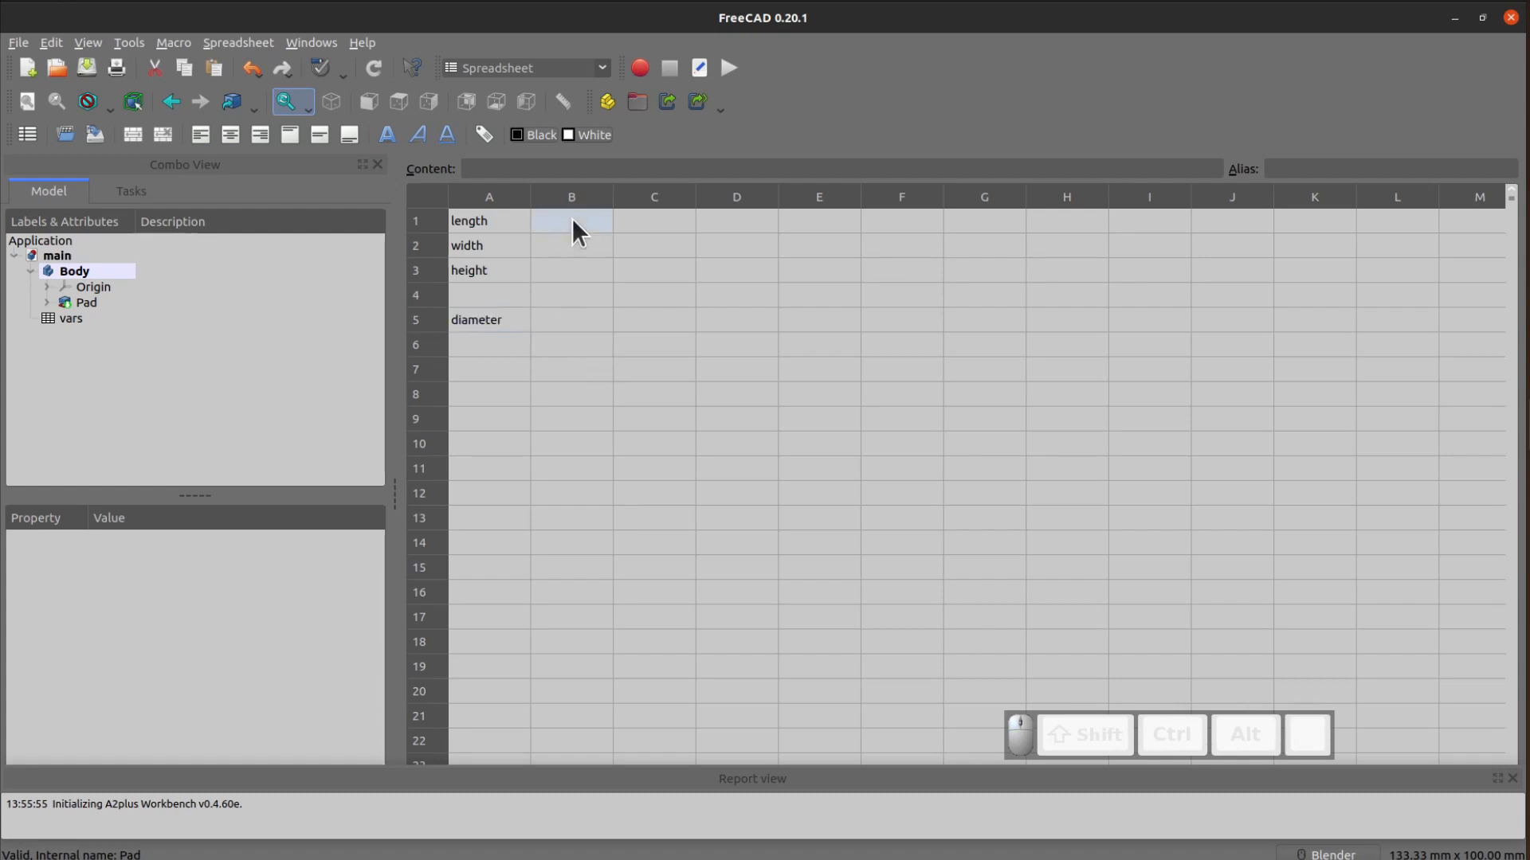
Enter the values 80, 60, 40 in B1–B3 and 20 in B5.
text(80)
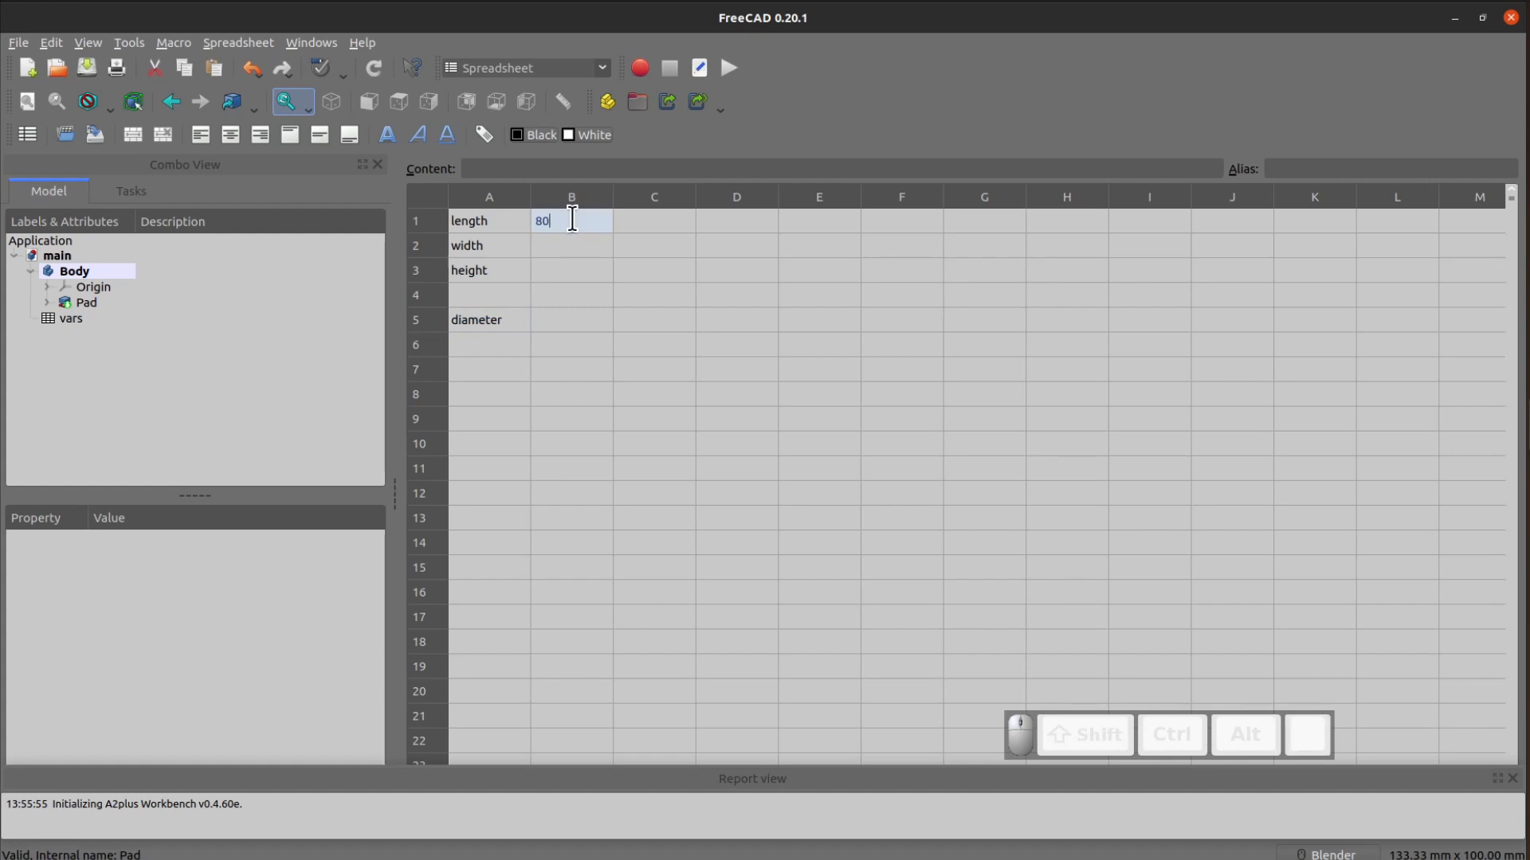
text(60)
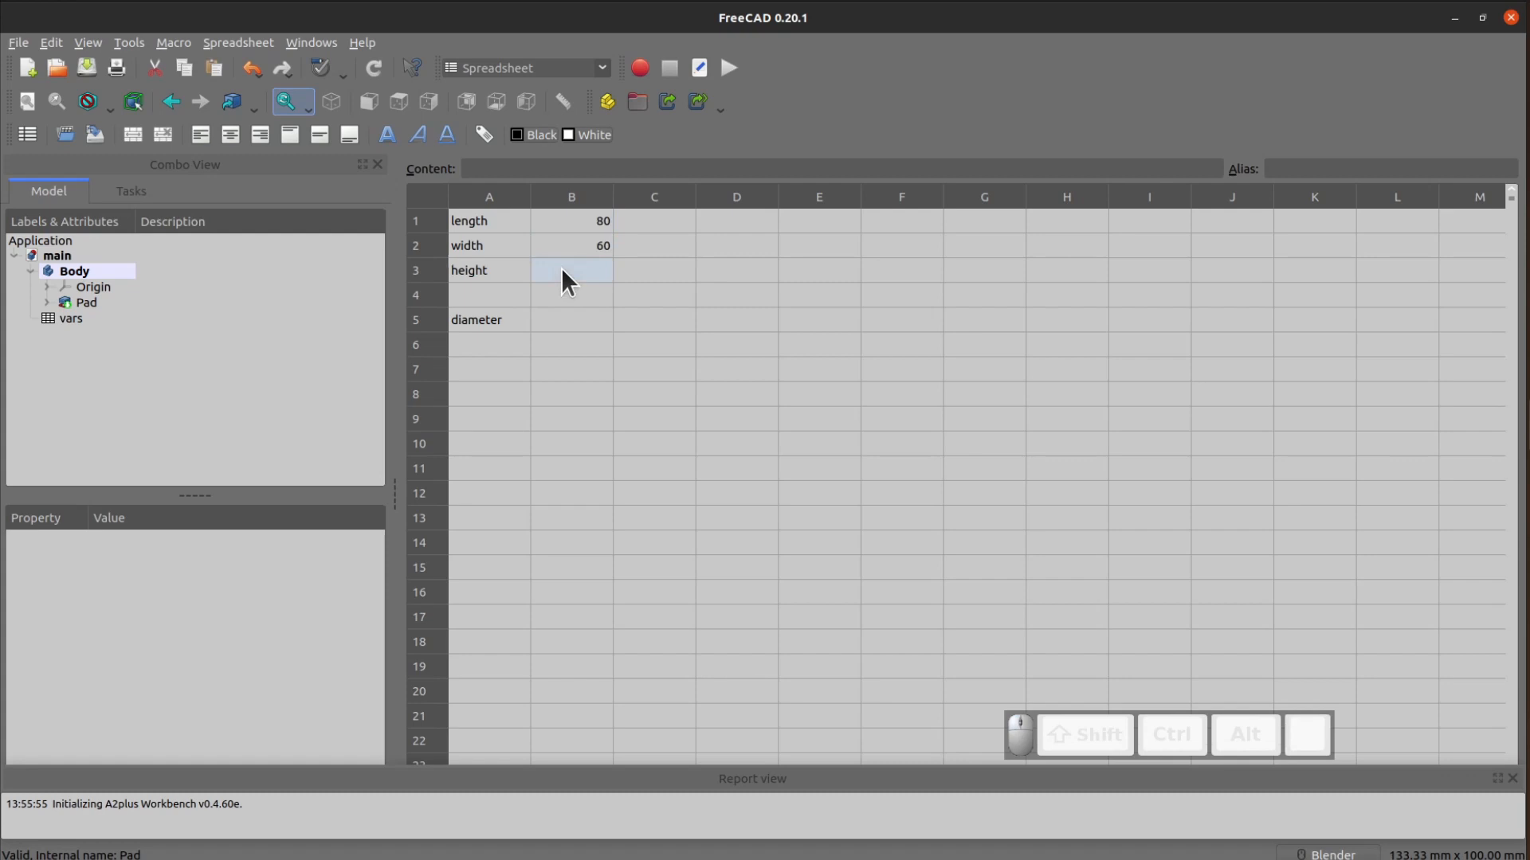
text(40)
click(572, 320)
text(20)
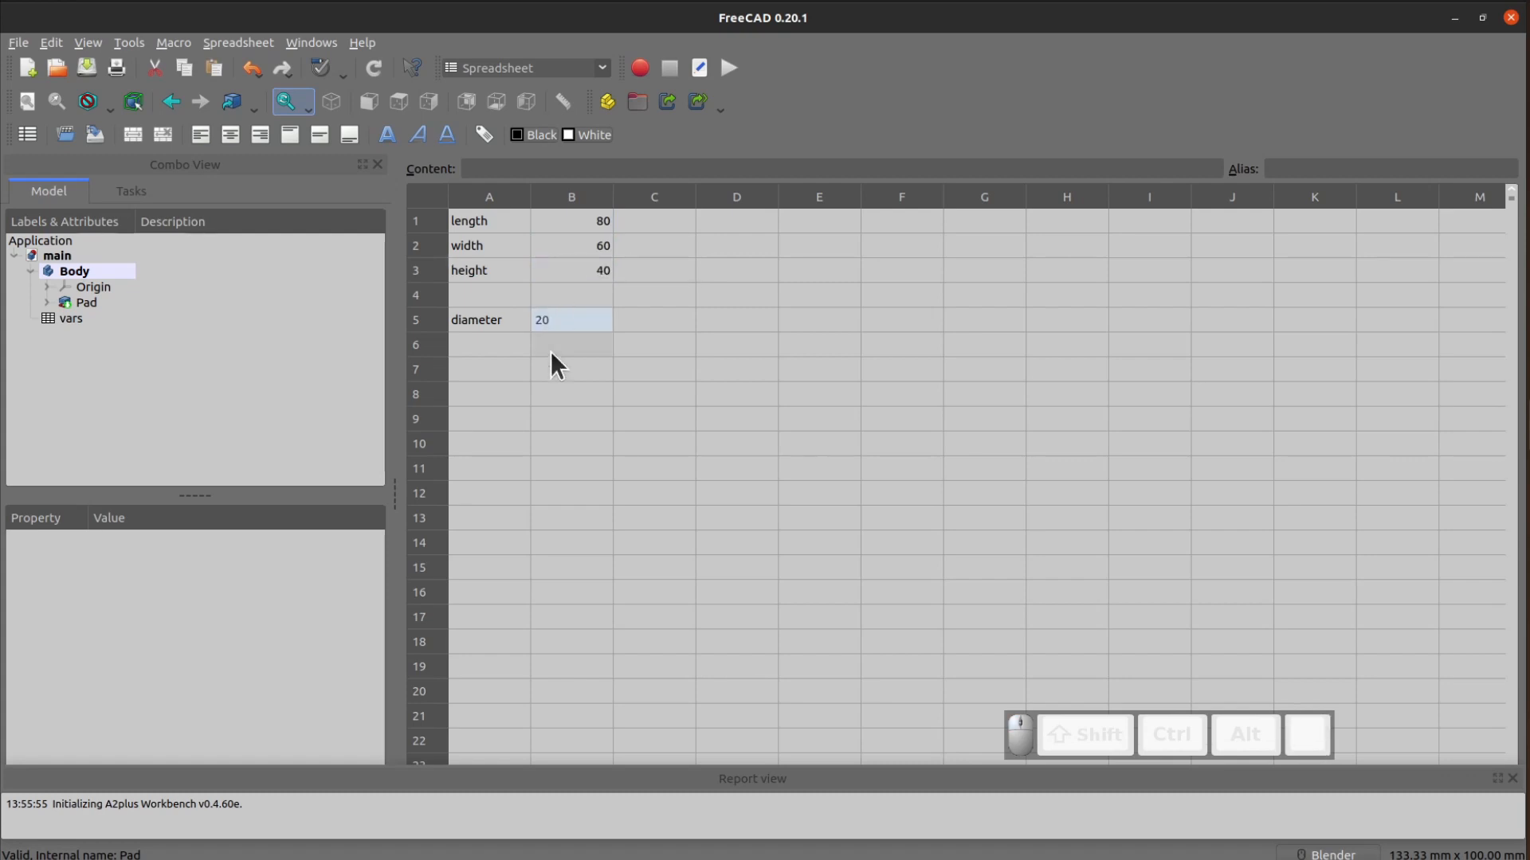
click(571, 344)
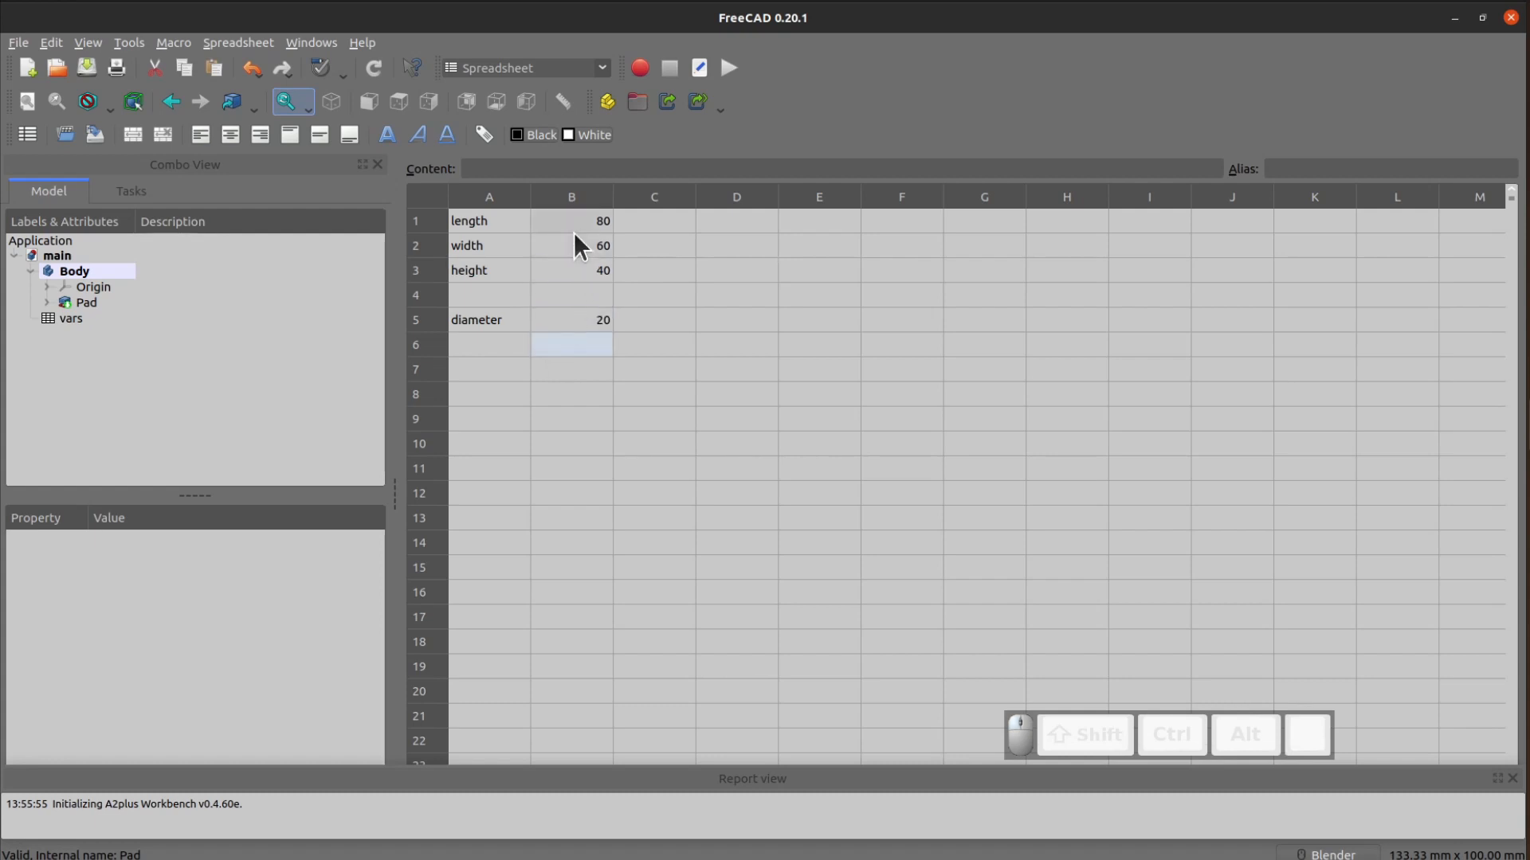
mouse_move(555, 234)
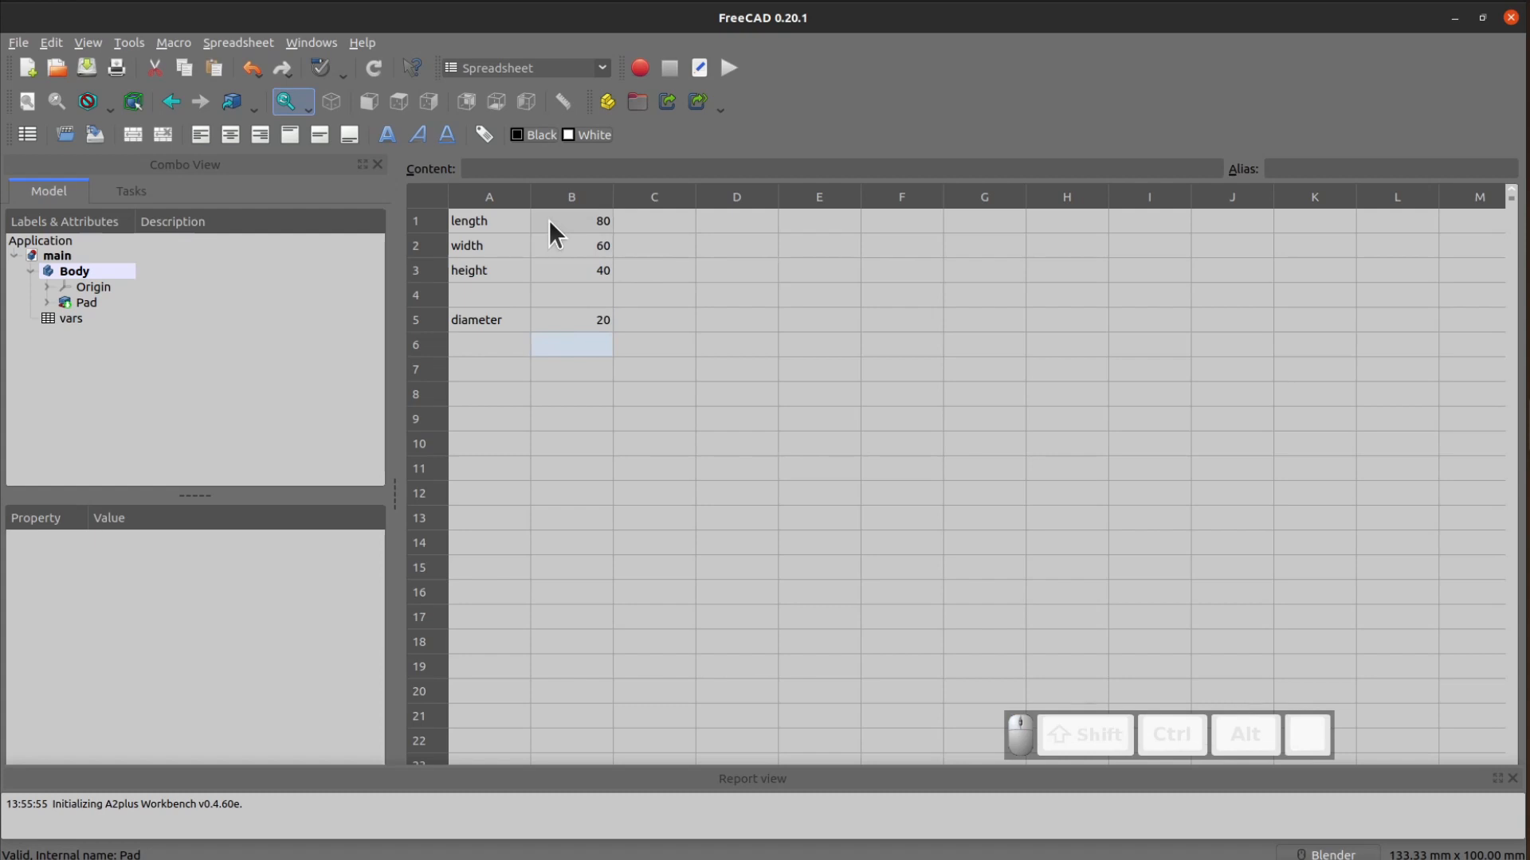
mouse_move(559, 240)
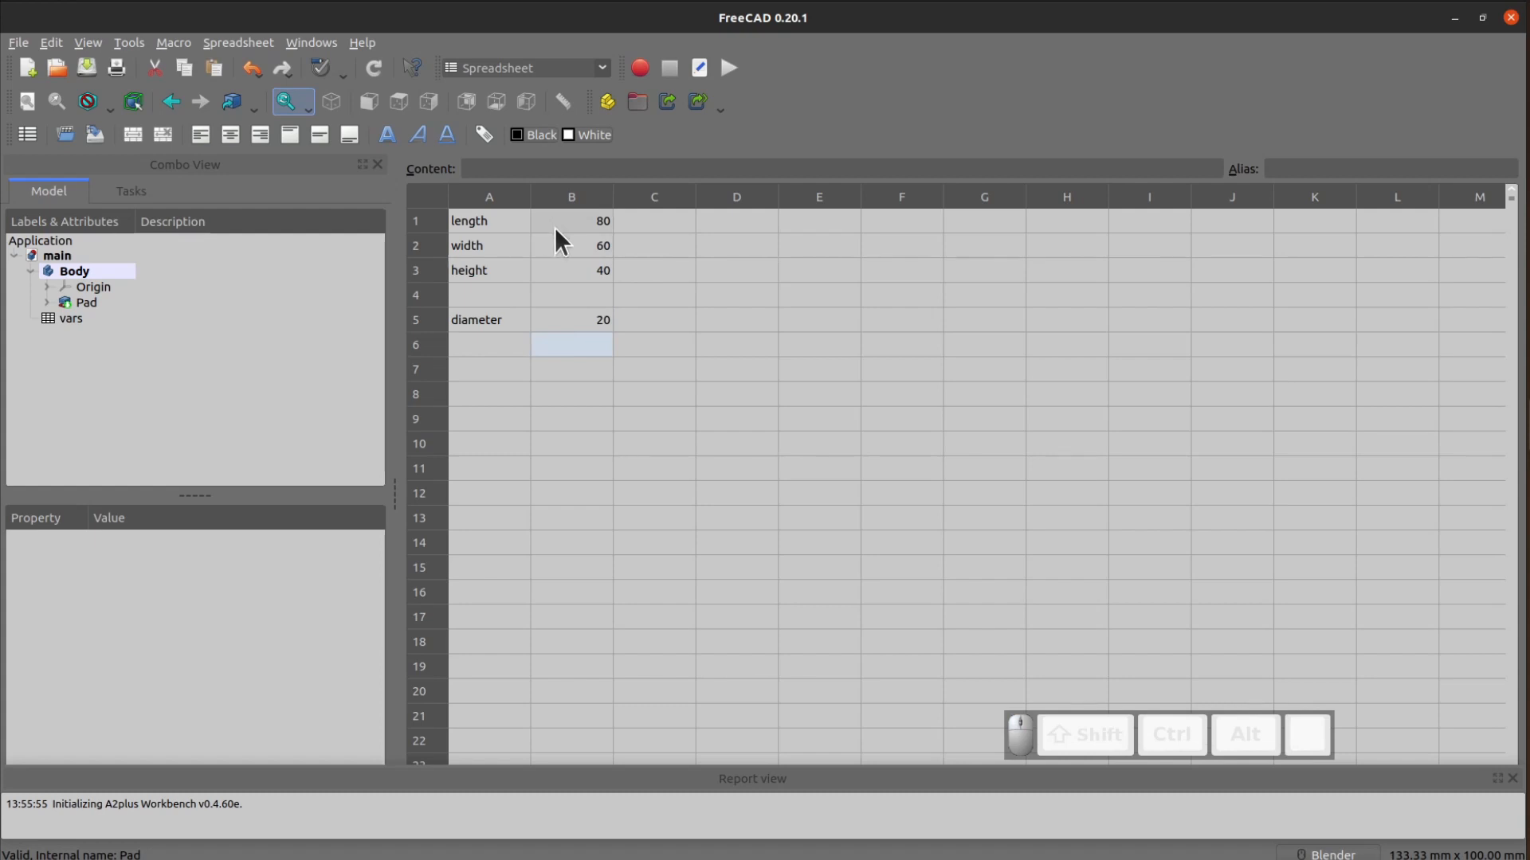
mouse_move(583, 224)
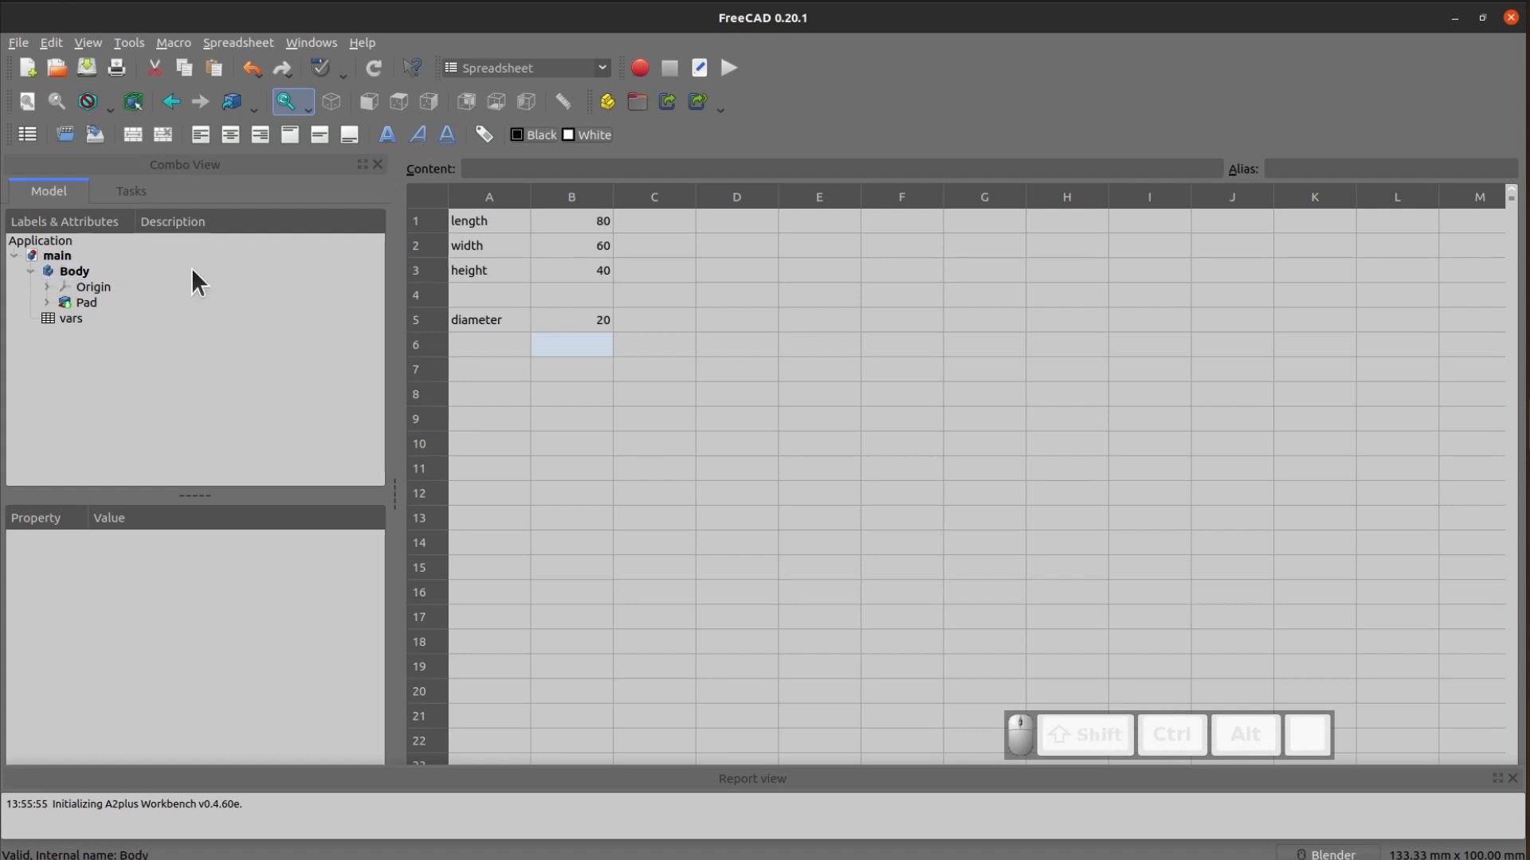
Alias the length and width value cells as l1 and w1.
right_click(571, 220)
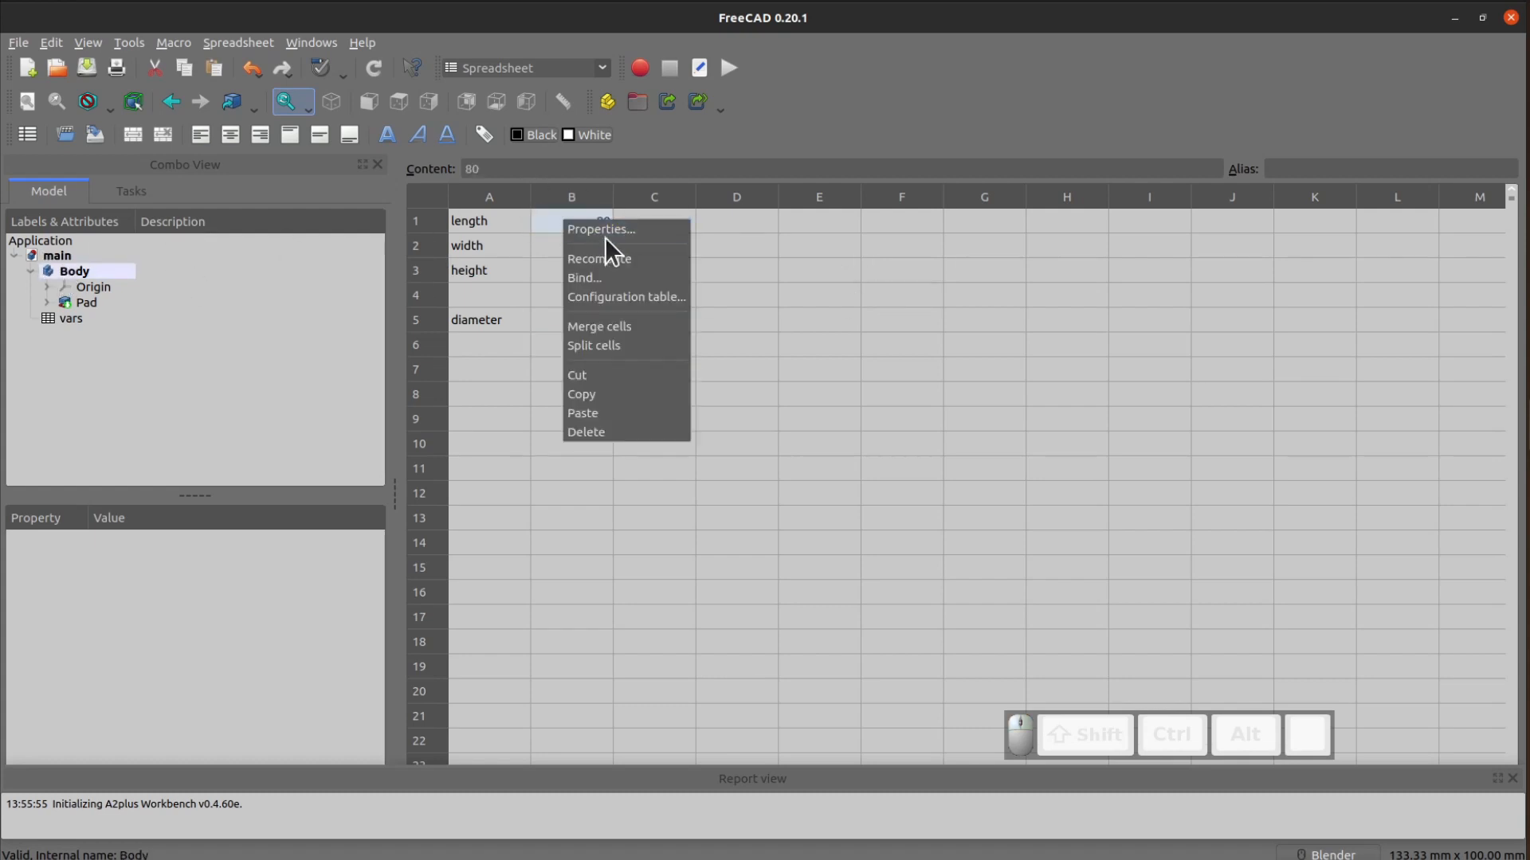
click(601, 229)
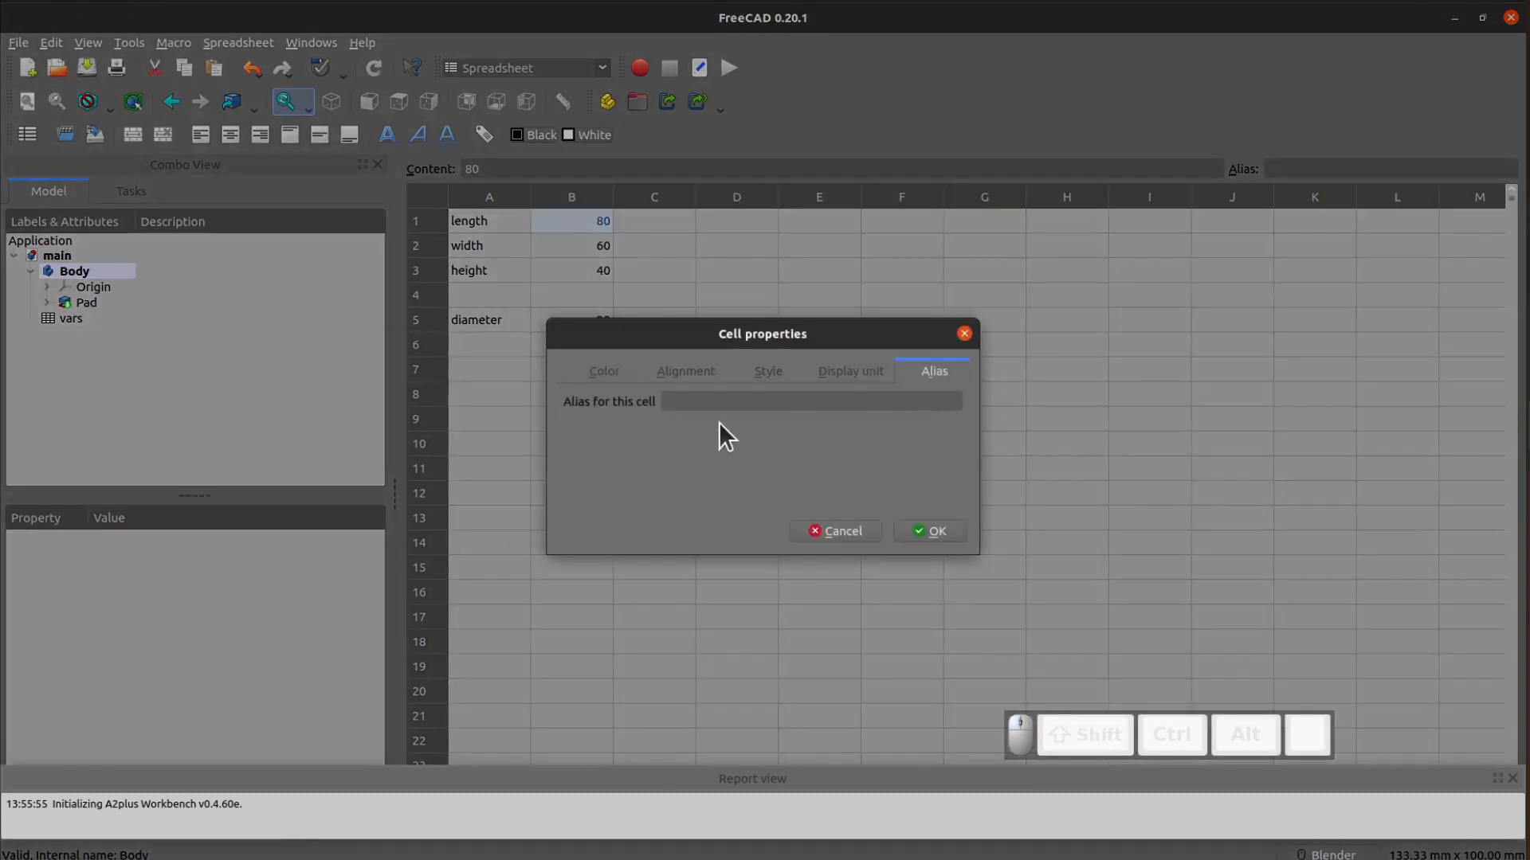
text(l1)
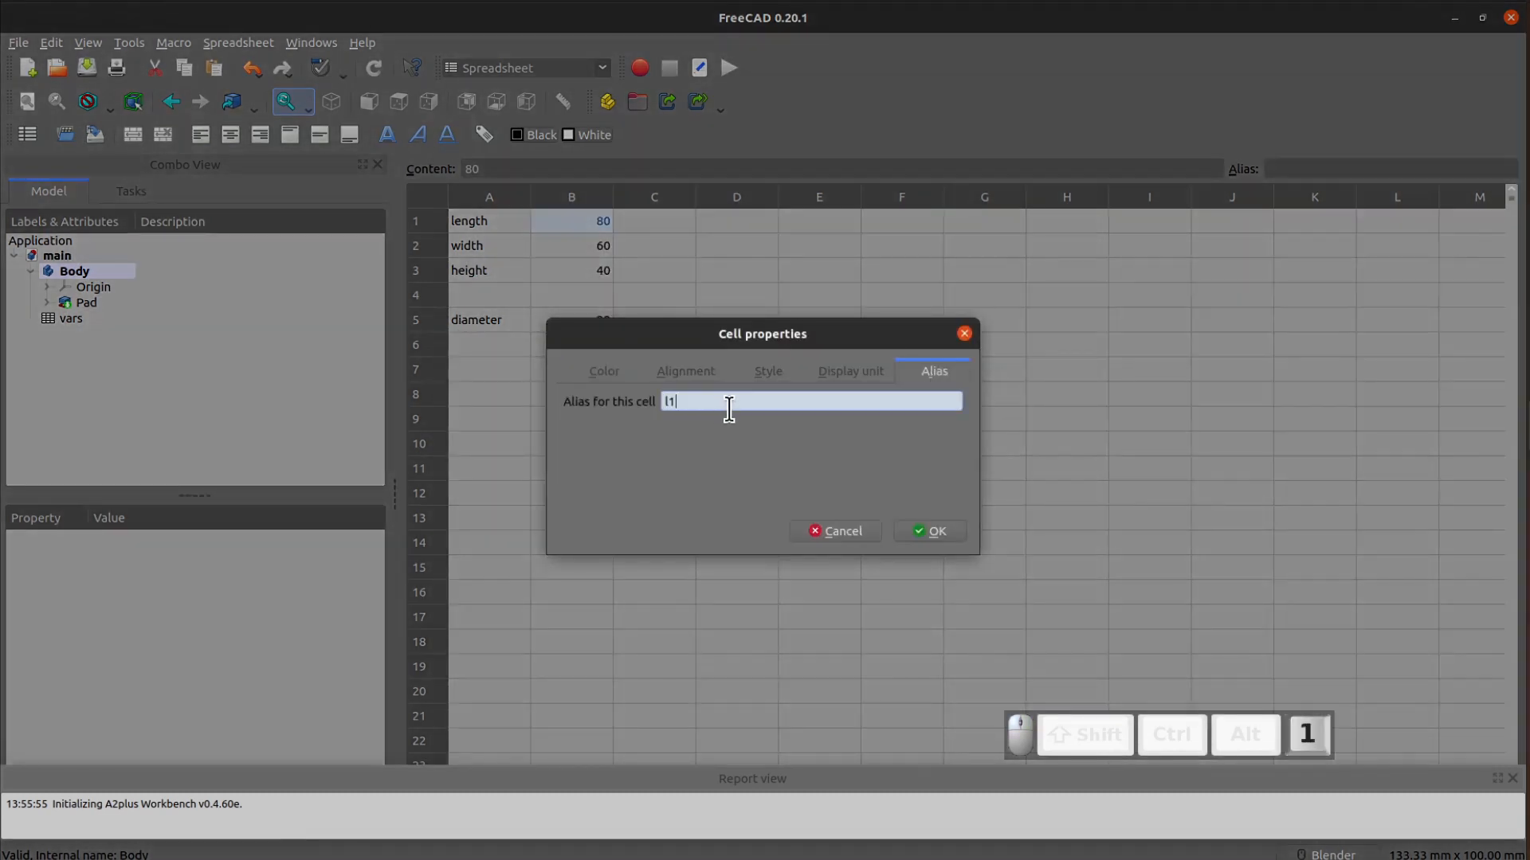
click(927, 531)
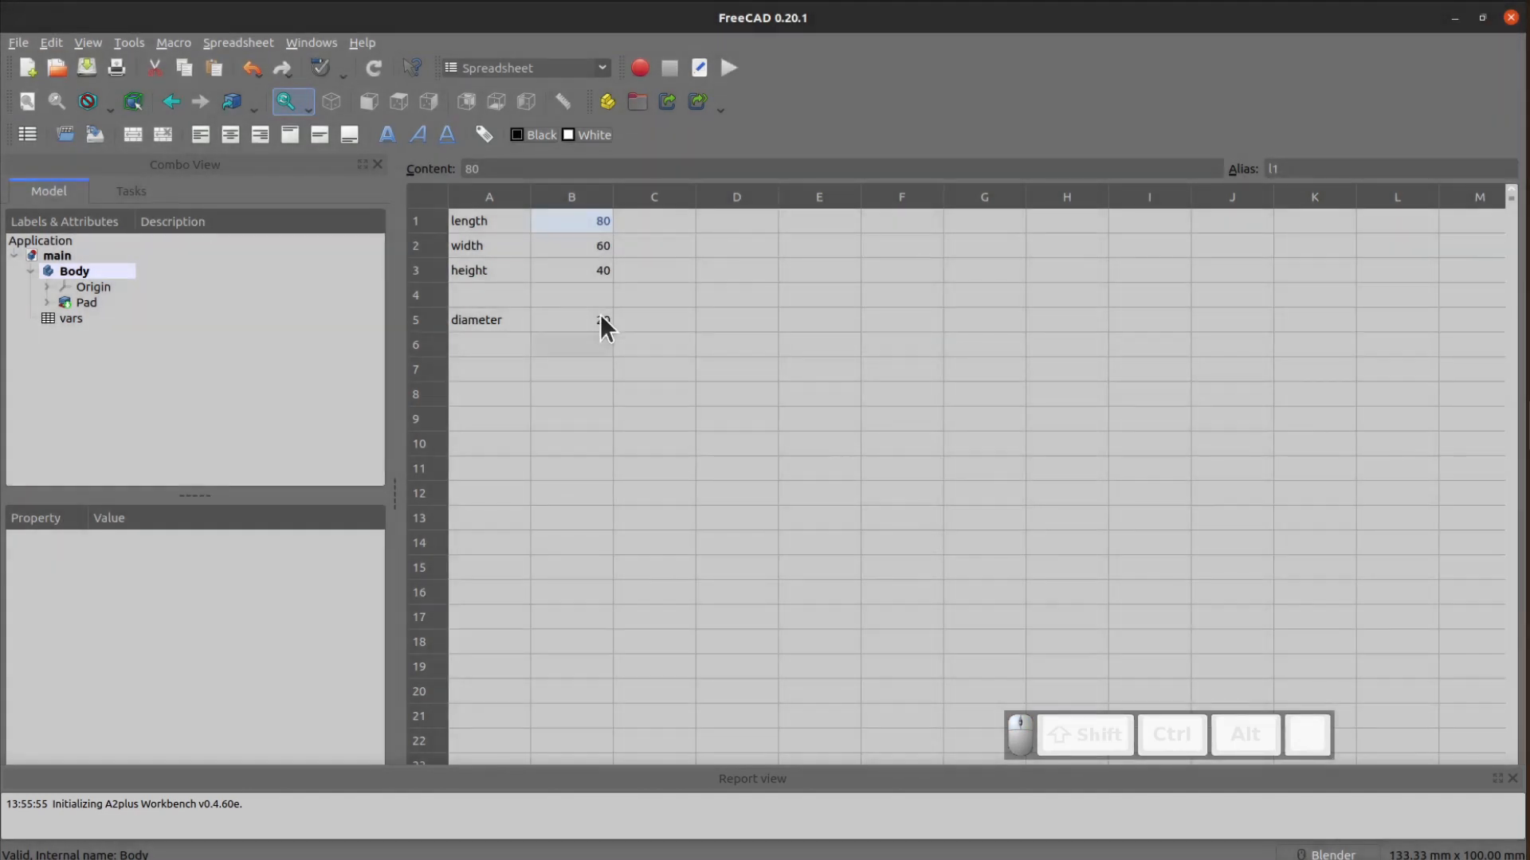
click(572, 246)
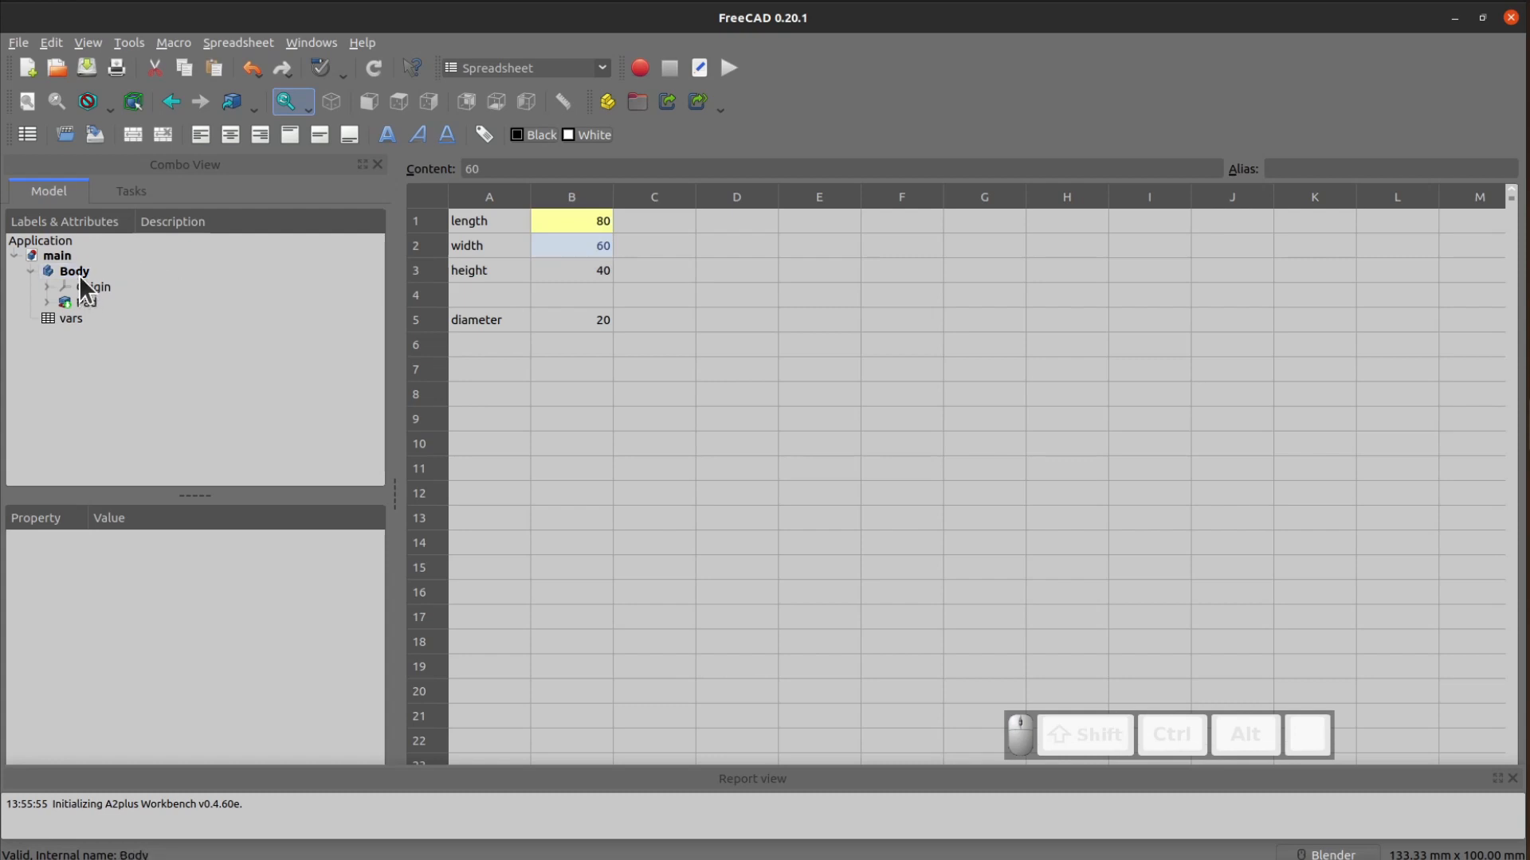
click(75, 271)
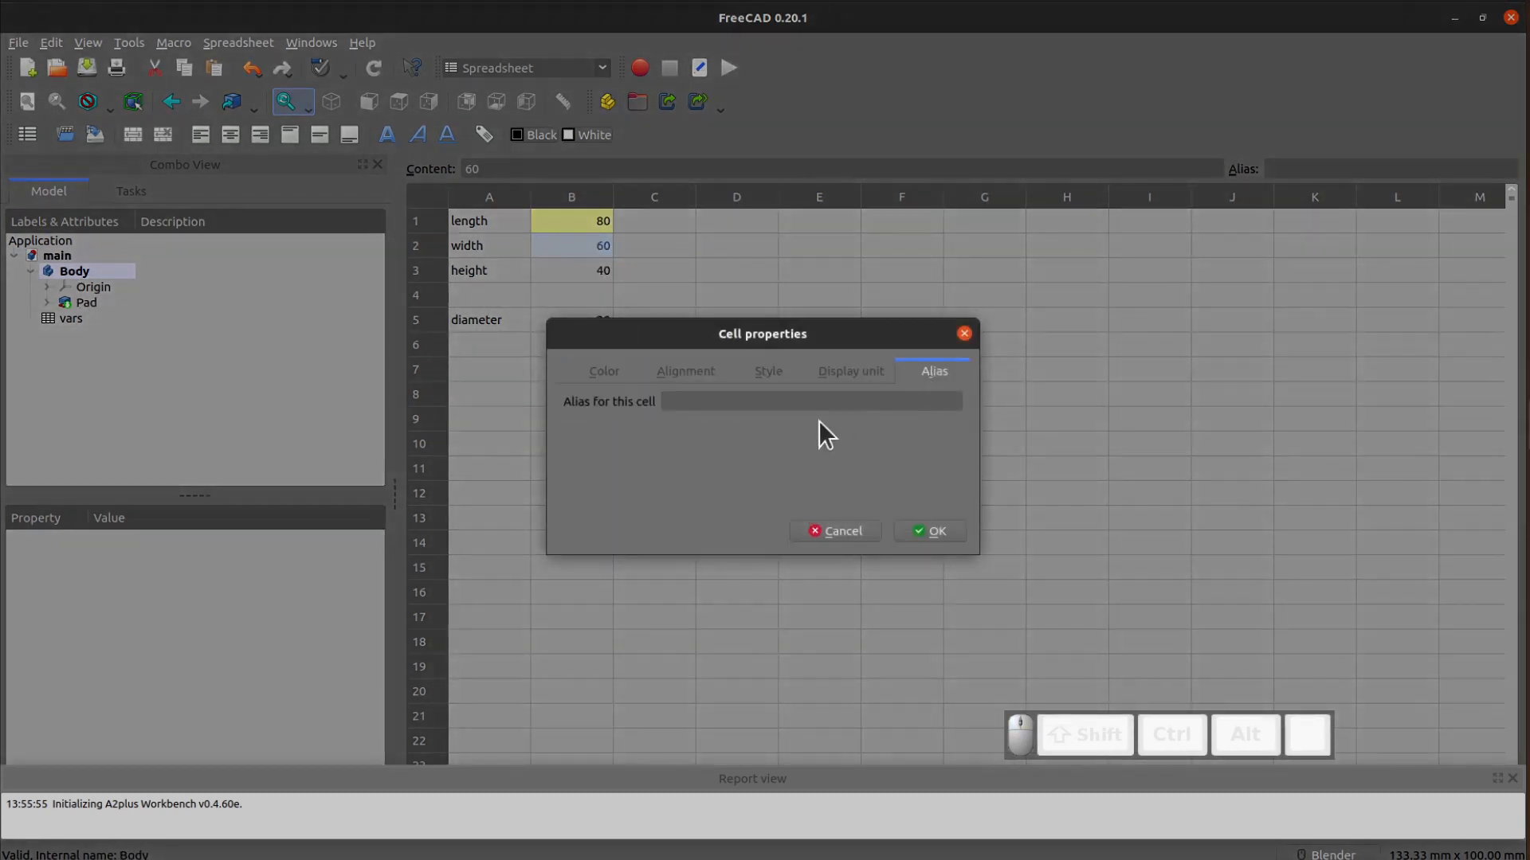
text(w1)
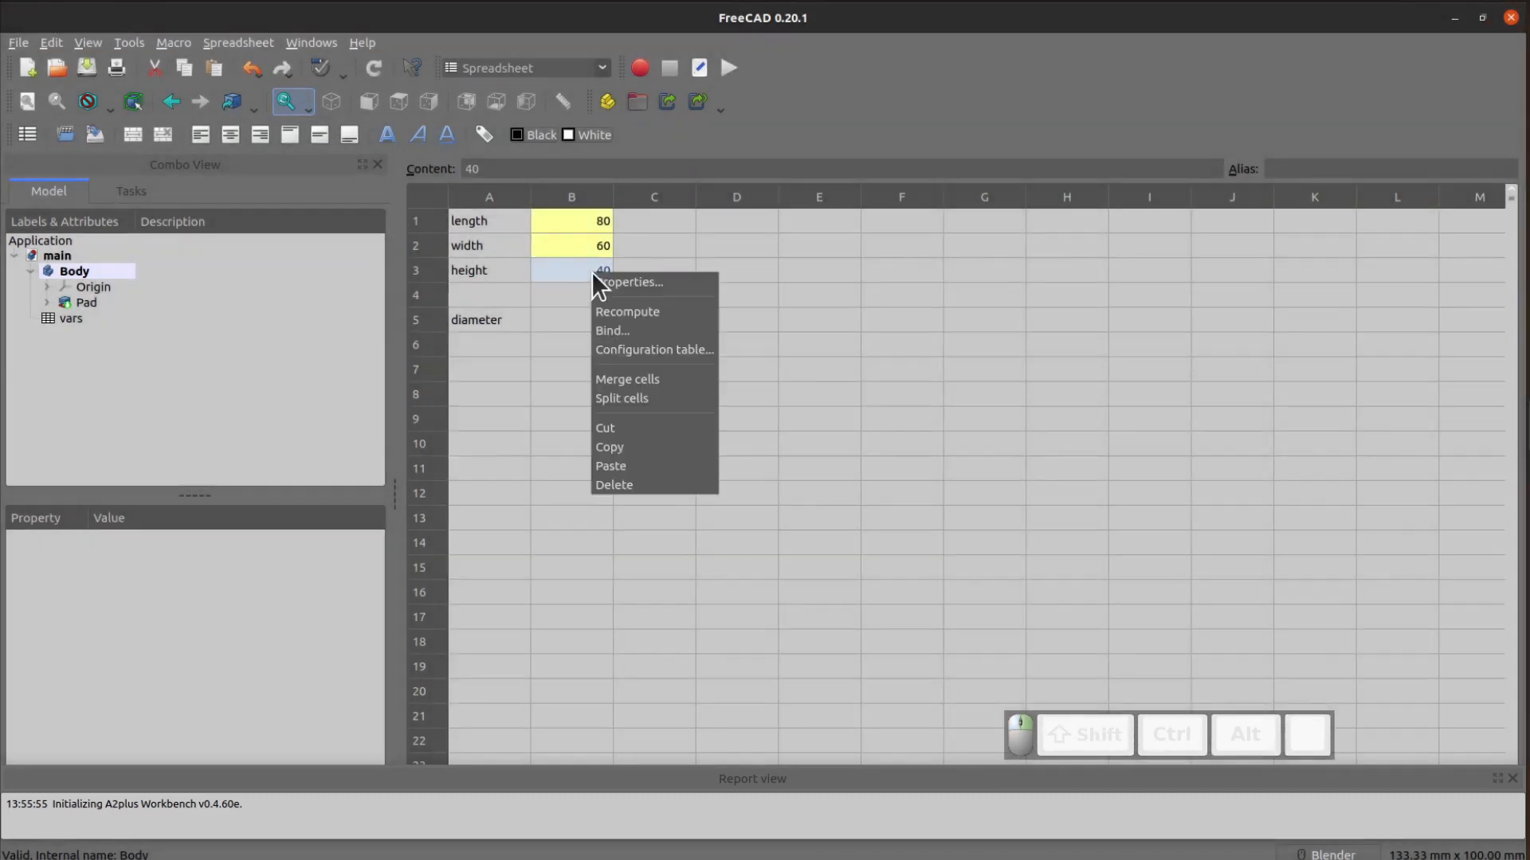
Alias the height and diameter cells as h1 and d1, then return to the block's sketch.
click(632, 282)
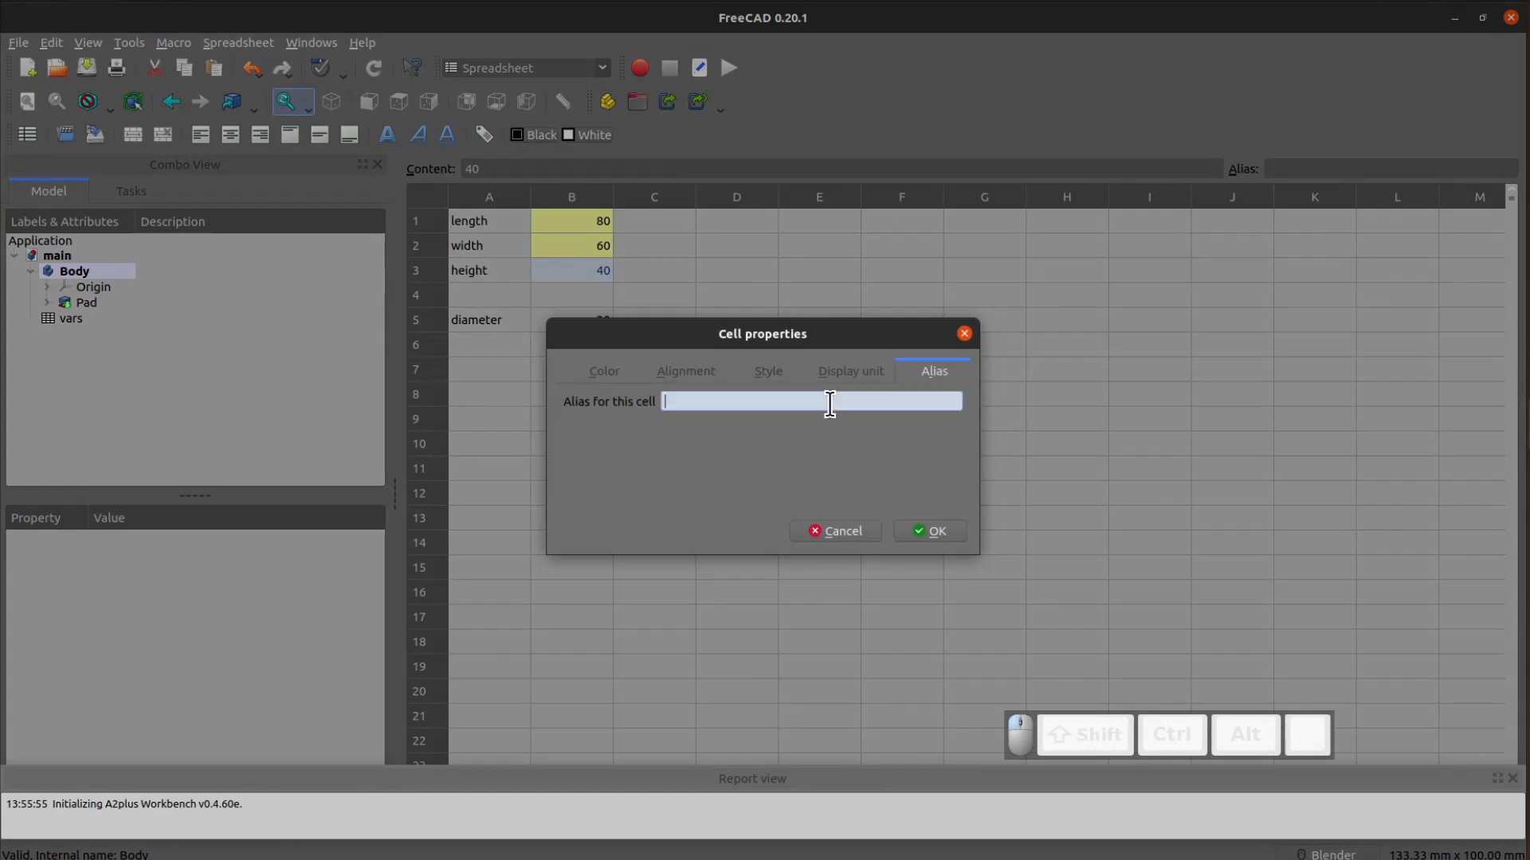
text(h1)
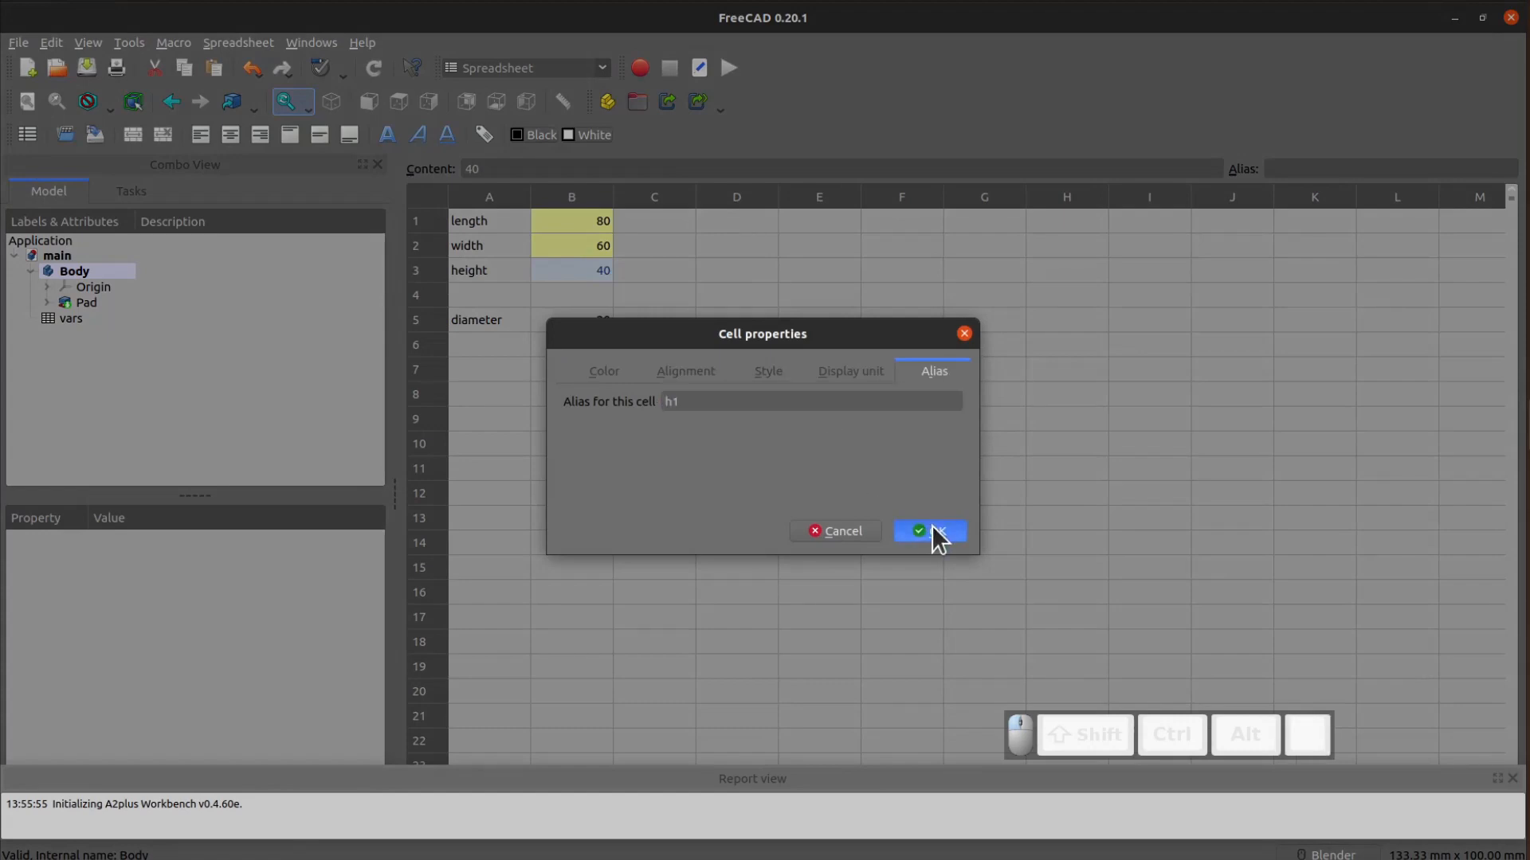
click(915, 530)
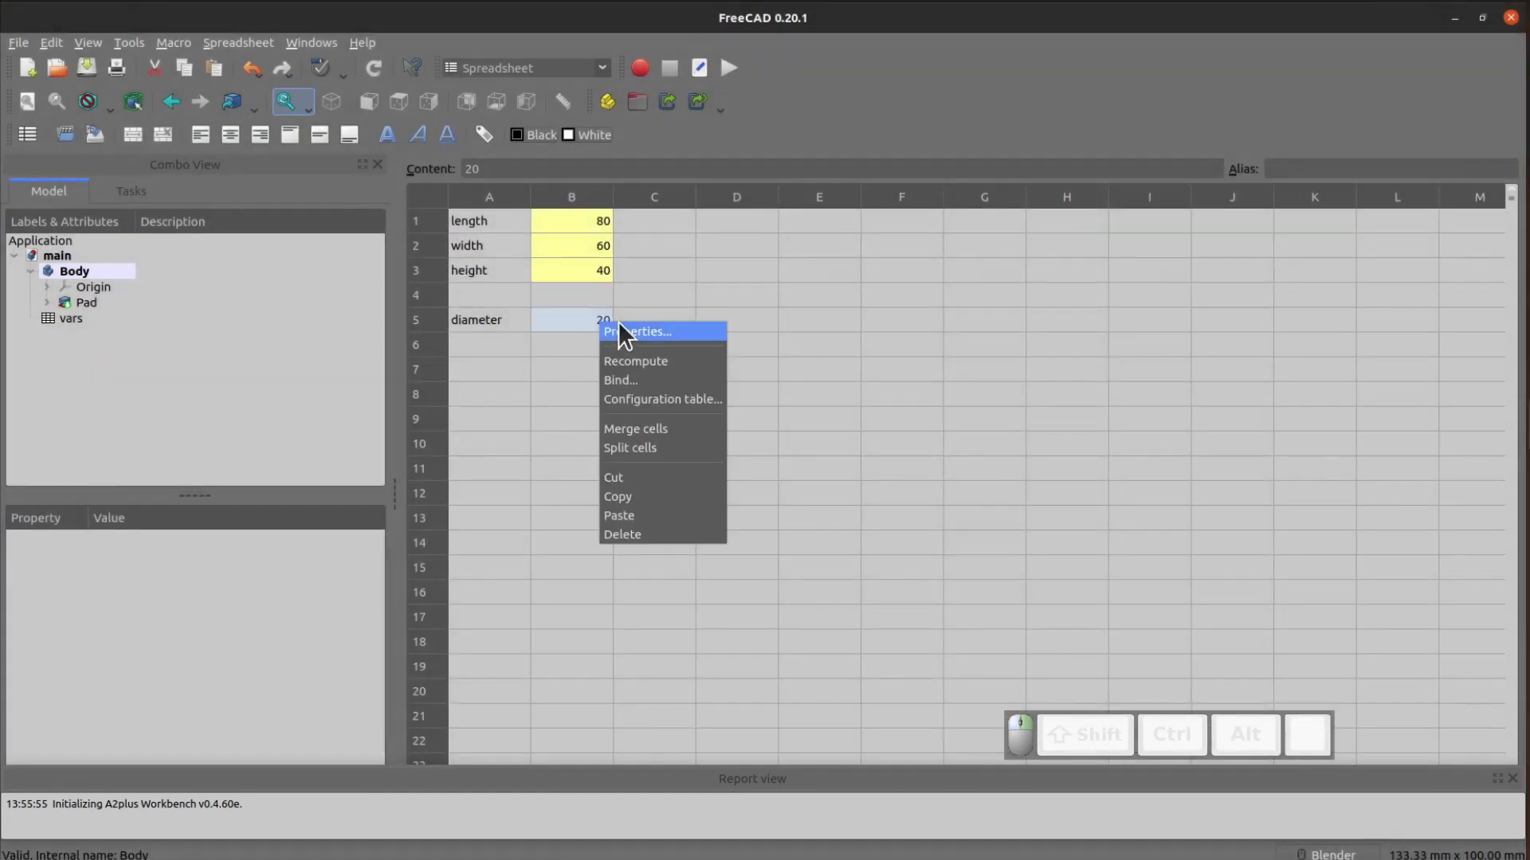
click(639, 331)
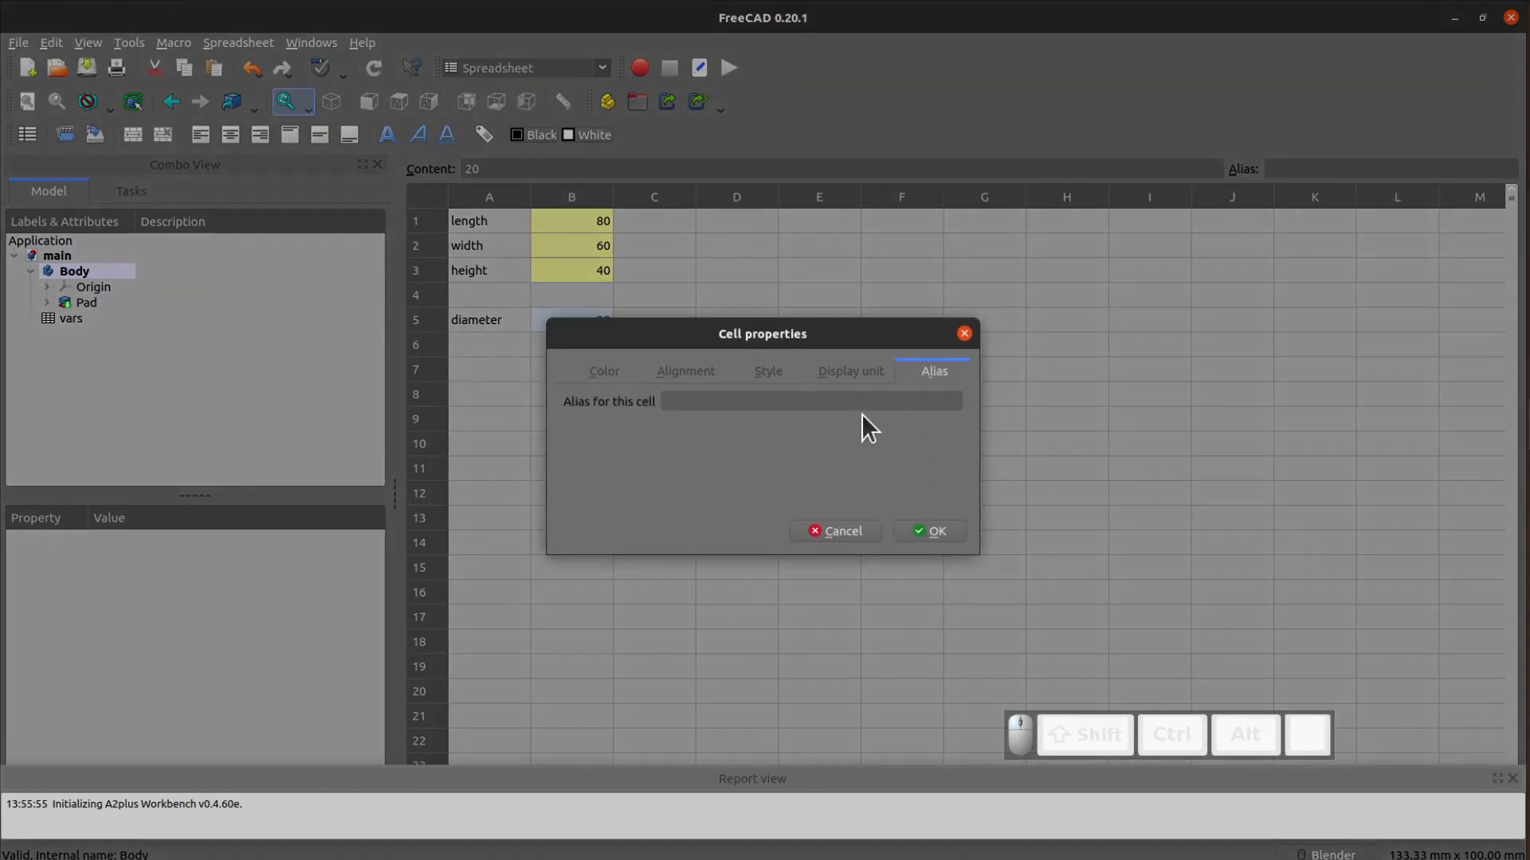
text(d1)
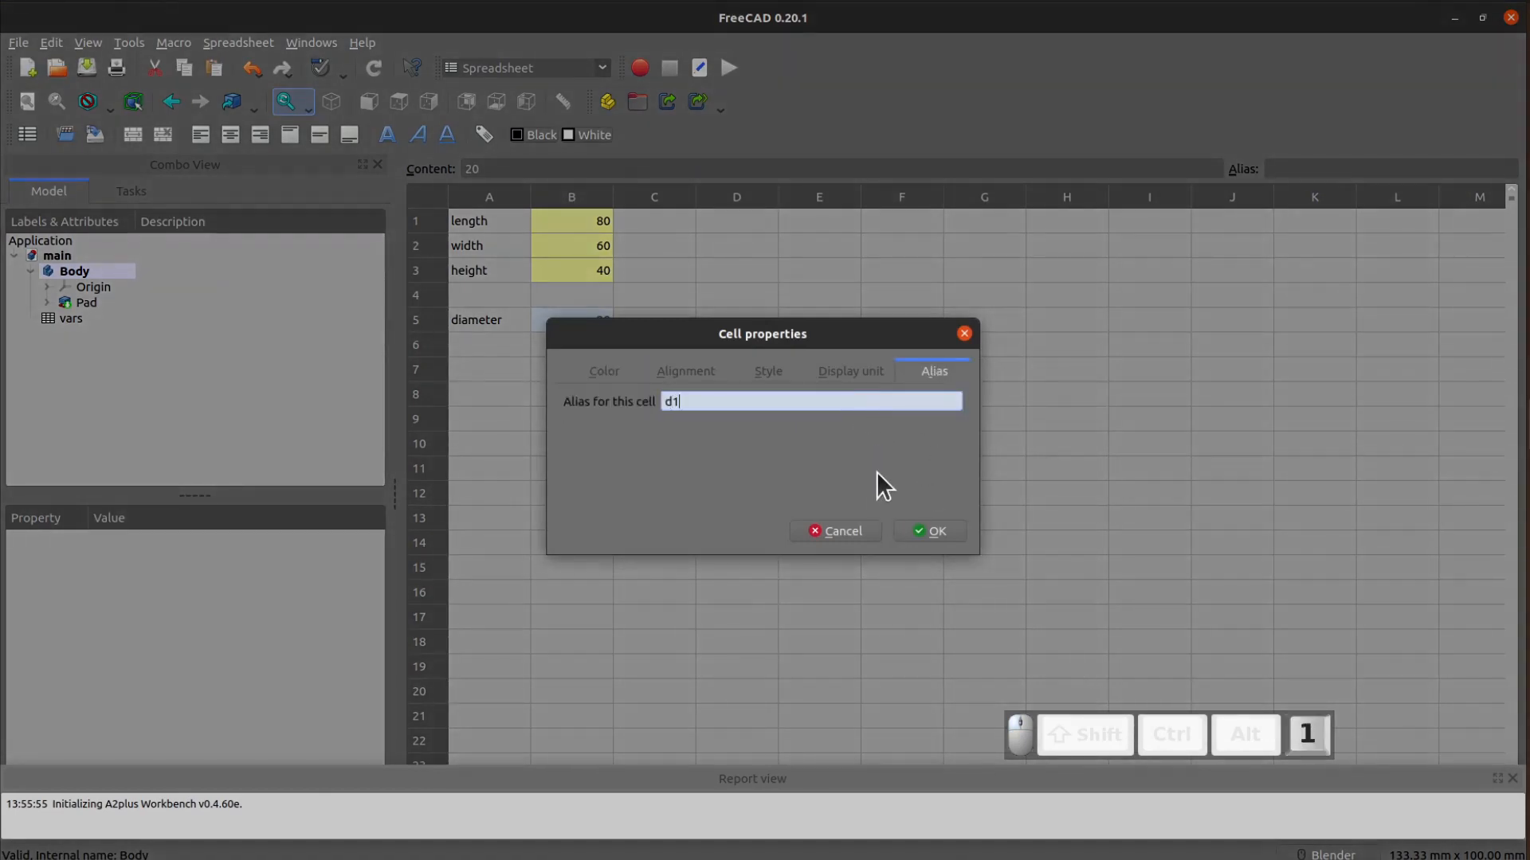
click(927, 530)
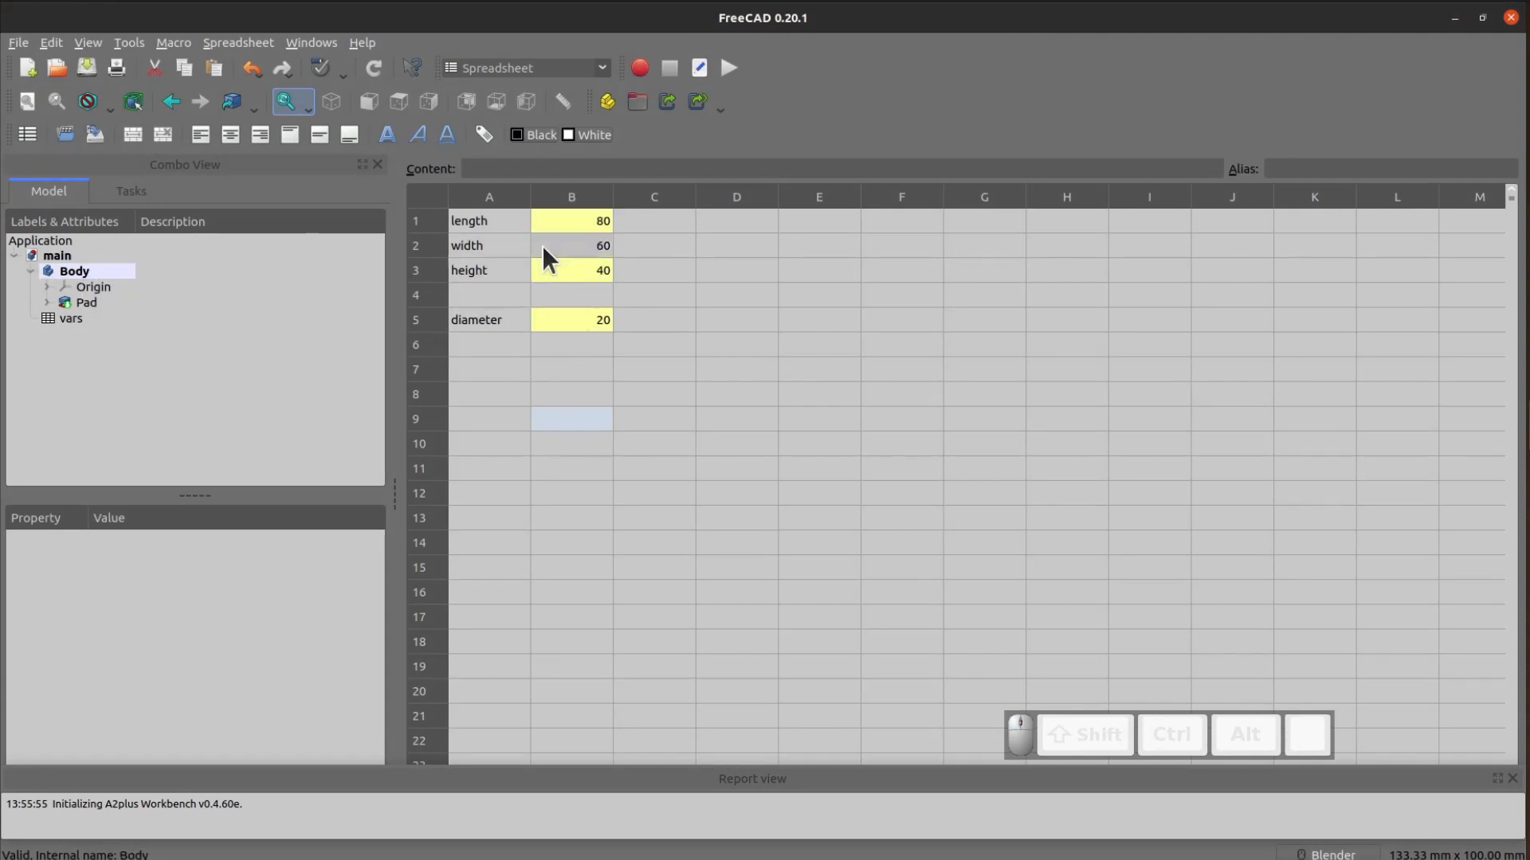
click(86, 303)
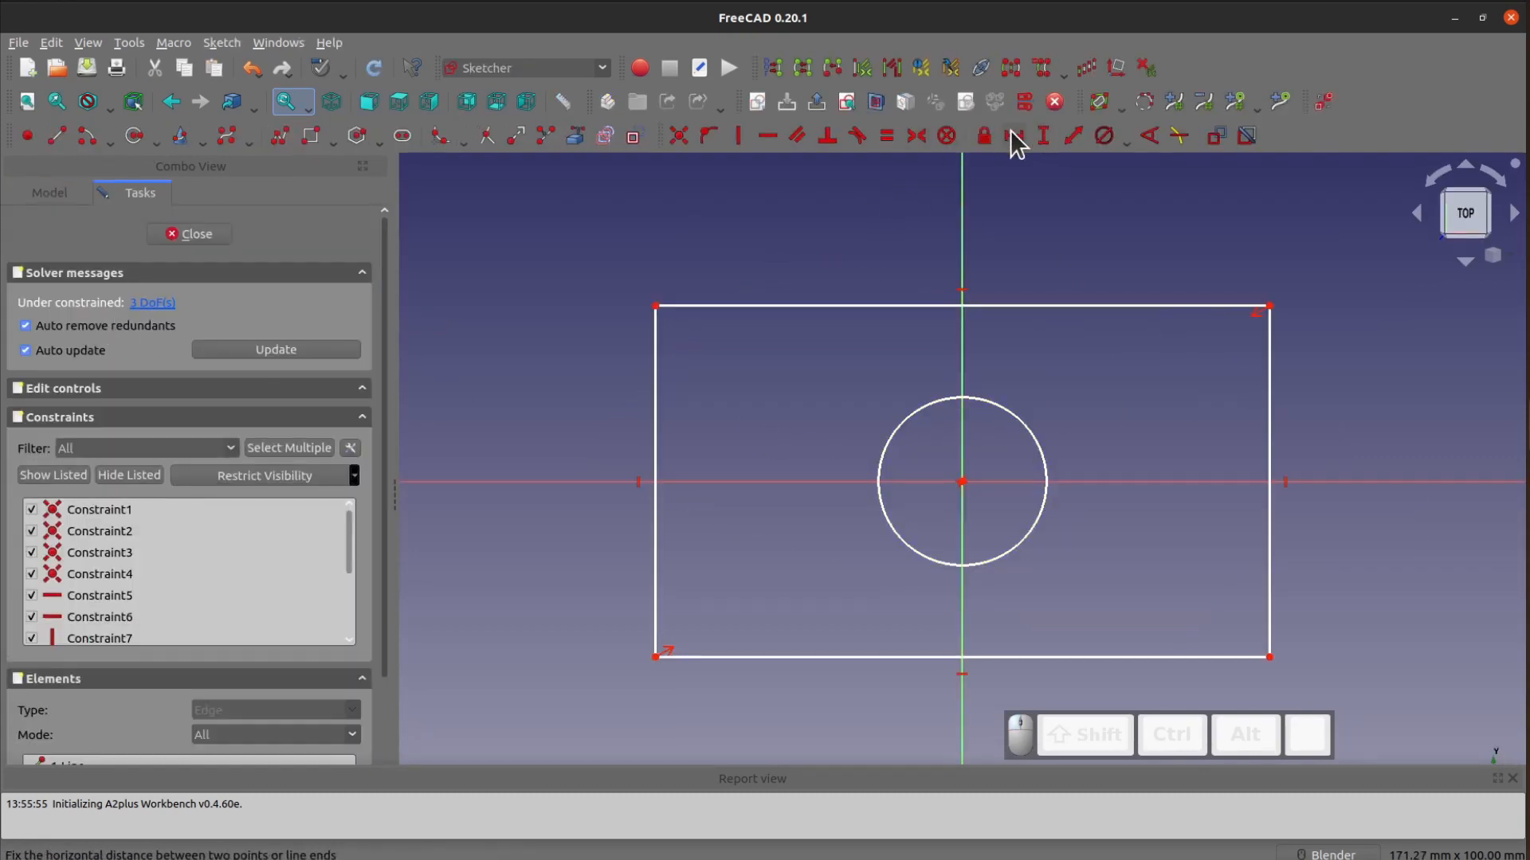
mouse_move(1018, 135)
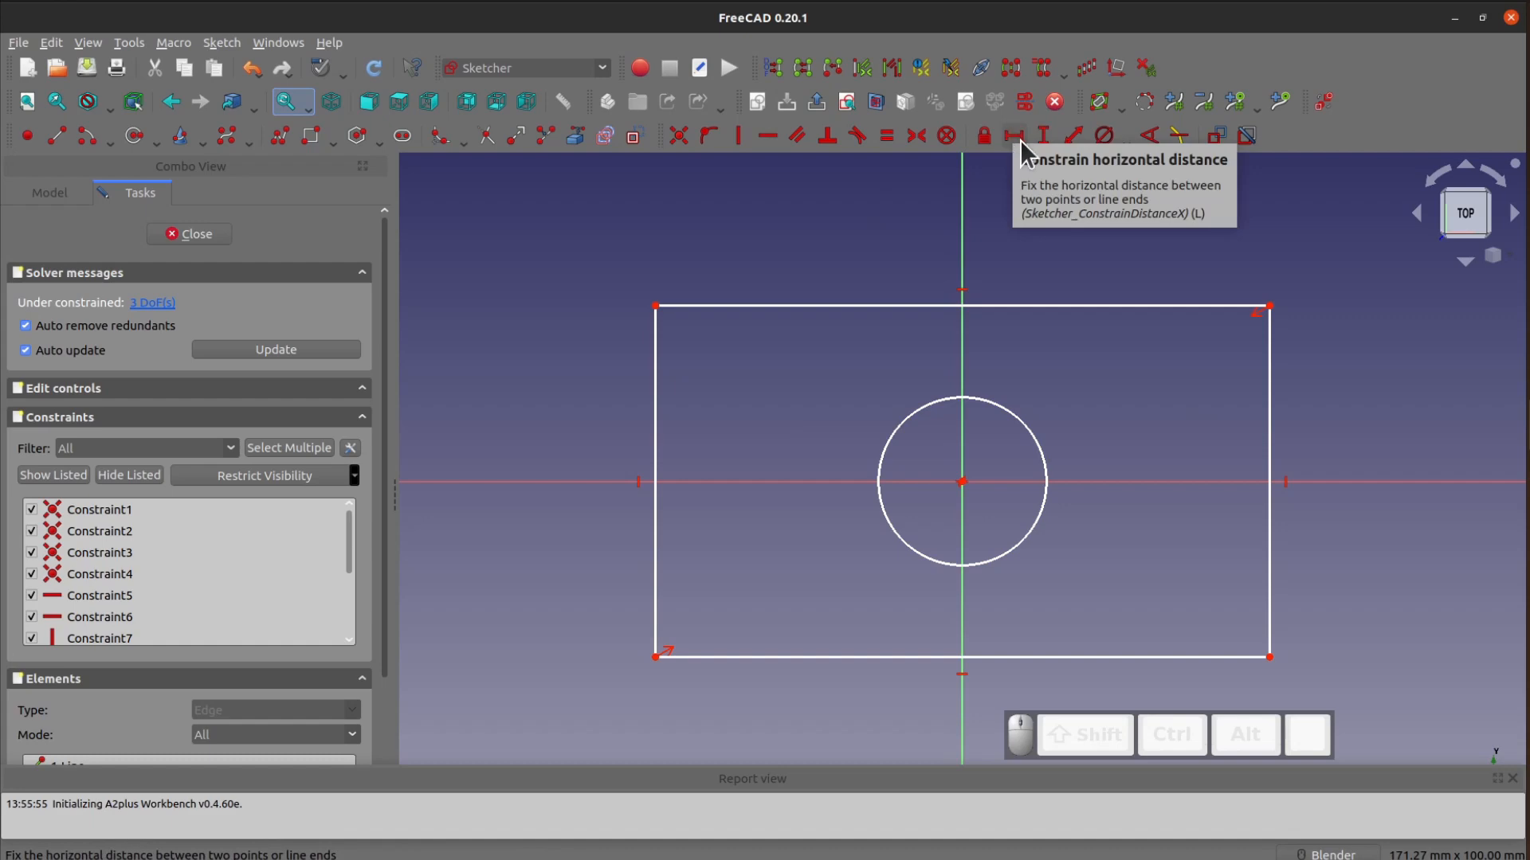
Constrain the rectangle's bottom edge length to the expression <<main>>#<<vars>>.l1 (80 mm).
click(1012, 136)
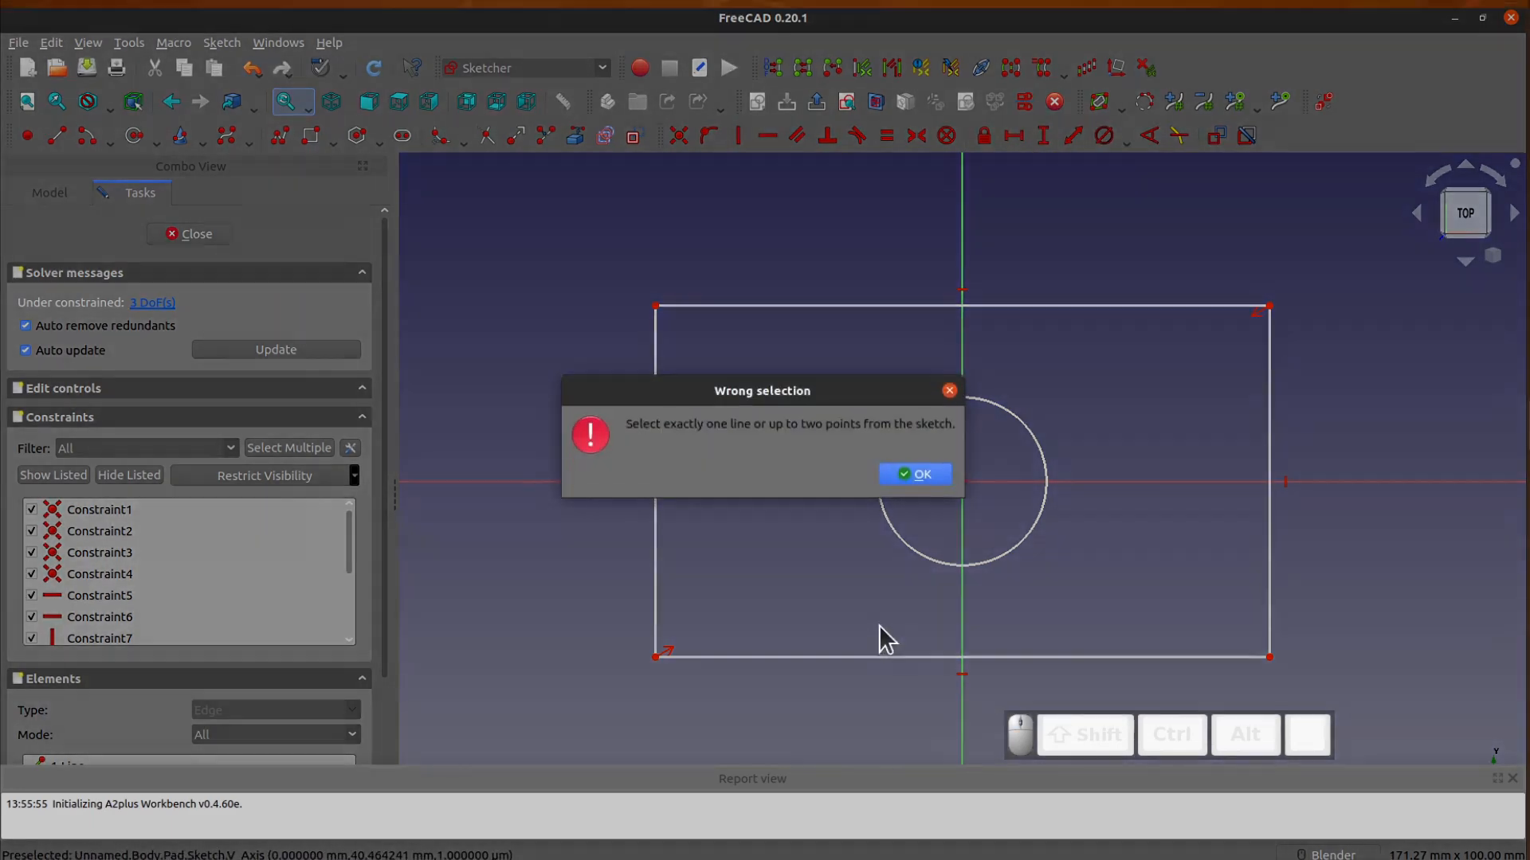
click(914, 473)
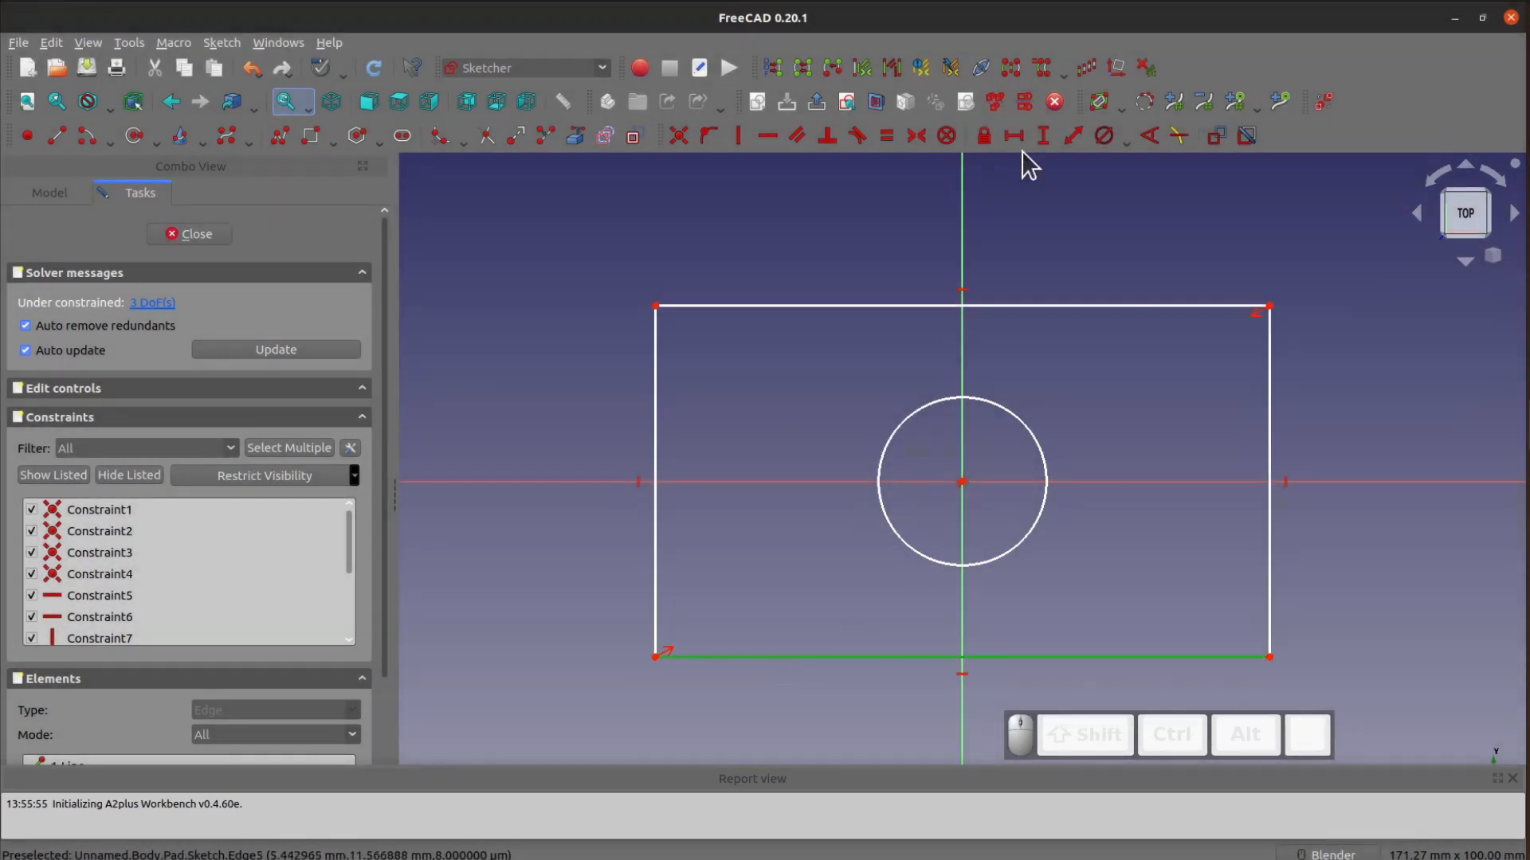
click(1011, 135)
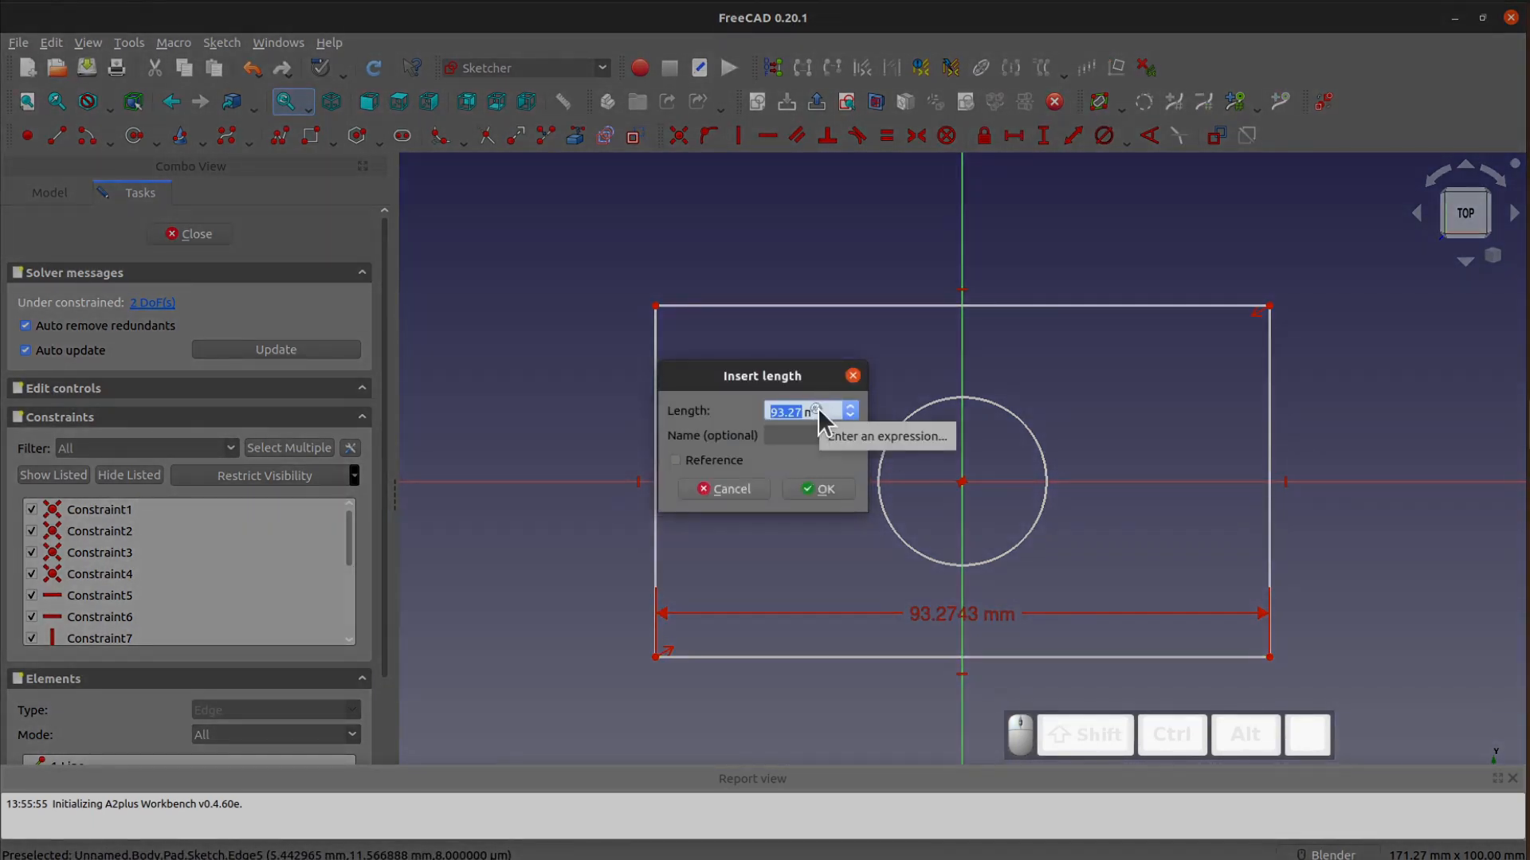
click(848, 410)
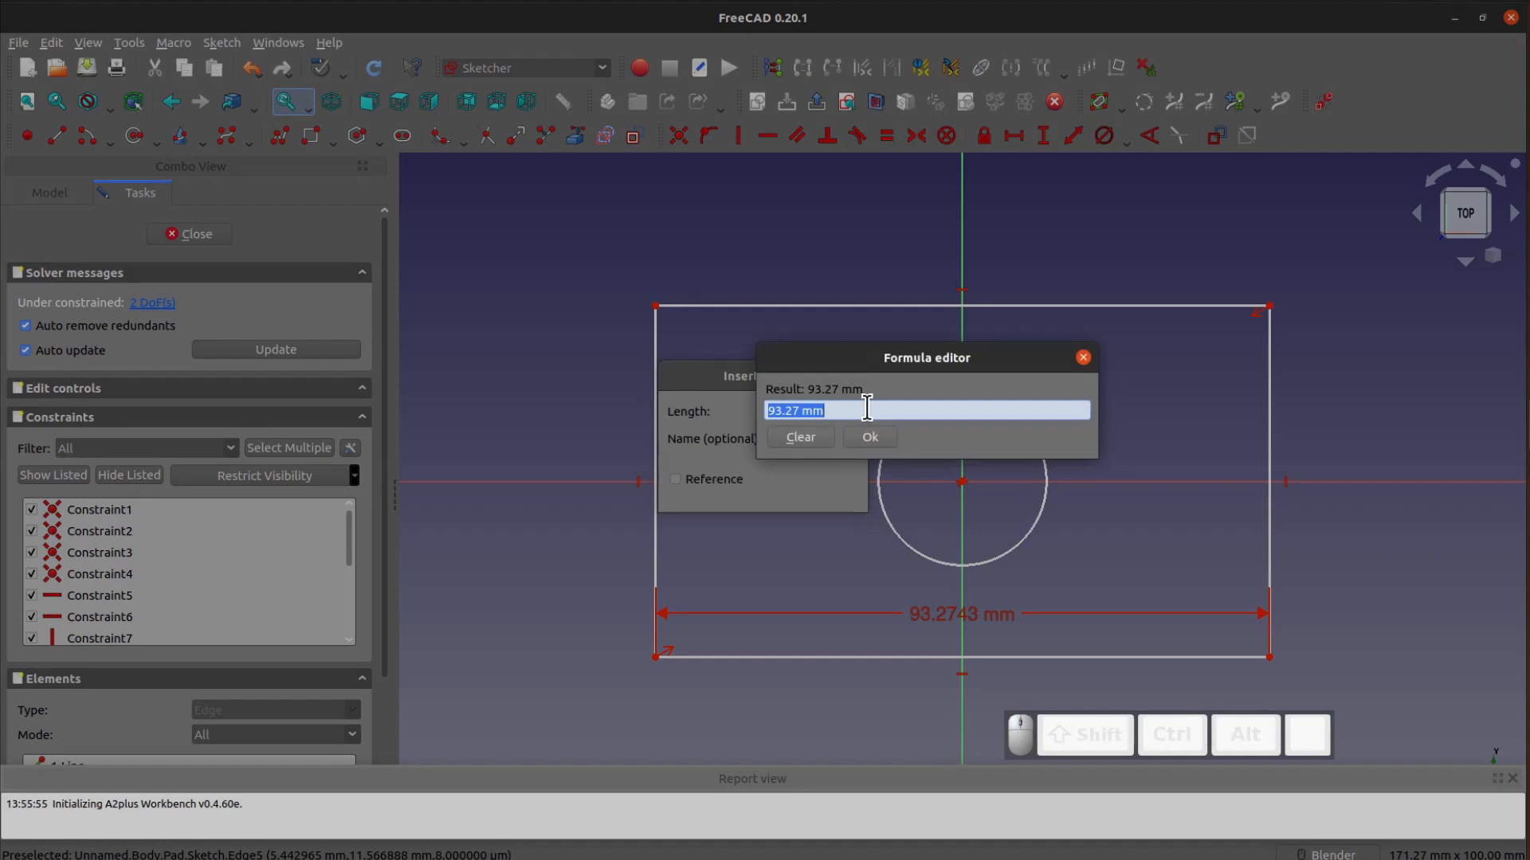
text(mai)
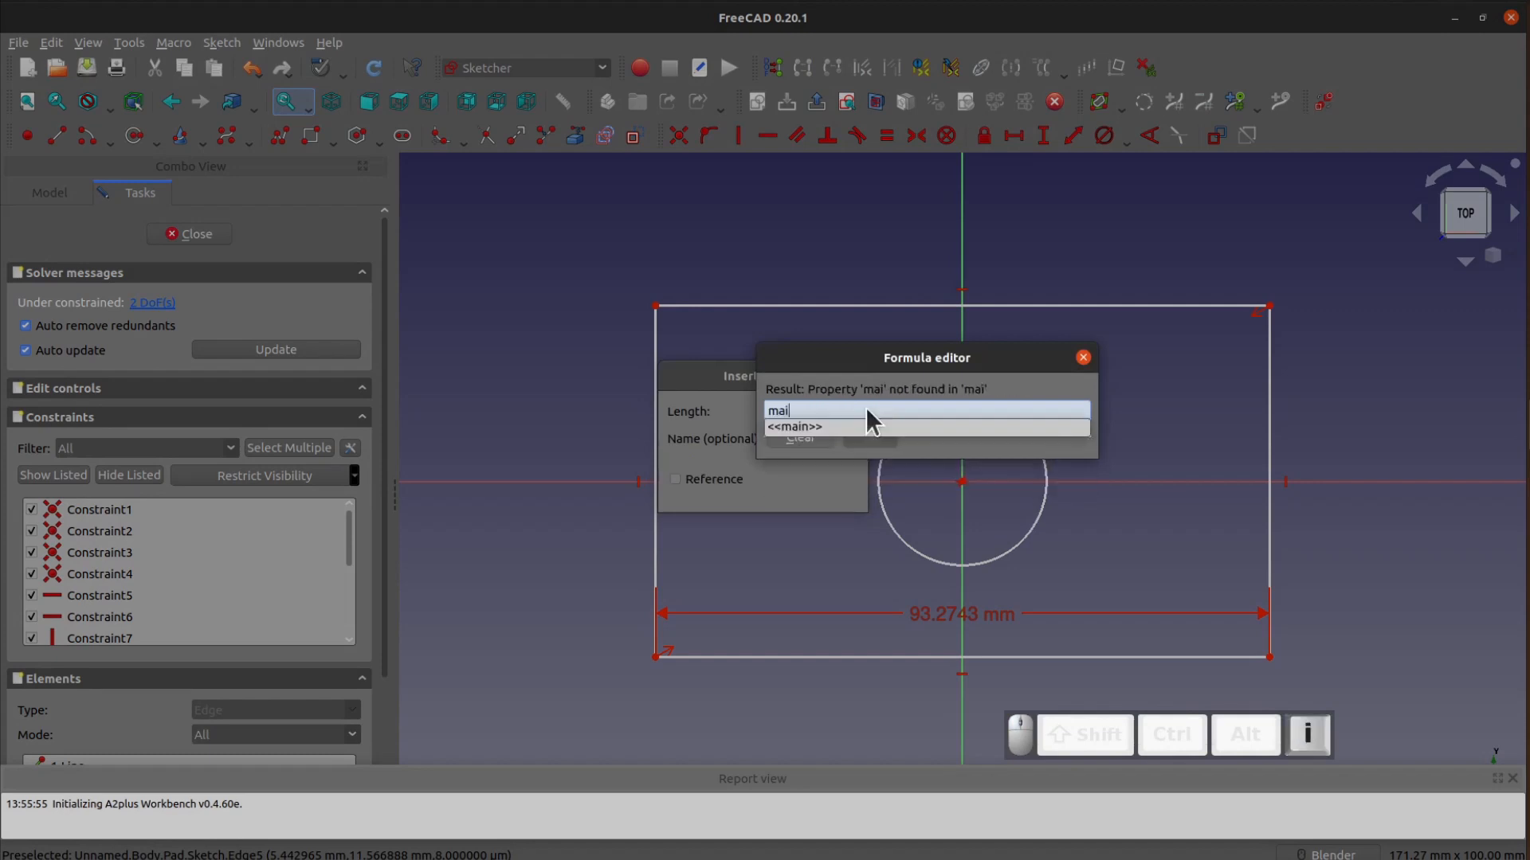
text(n>>#)
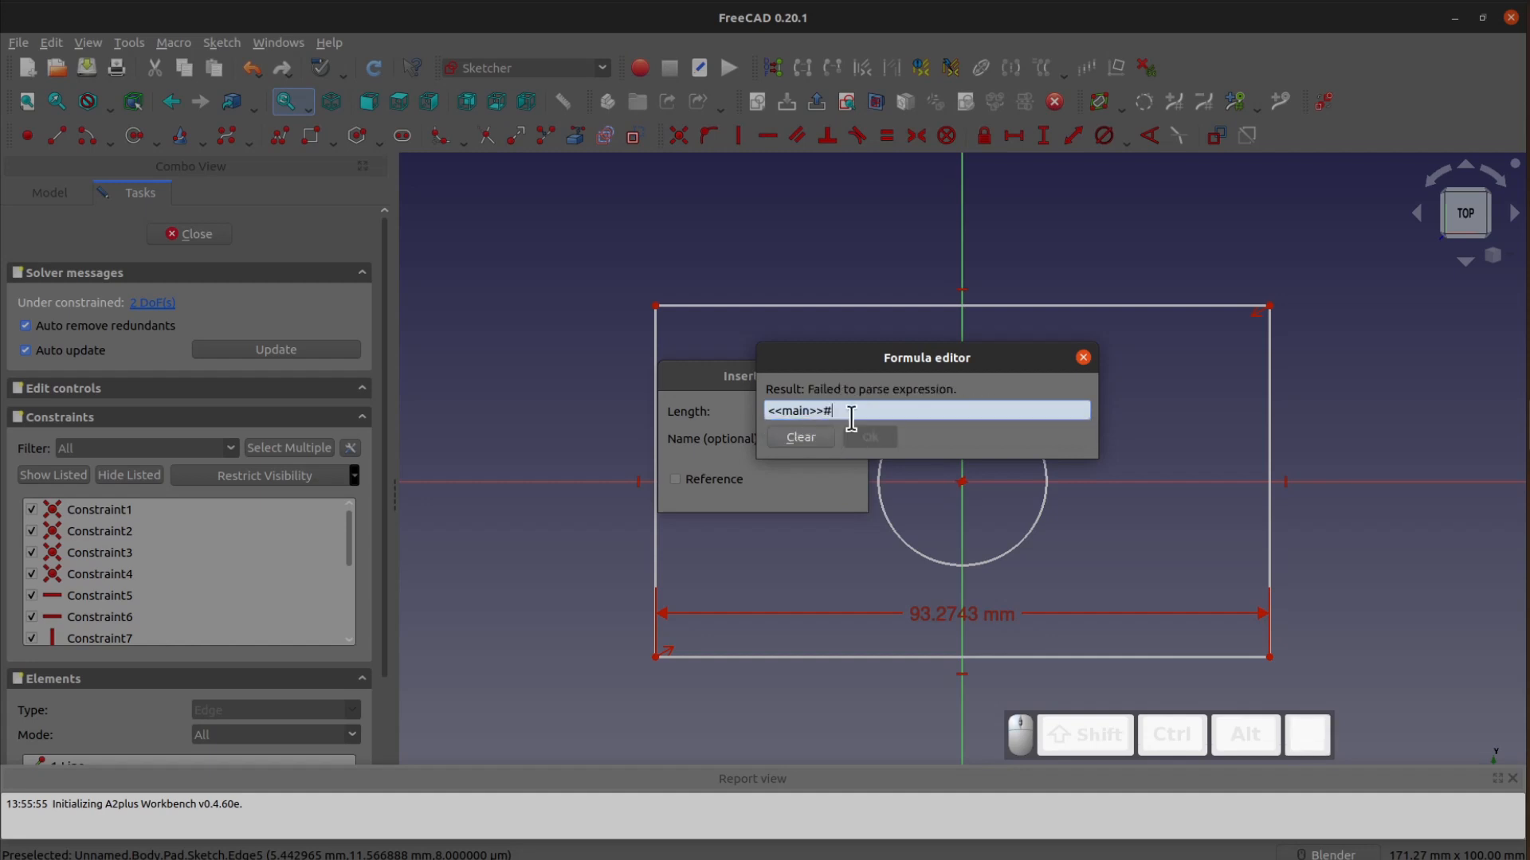
text(<<vars>>.)
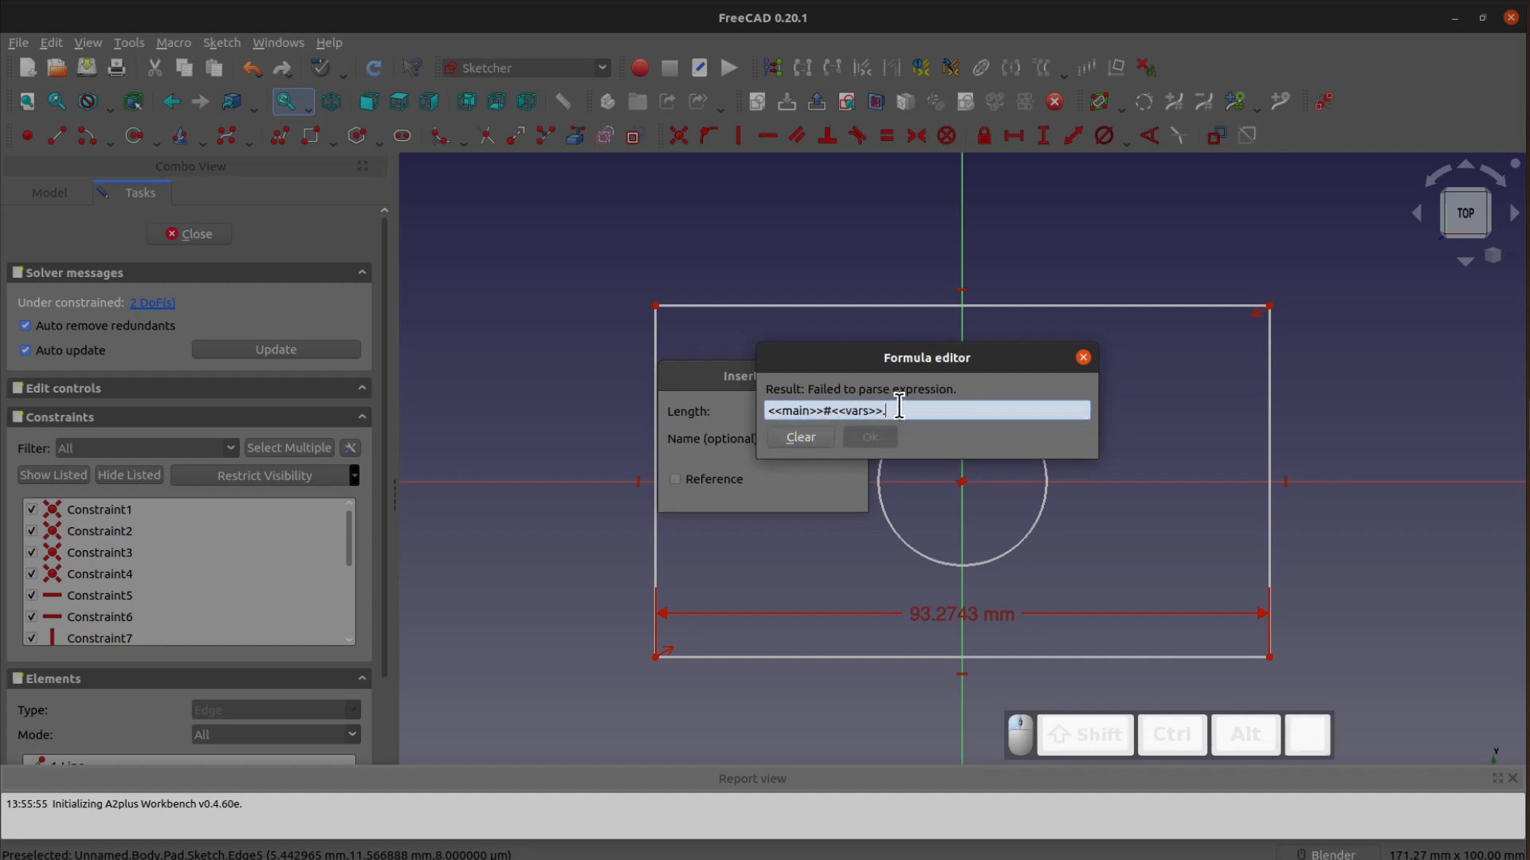
text(l1)
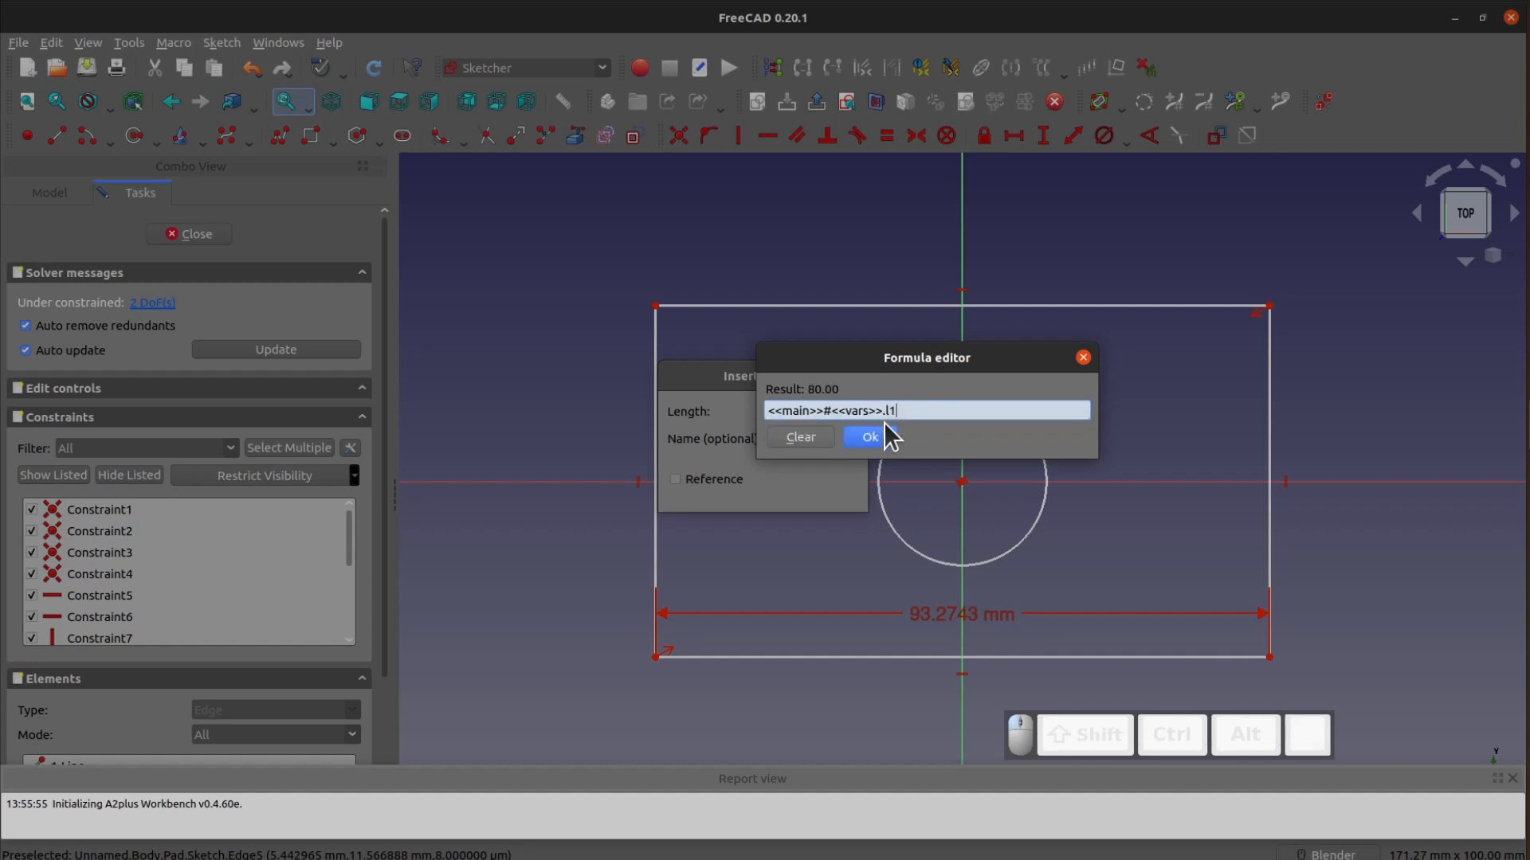
click(866, 436)
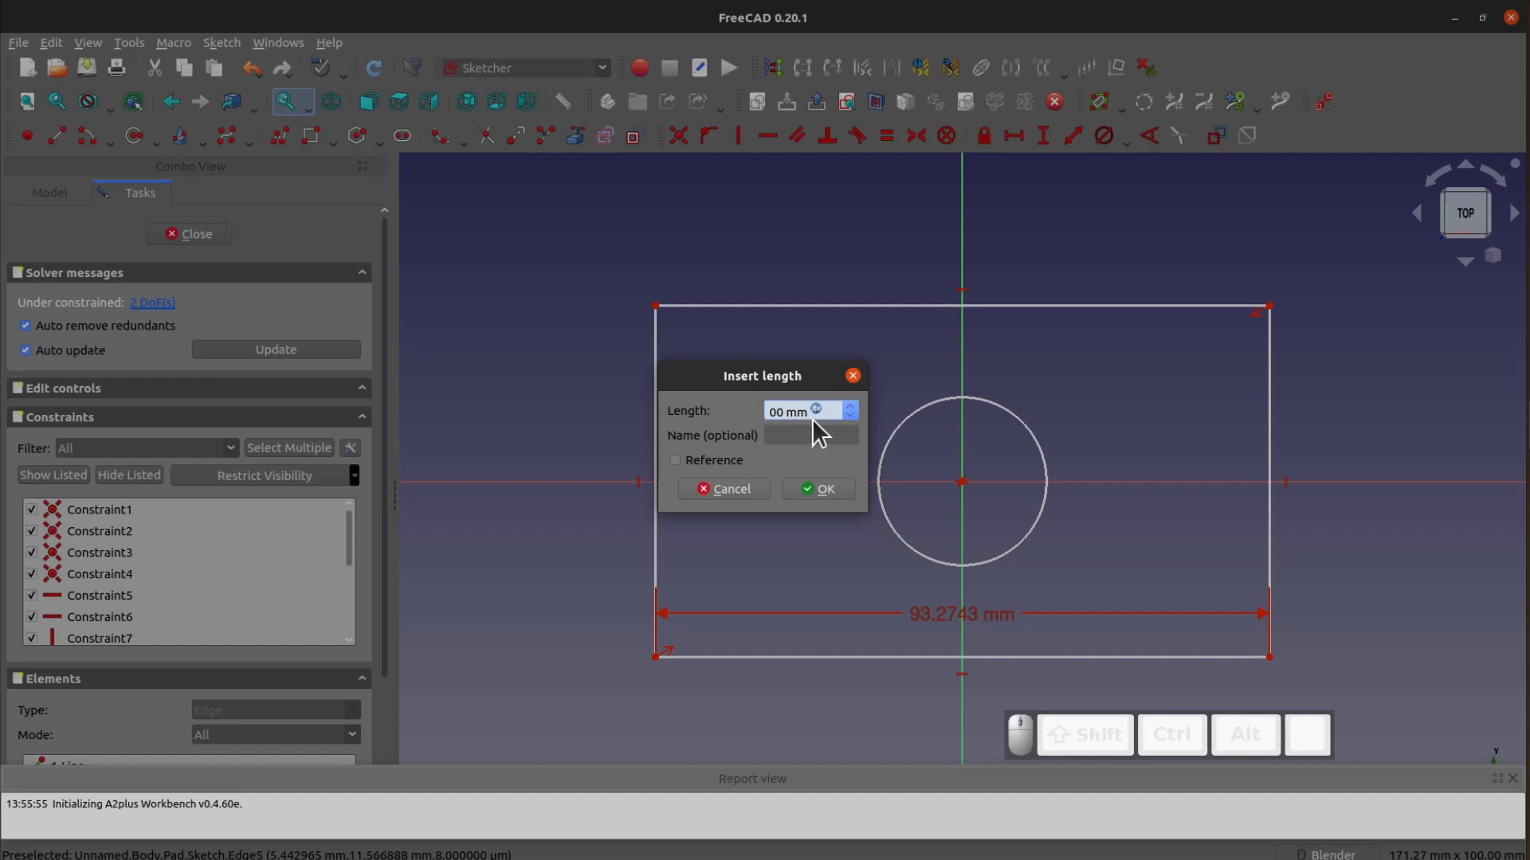
Confirm the 80 mm width and bind the right edge's height to <<main>>#<<vars>>.w1 (60 mm).
click(818, 489)
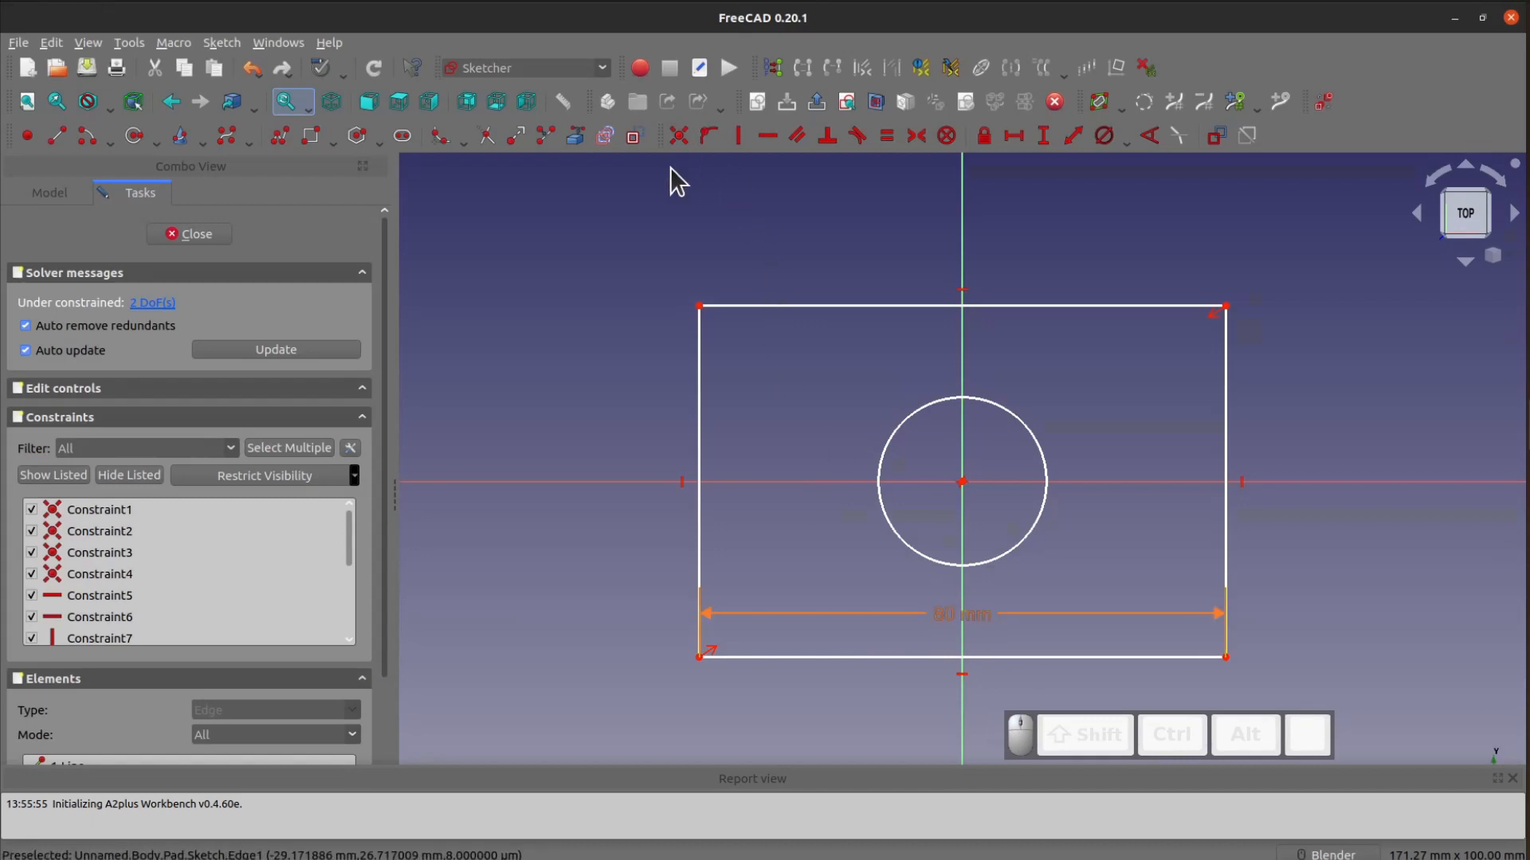
mouse_move(1345, 487)
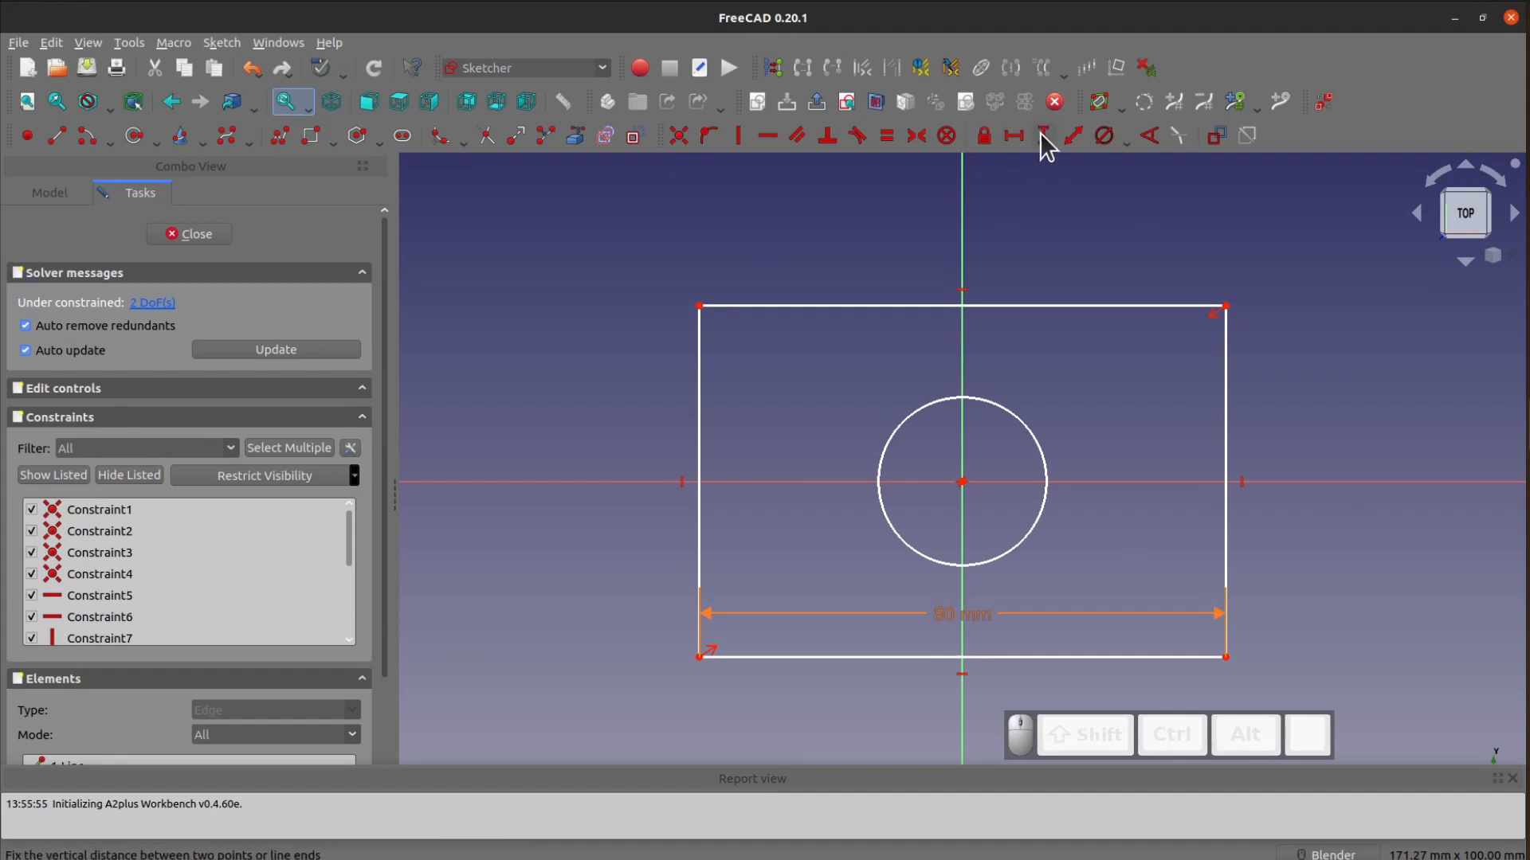
click(1042, 136)
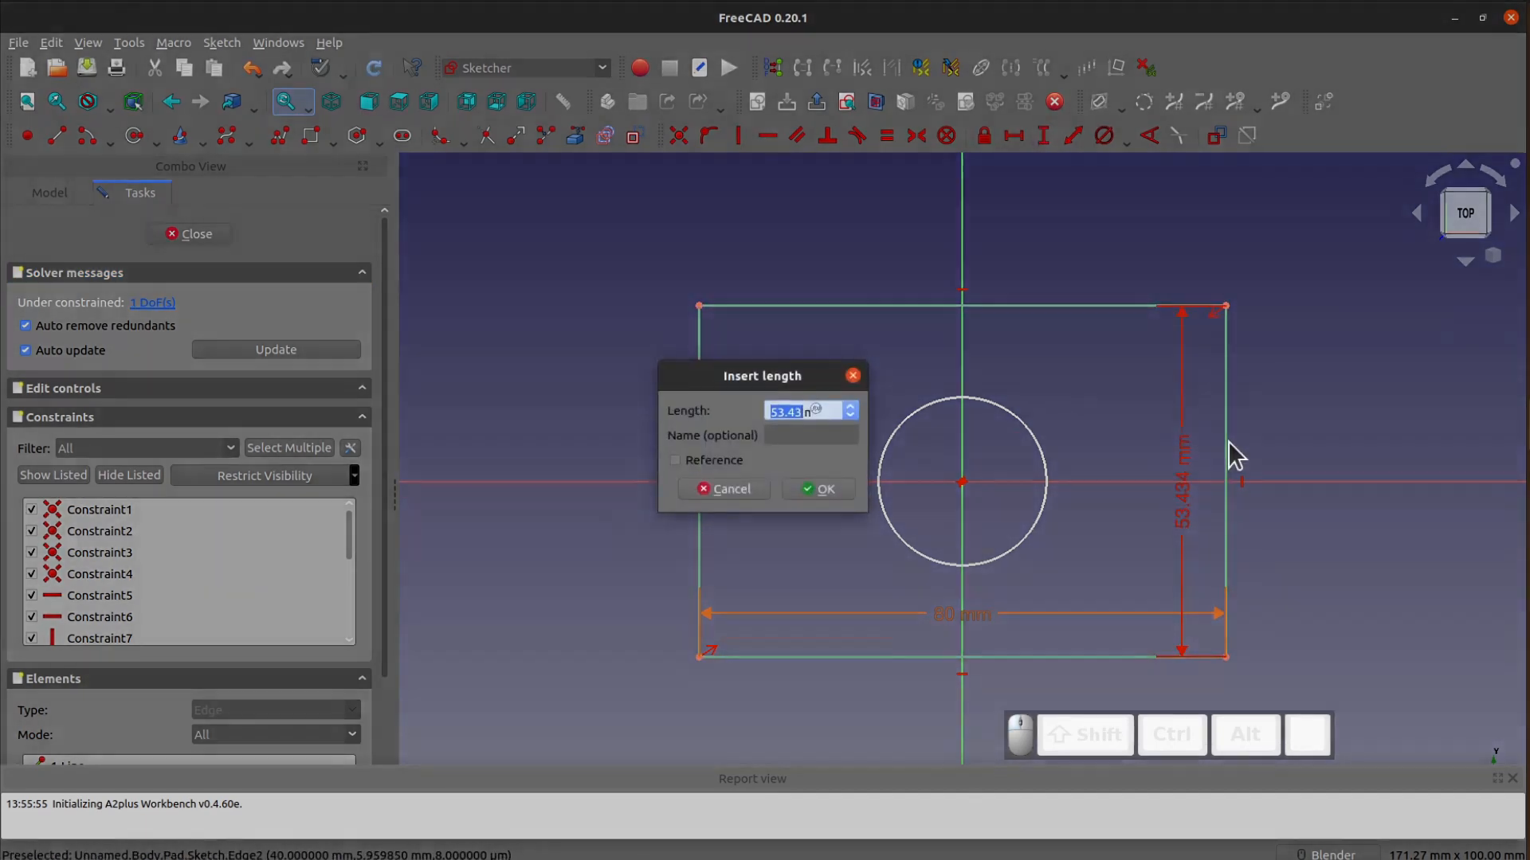
mouse_move(966, 644)
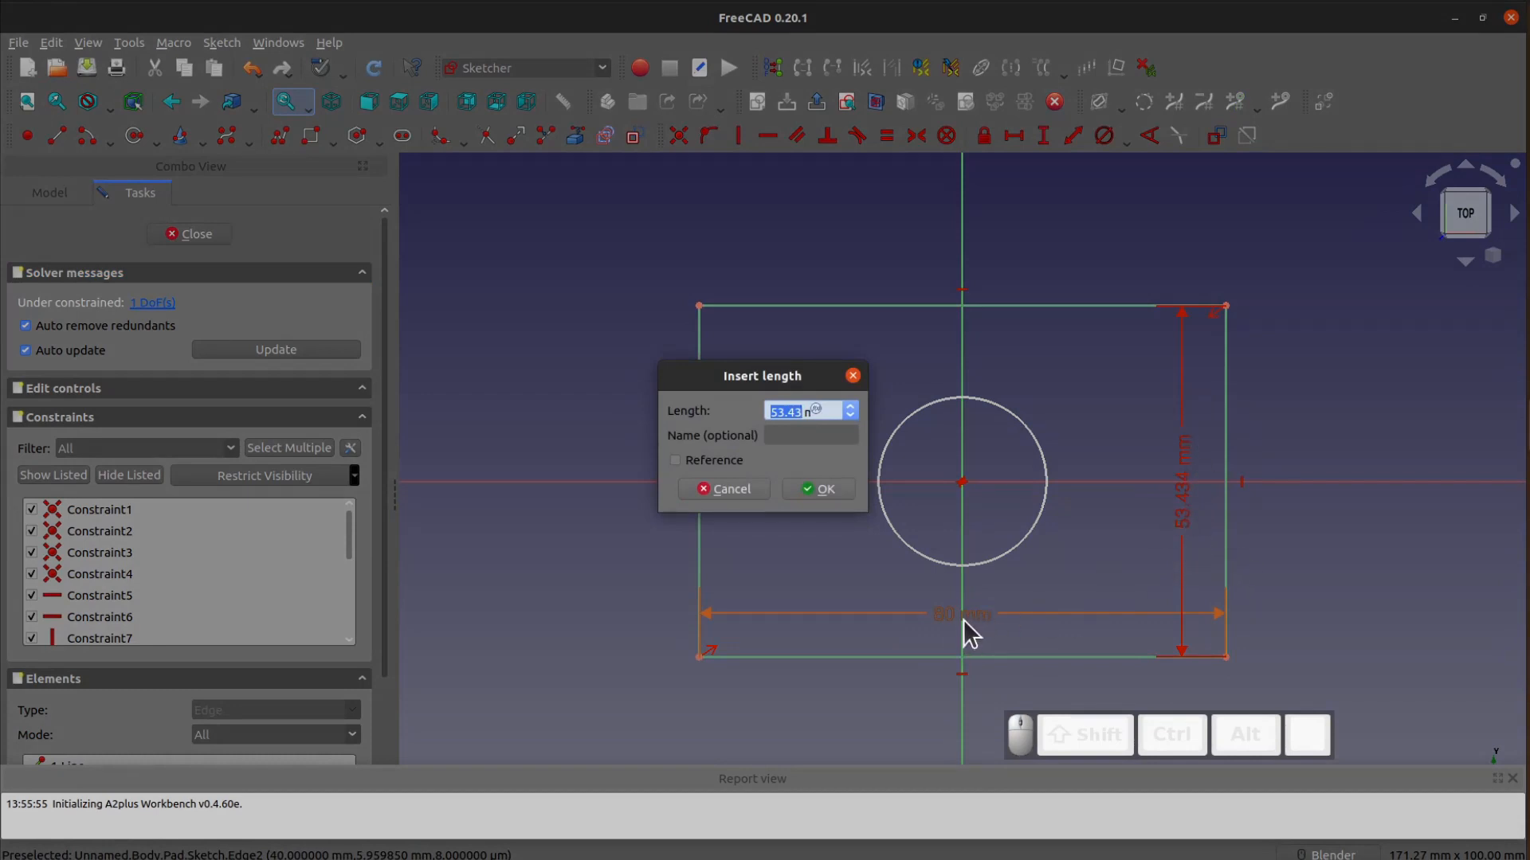
mouse_move(938, 634)
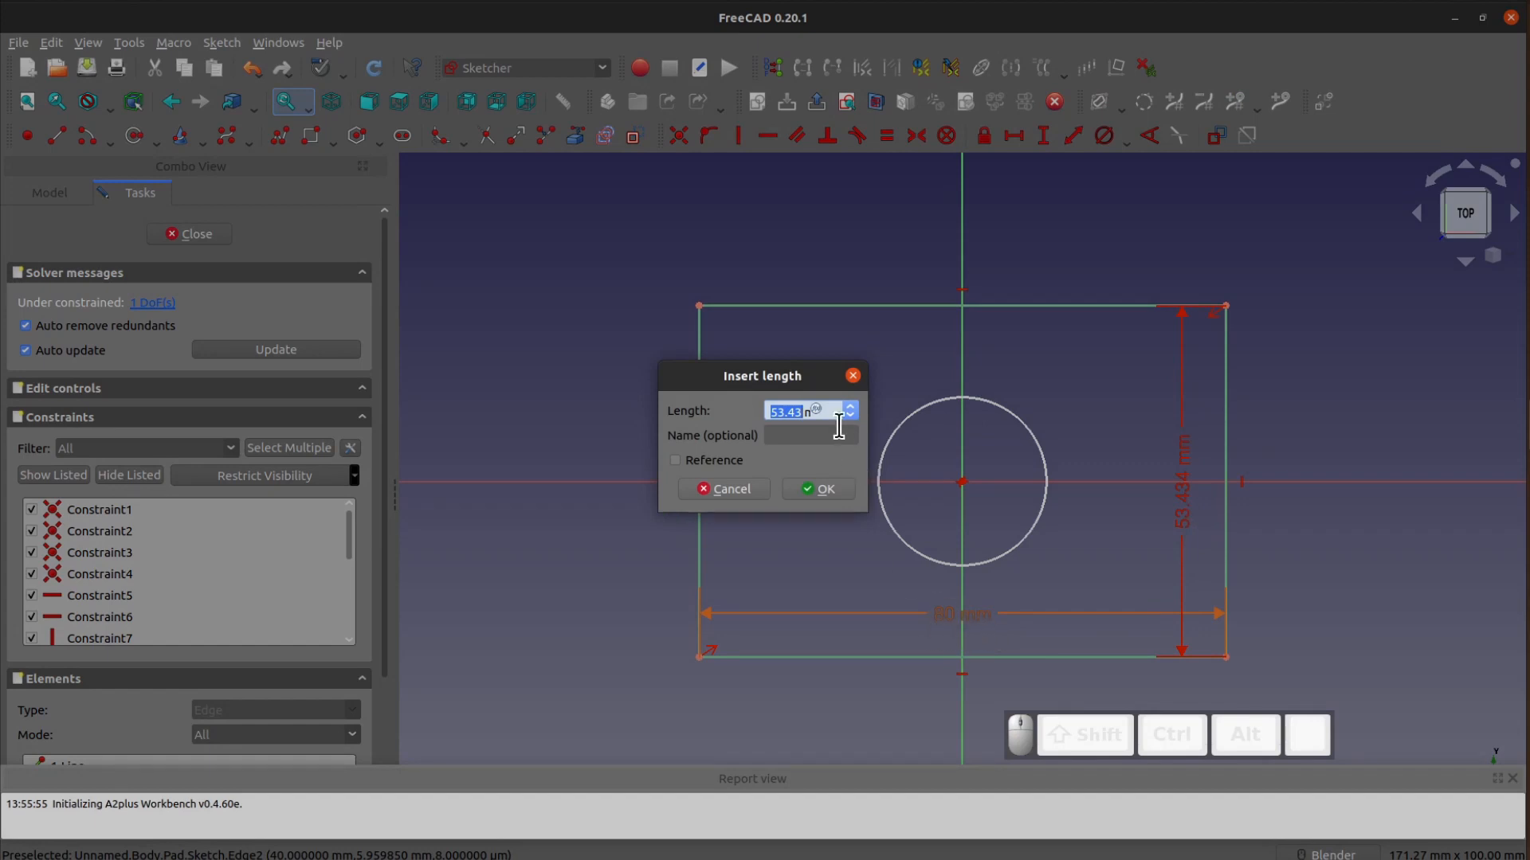
click(816, 410)
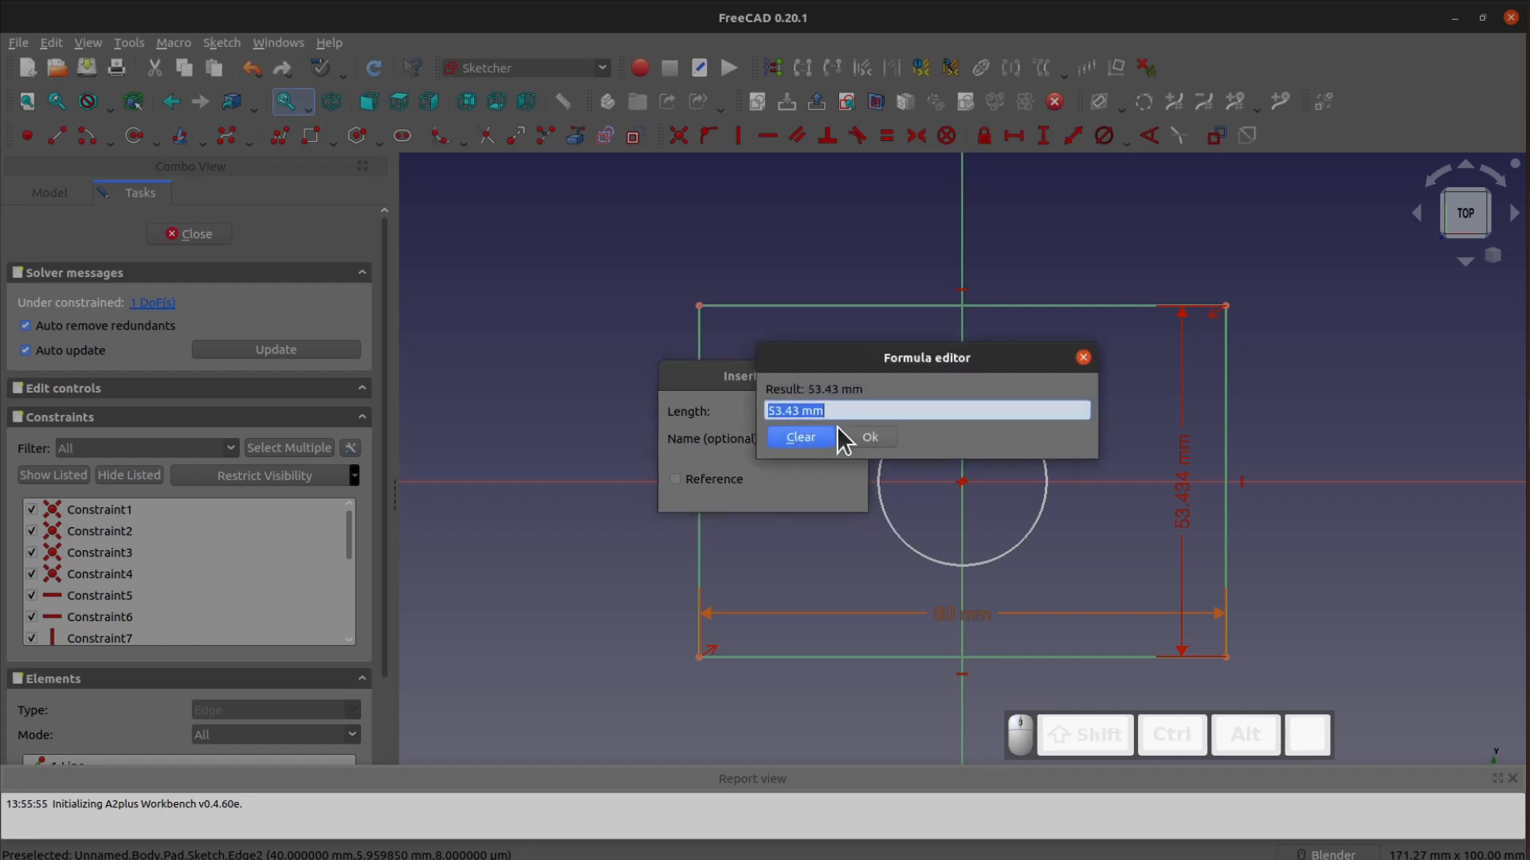
text(main>>#va)
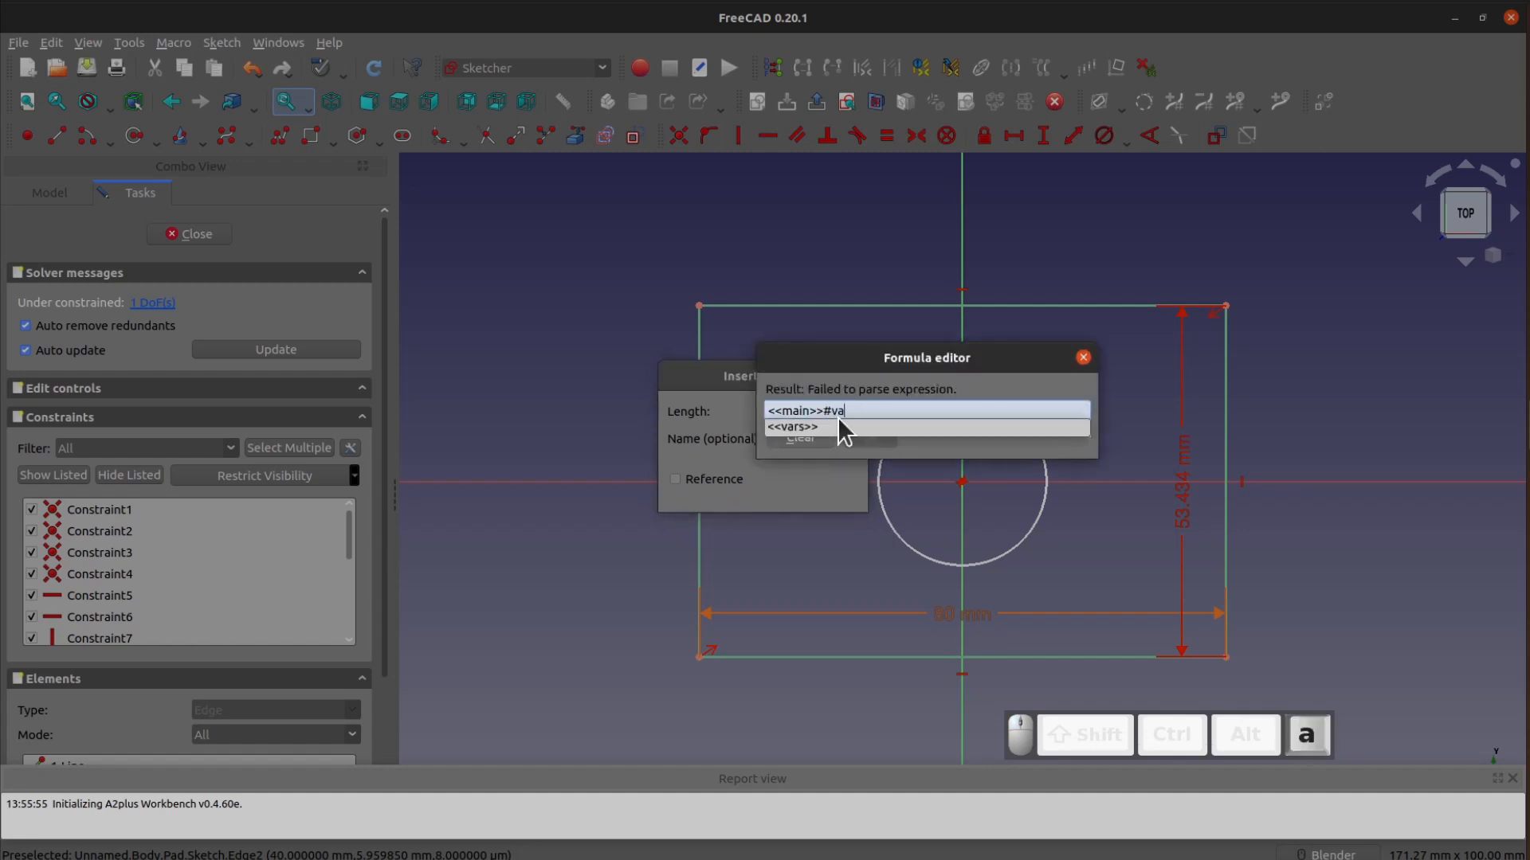
click(798, 427)
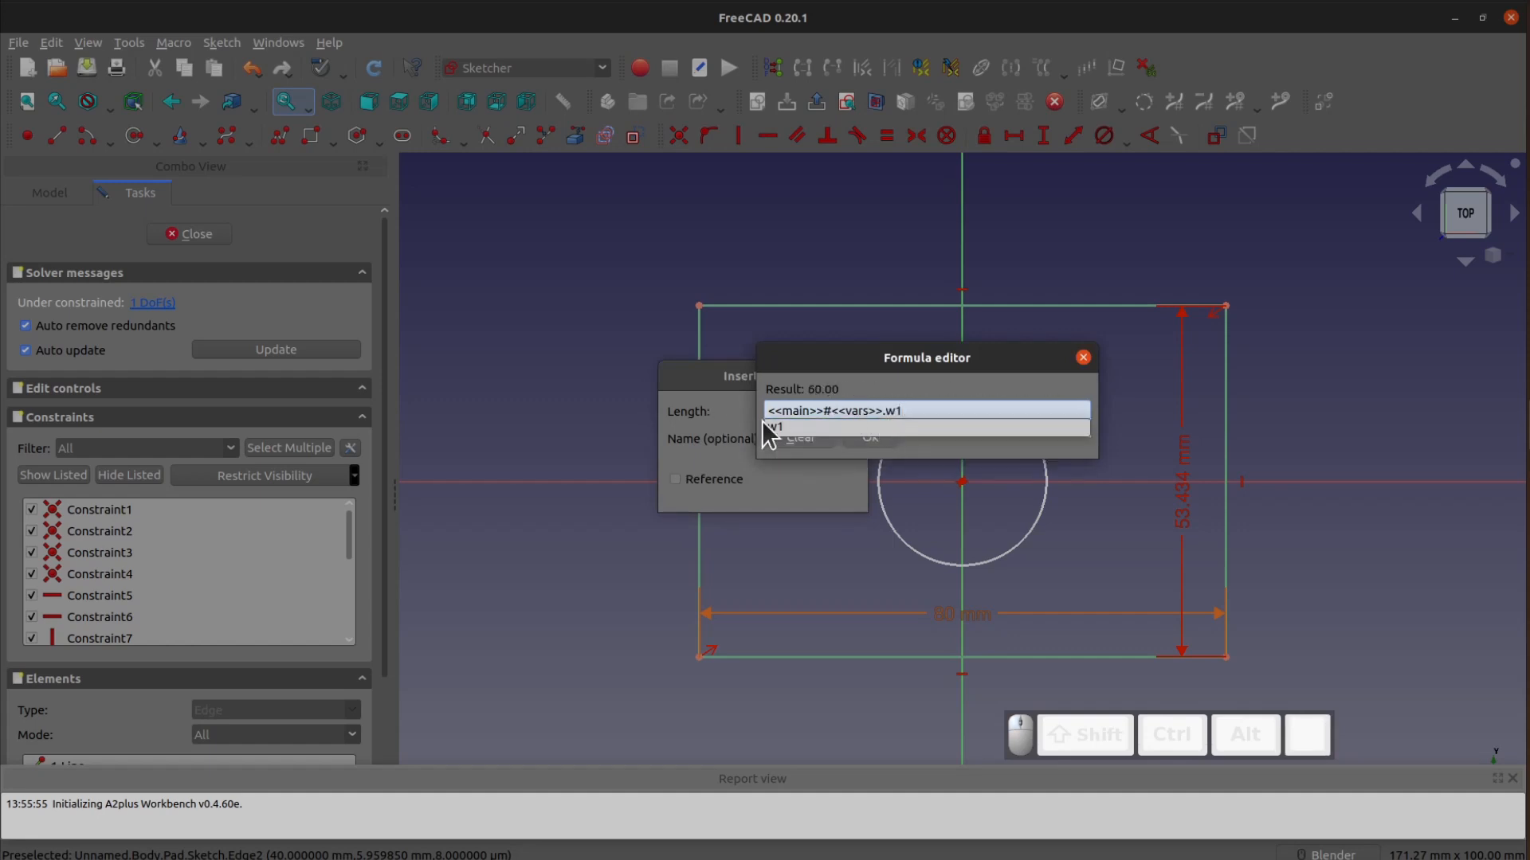
click(1081, 357)
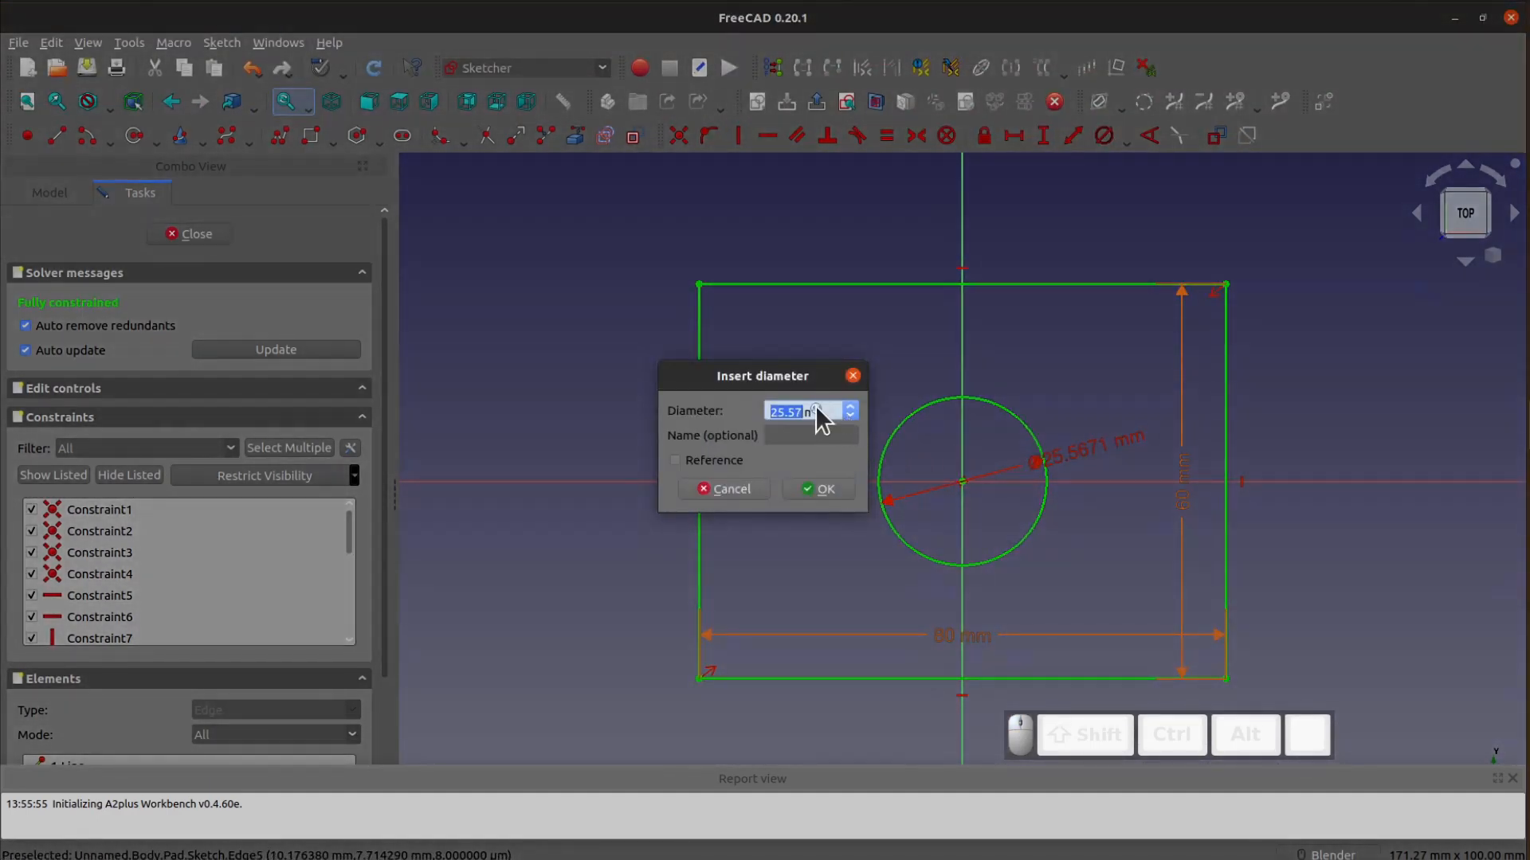
Bind the circle's diameter to vars d1 (20 mm) and close the finished sketch.
click(848, 411)
text(<<main>>#<<vars>>.d1)
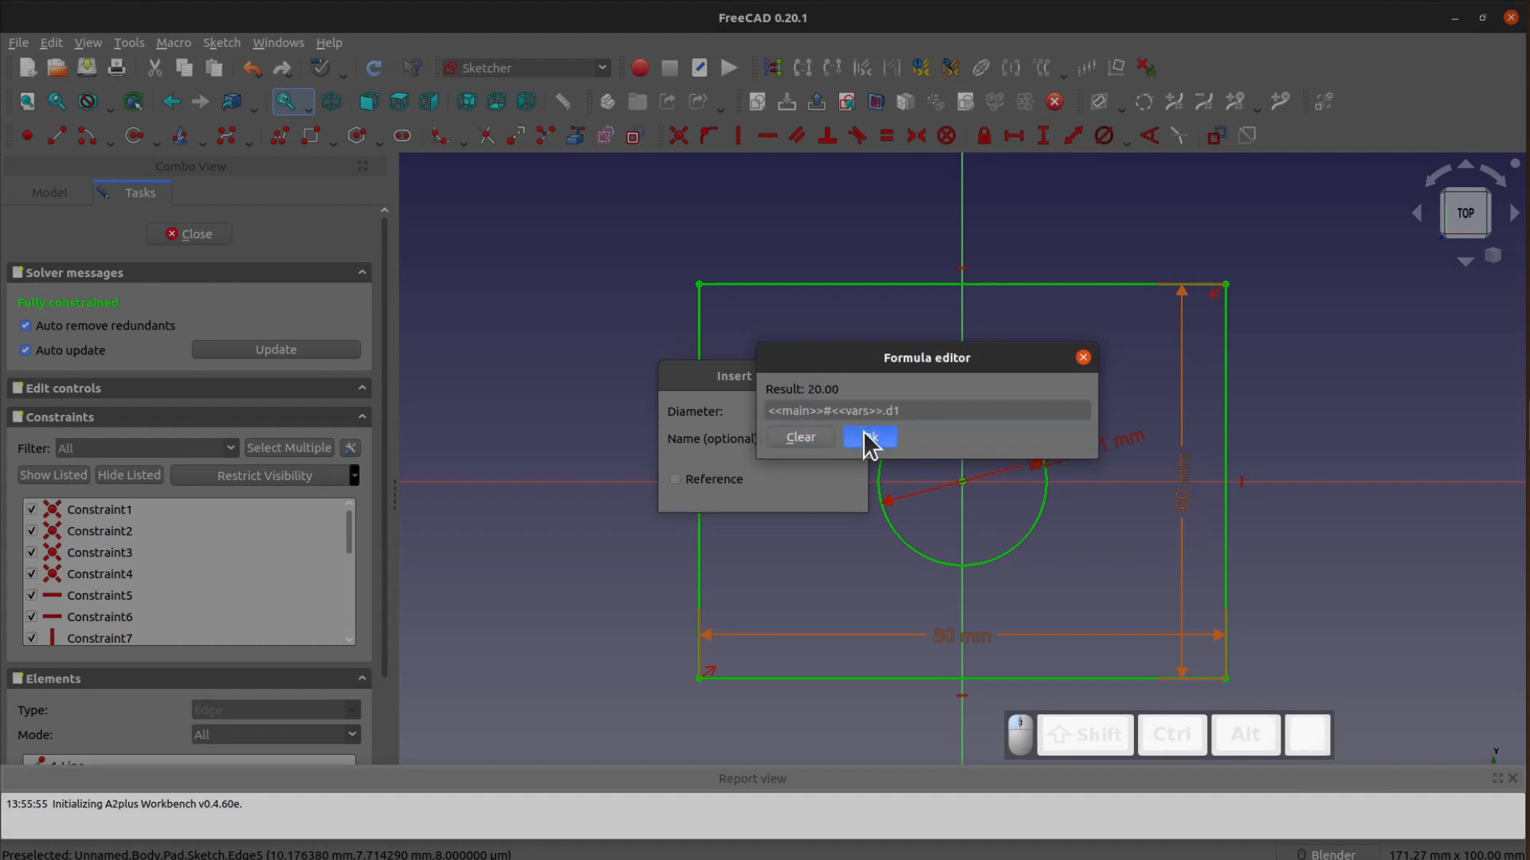
click(869, 437)
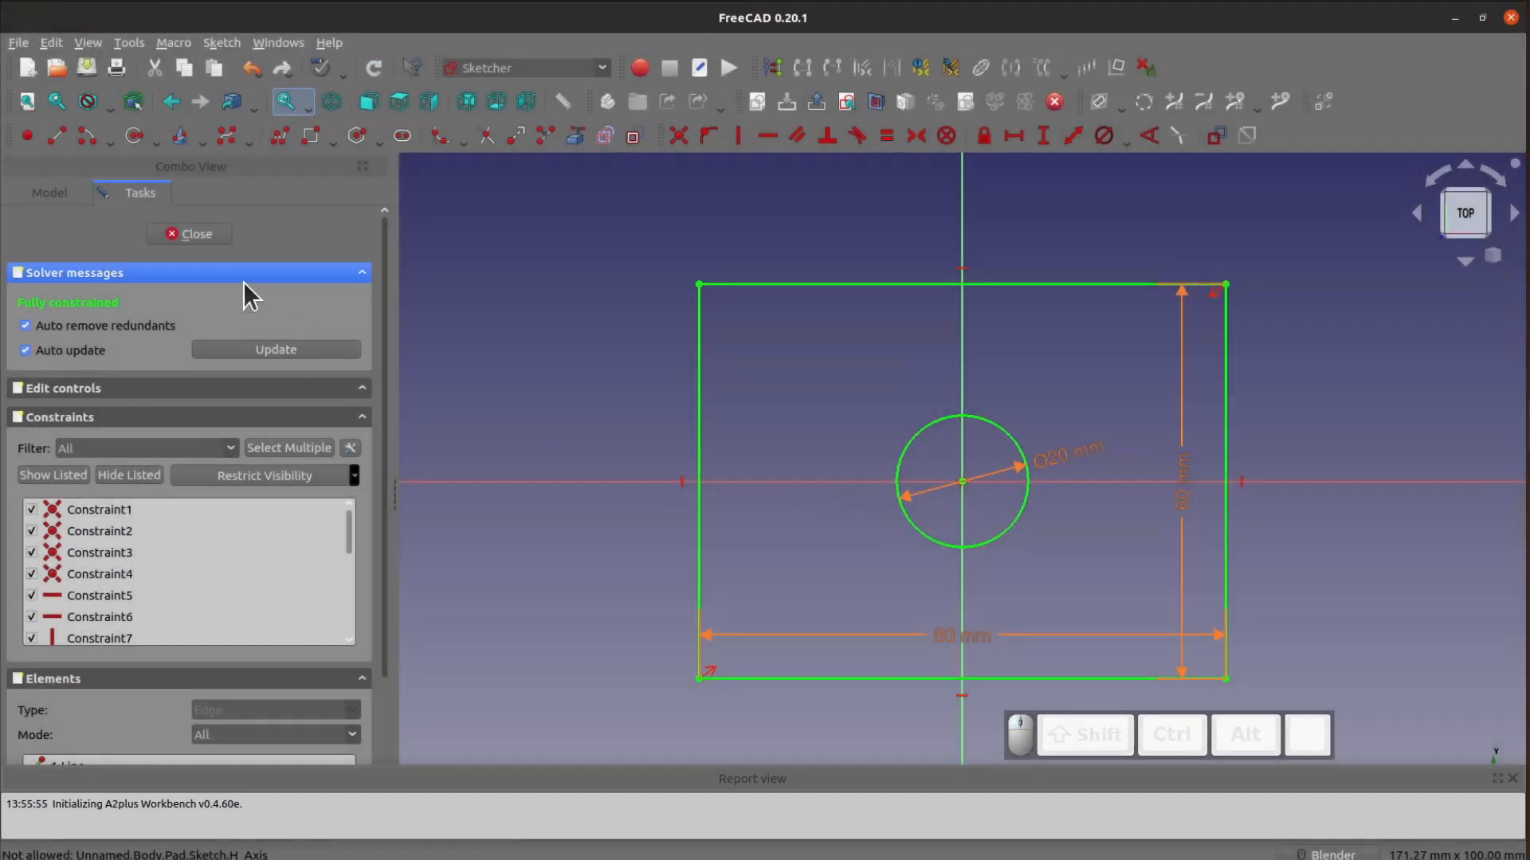
click(196, 234)
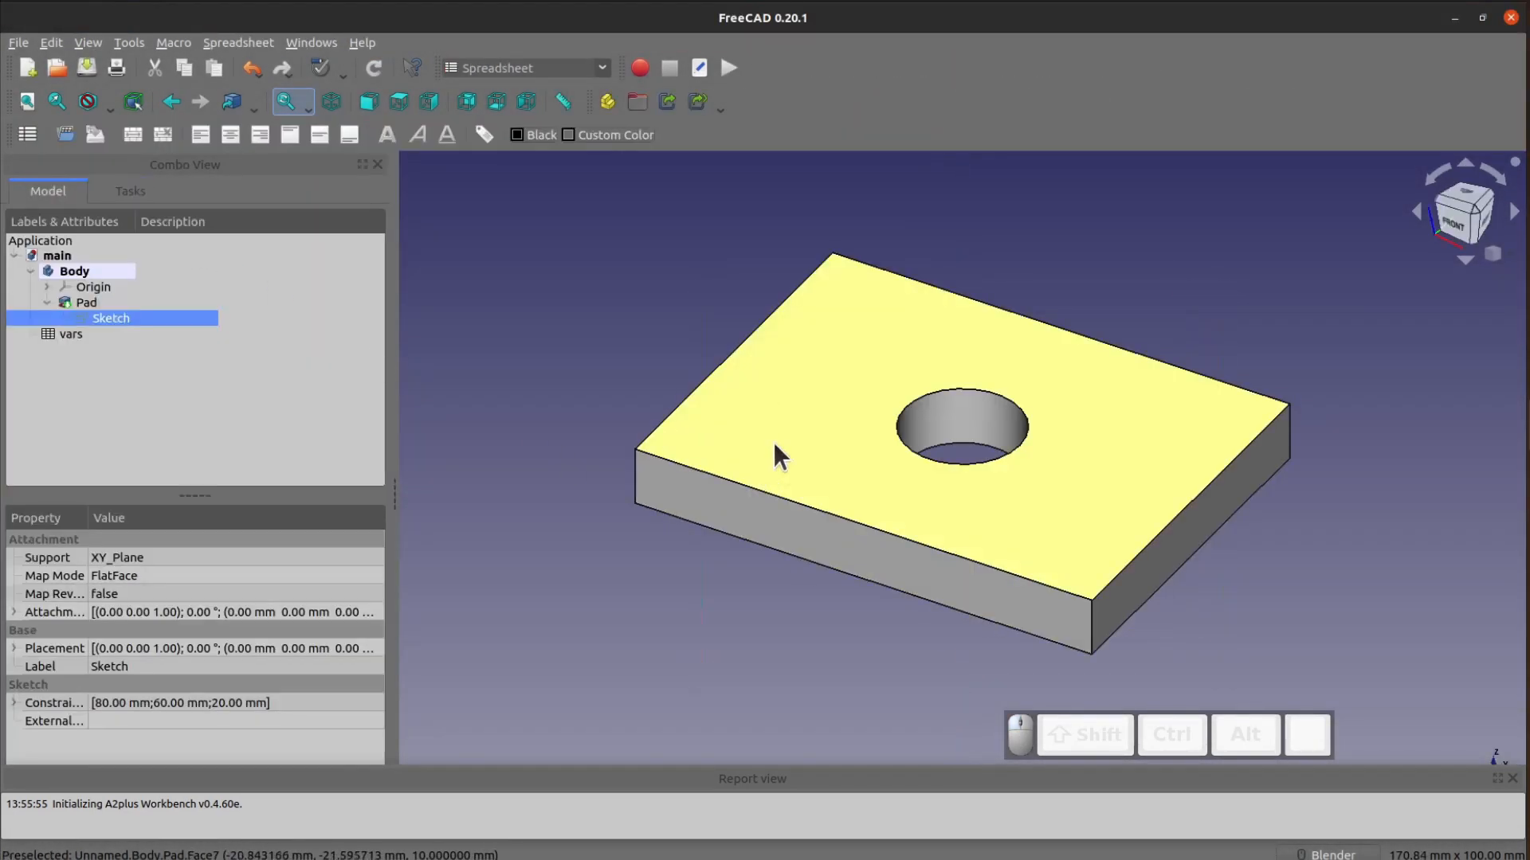
Bind the block's Pad length to <<main>>#<<vars>>.h1, giving a 40 mm tall block.
double_click(86, 303)
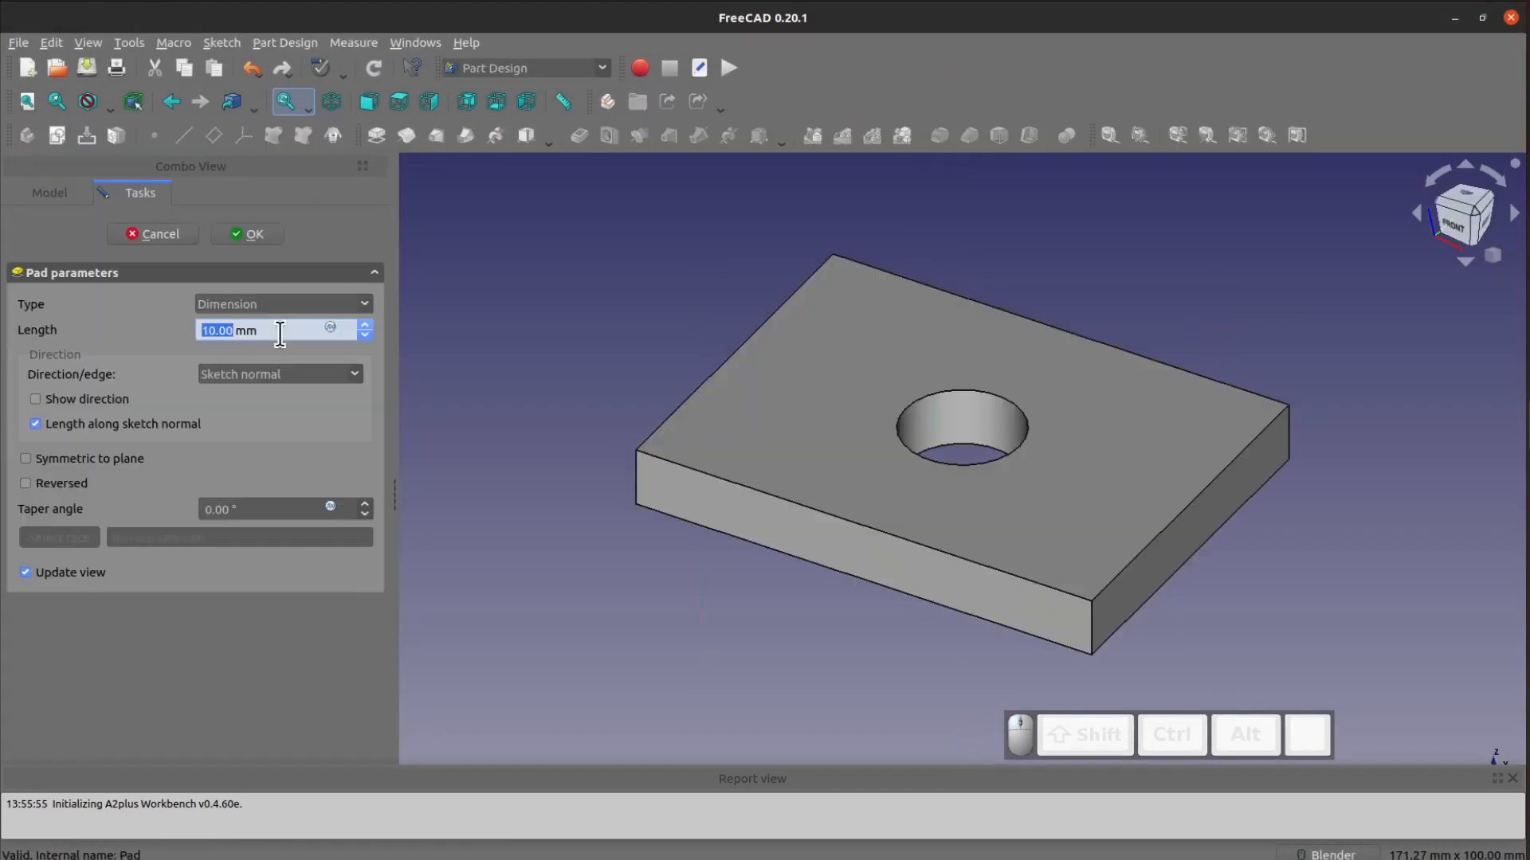
click(332, 328)
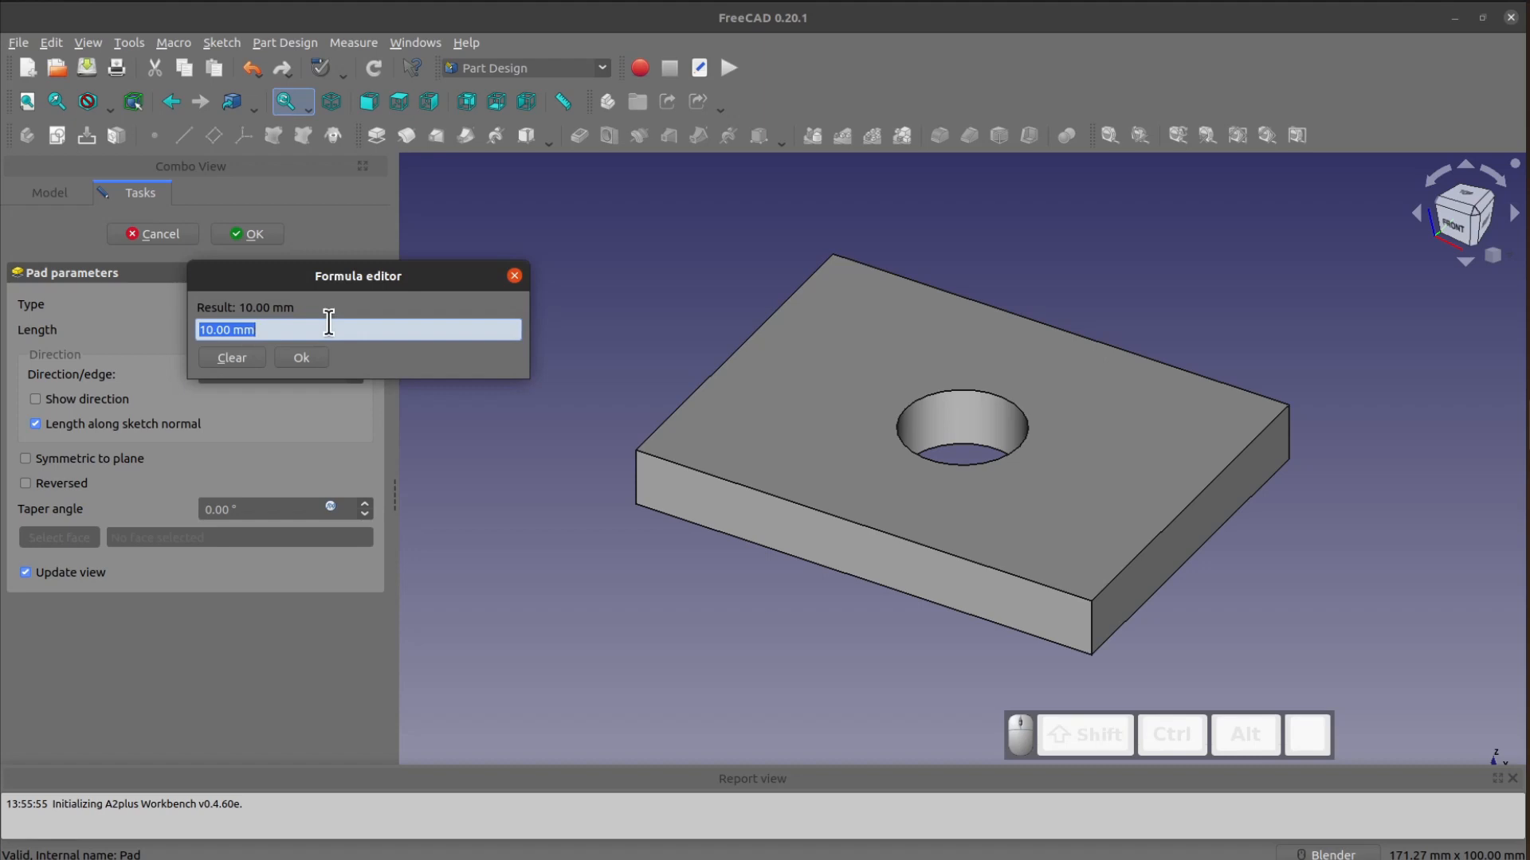
text(<<main>>#)
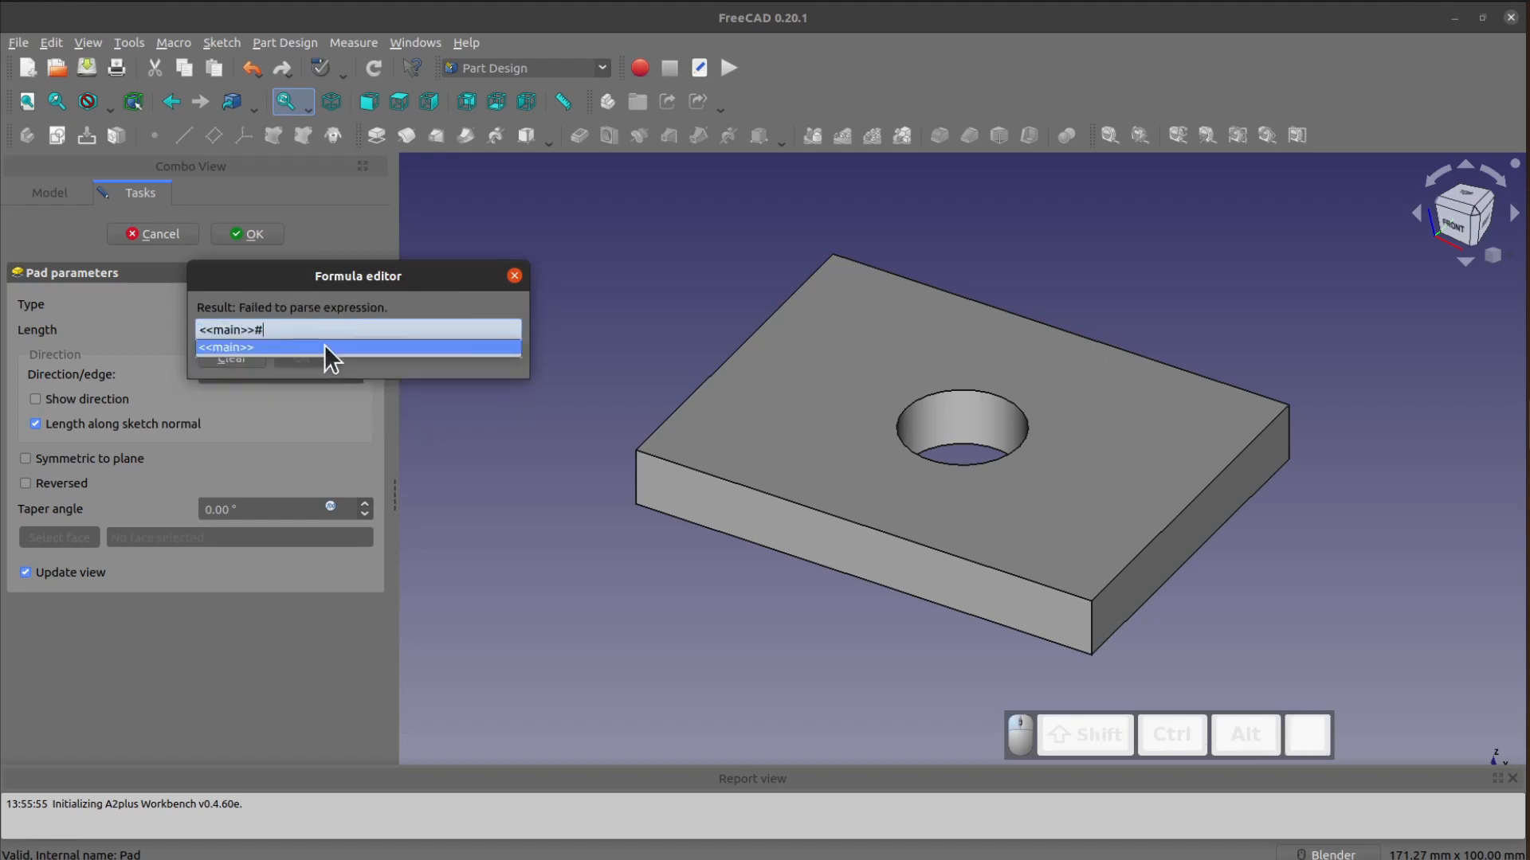
text(vars>>)
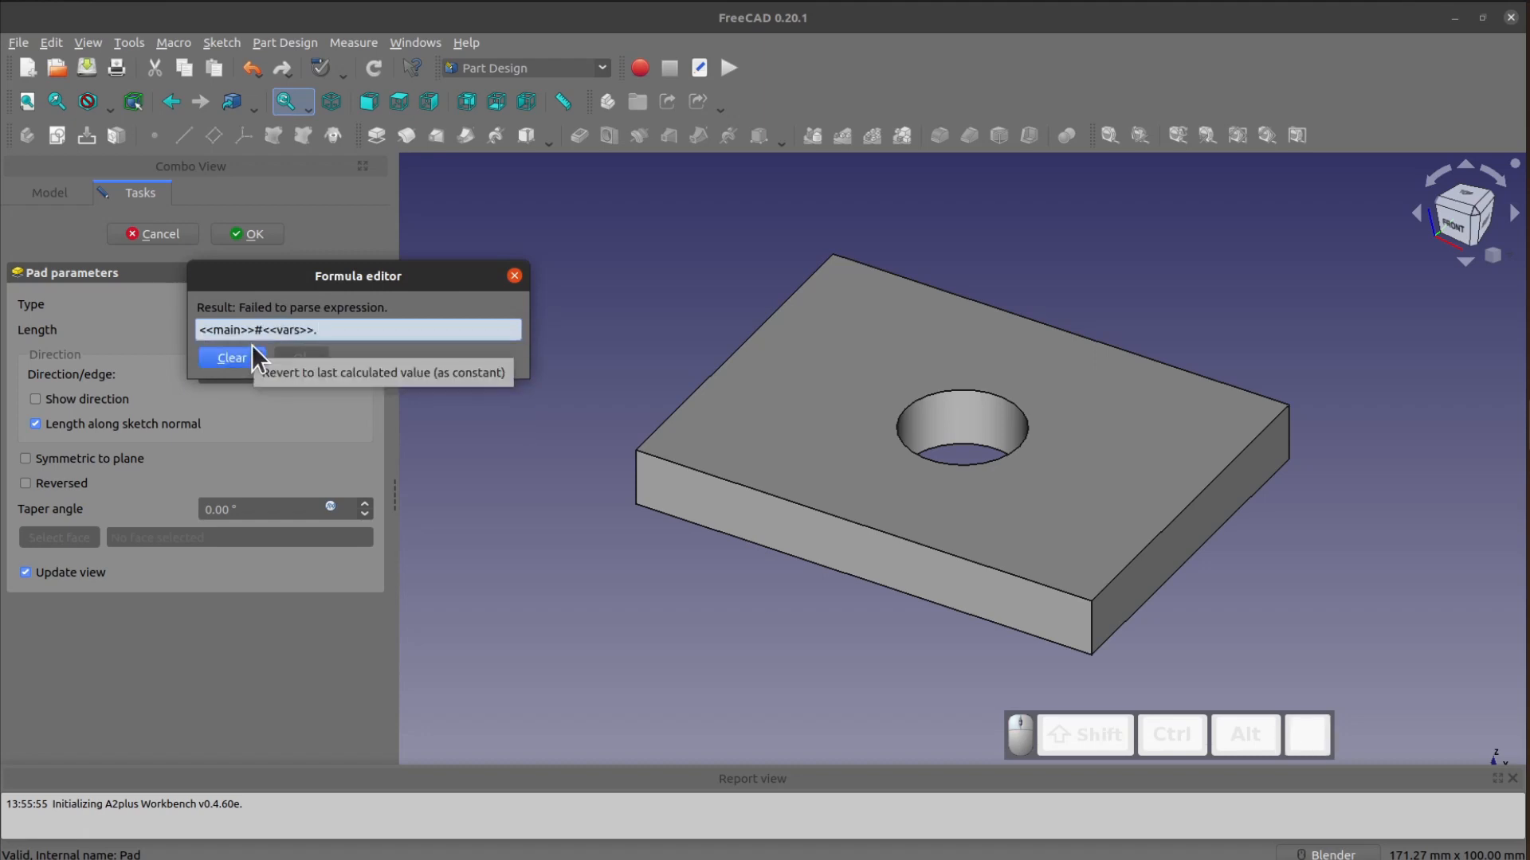
text(.h1)
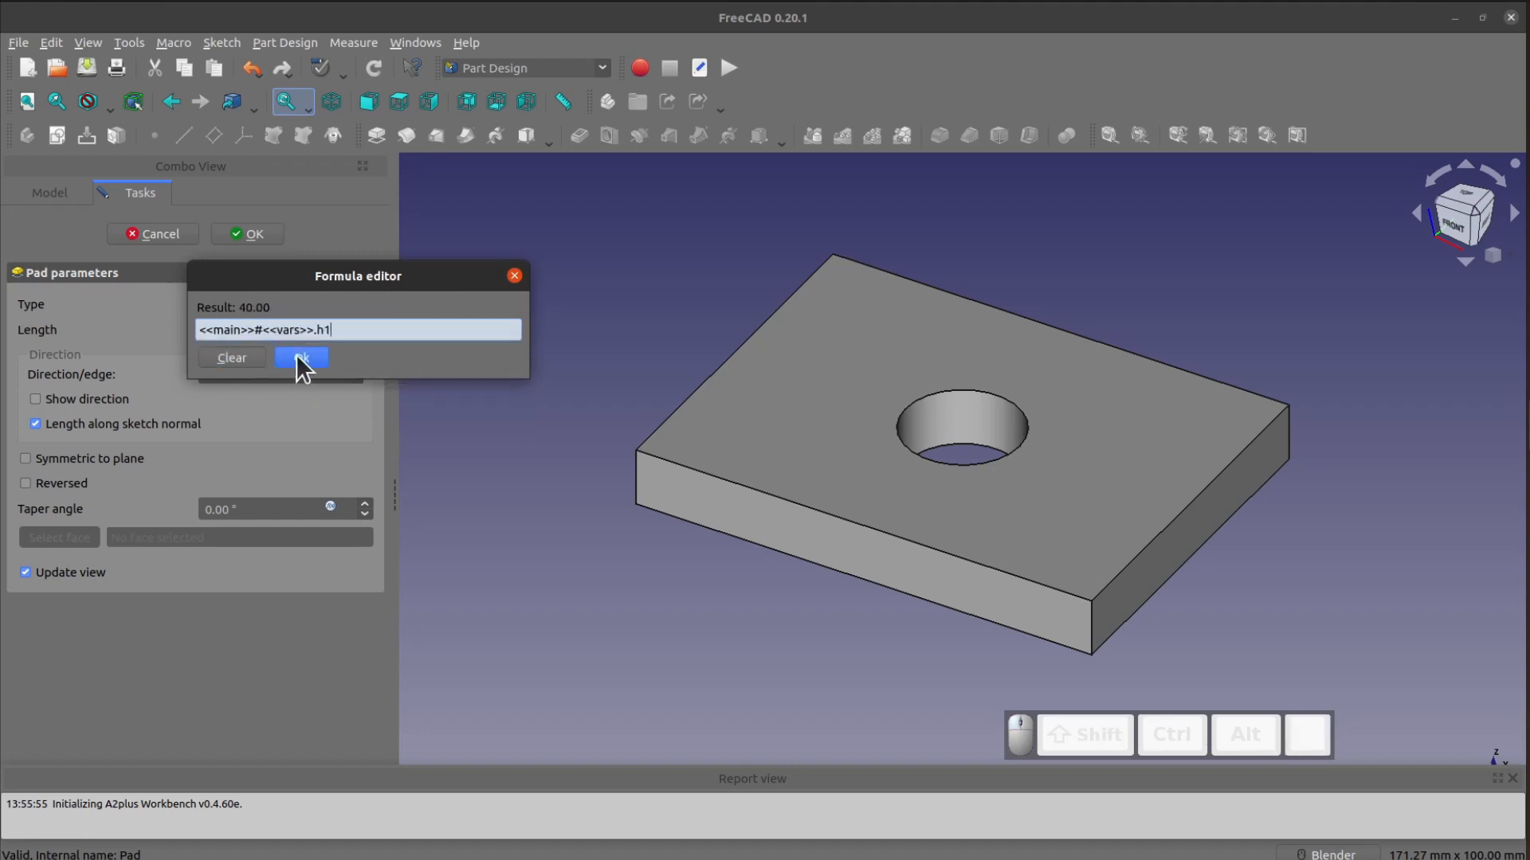
click(301, 357)
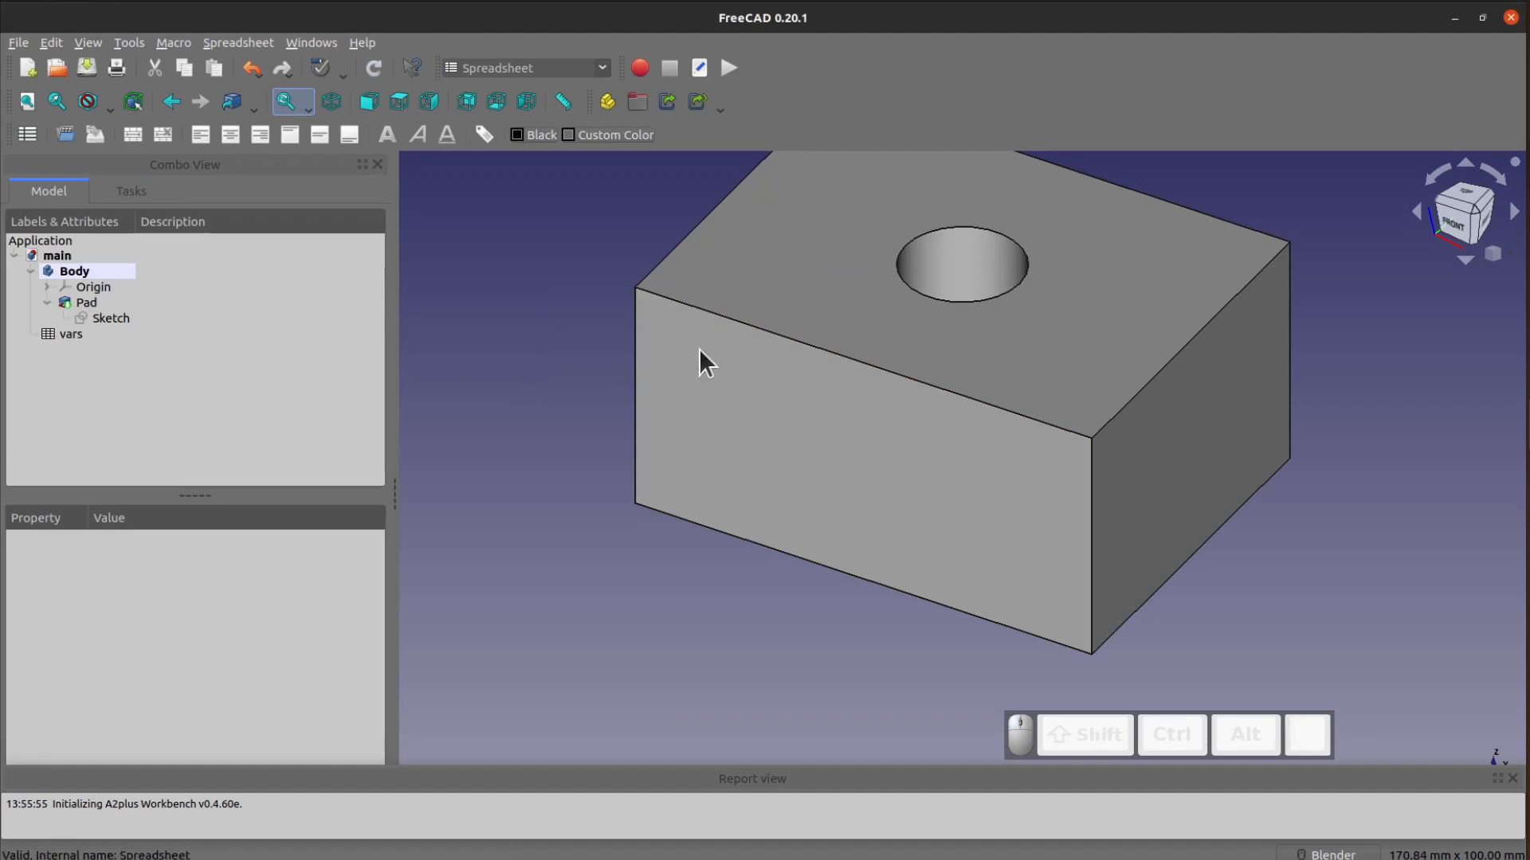
mouse_move(473, 355)
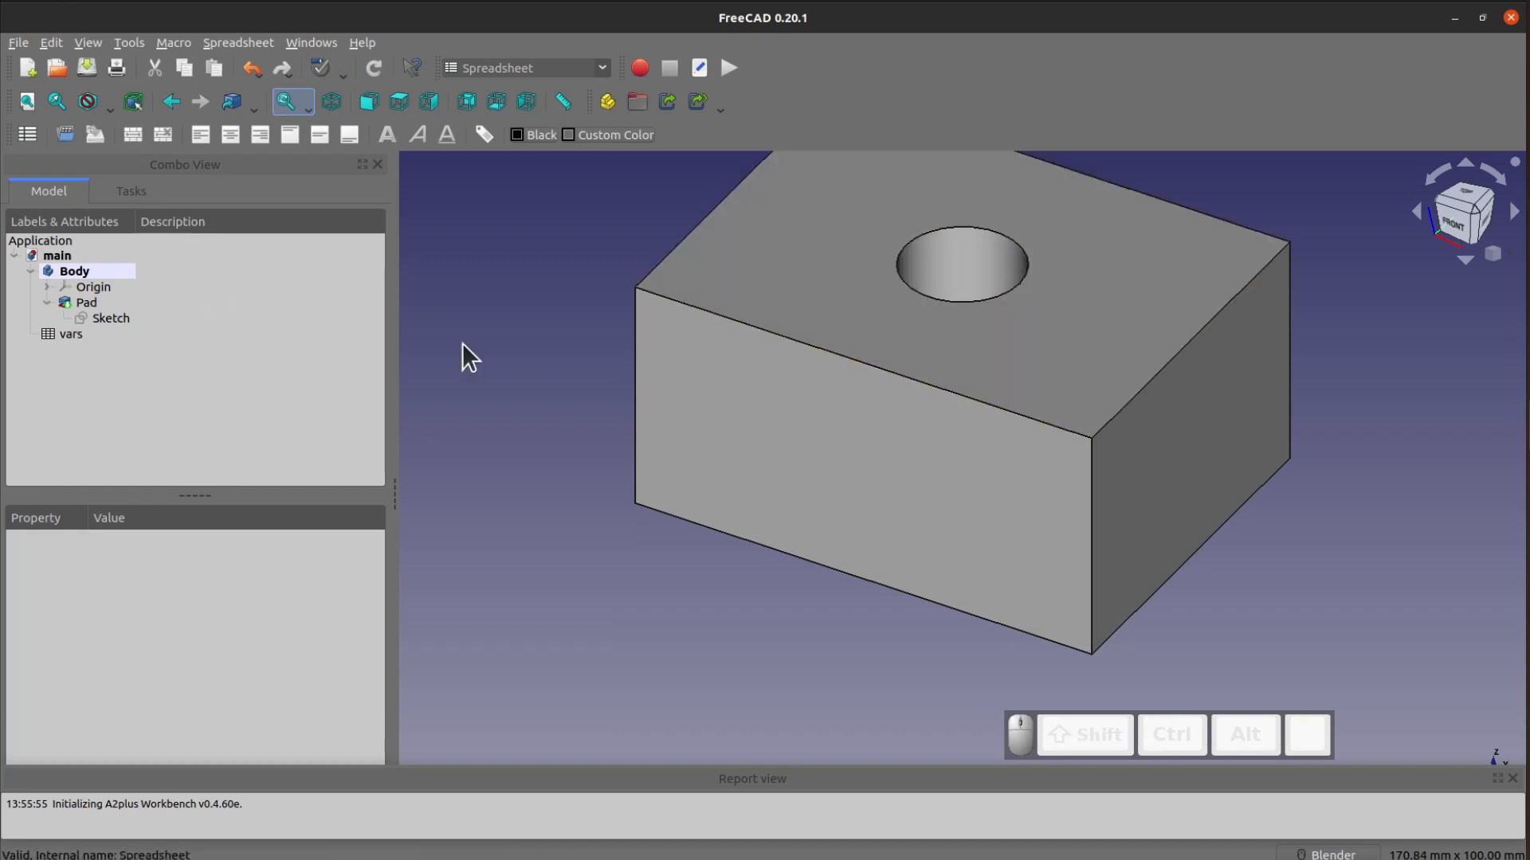
mouse_move(556, 595)
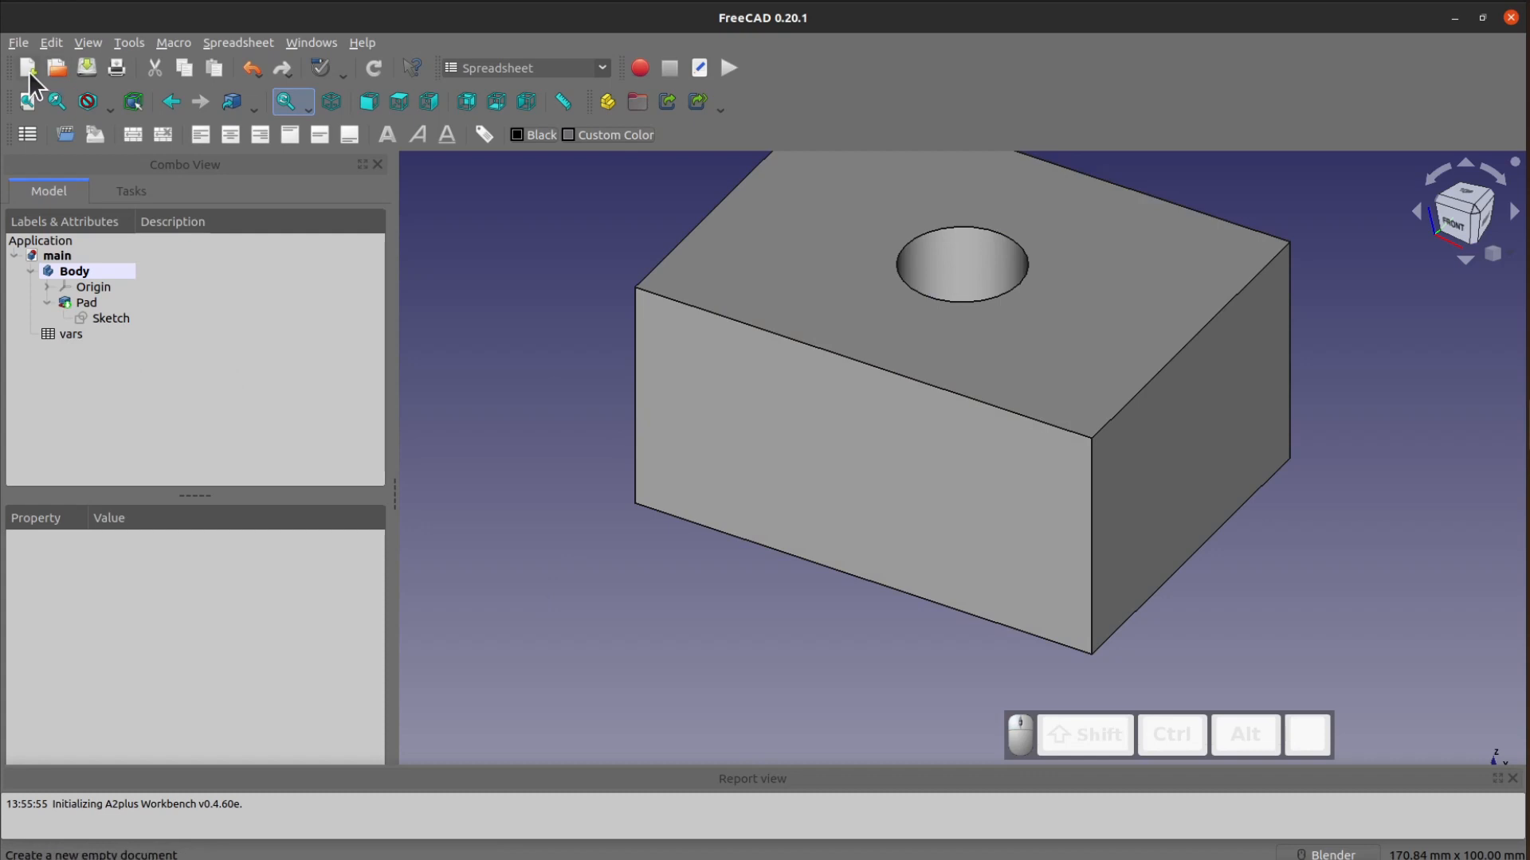
Create a new empty document and save it as 'rod' beside main.
click(27, 67)
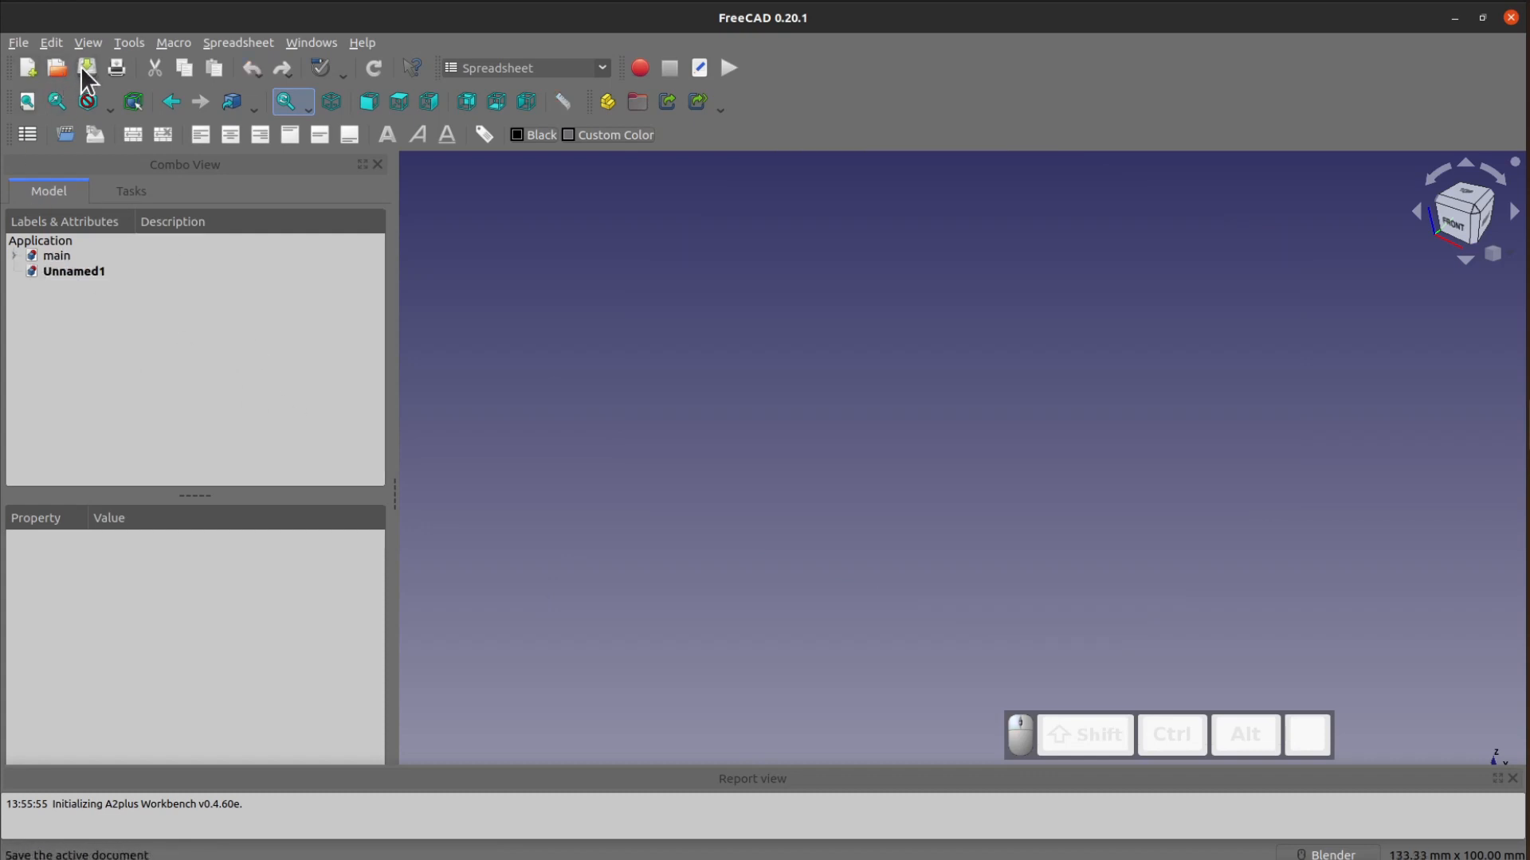
click(86, 67)
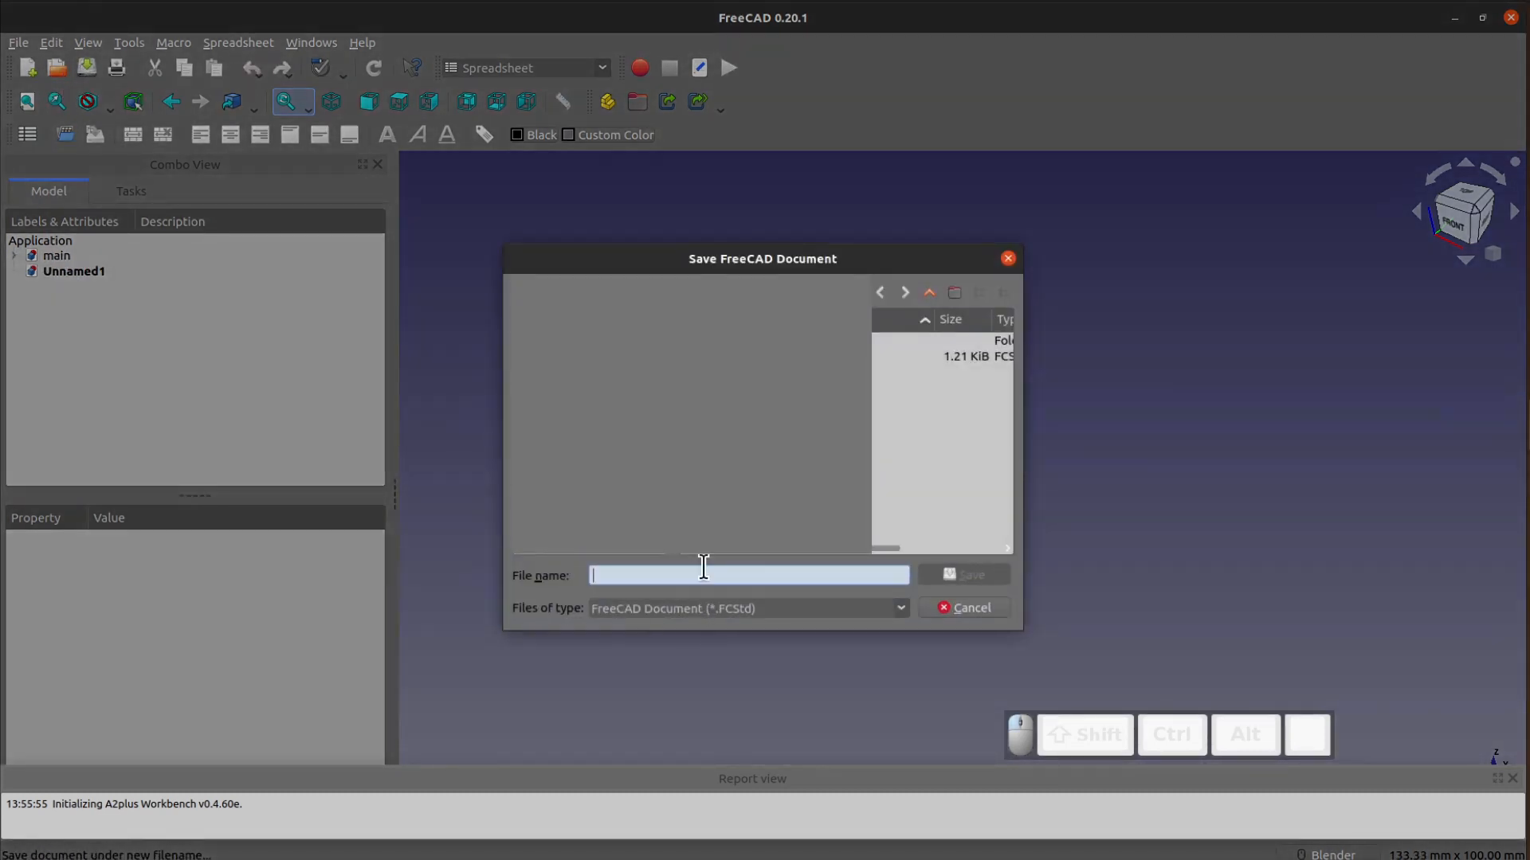
text(rod)
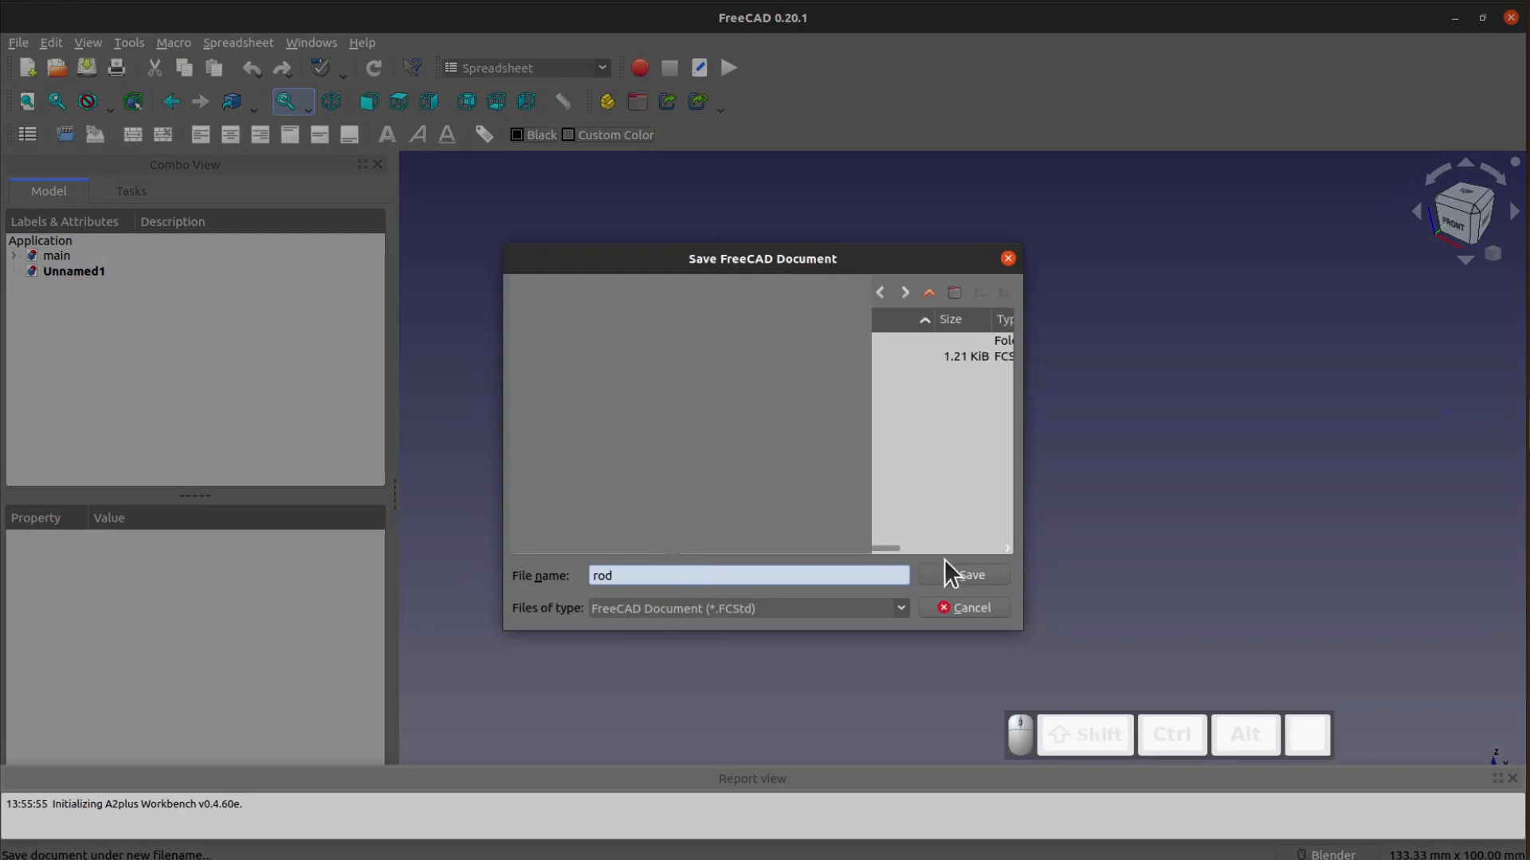
click(970, 574)
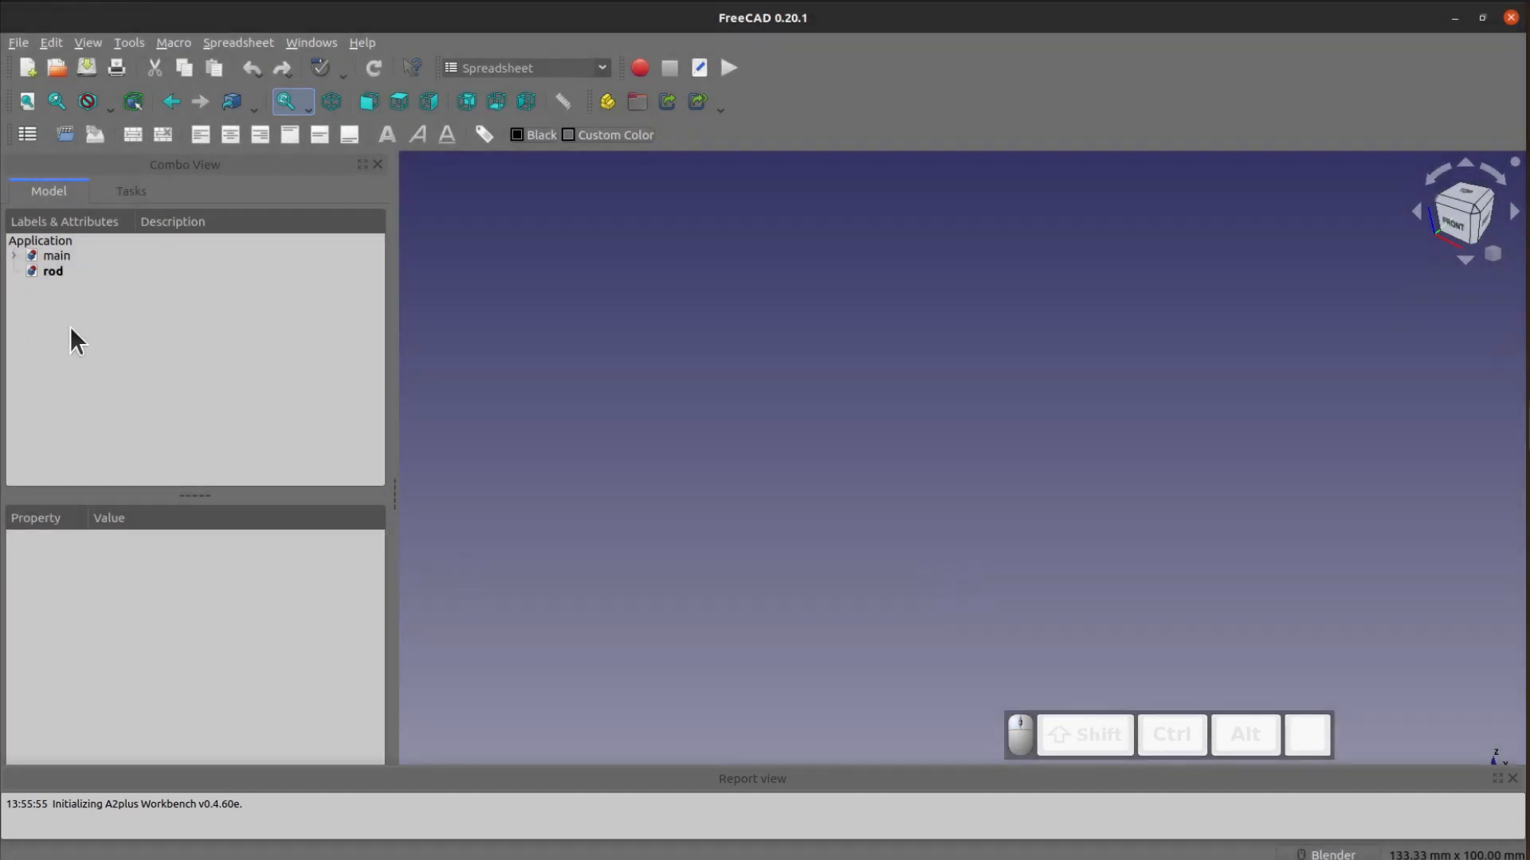
In rod, switch to Part Design and sketch a circle centred on the origin.
click(52, 271)
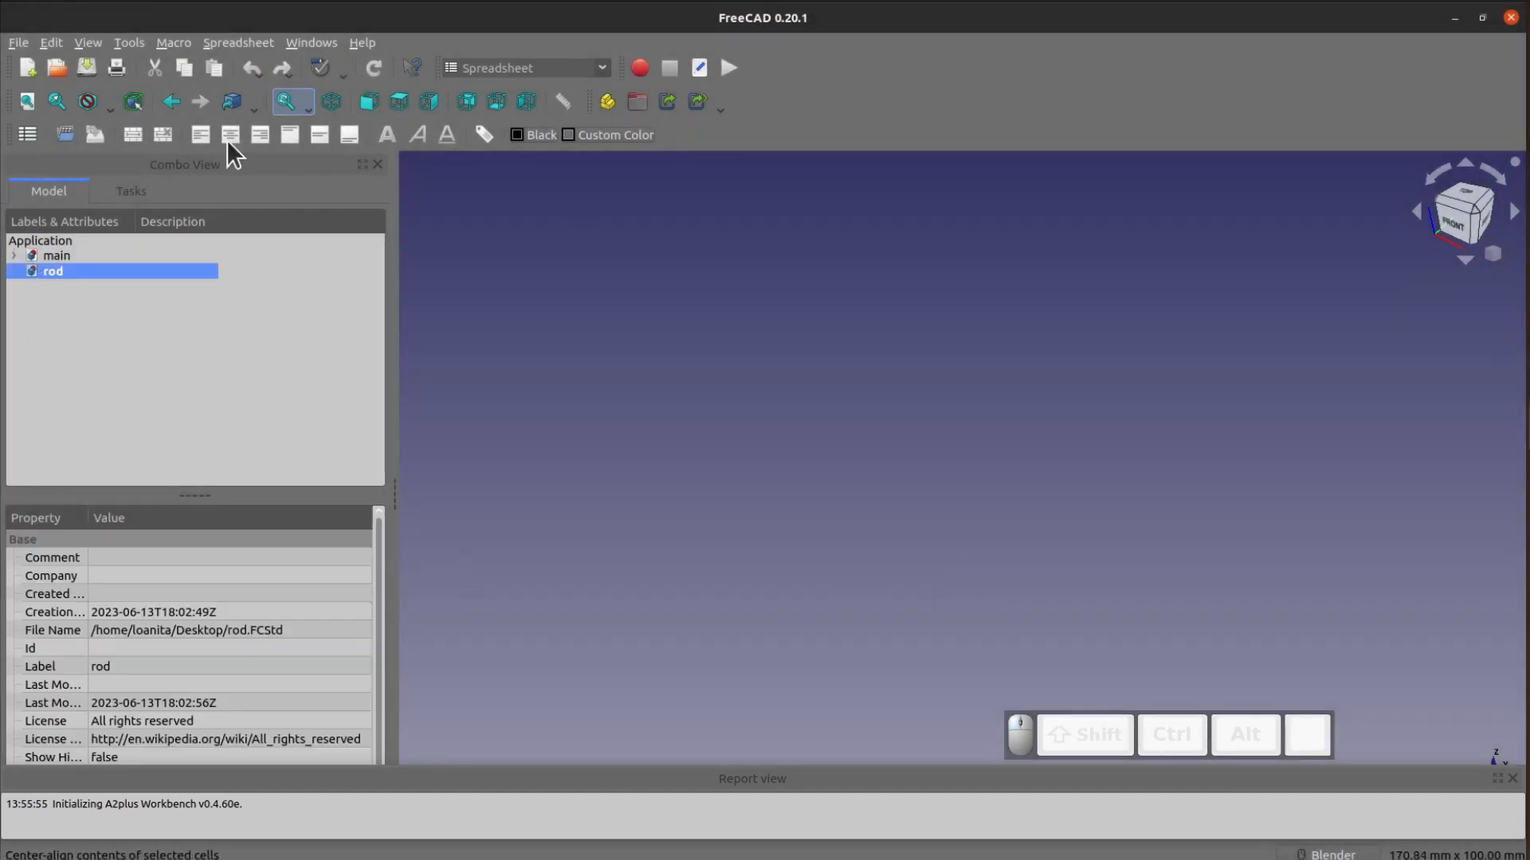
click(522, 67)
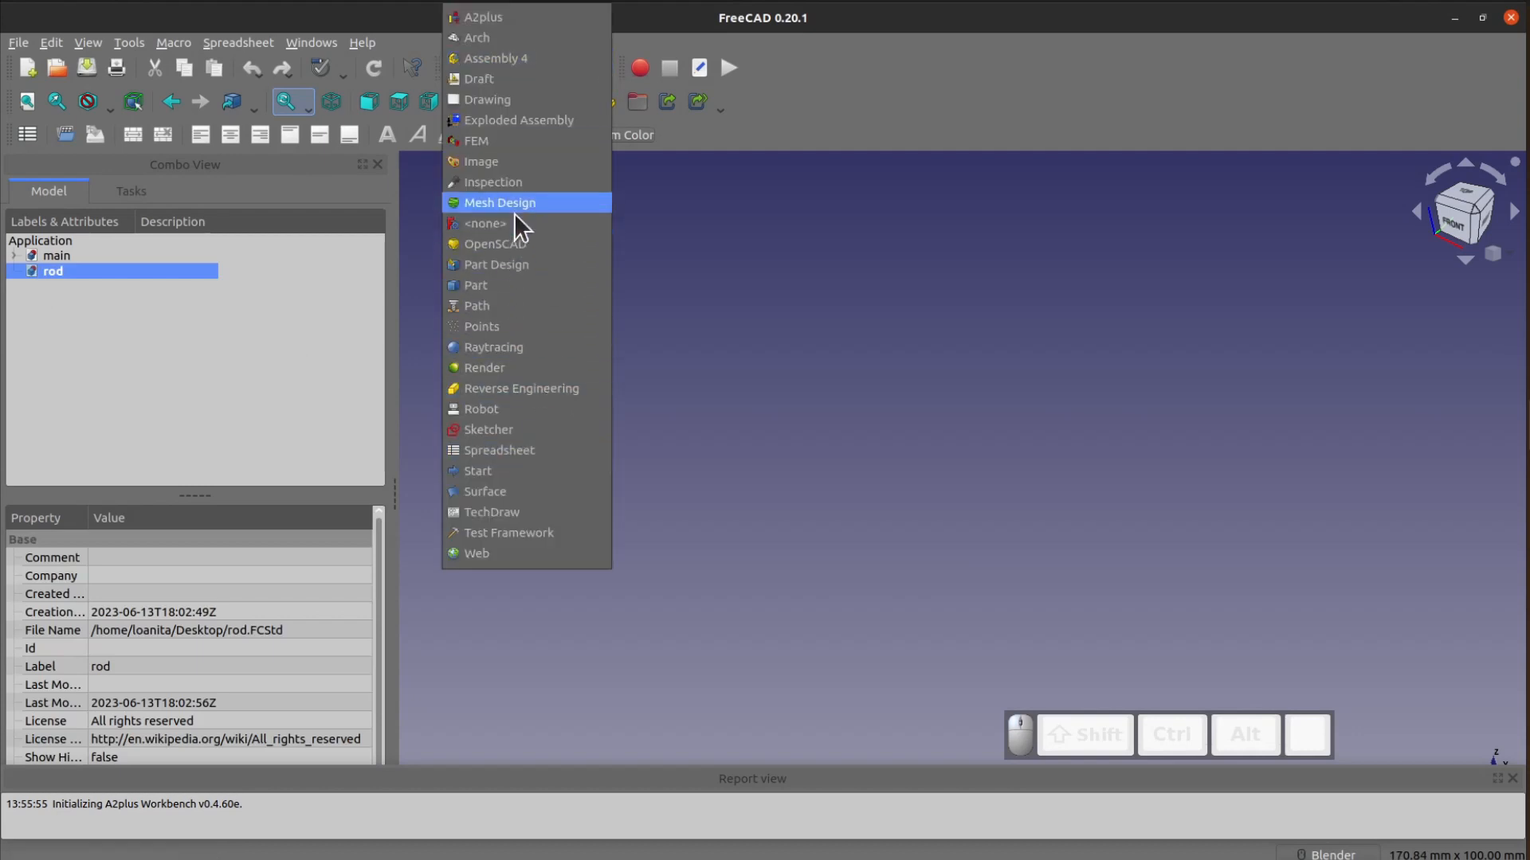
click(496, 265)
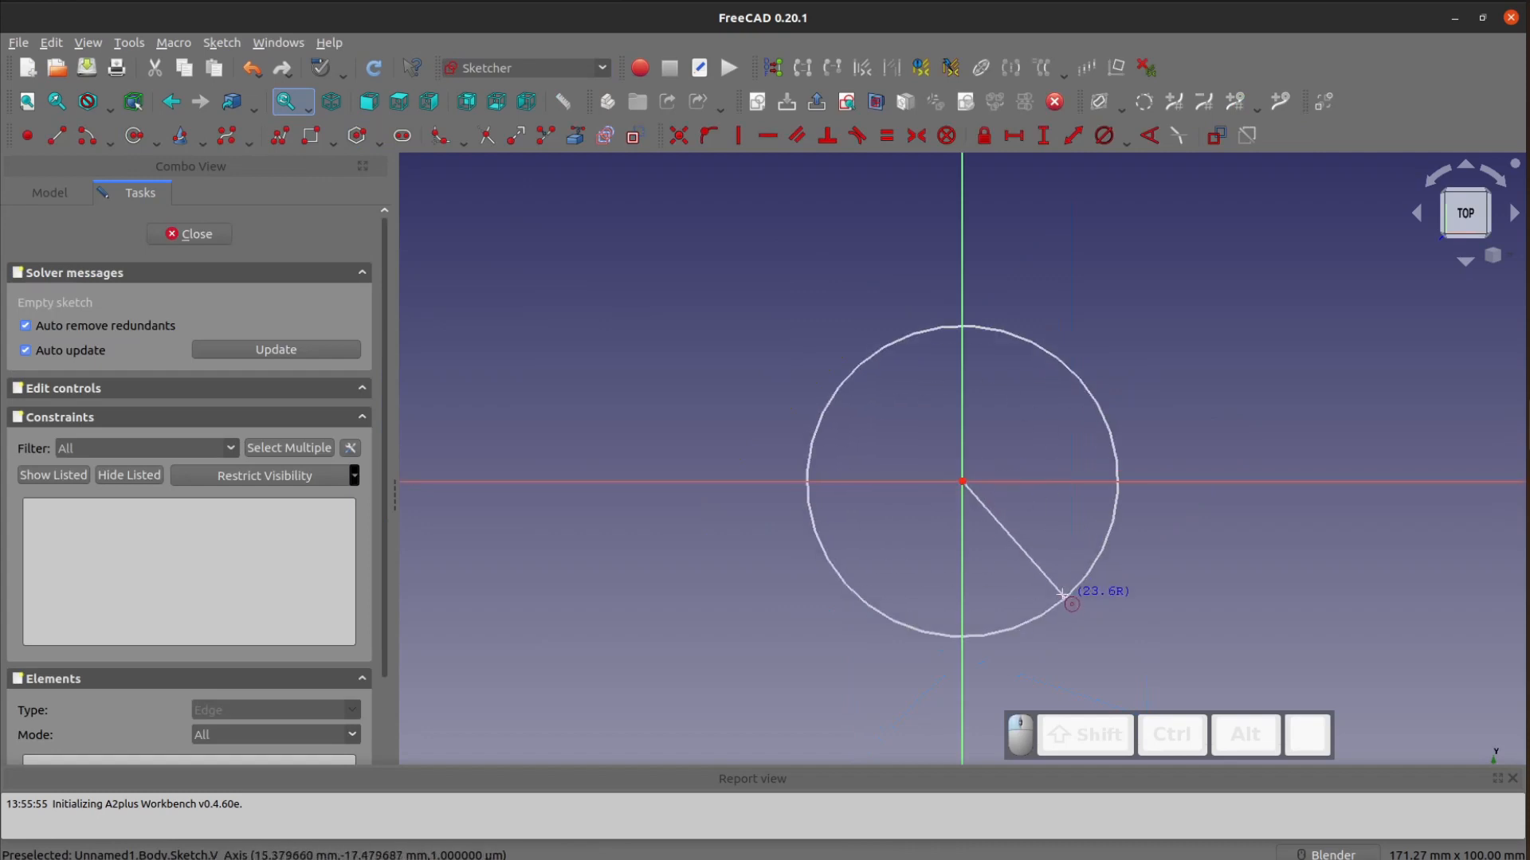
click(1070, 604)
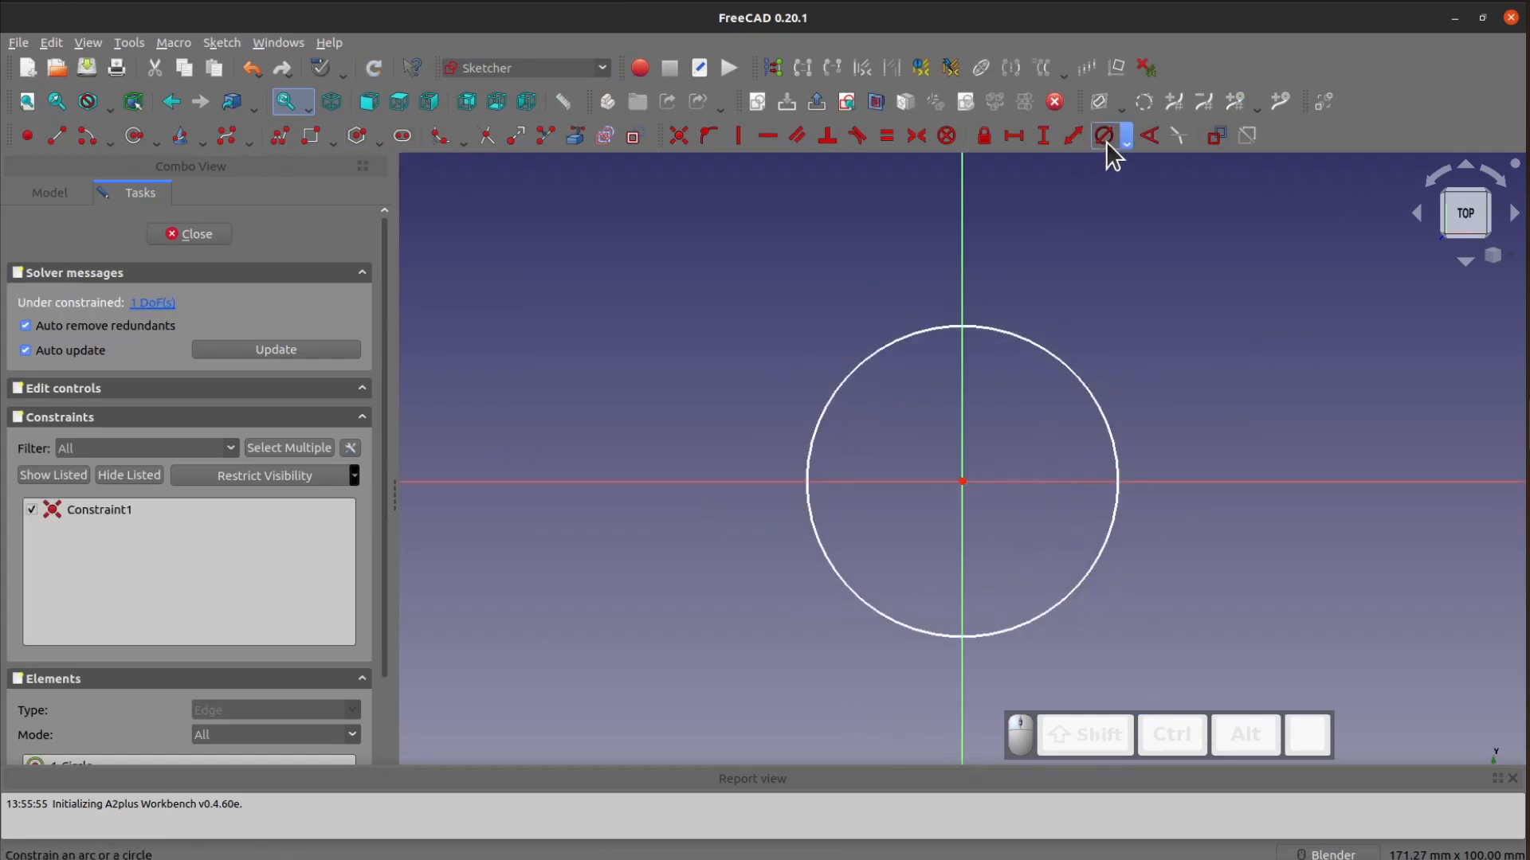
mouse_move(1106, 136)
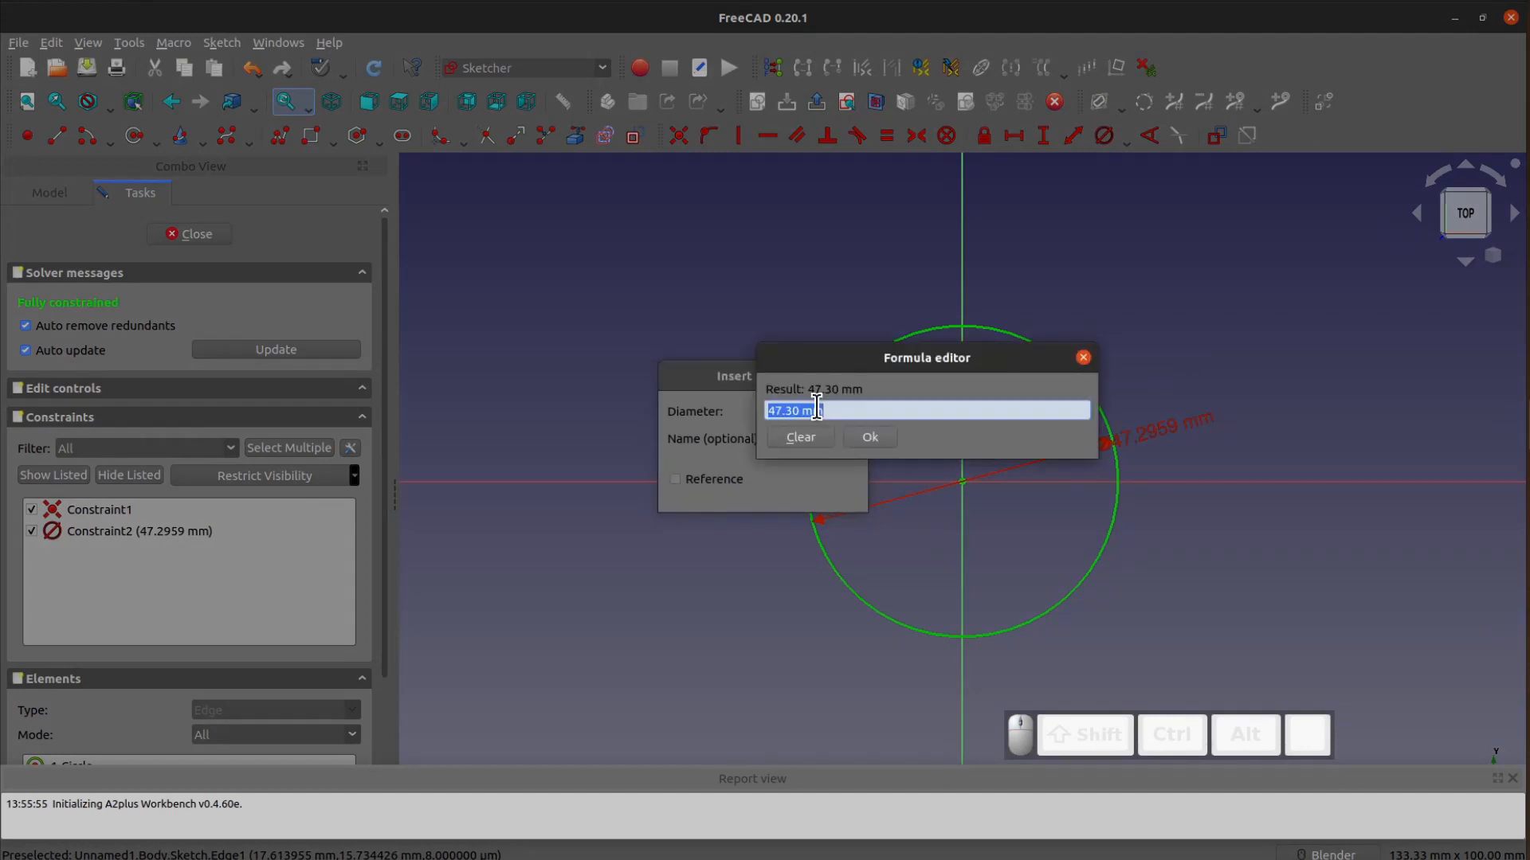
Constrain the circle's diameter to <<main>>#<<vars>>.d1, making it 20 mm.
text(main>>#)
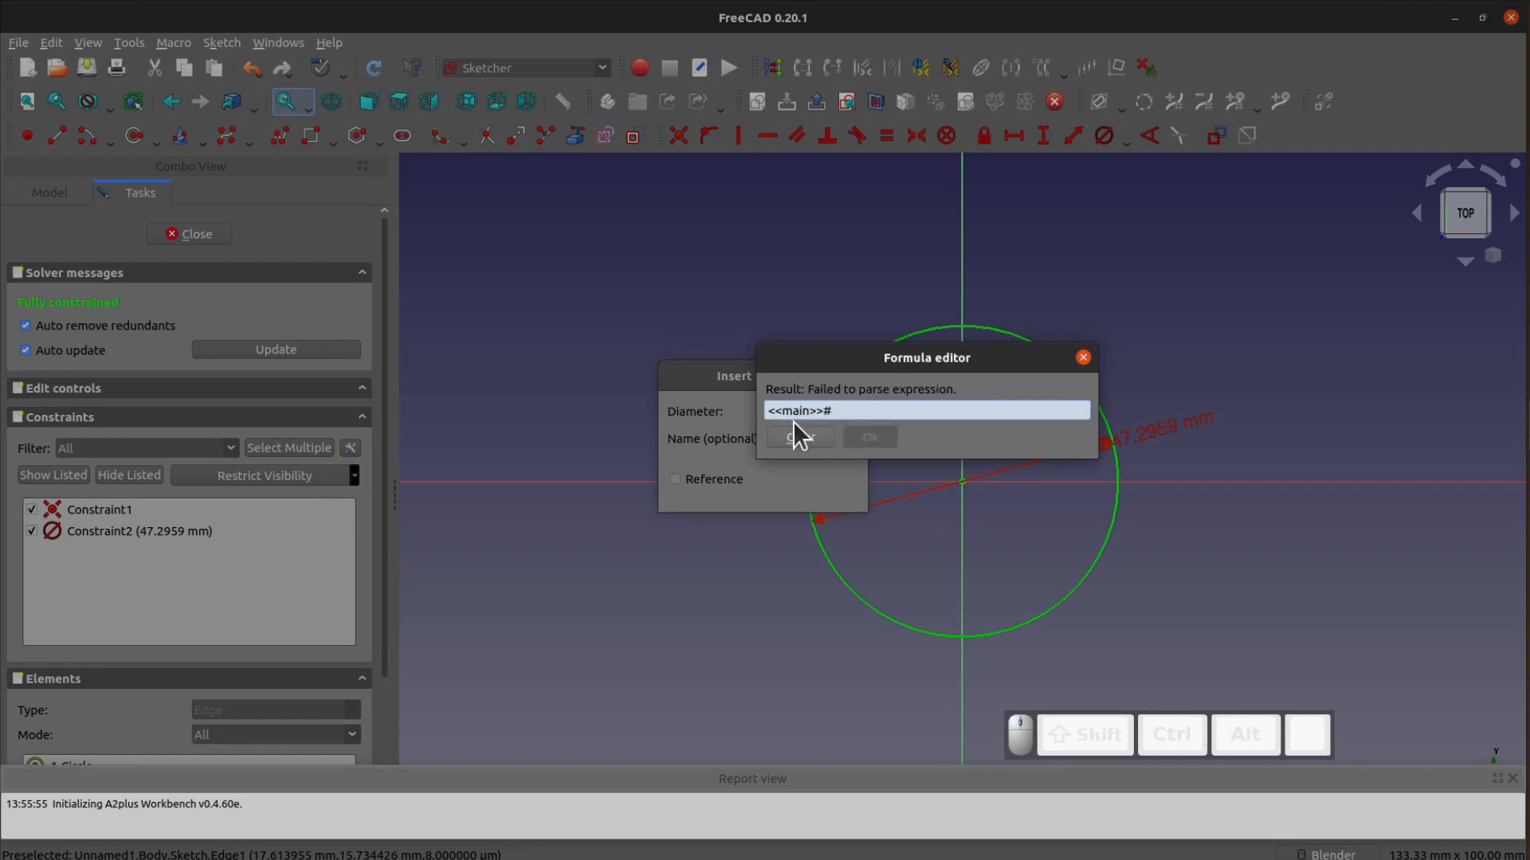
text(vars>>.d1)
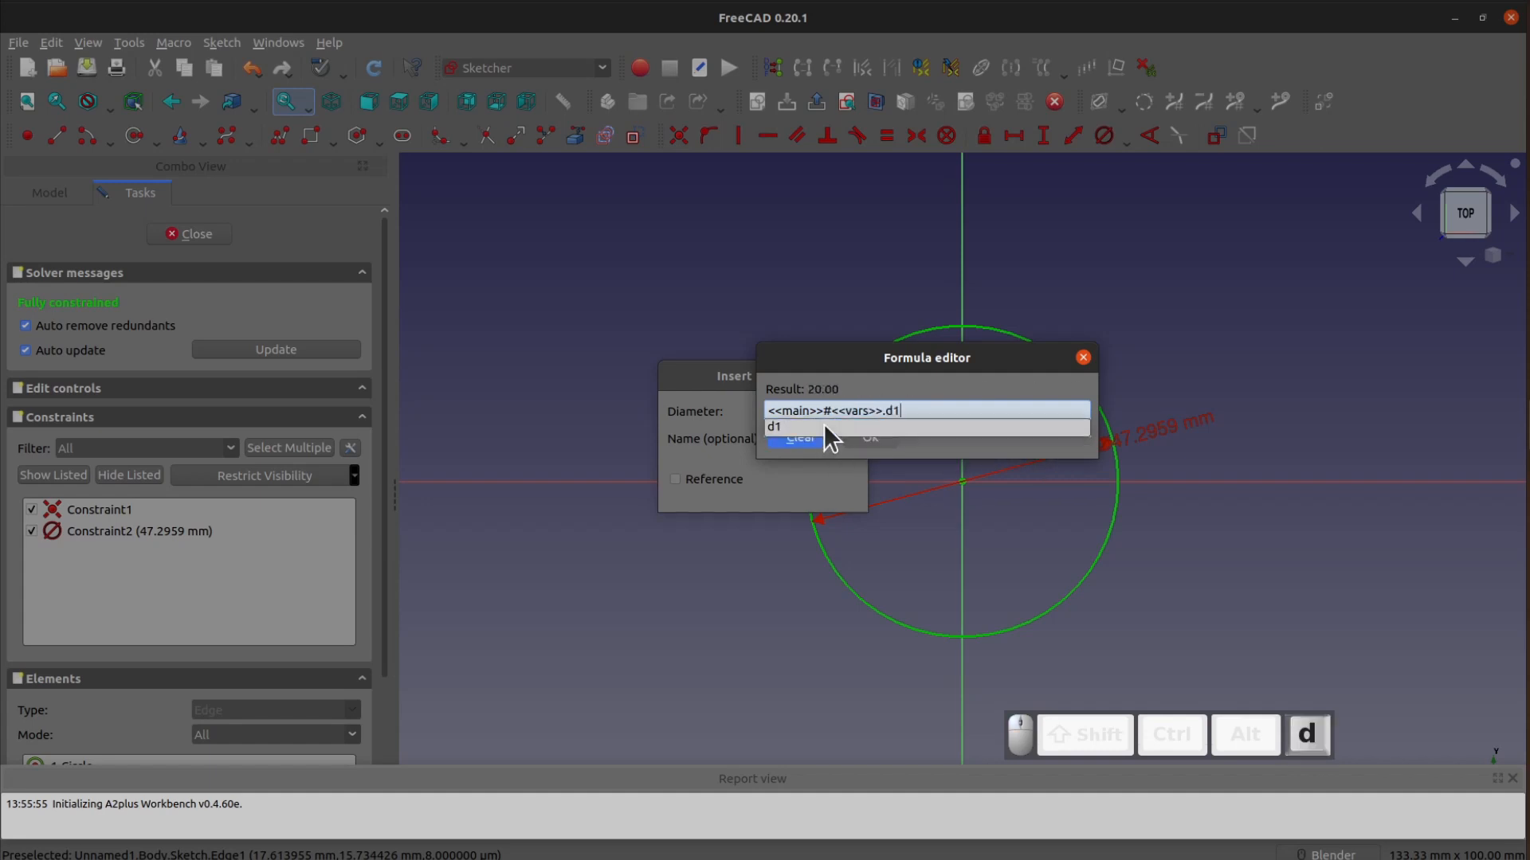
click(1082, 357)
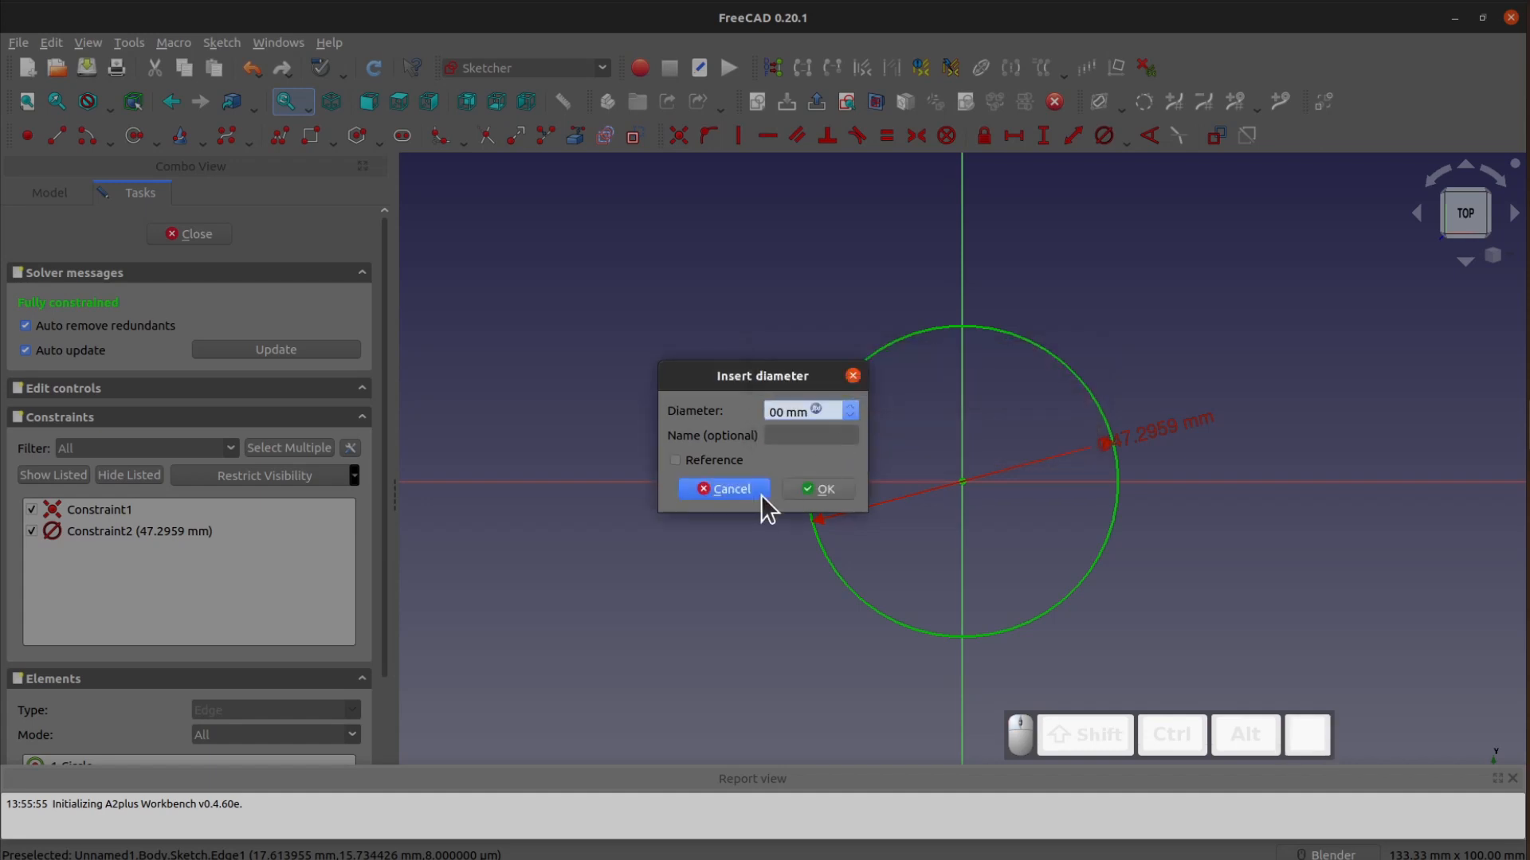
click(819, 490)
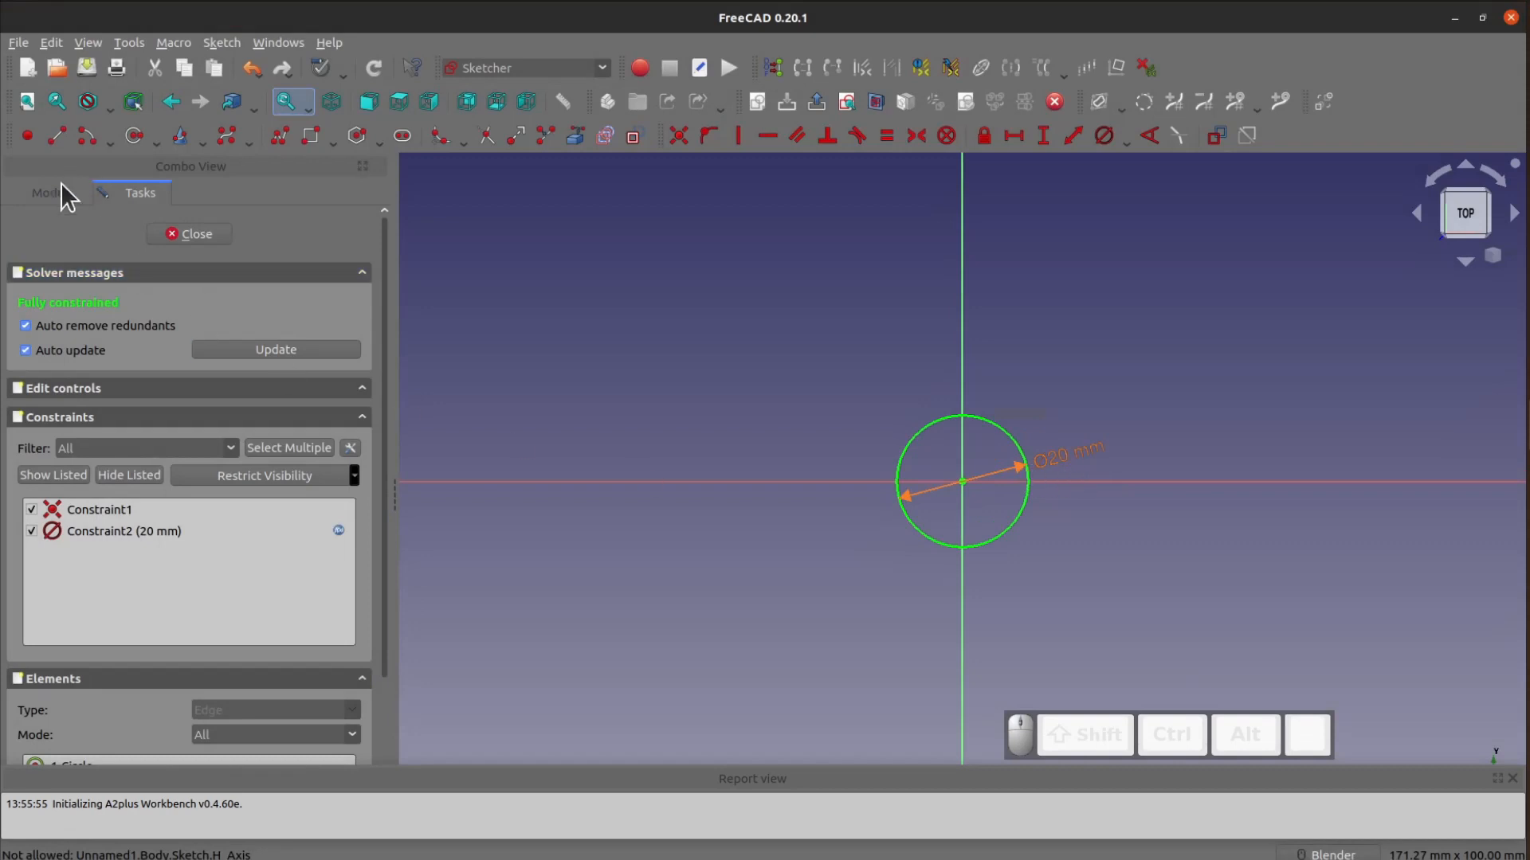
click(47, 192)
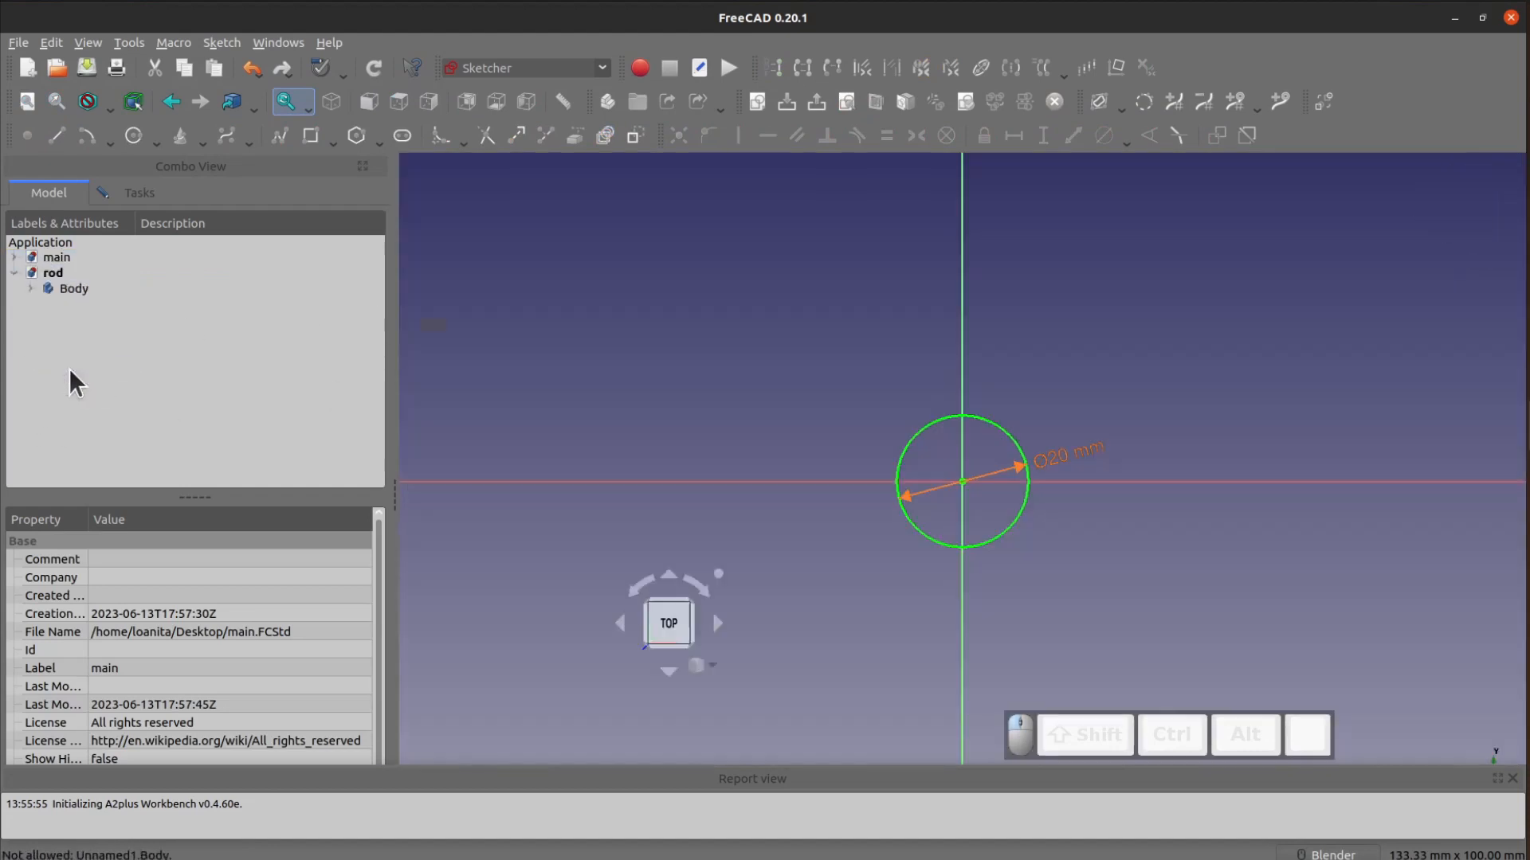
Pad the rod's circle sketch and start its length formula with the main reference.
click(225, 135)
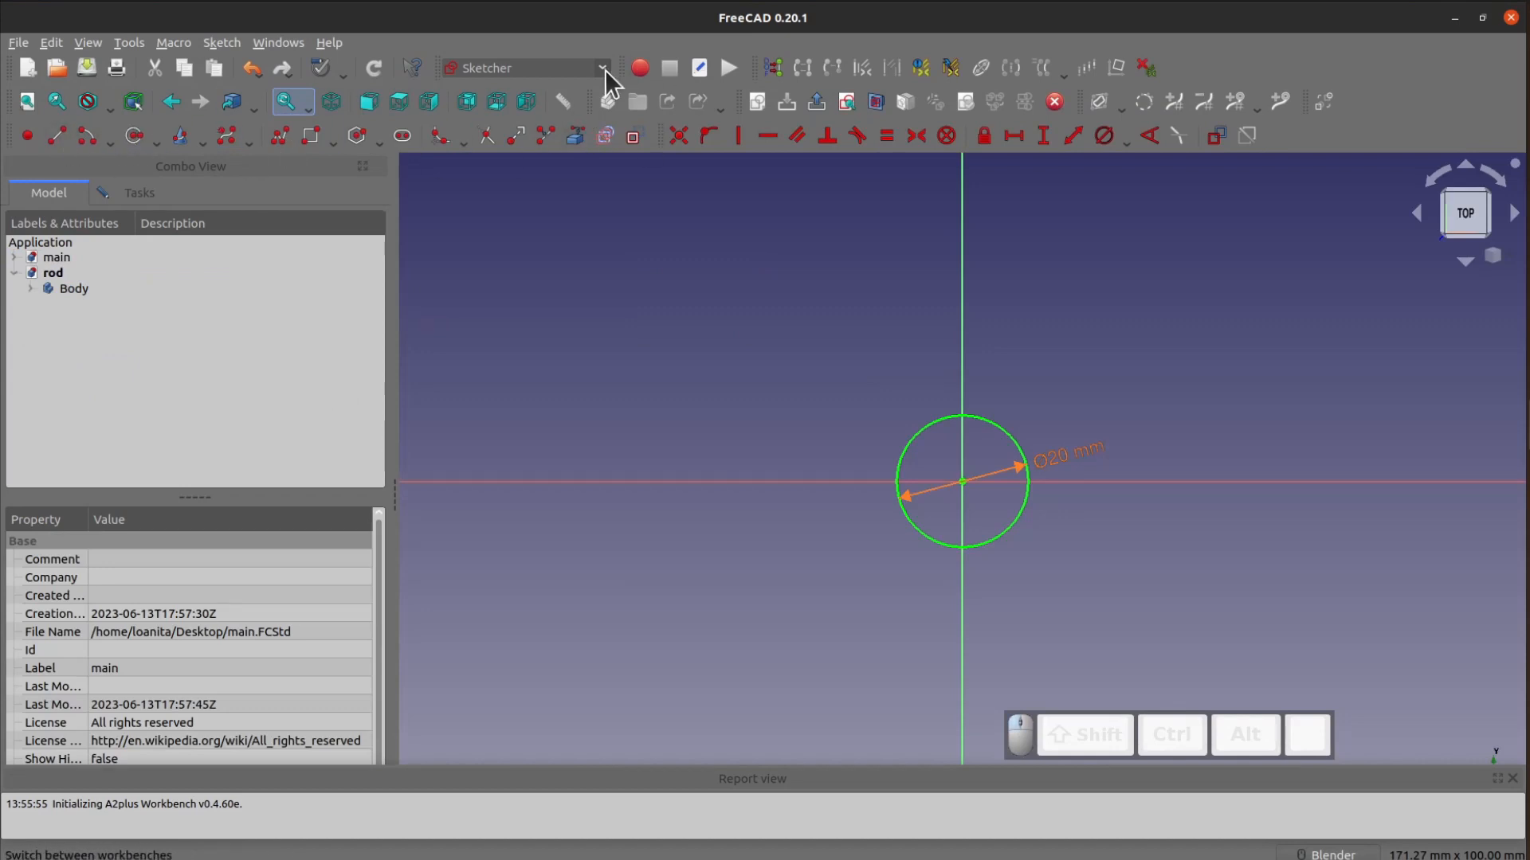
click(603, 67)
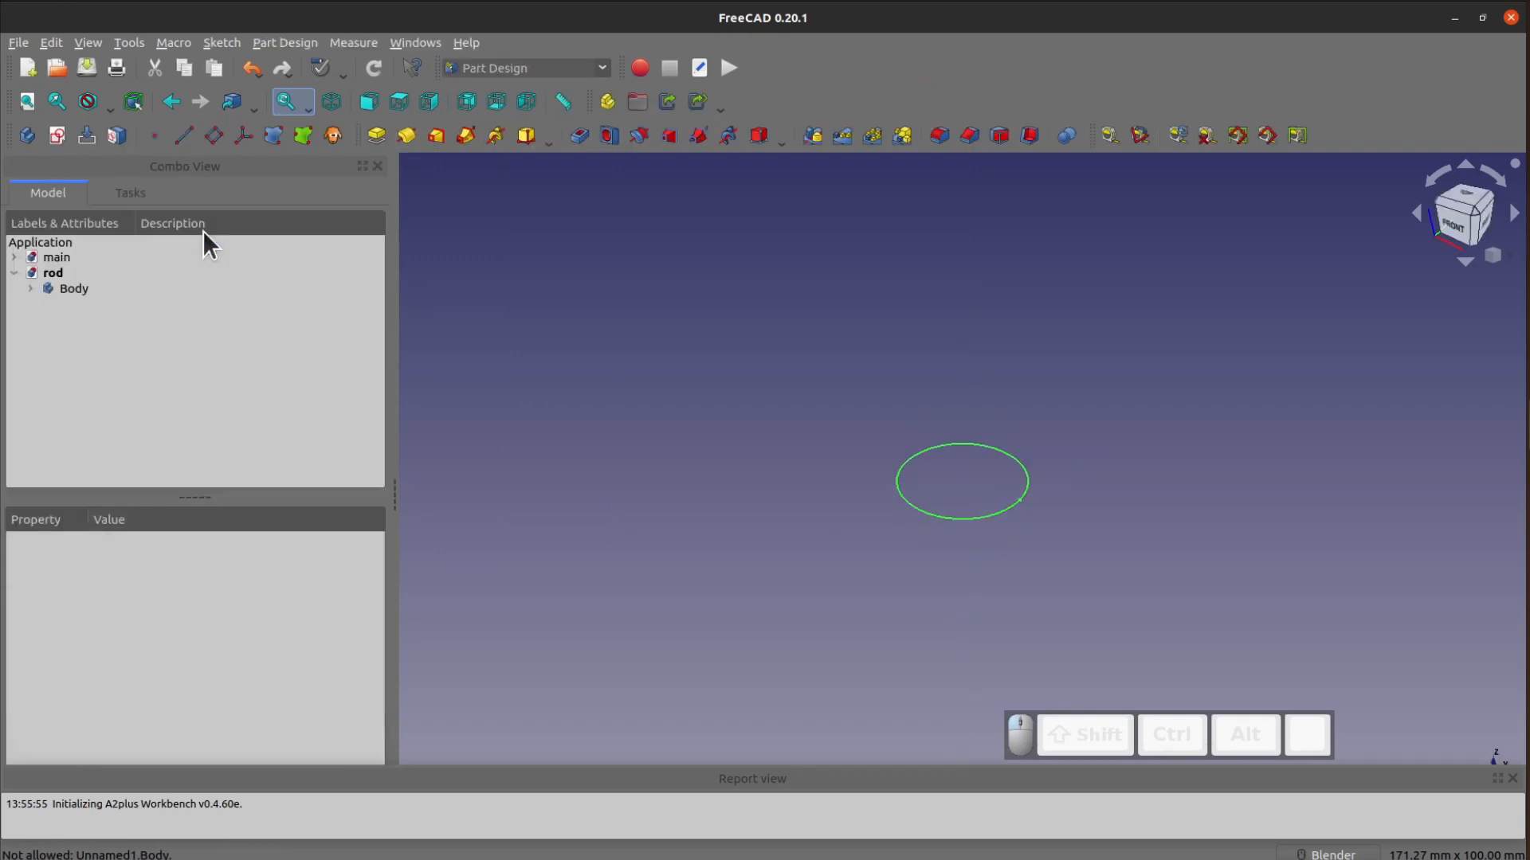
click(372, 134)
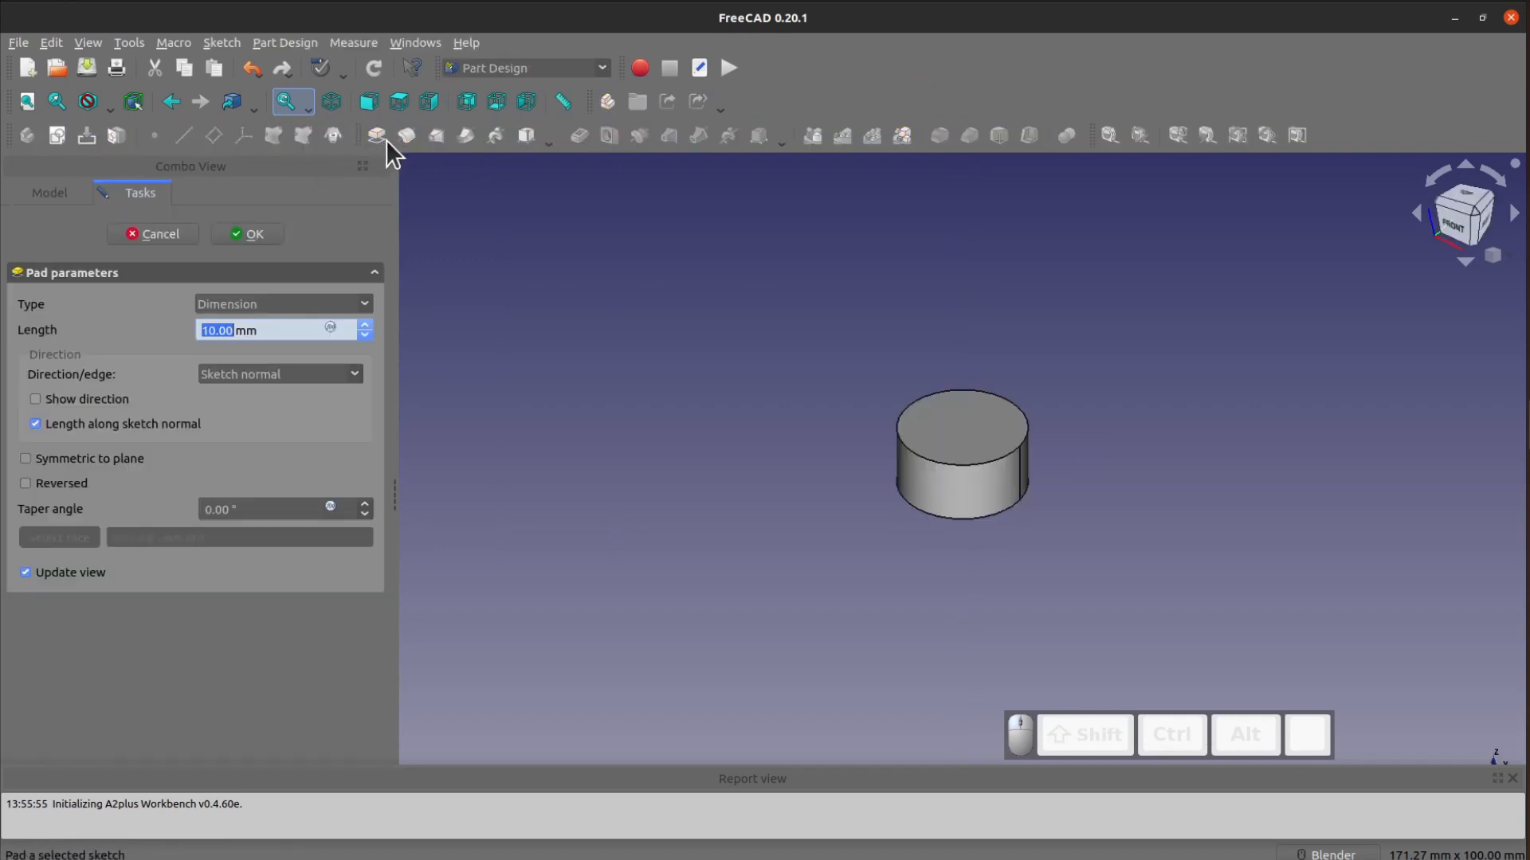
click(329, 328)
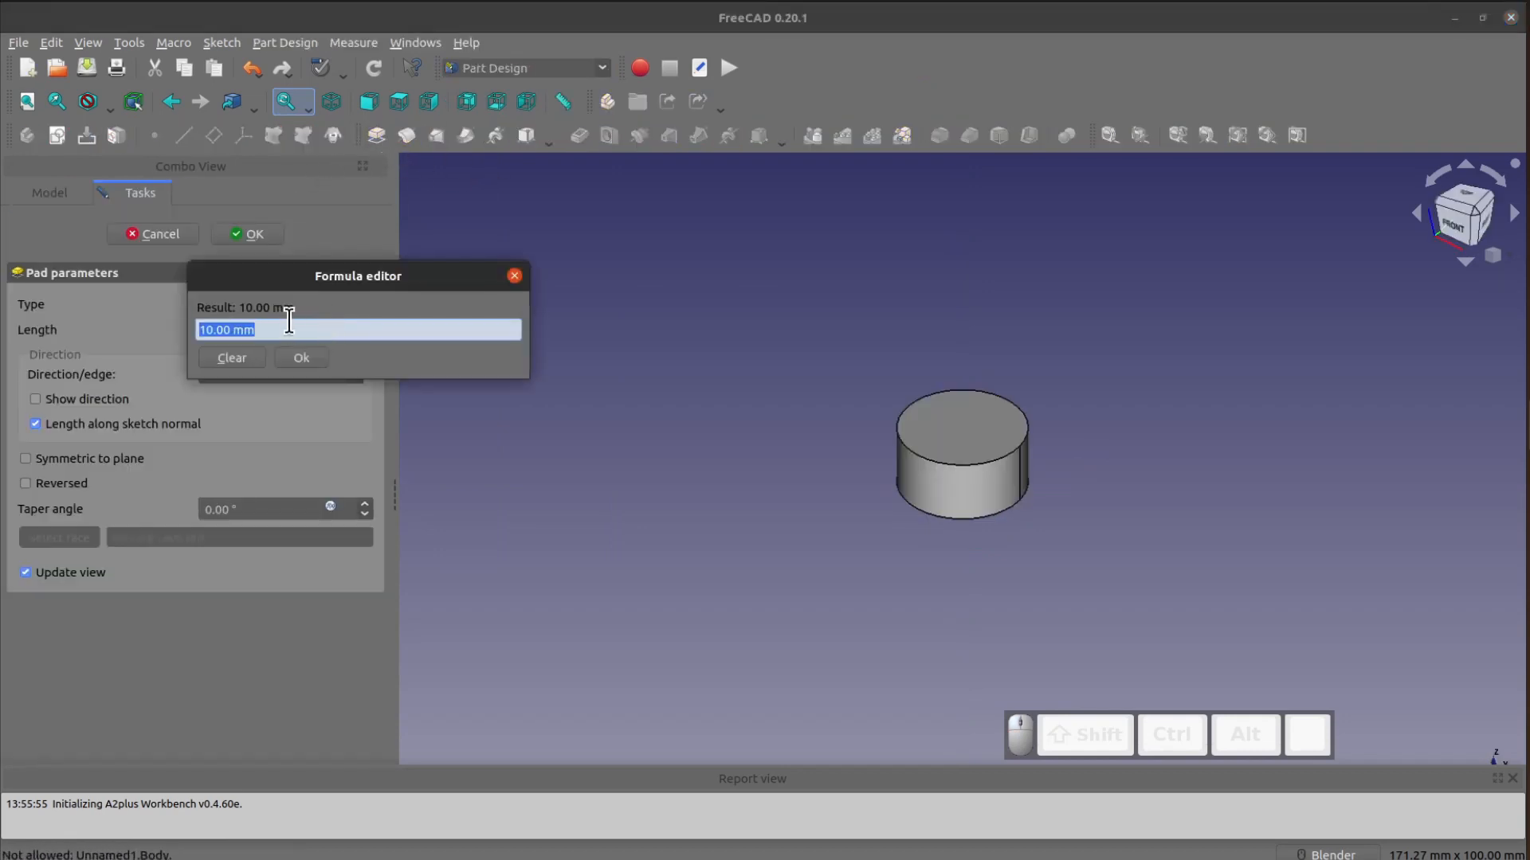
text(main)
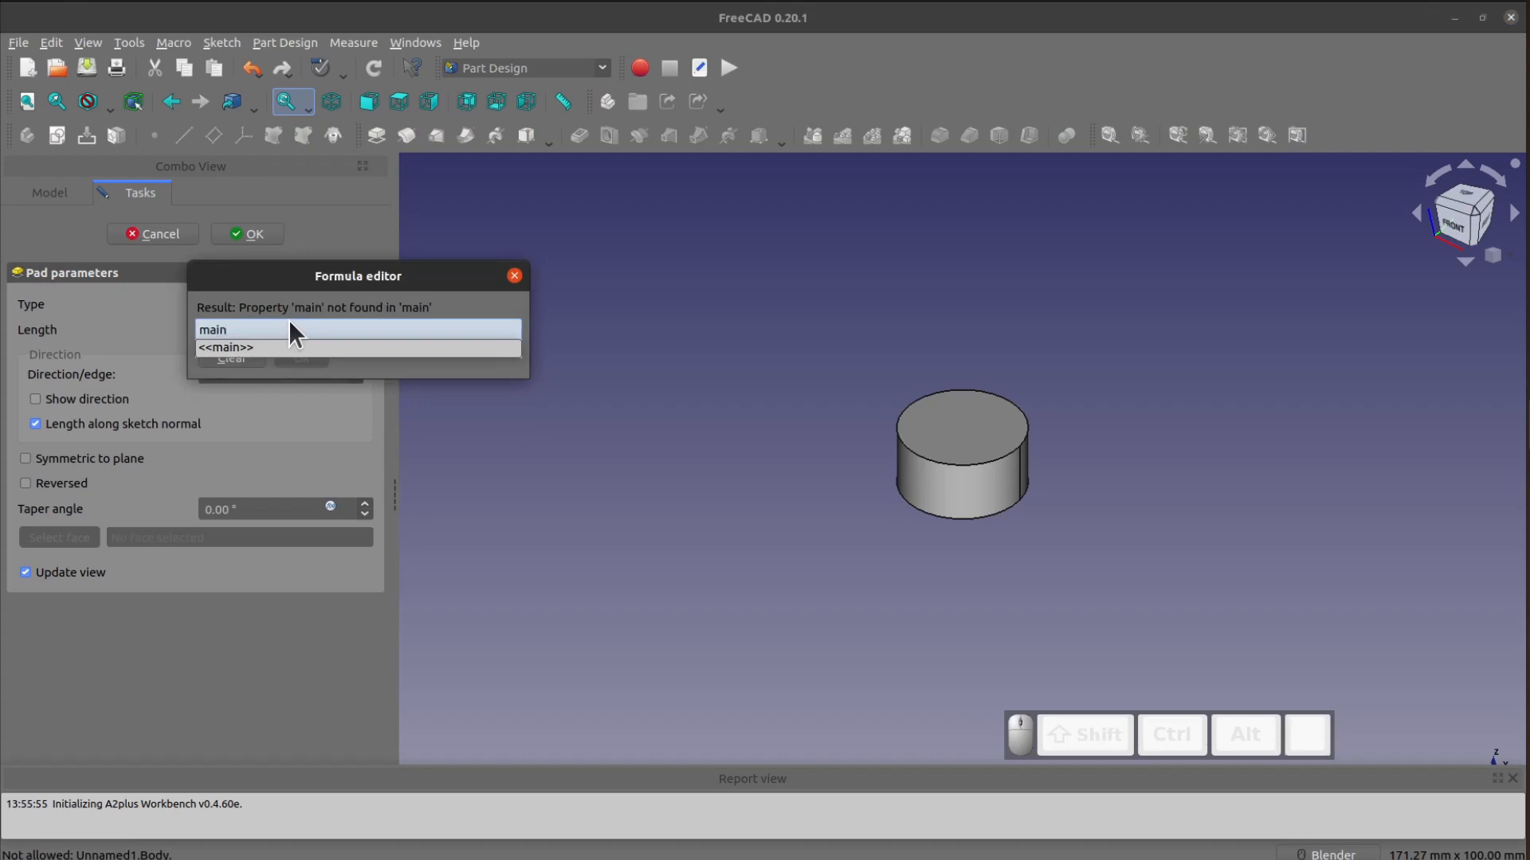
click(224, 347)
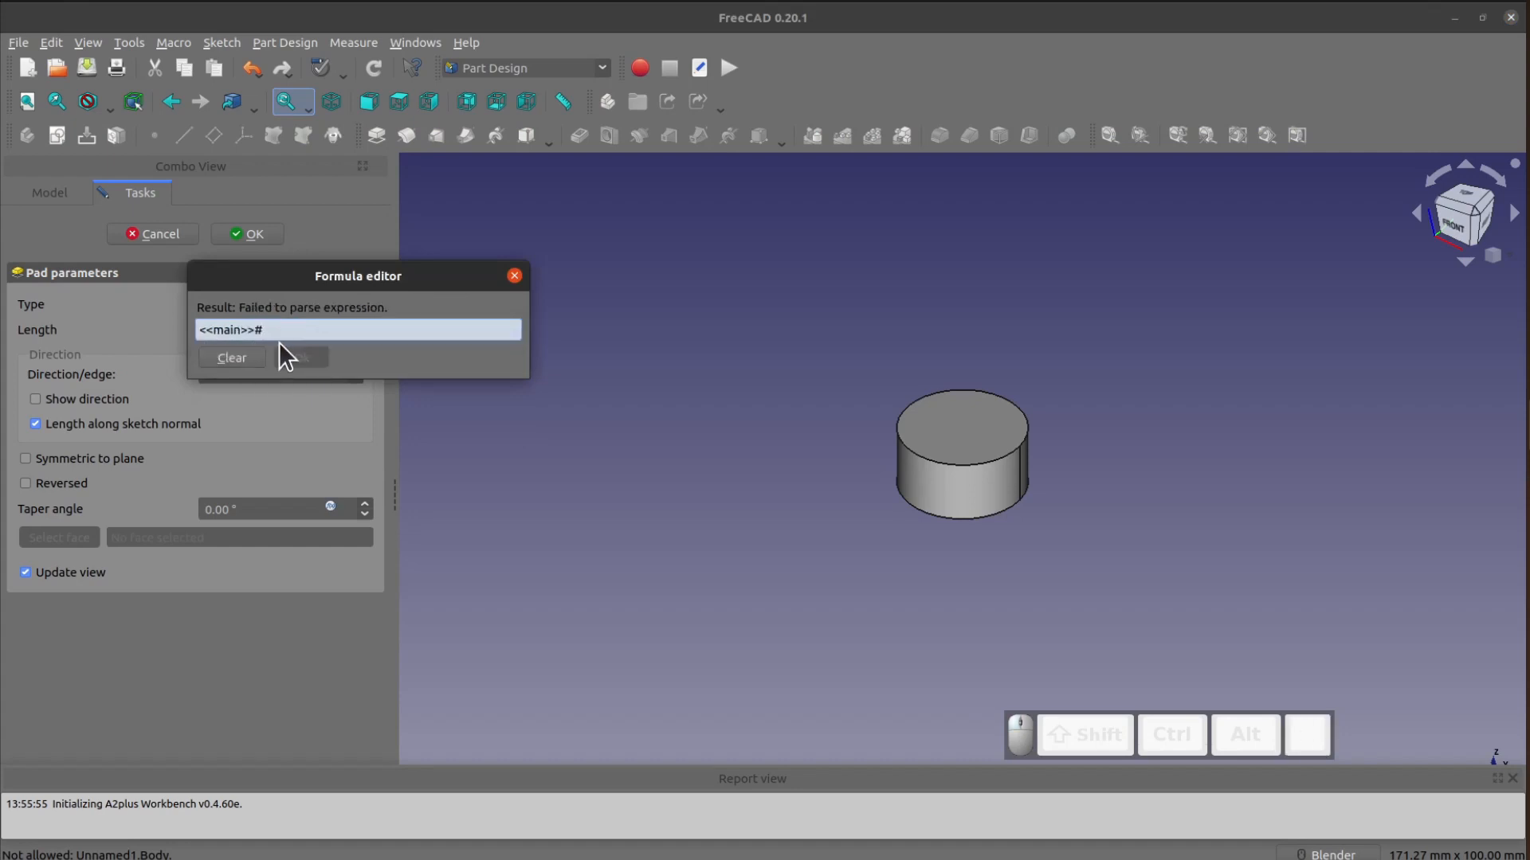
Complete the length as <<main>>#<<vars>>.h1, giving a 40 mm cylinder.
text(vars)
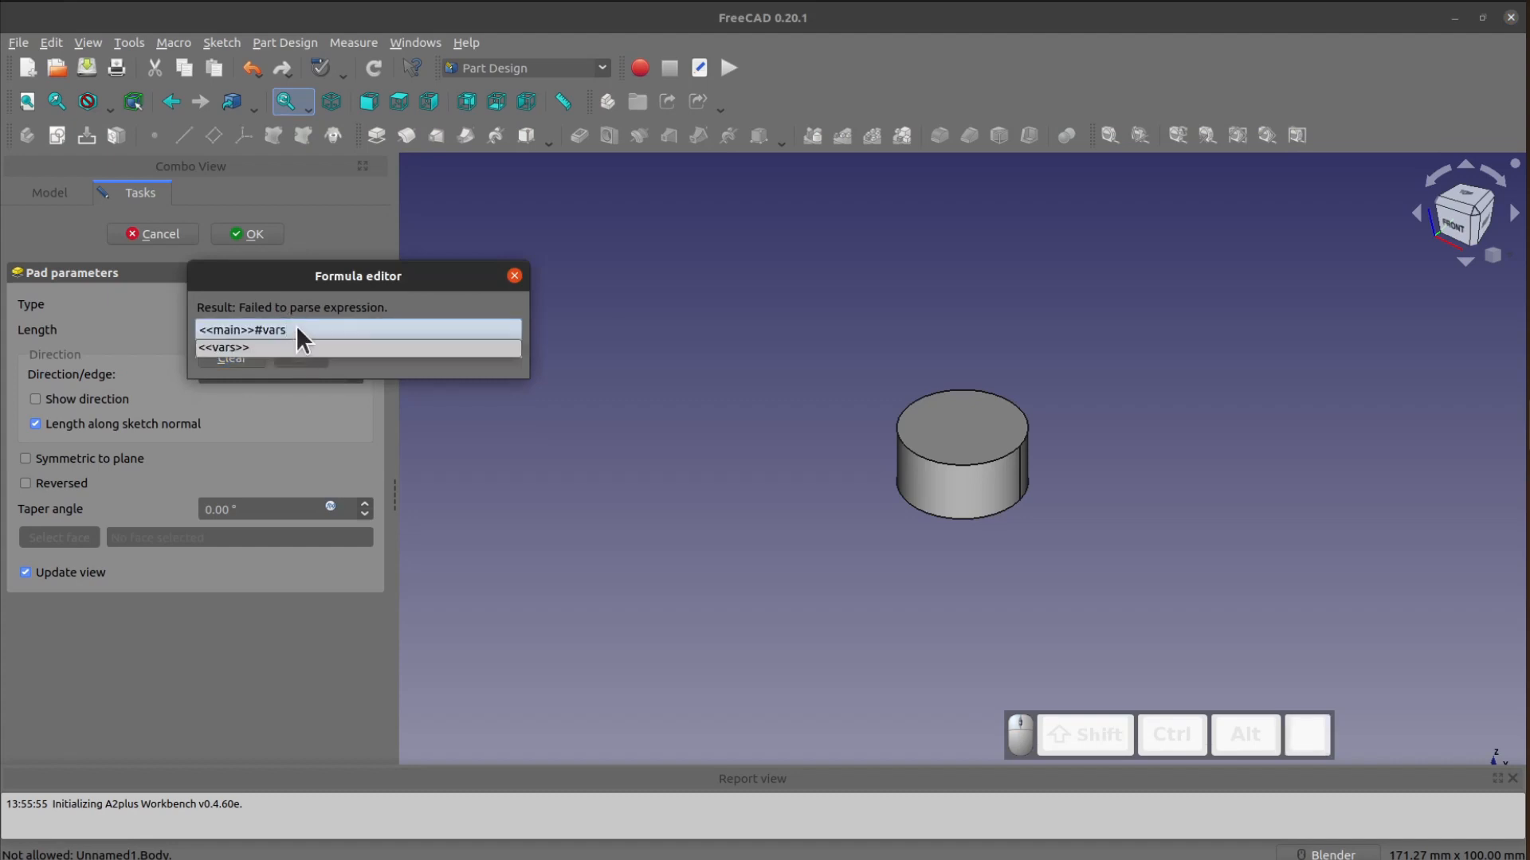
click(223, 349)
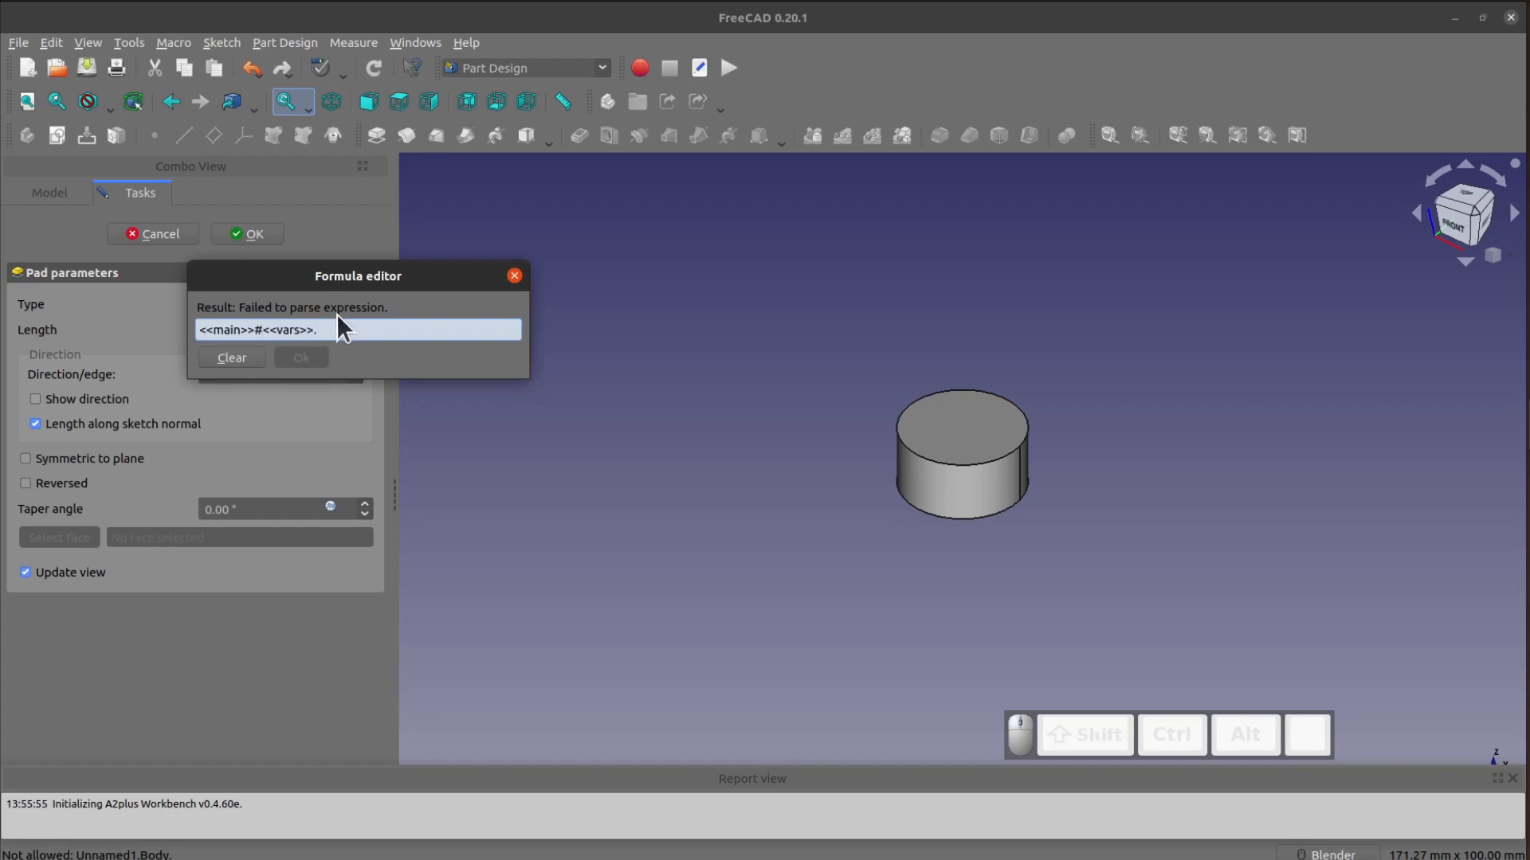
text(h1)
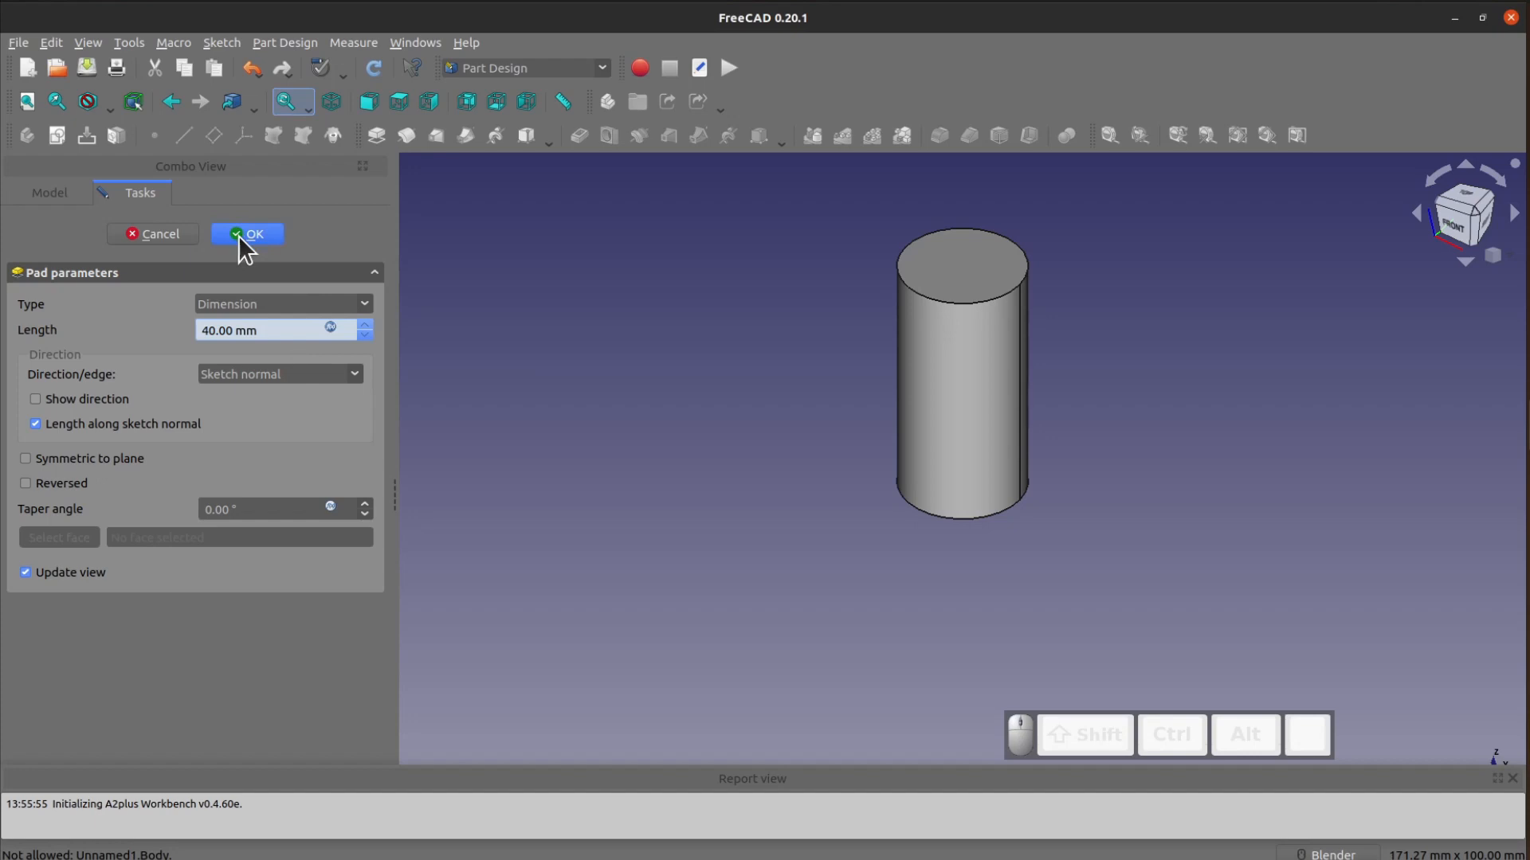
click(247, 233)
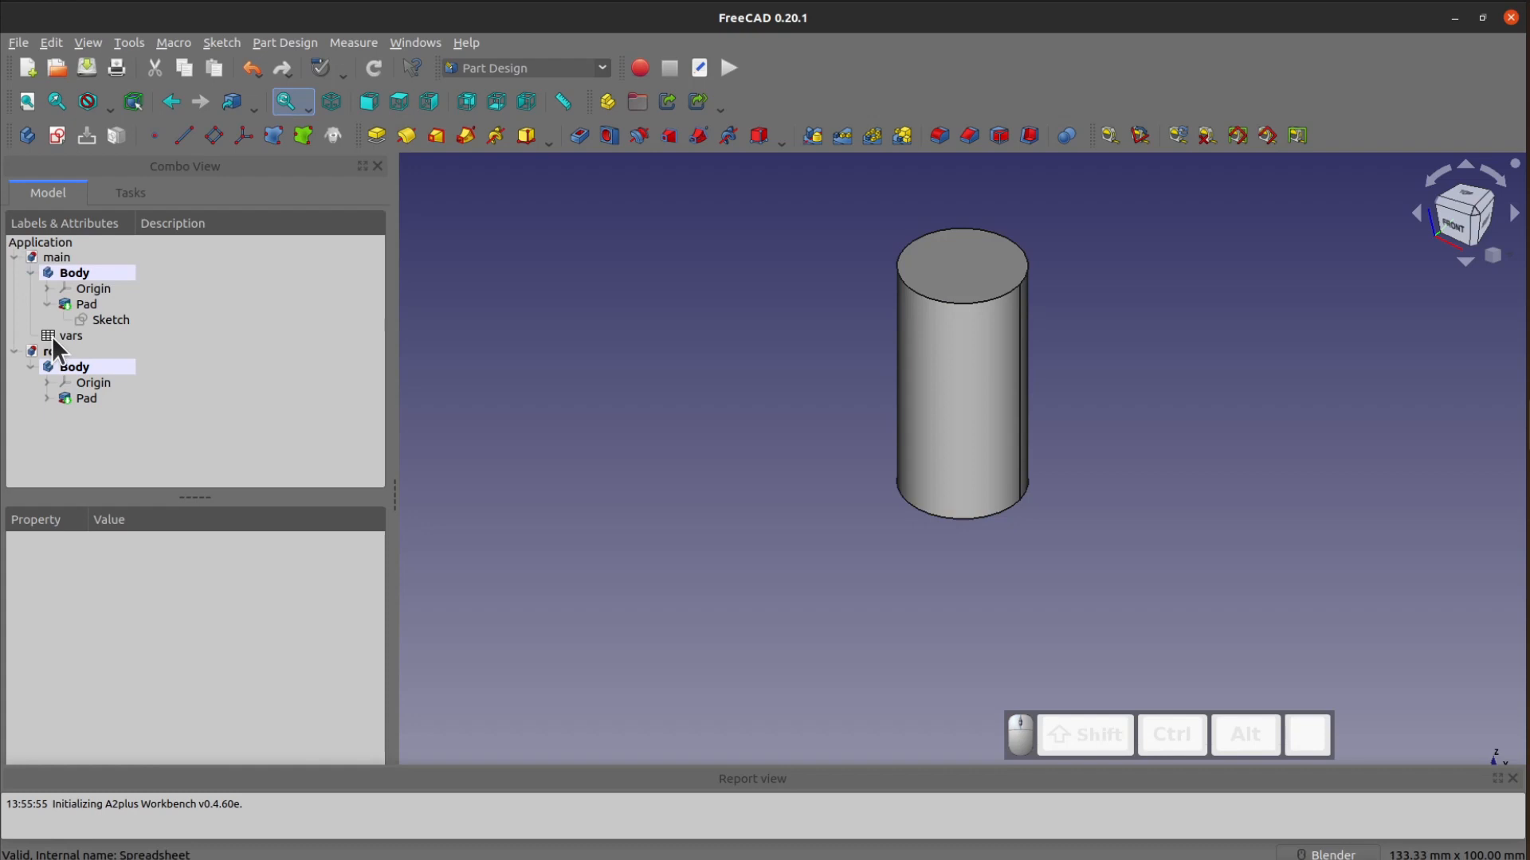
Switch to the A2plus workbench and save a new document as 'assem'.
double_click(70, 334)
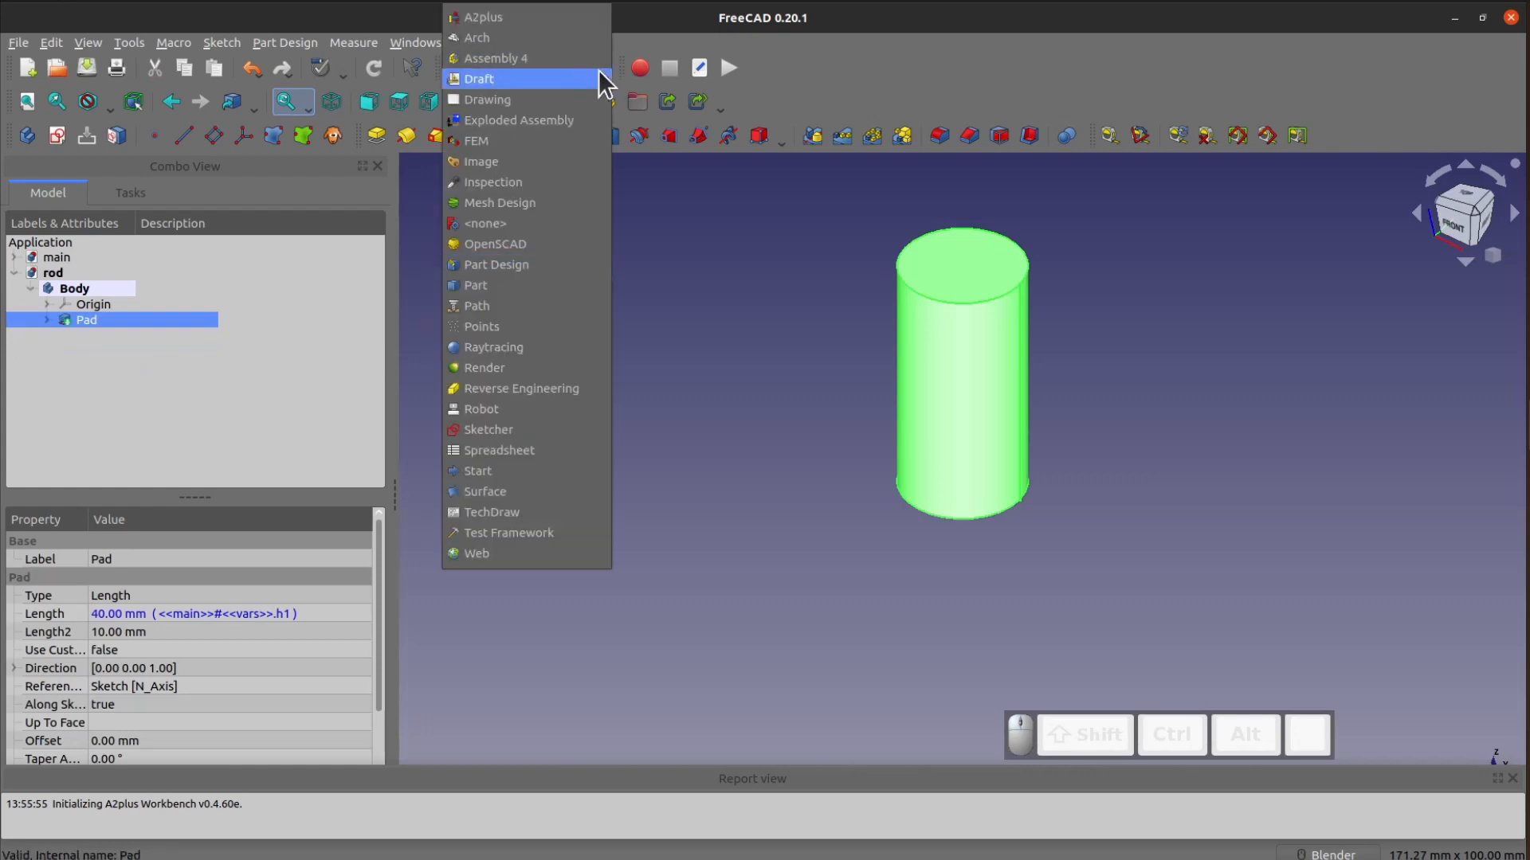
mouse_move(497, 18)
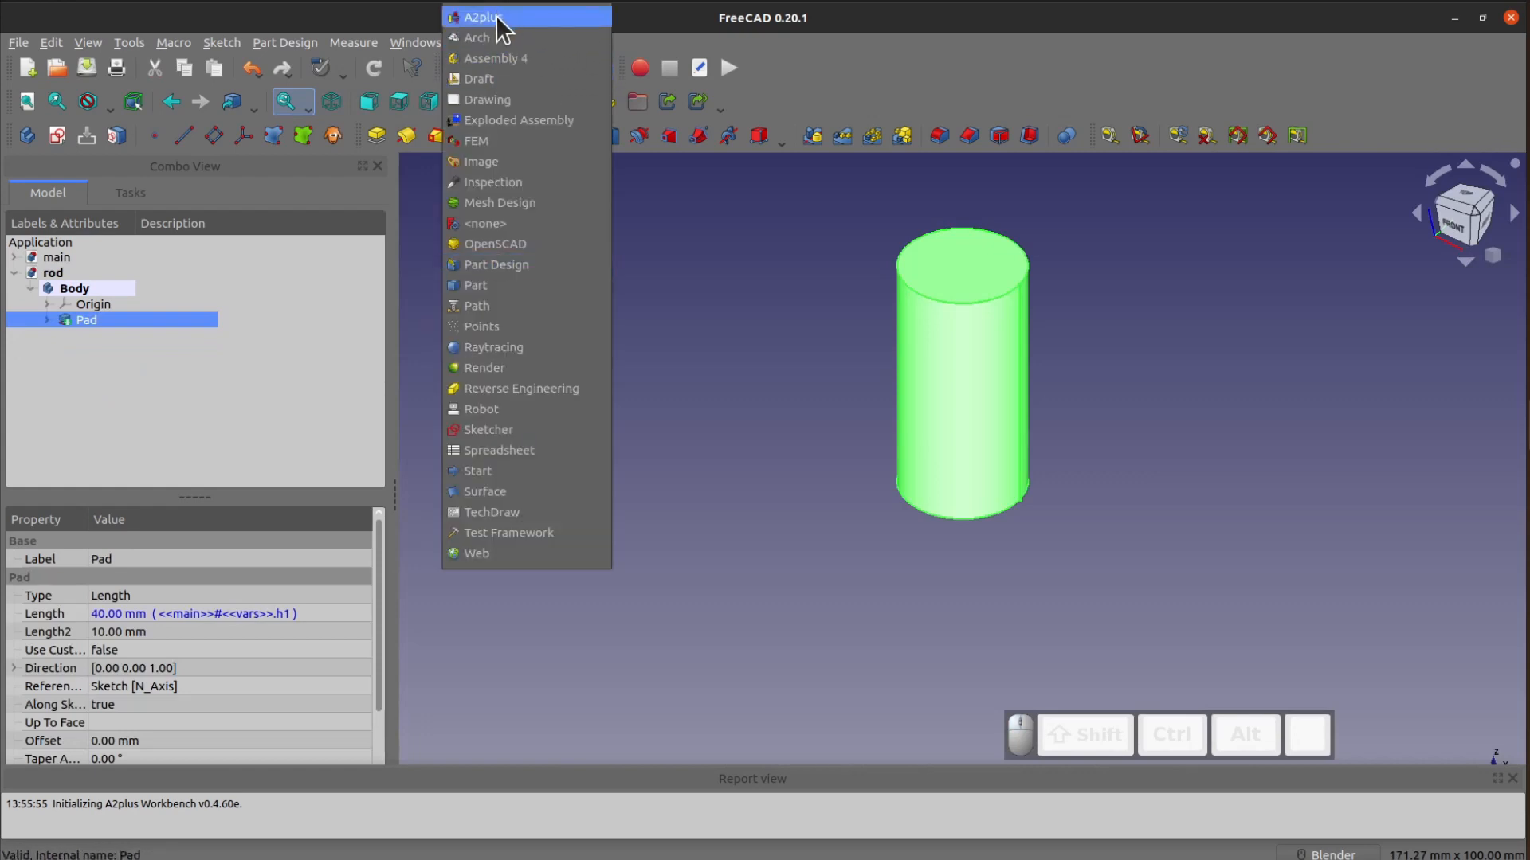
click(481, 16)
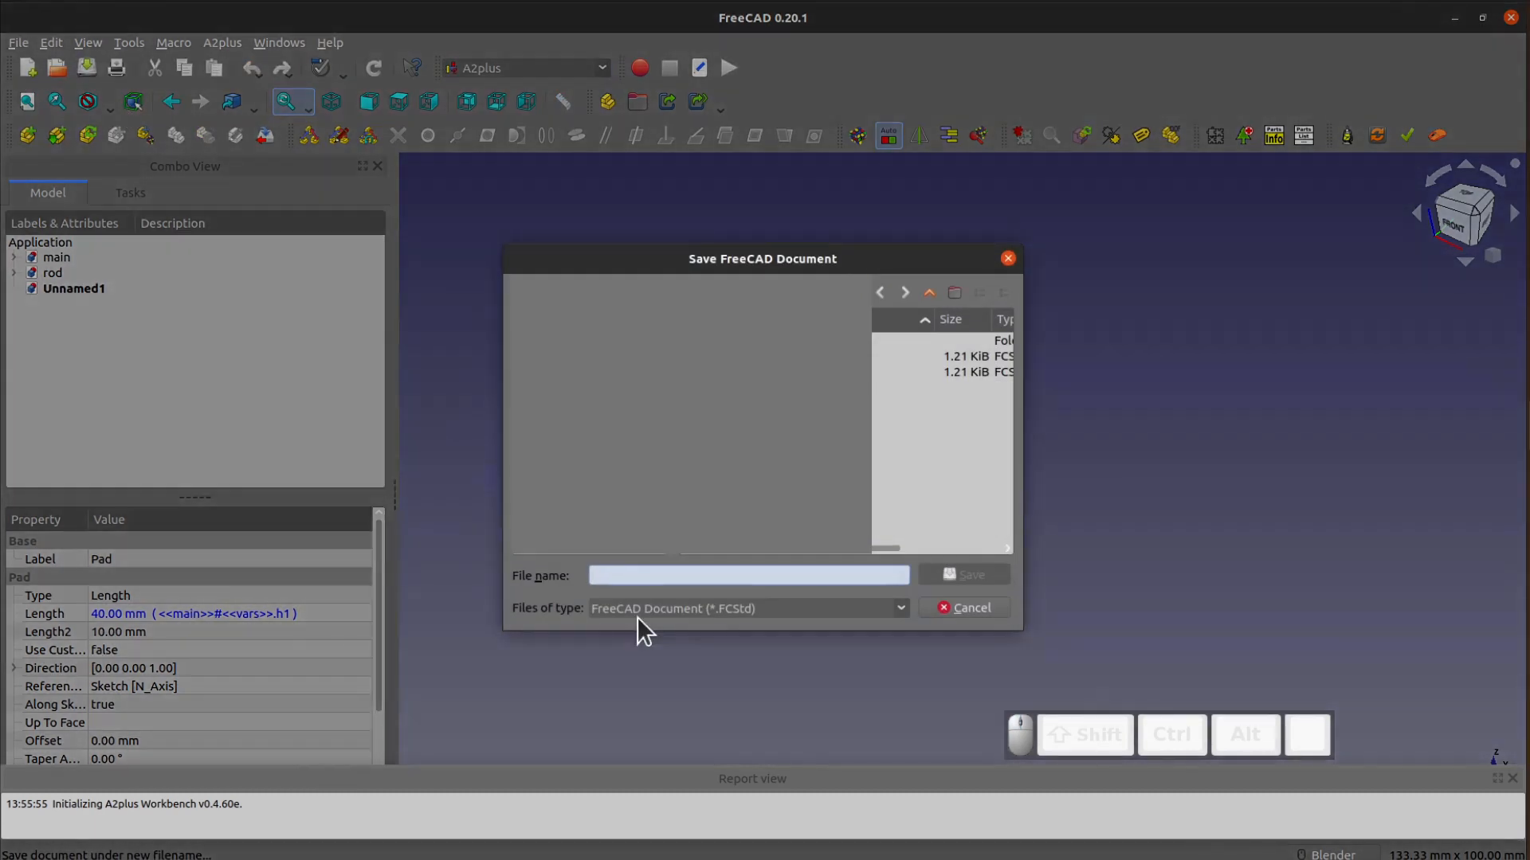
text(assem)
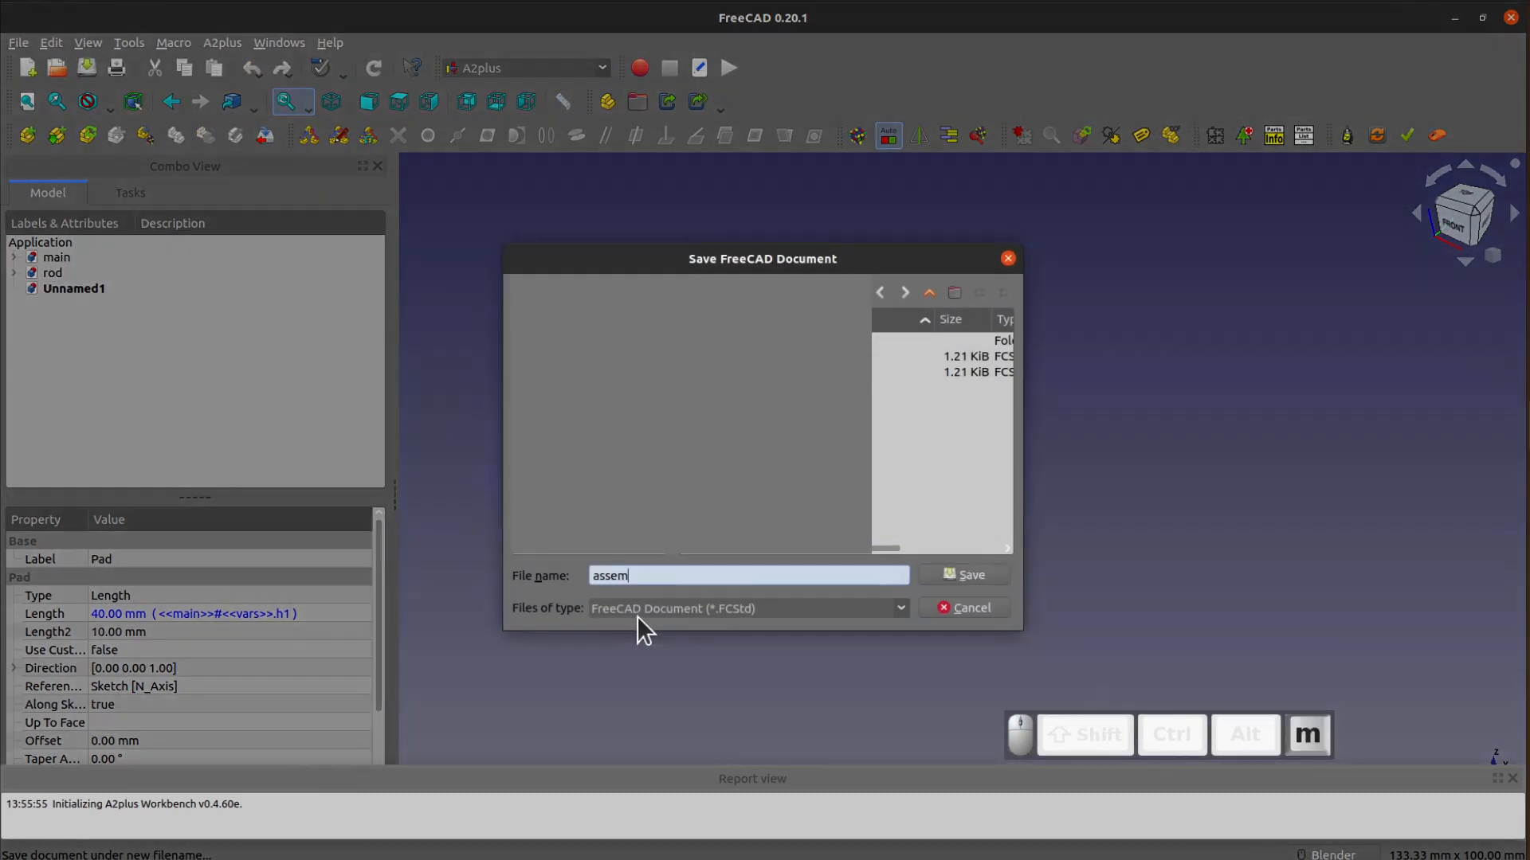
click(962, 574)
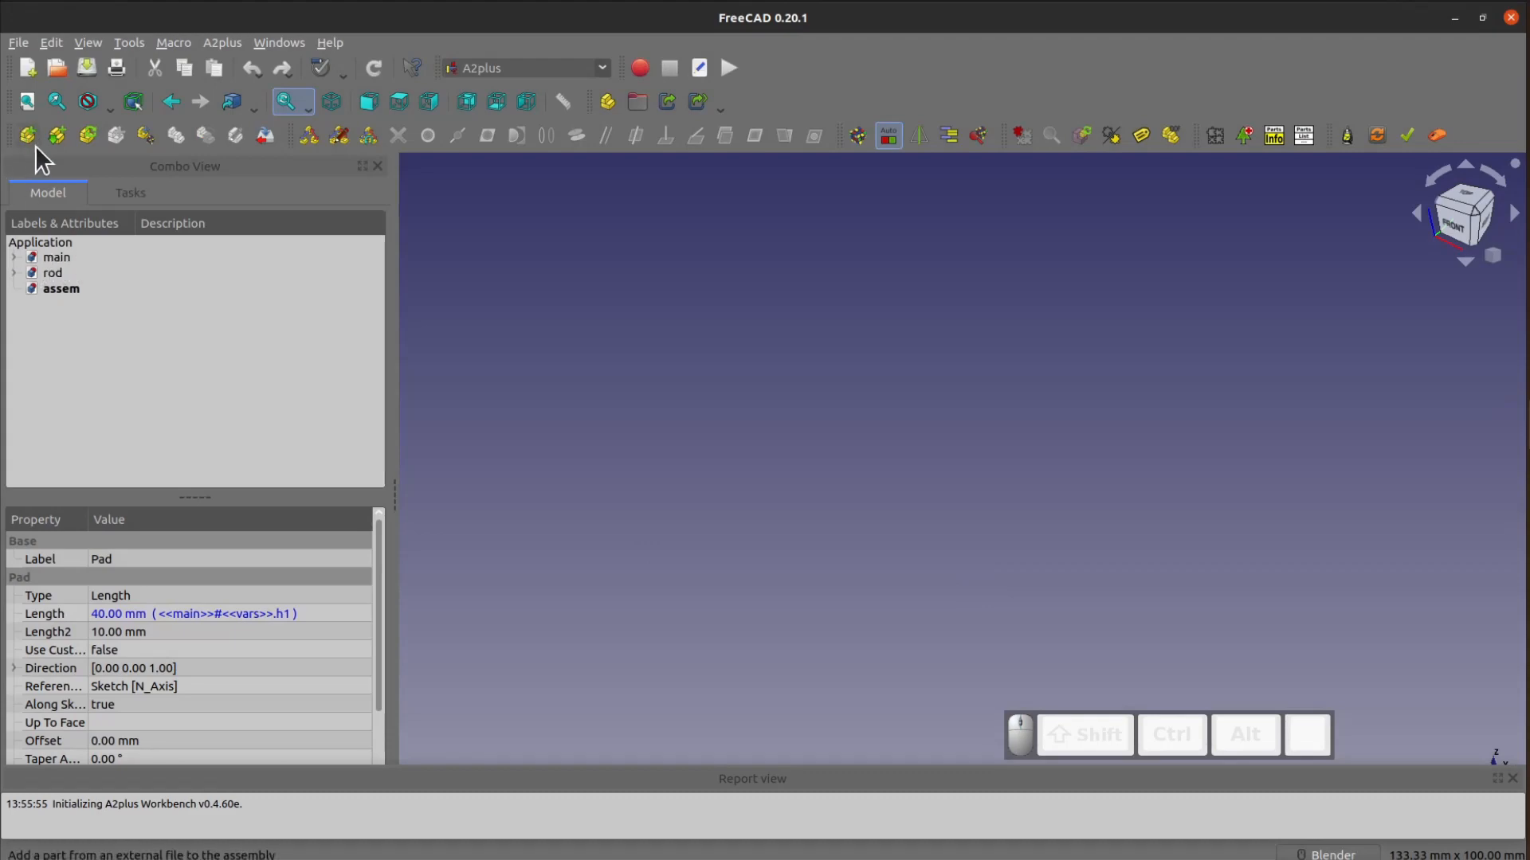
Import main.FCStd and rod.FCStd as parts into the assem document.
click(28, 133)
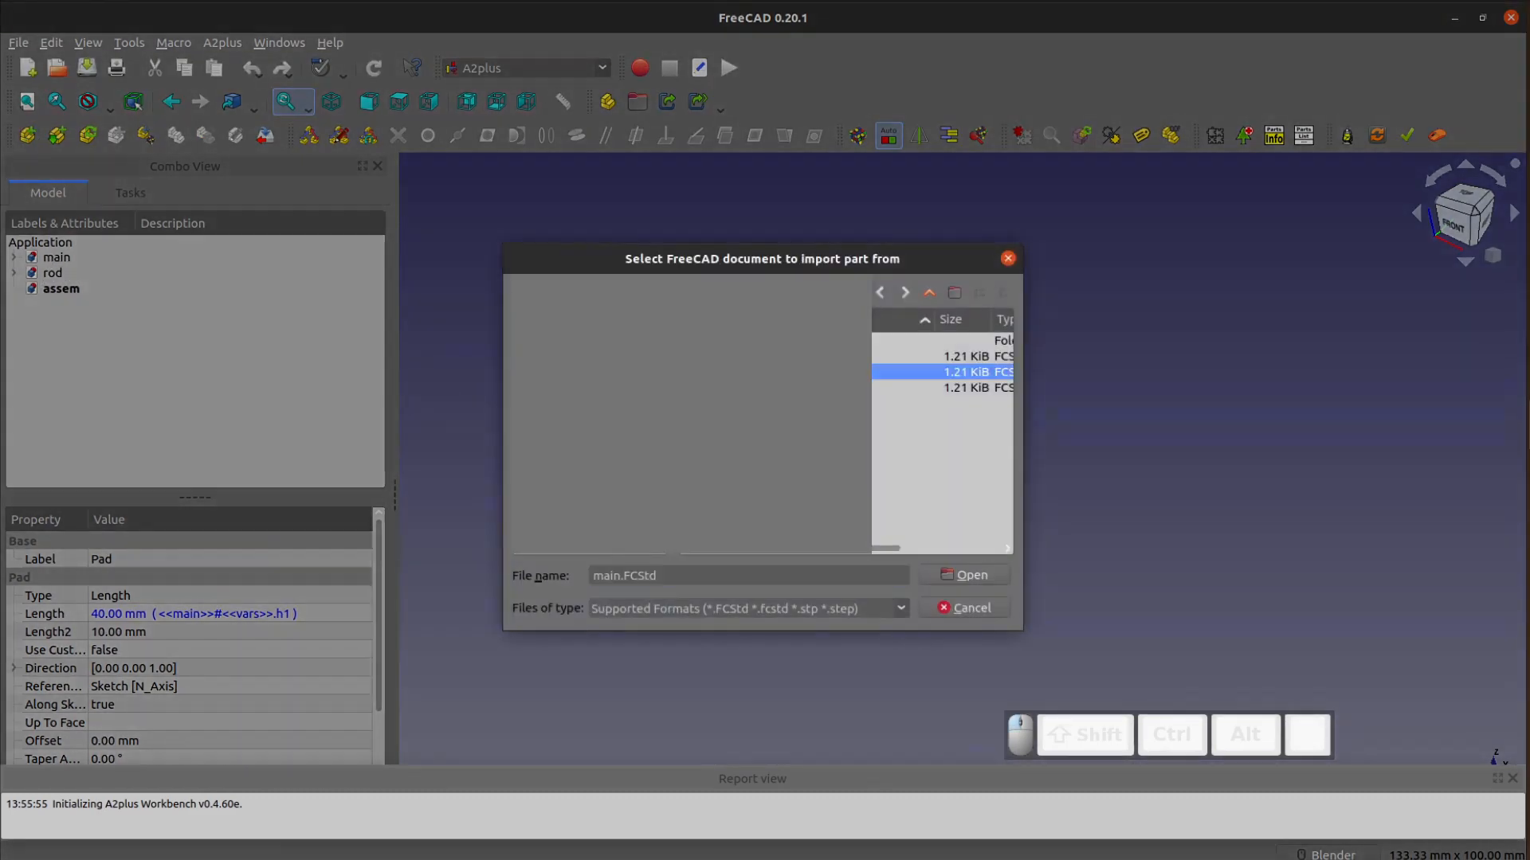
click(962, 575)
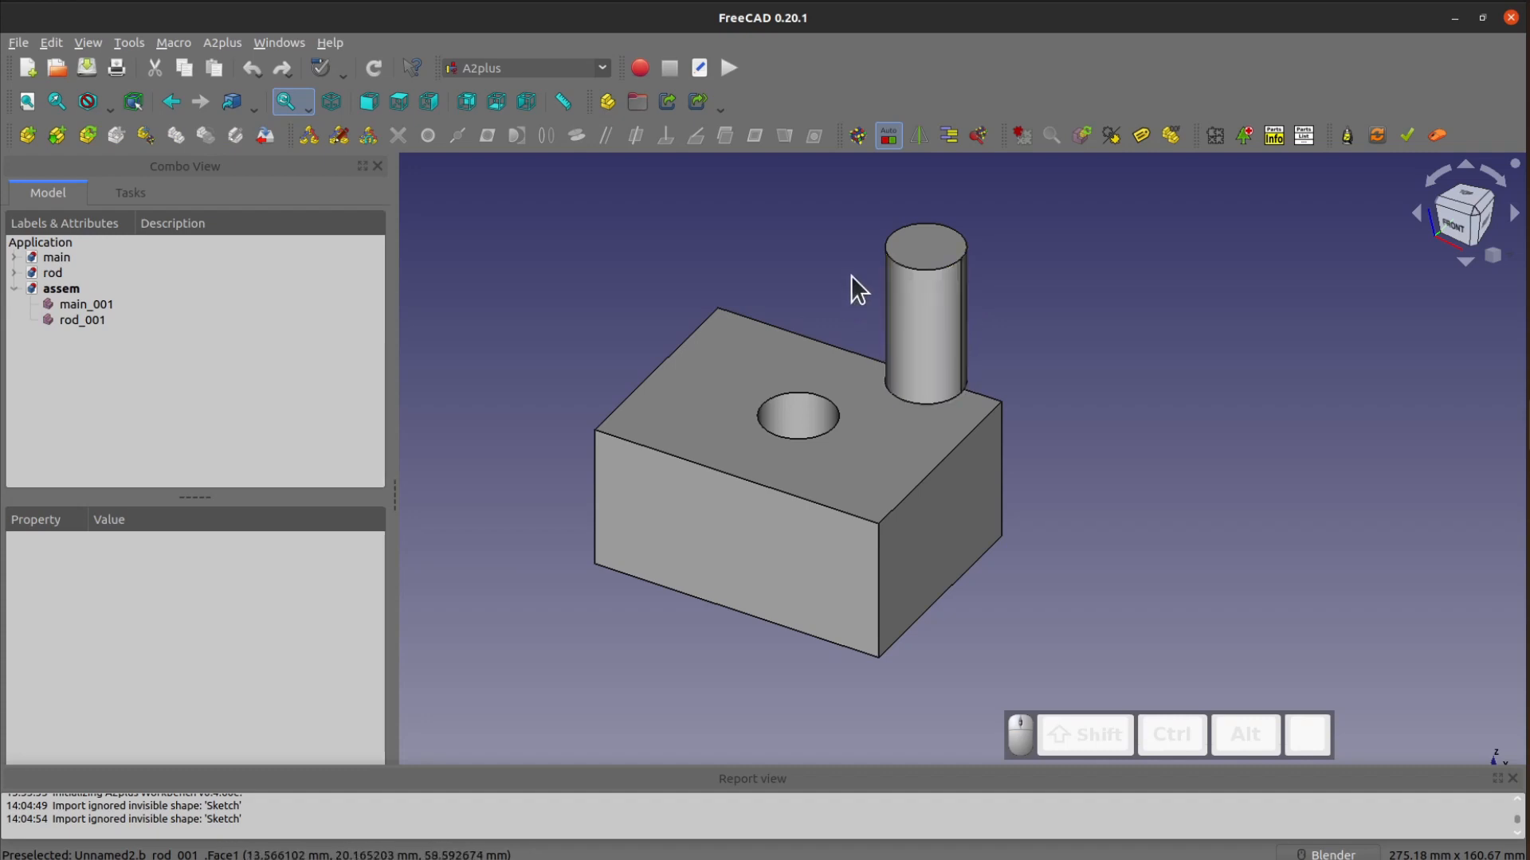
mouse_move(864, 307)
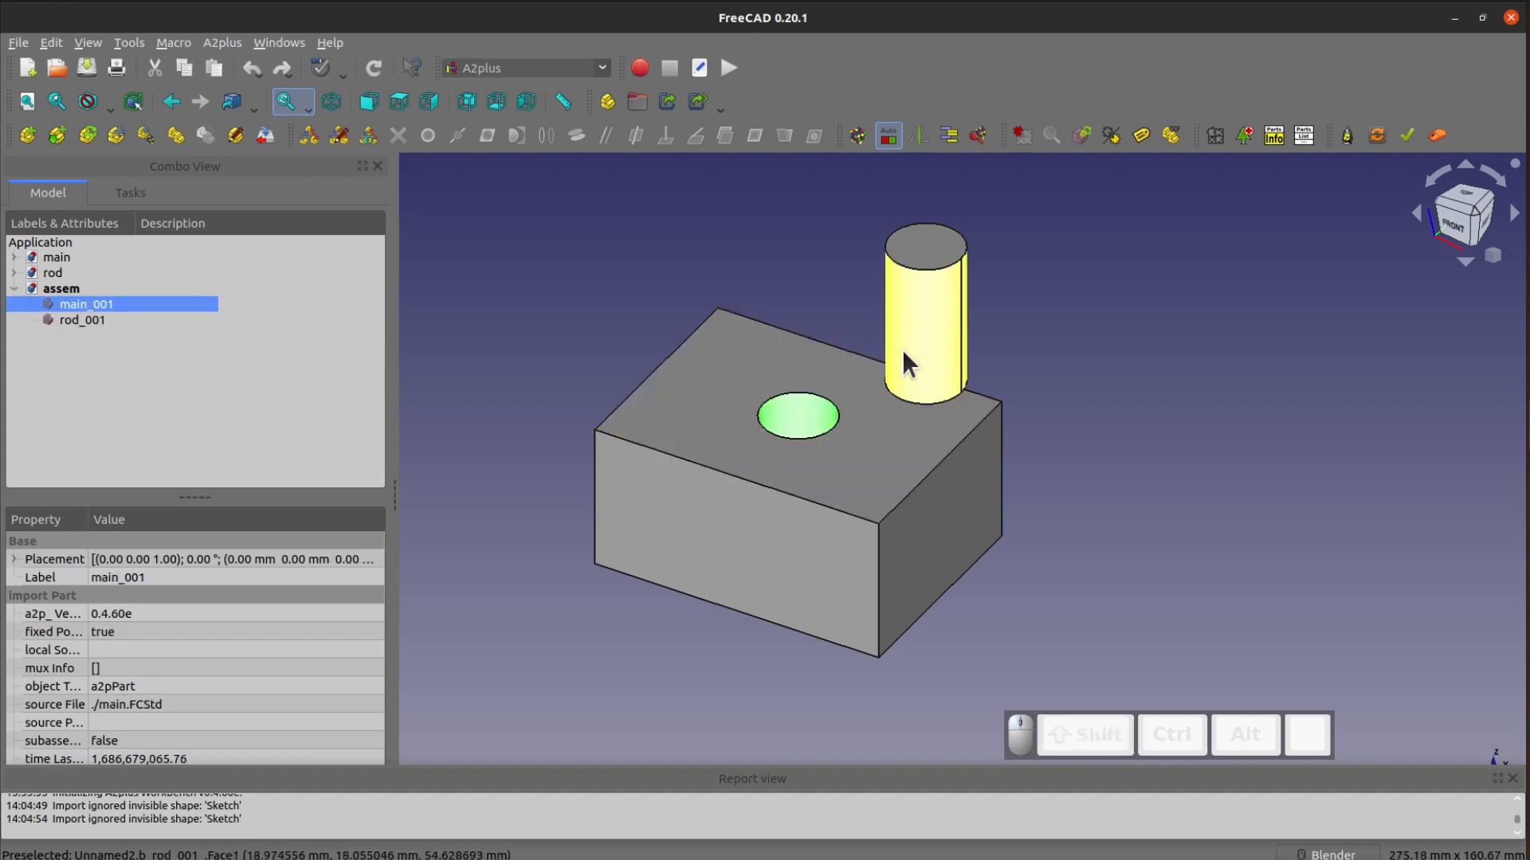
Apply an axis-coincident constraint between the rod's cylinder and the block's hole.
click(575, 134)
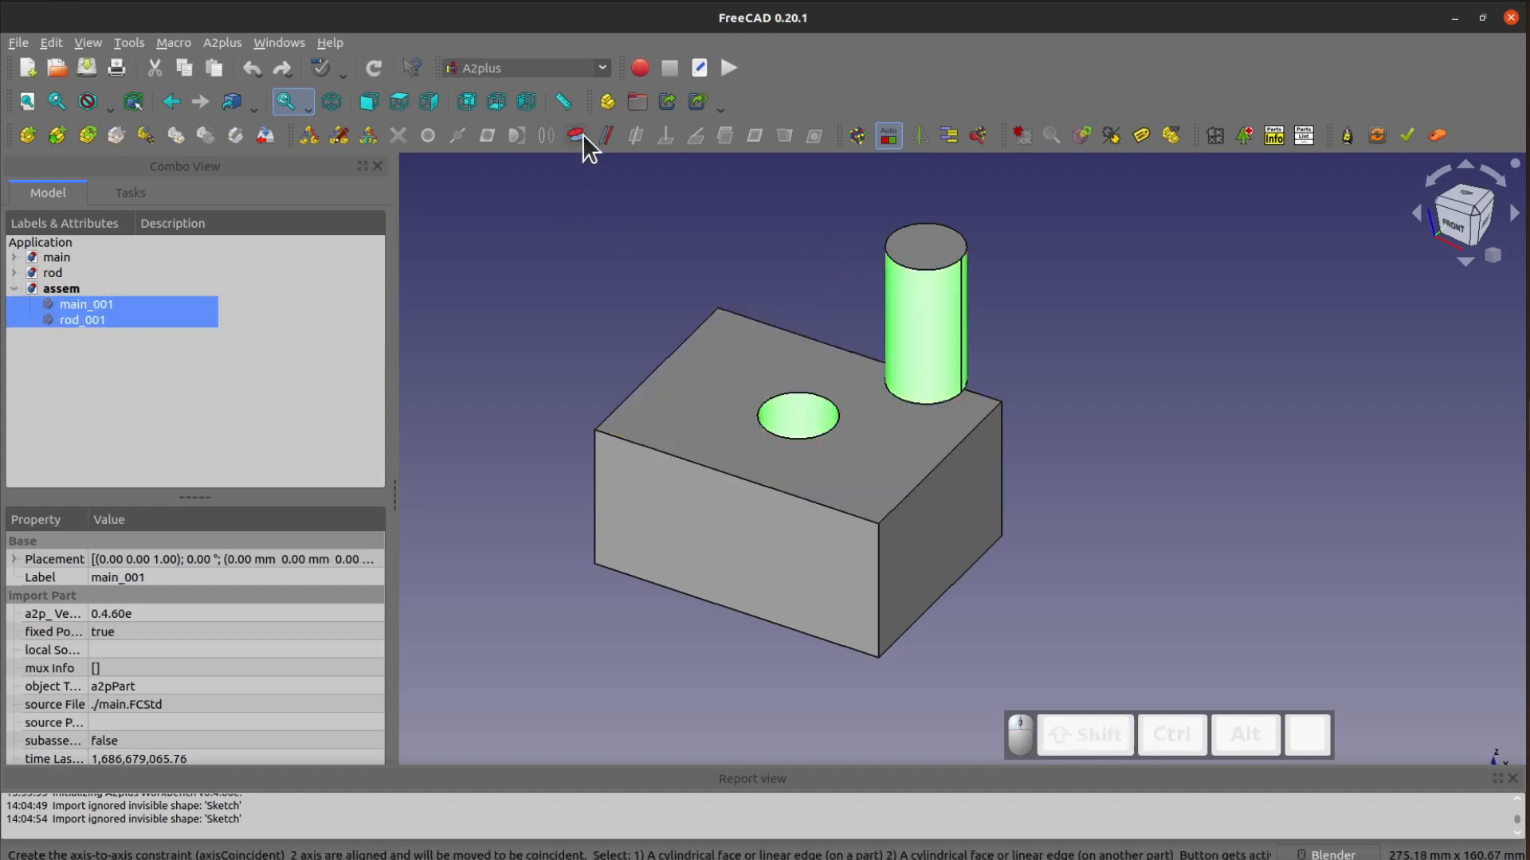
click(575, 134)
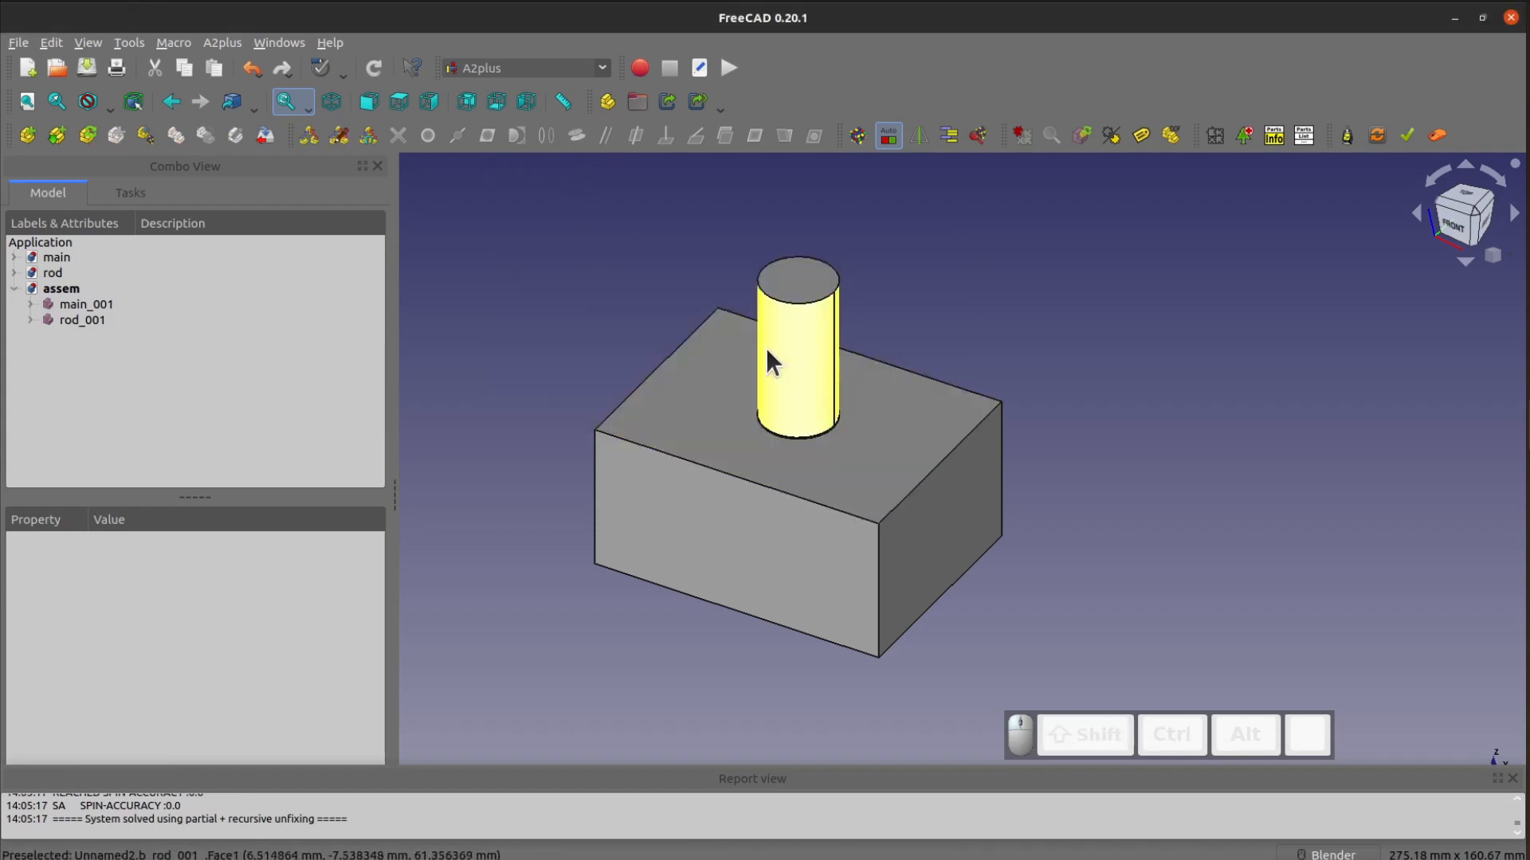
mouse_move(500, 377)
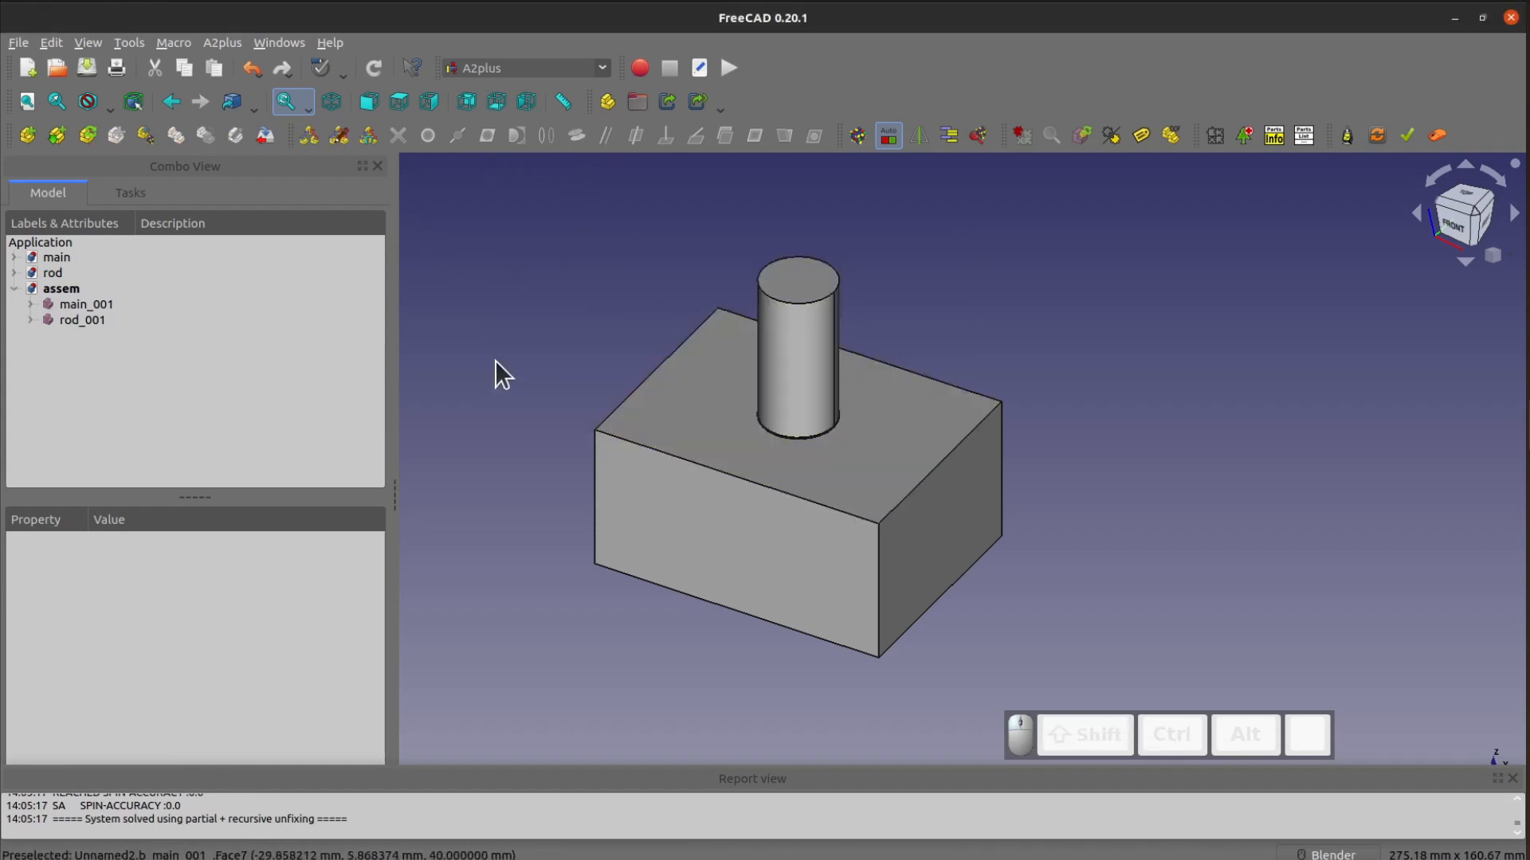
mouse_move(615, 436)
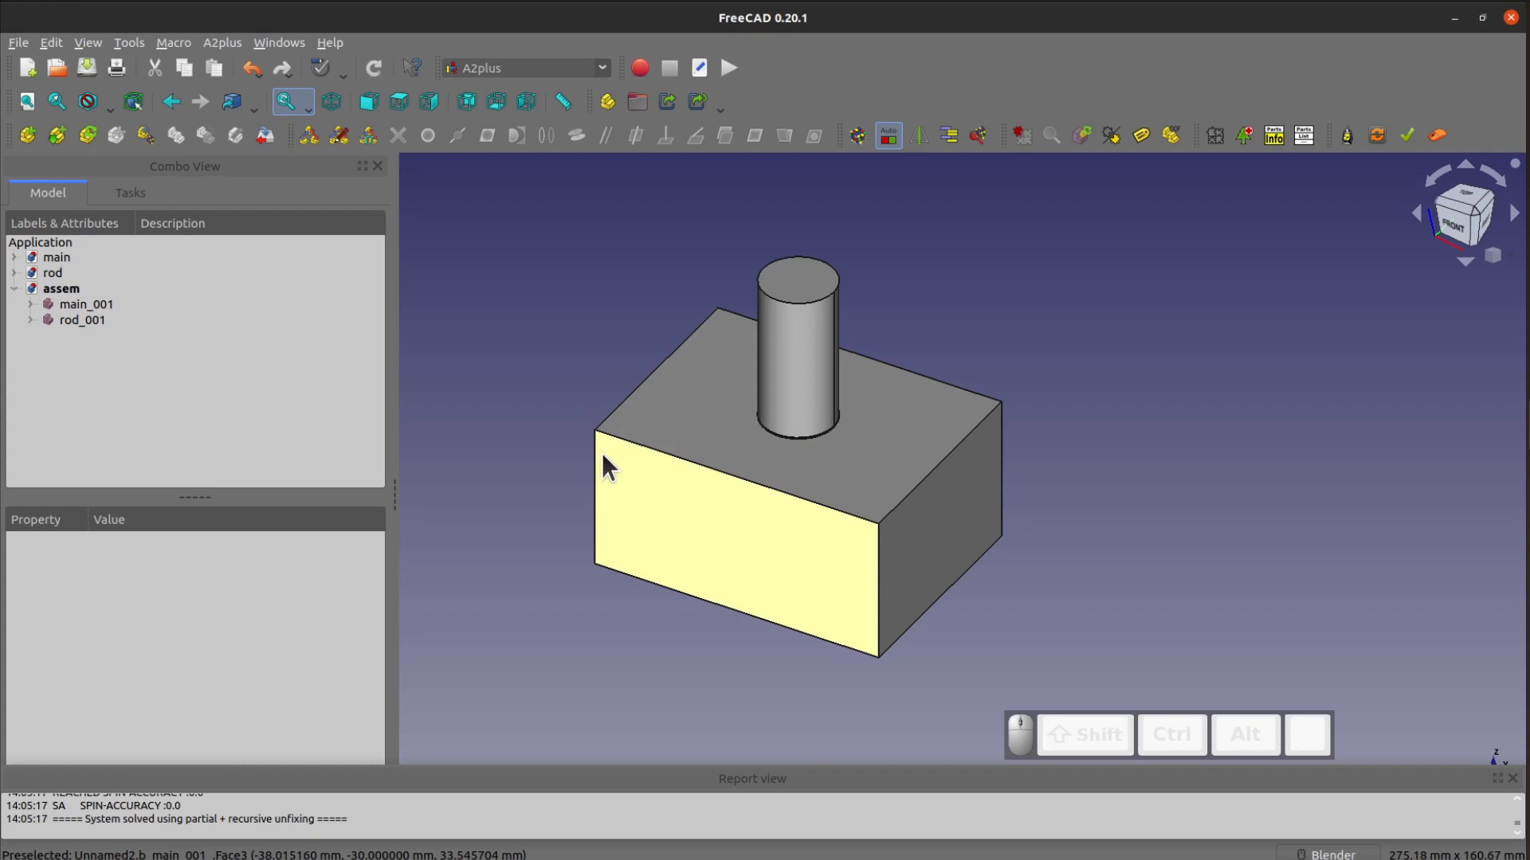
click(55, 257)
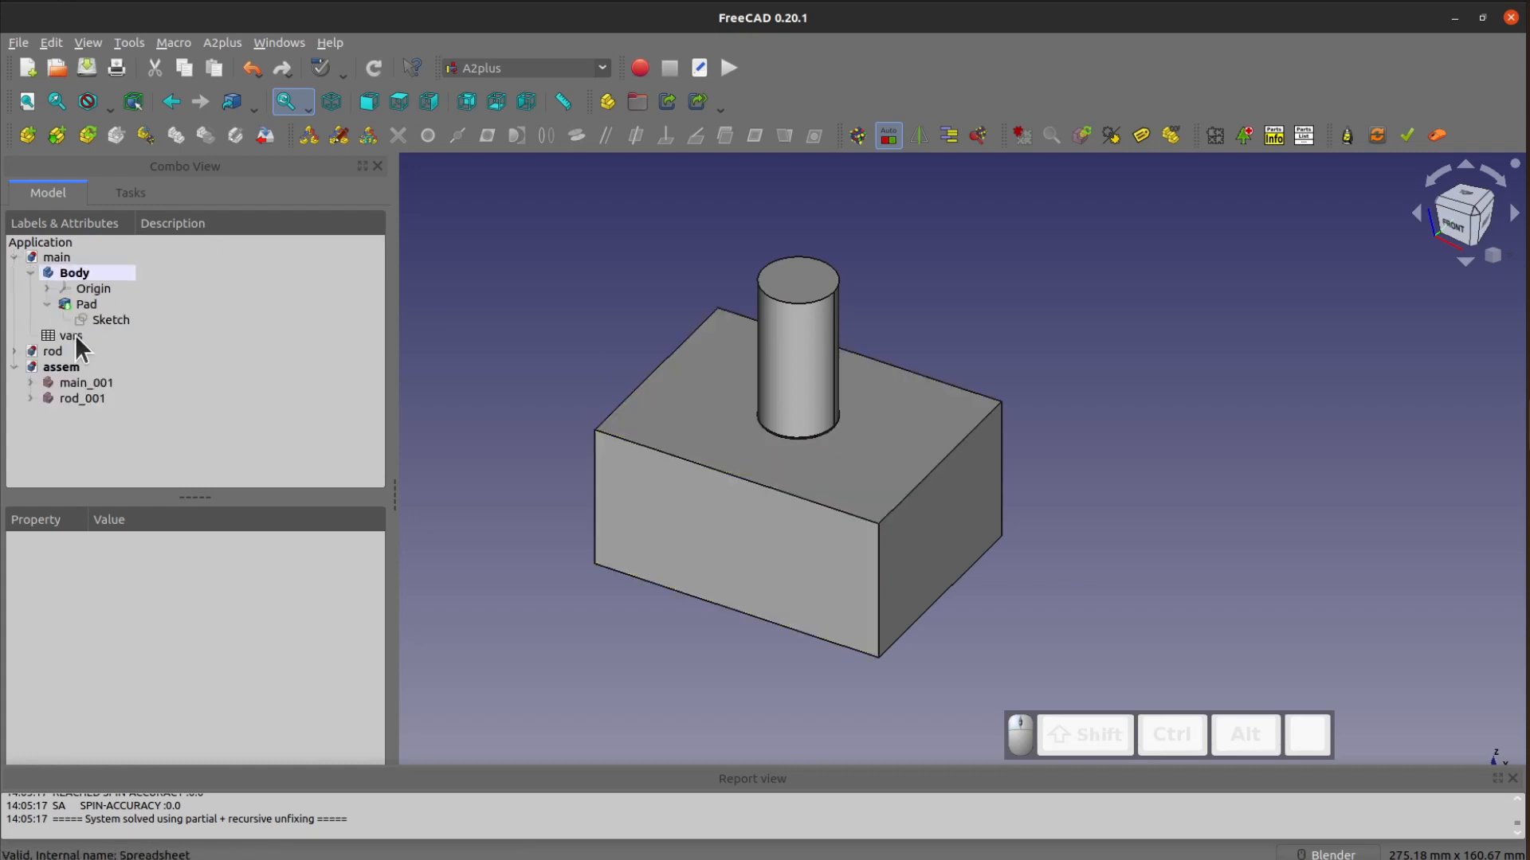
Set the vars spreadsheet height (B3) to 20 and save main.
double_click(70, 335)
text(30)
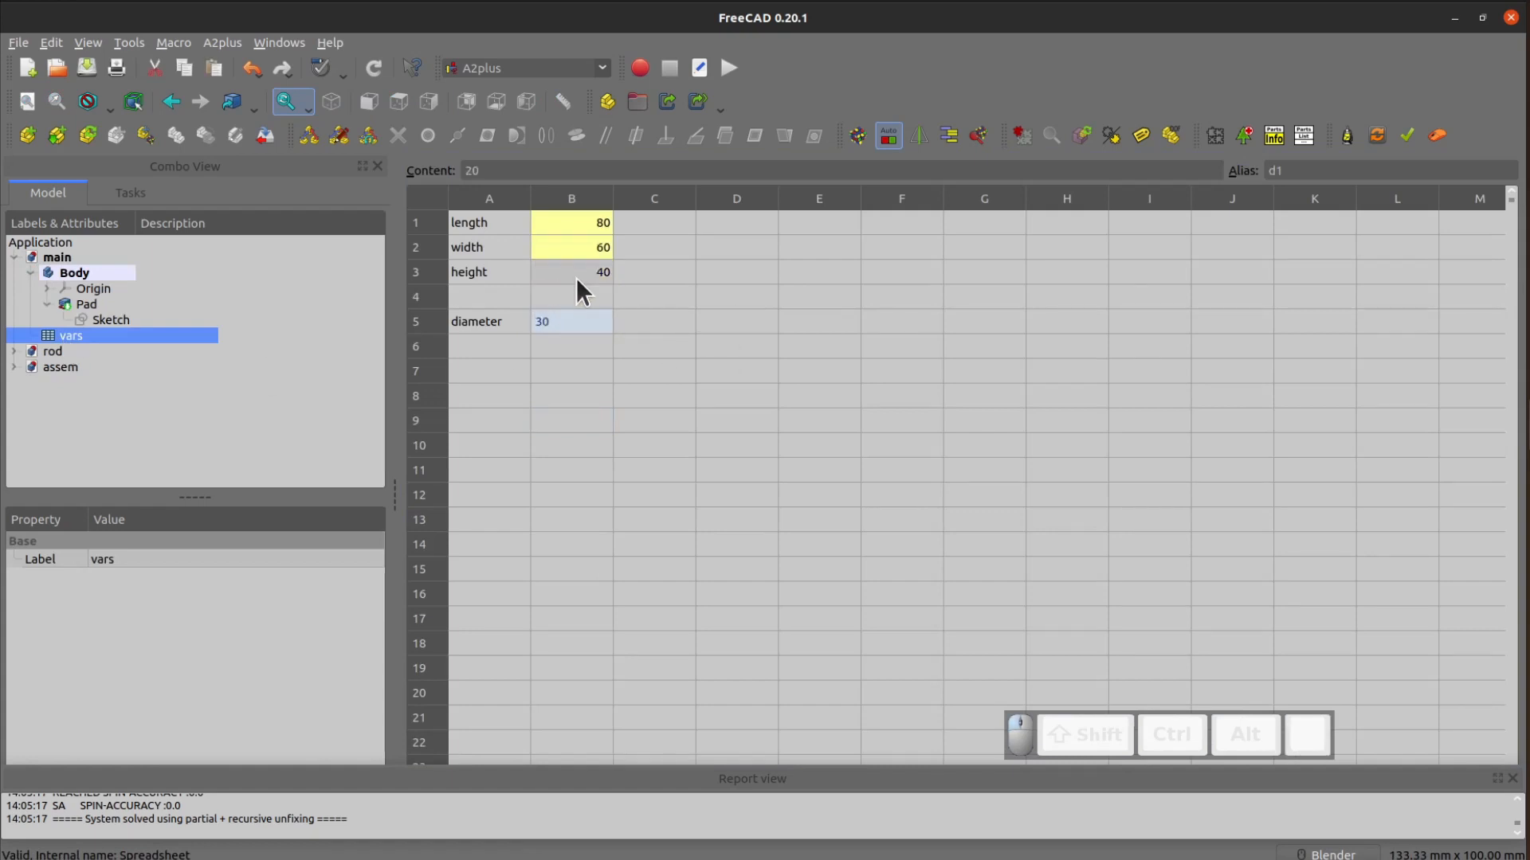
text(20)
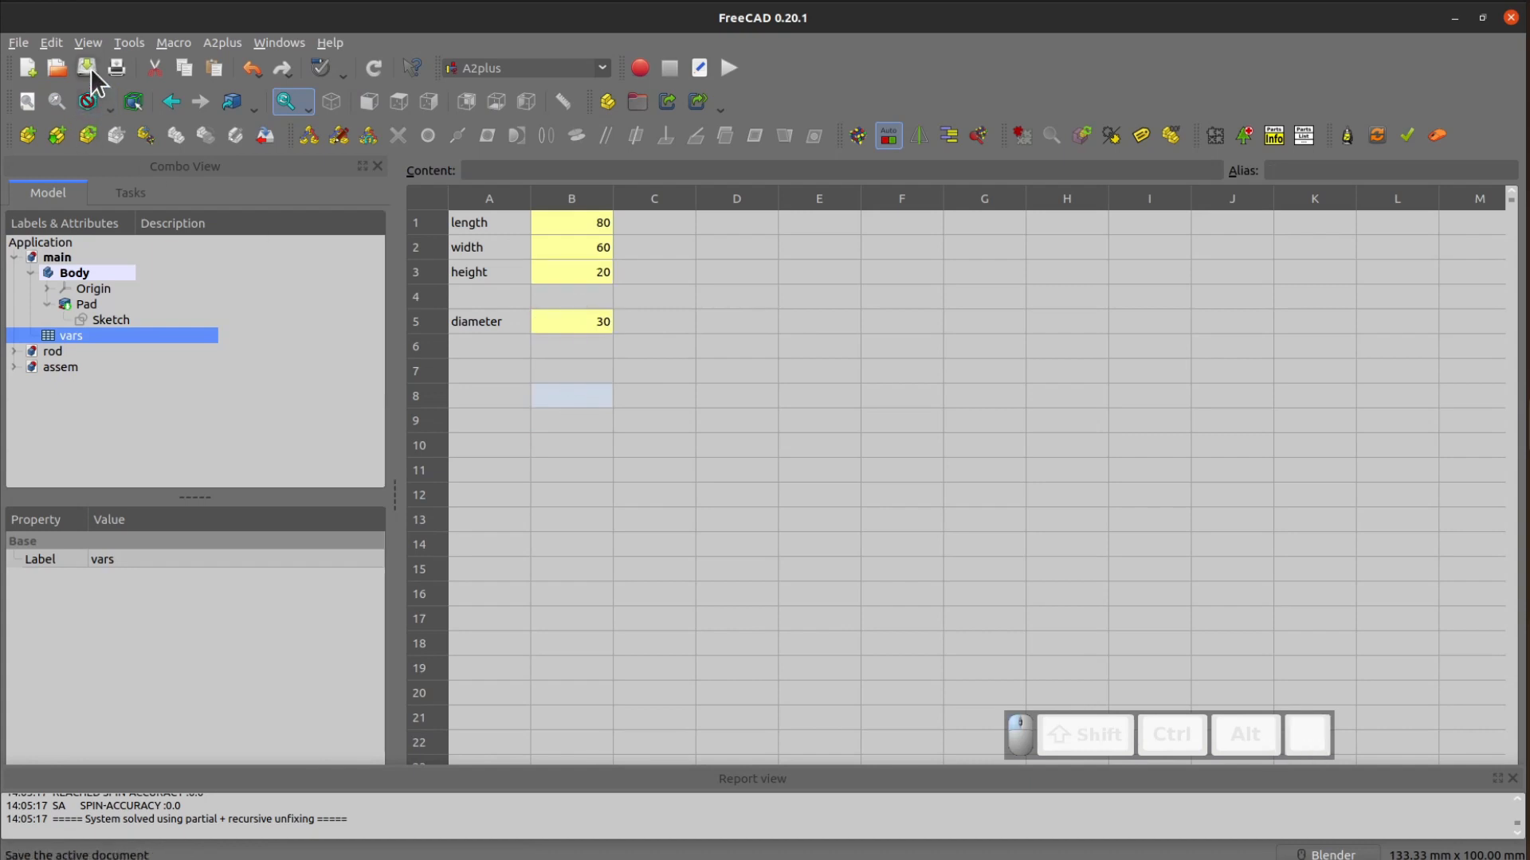
click(86, 303)
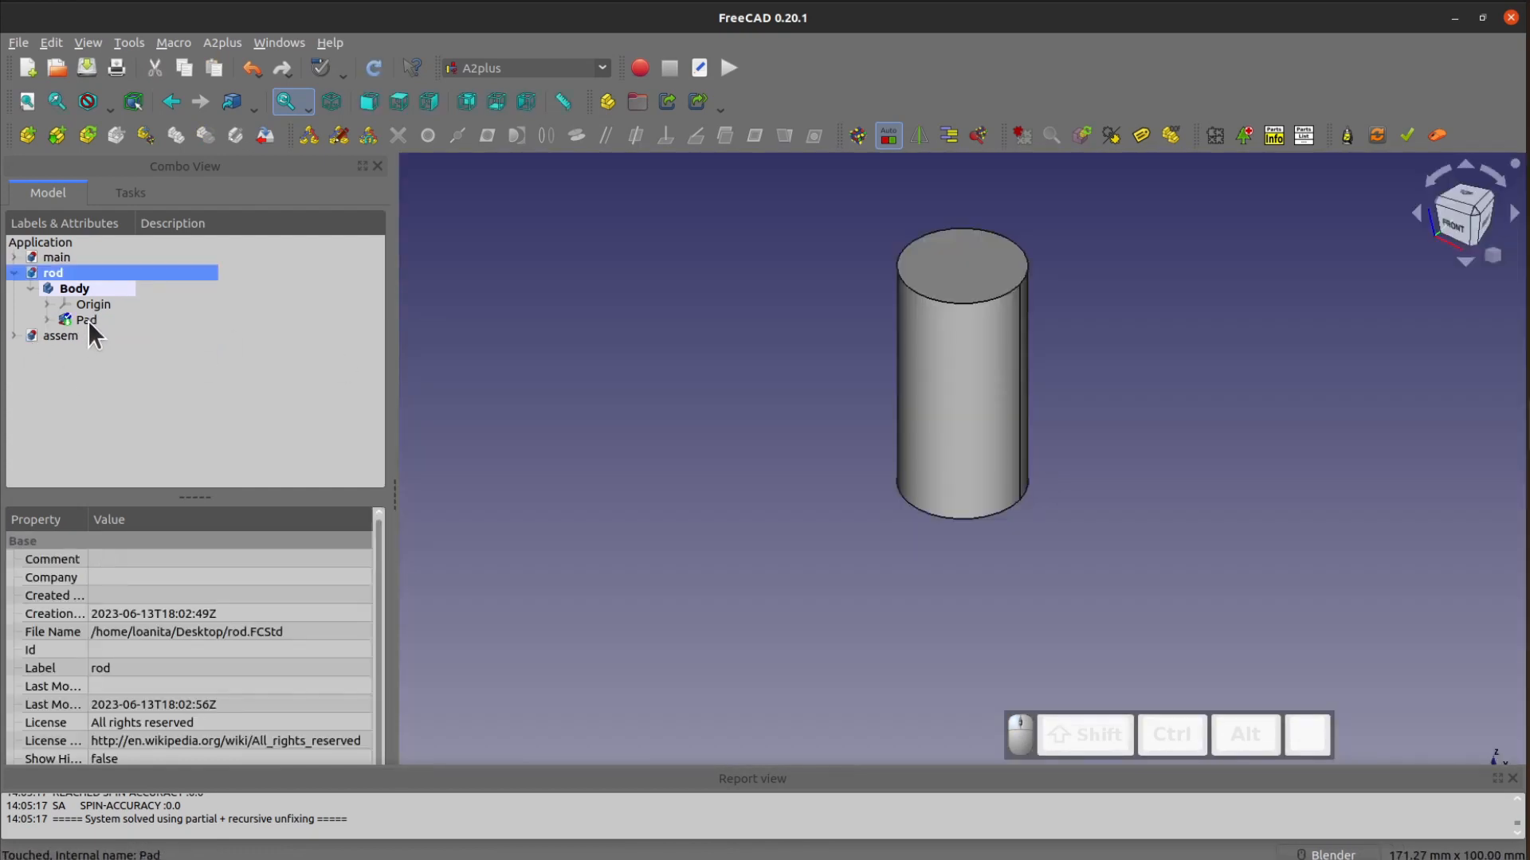
Recompute rod and check its Pad length now reads 20 mm.
click(86, 320)
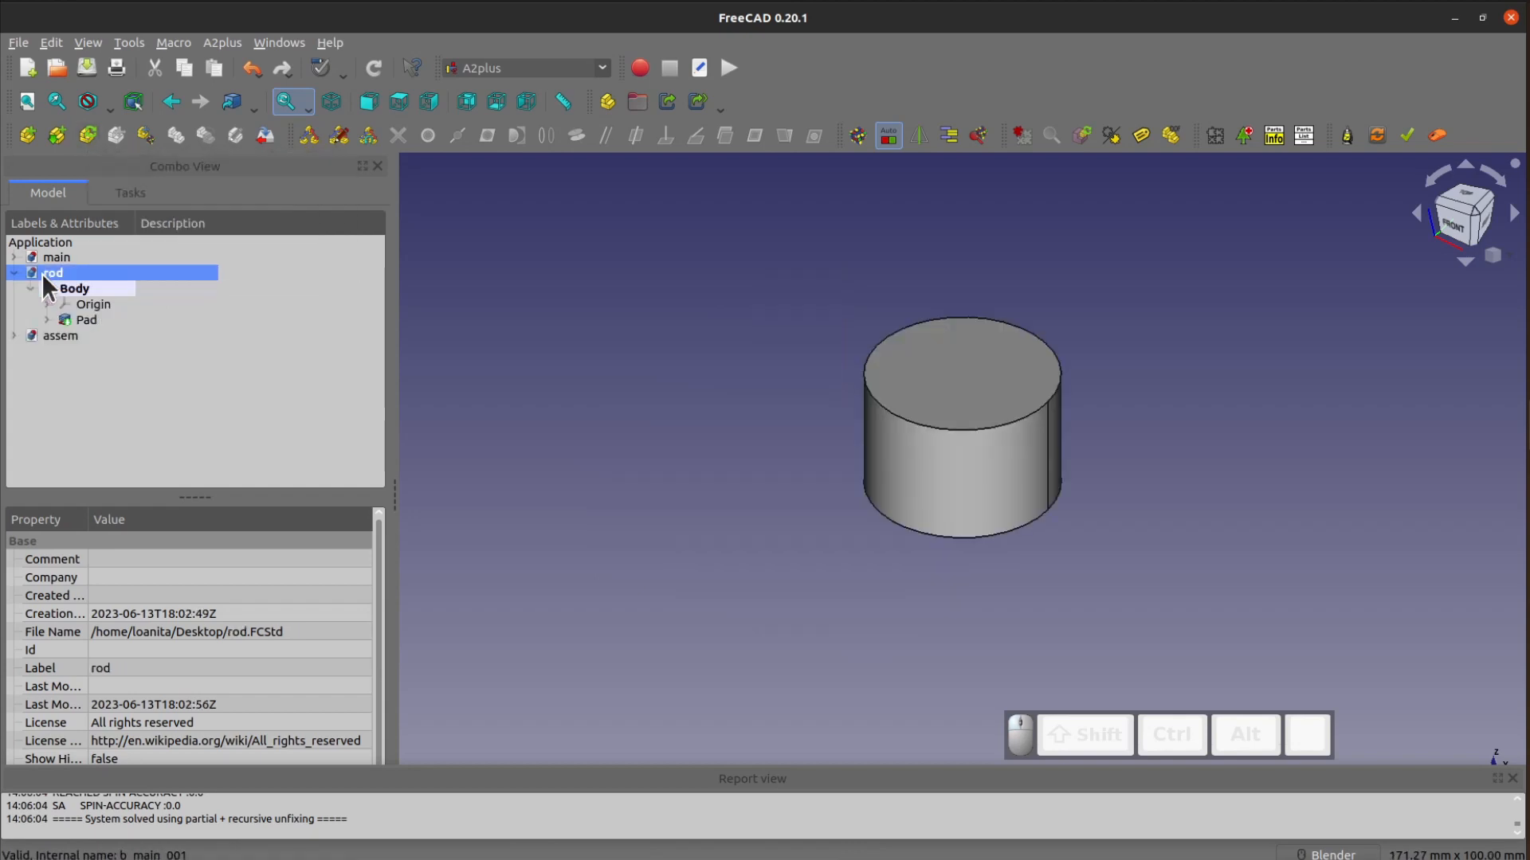
click(87, 320)
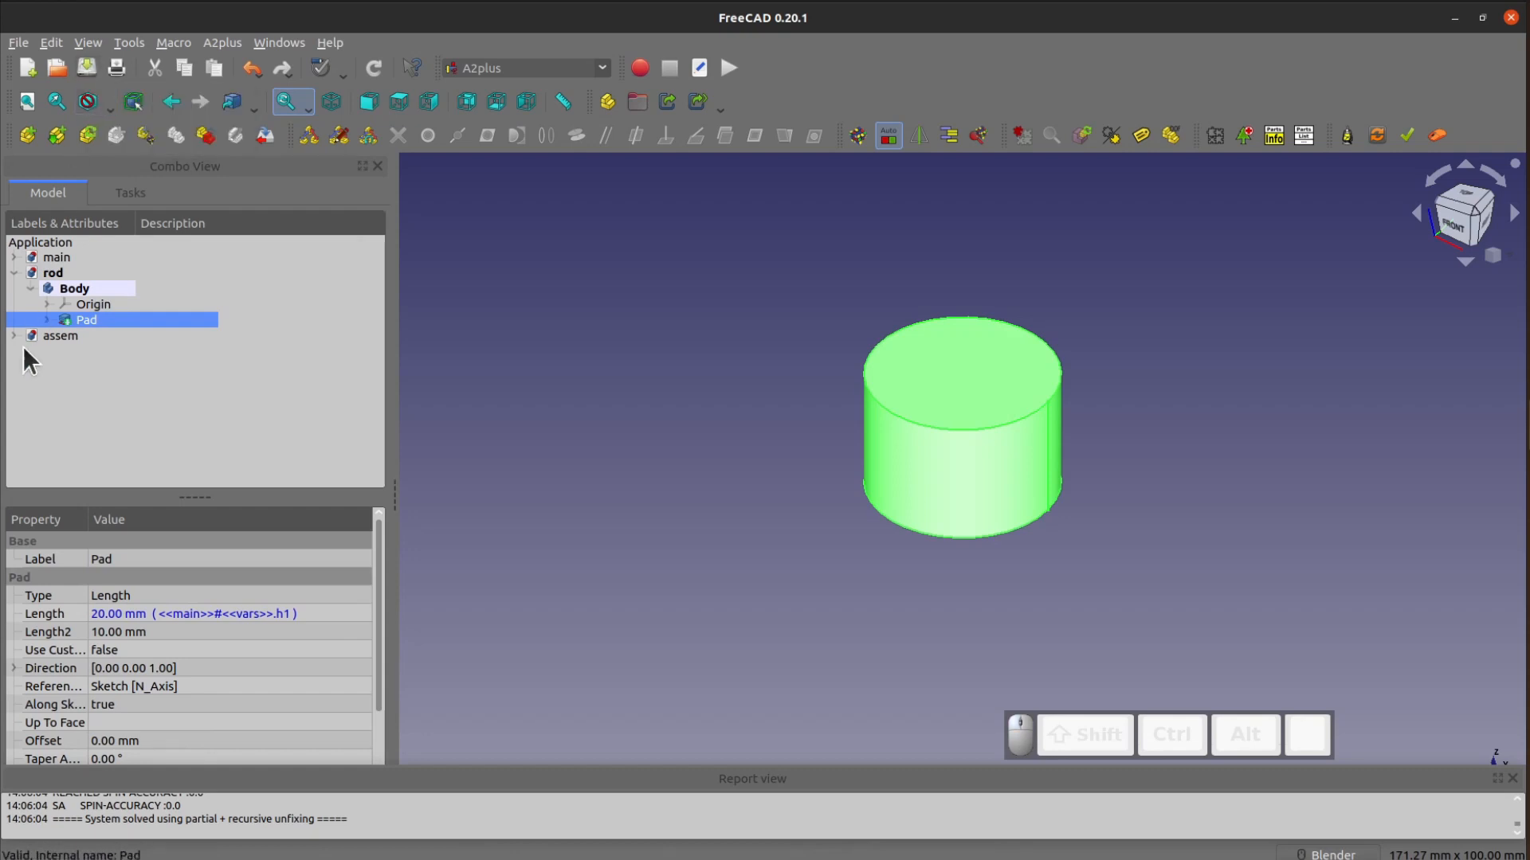
Switch to assem and update the imported main and rod parts.
click(59, 288)
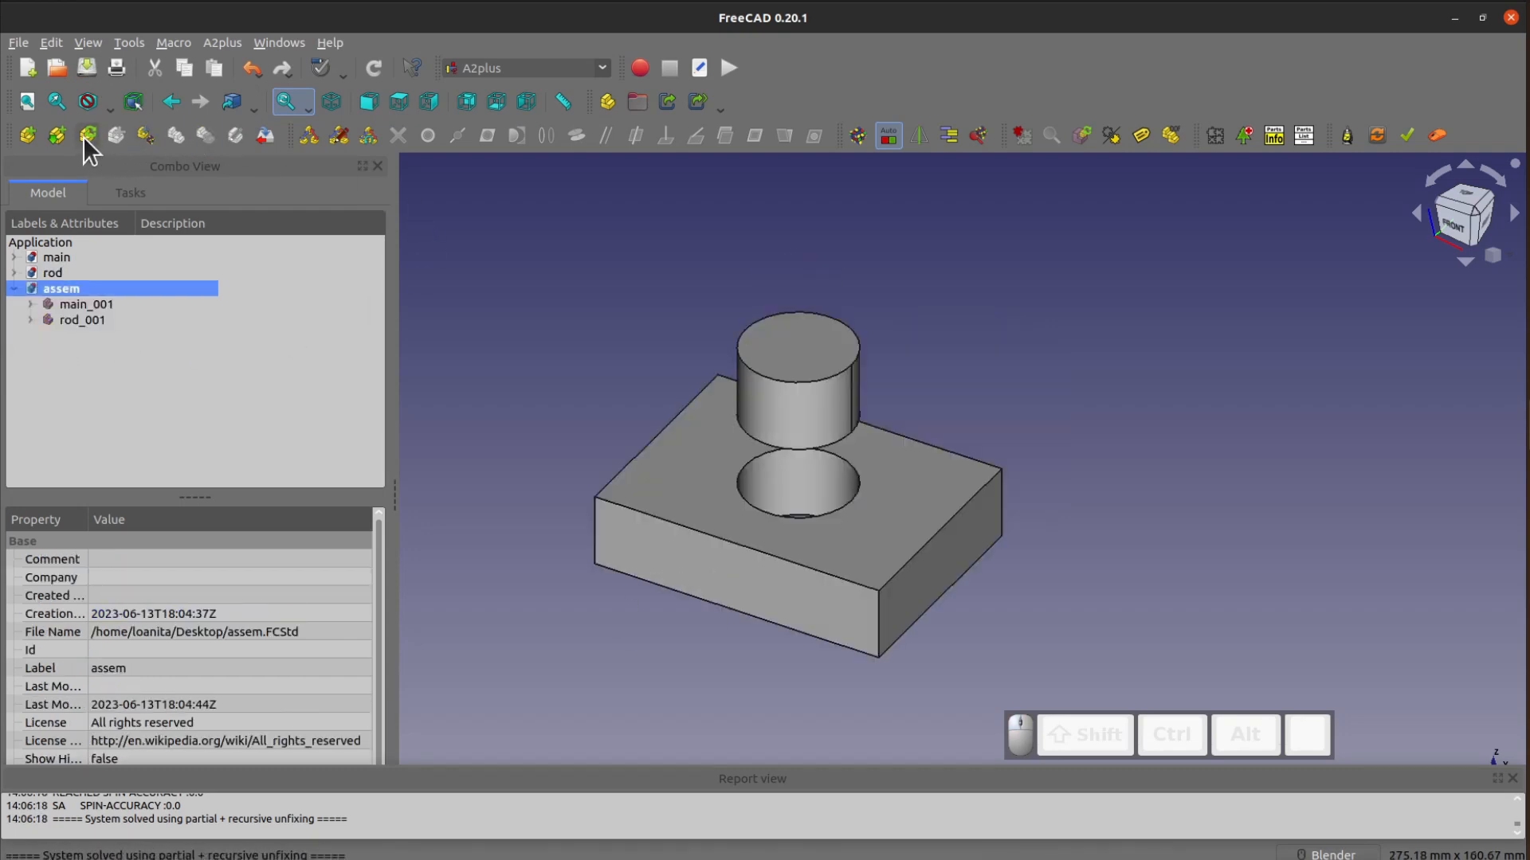
mouse_move(625, 433)
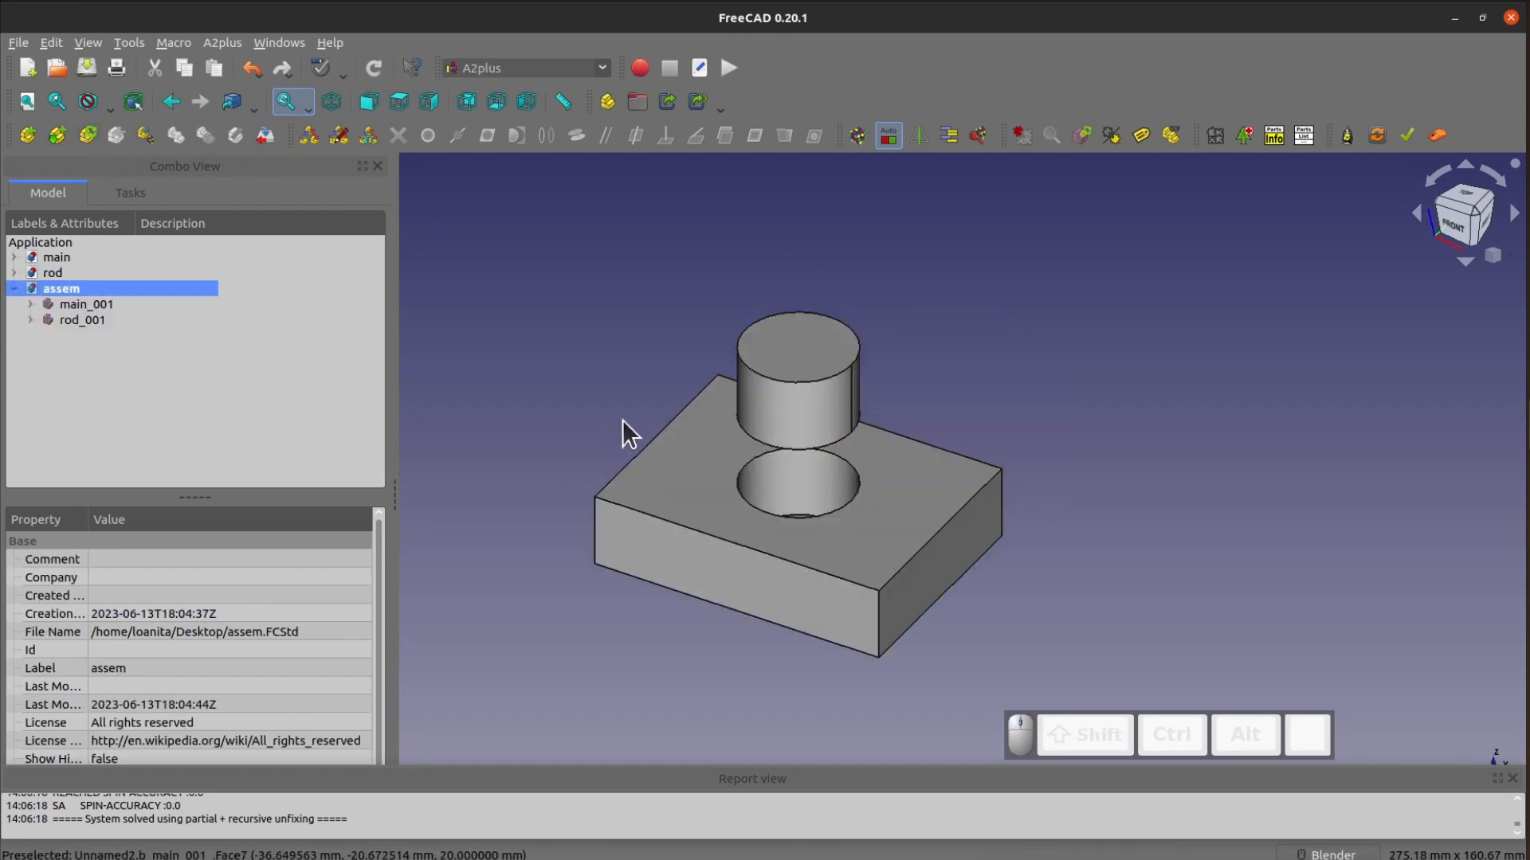
mouse_move(759, 465)
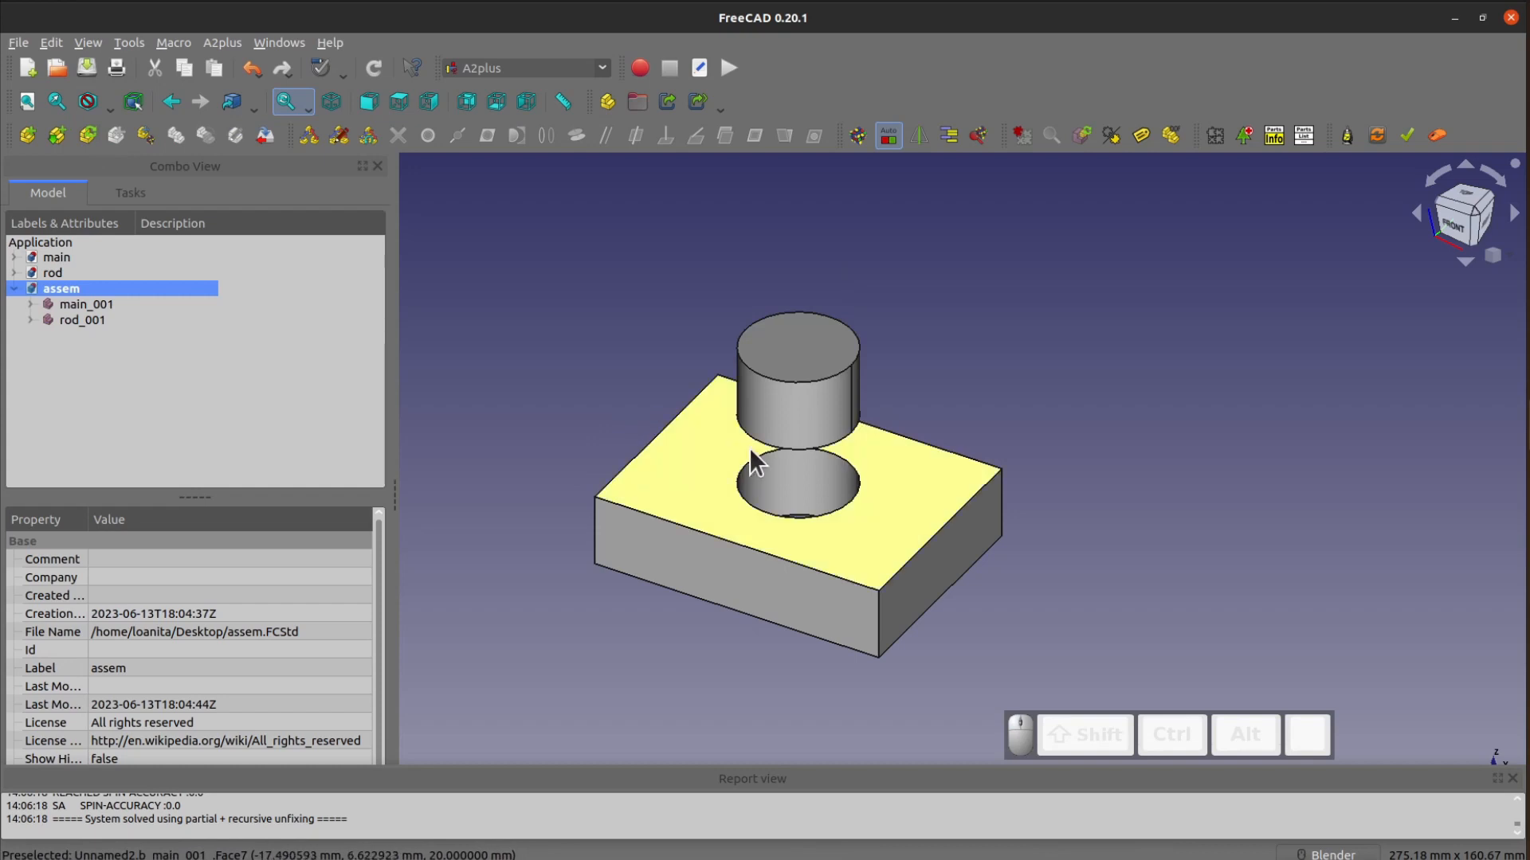